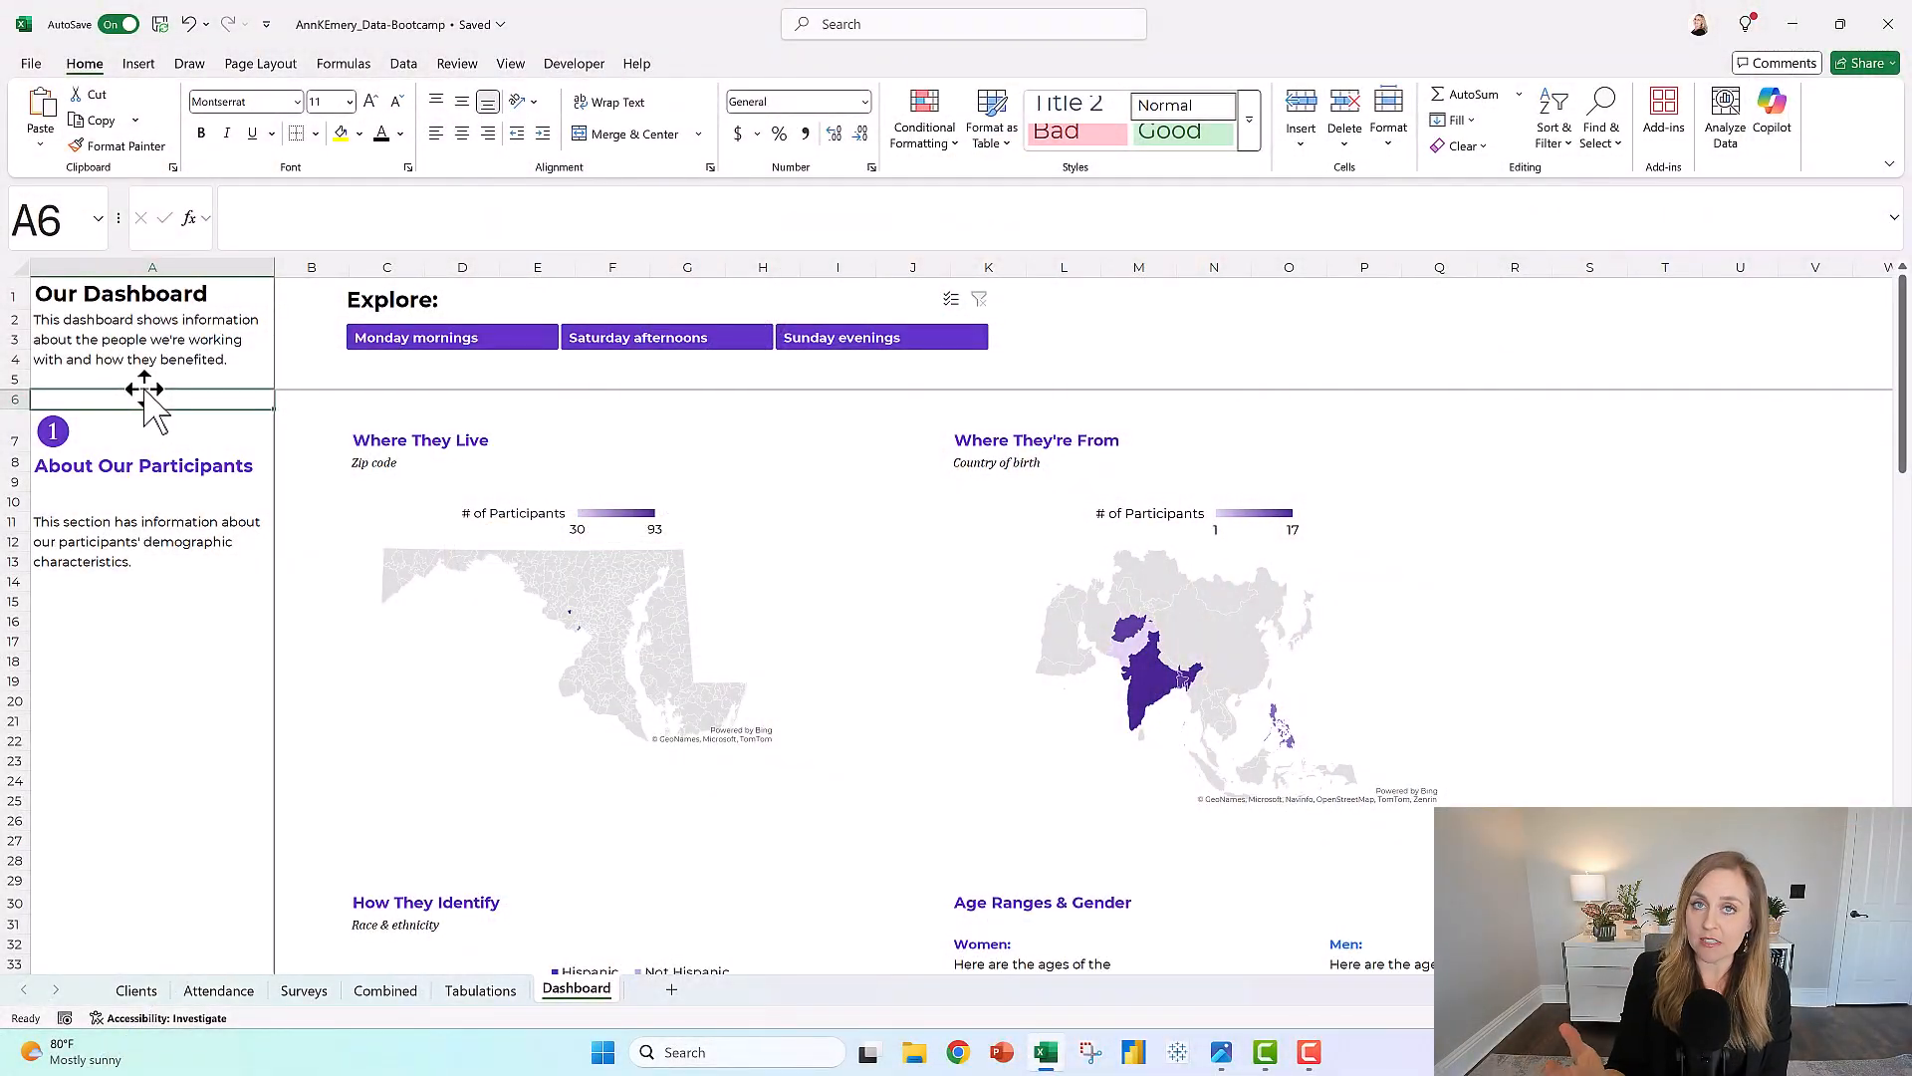
mouse_move(190, 552)
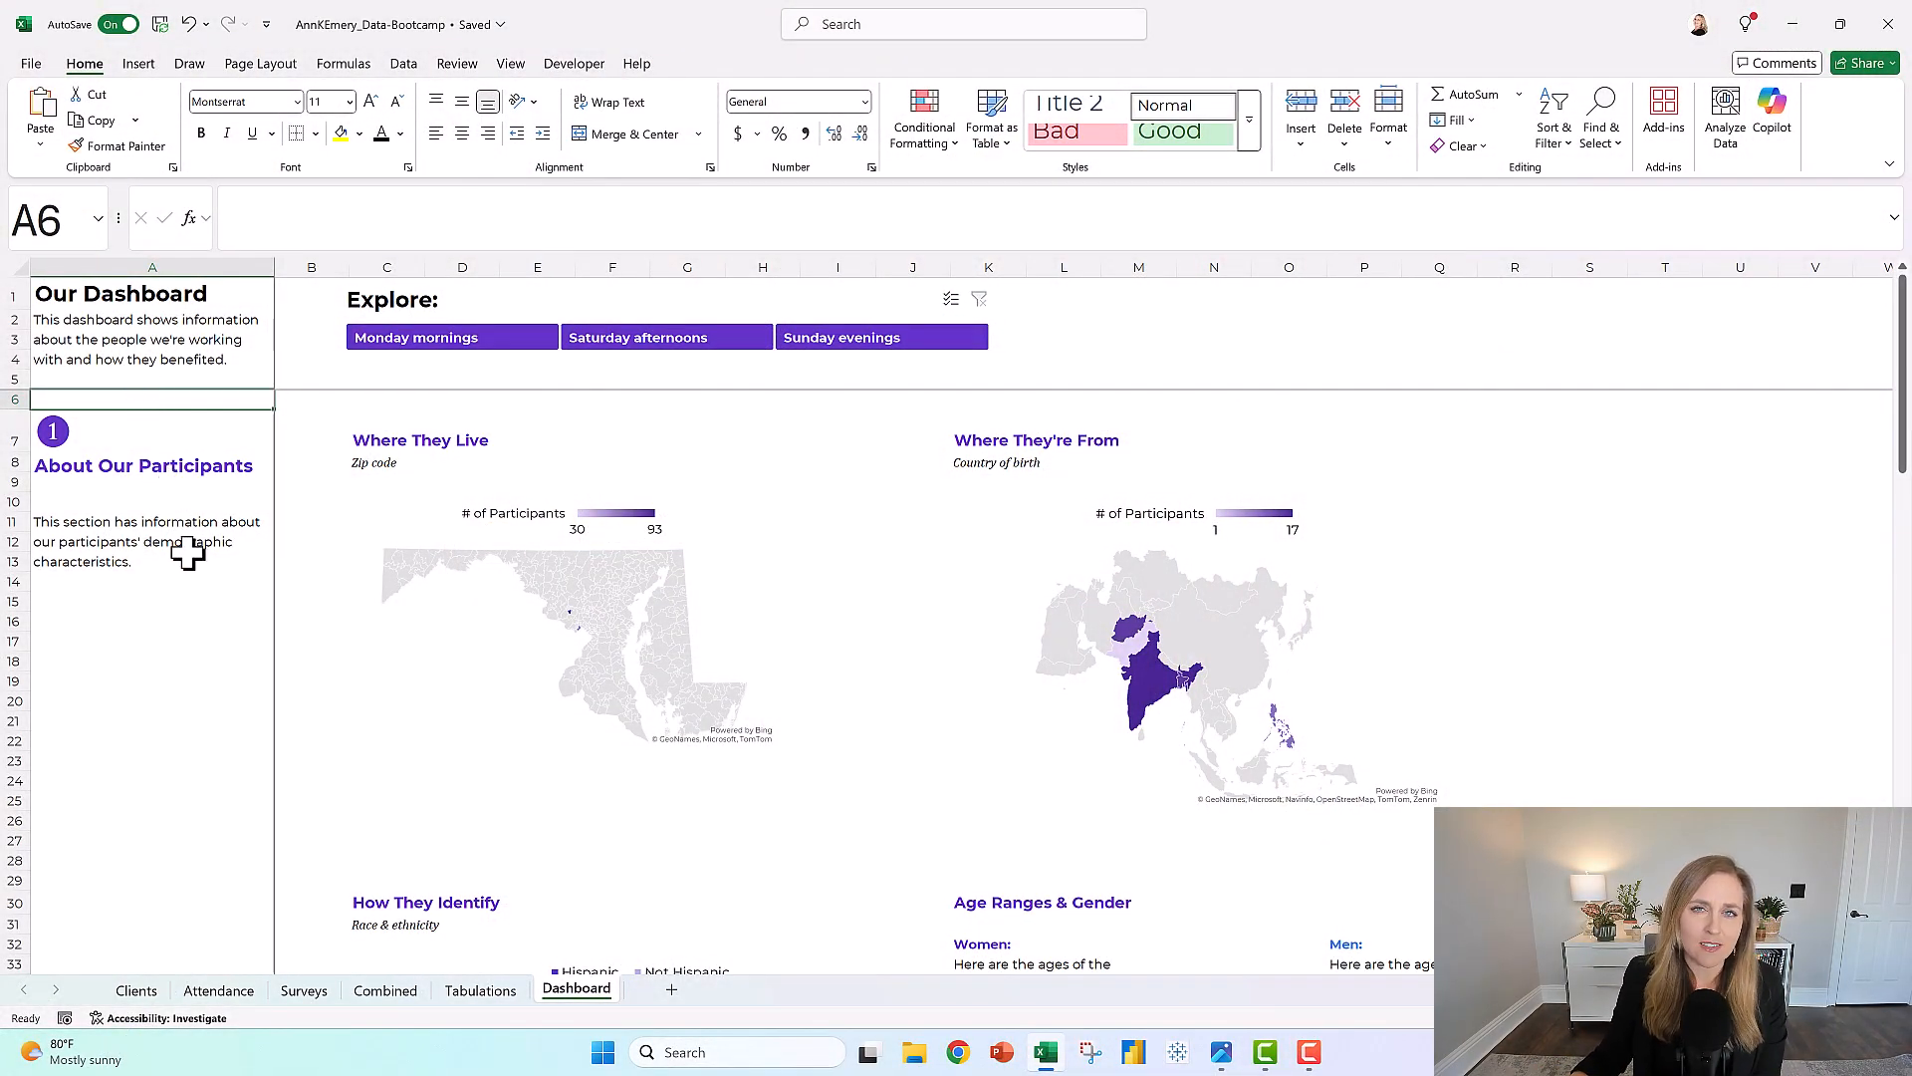
mouse_move(152, 613)
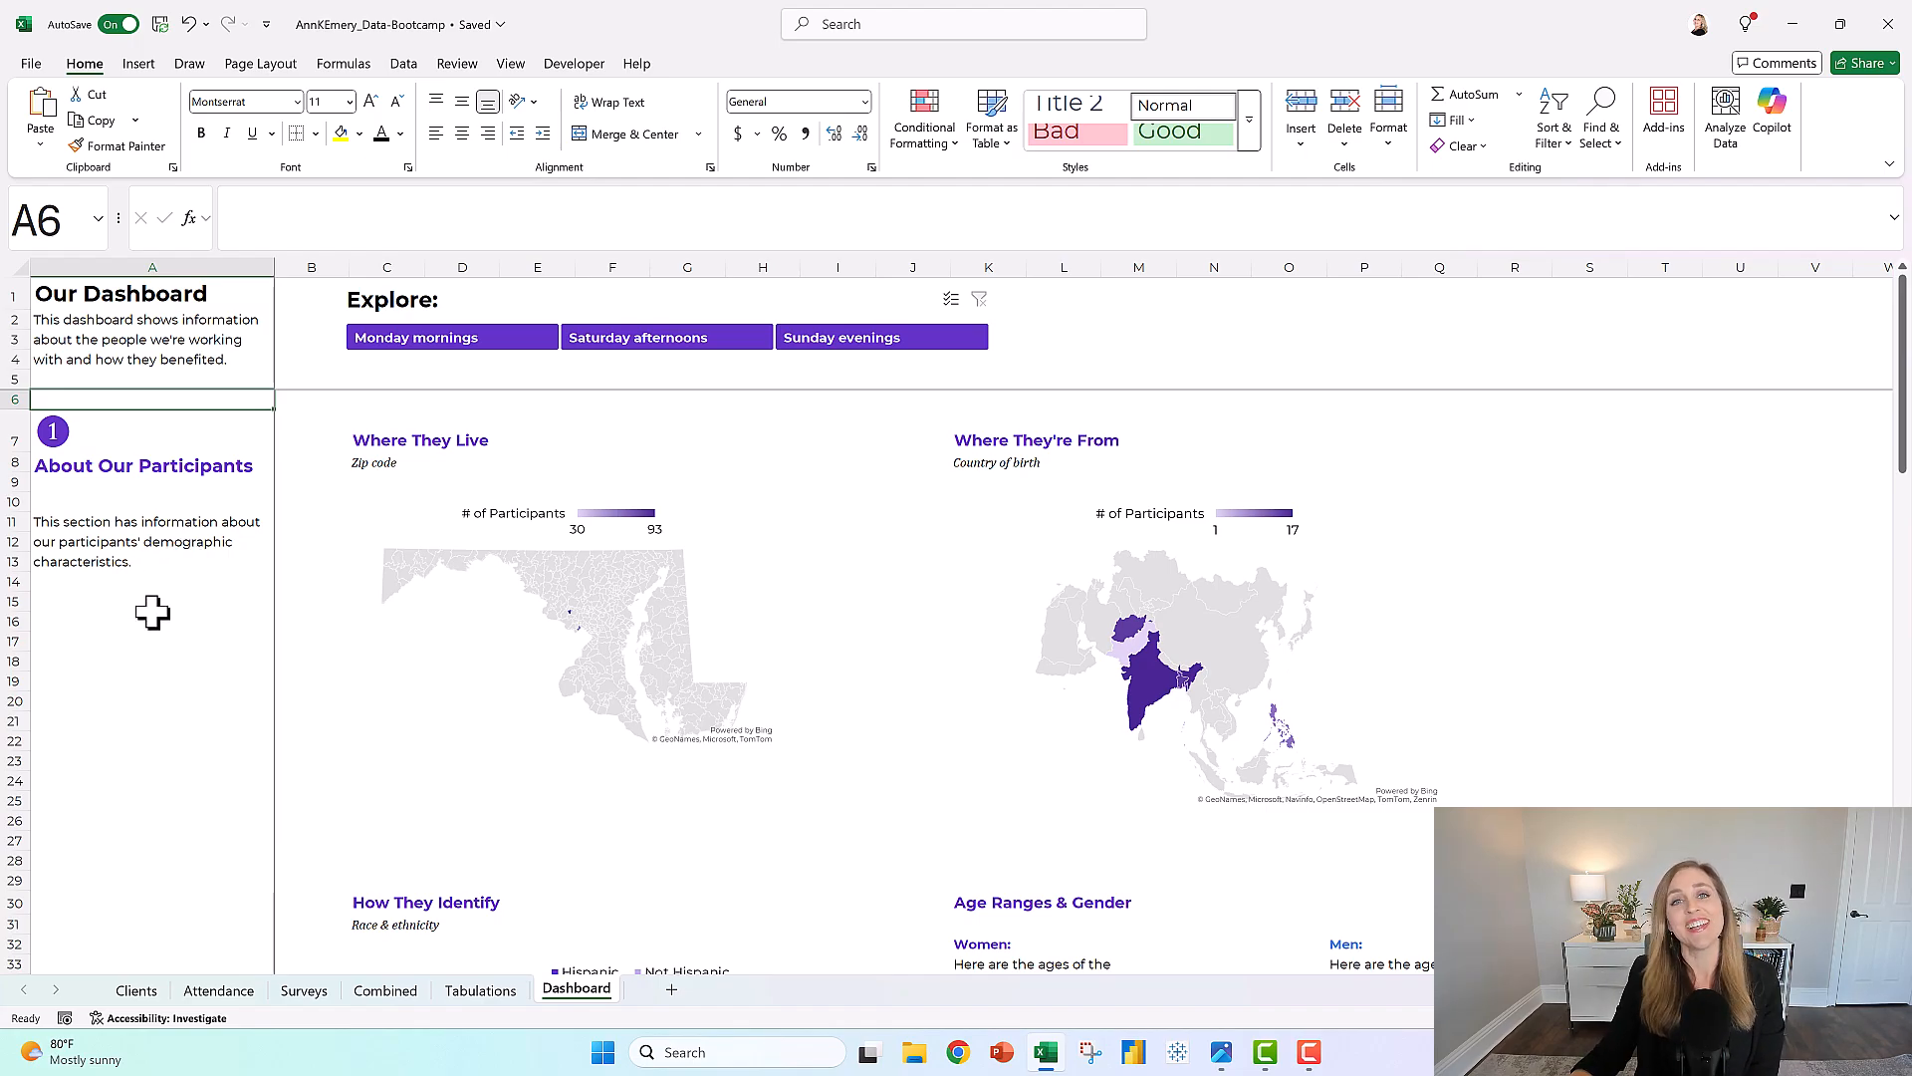
Filter the dashboard by Monday mornings, Saturday afternoons, then Sunday evenings, and open the Combined sheet
scroll(down, 3)
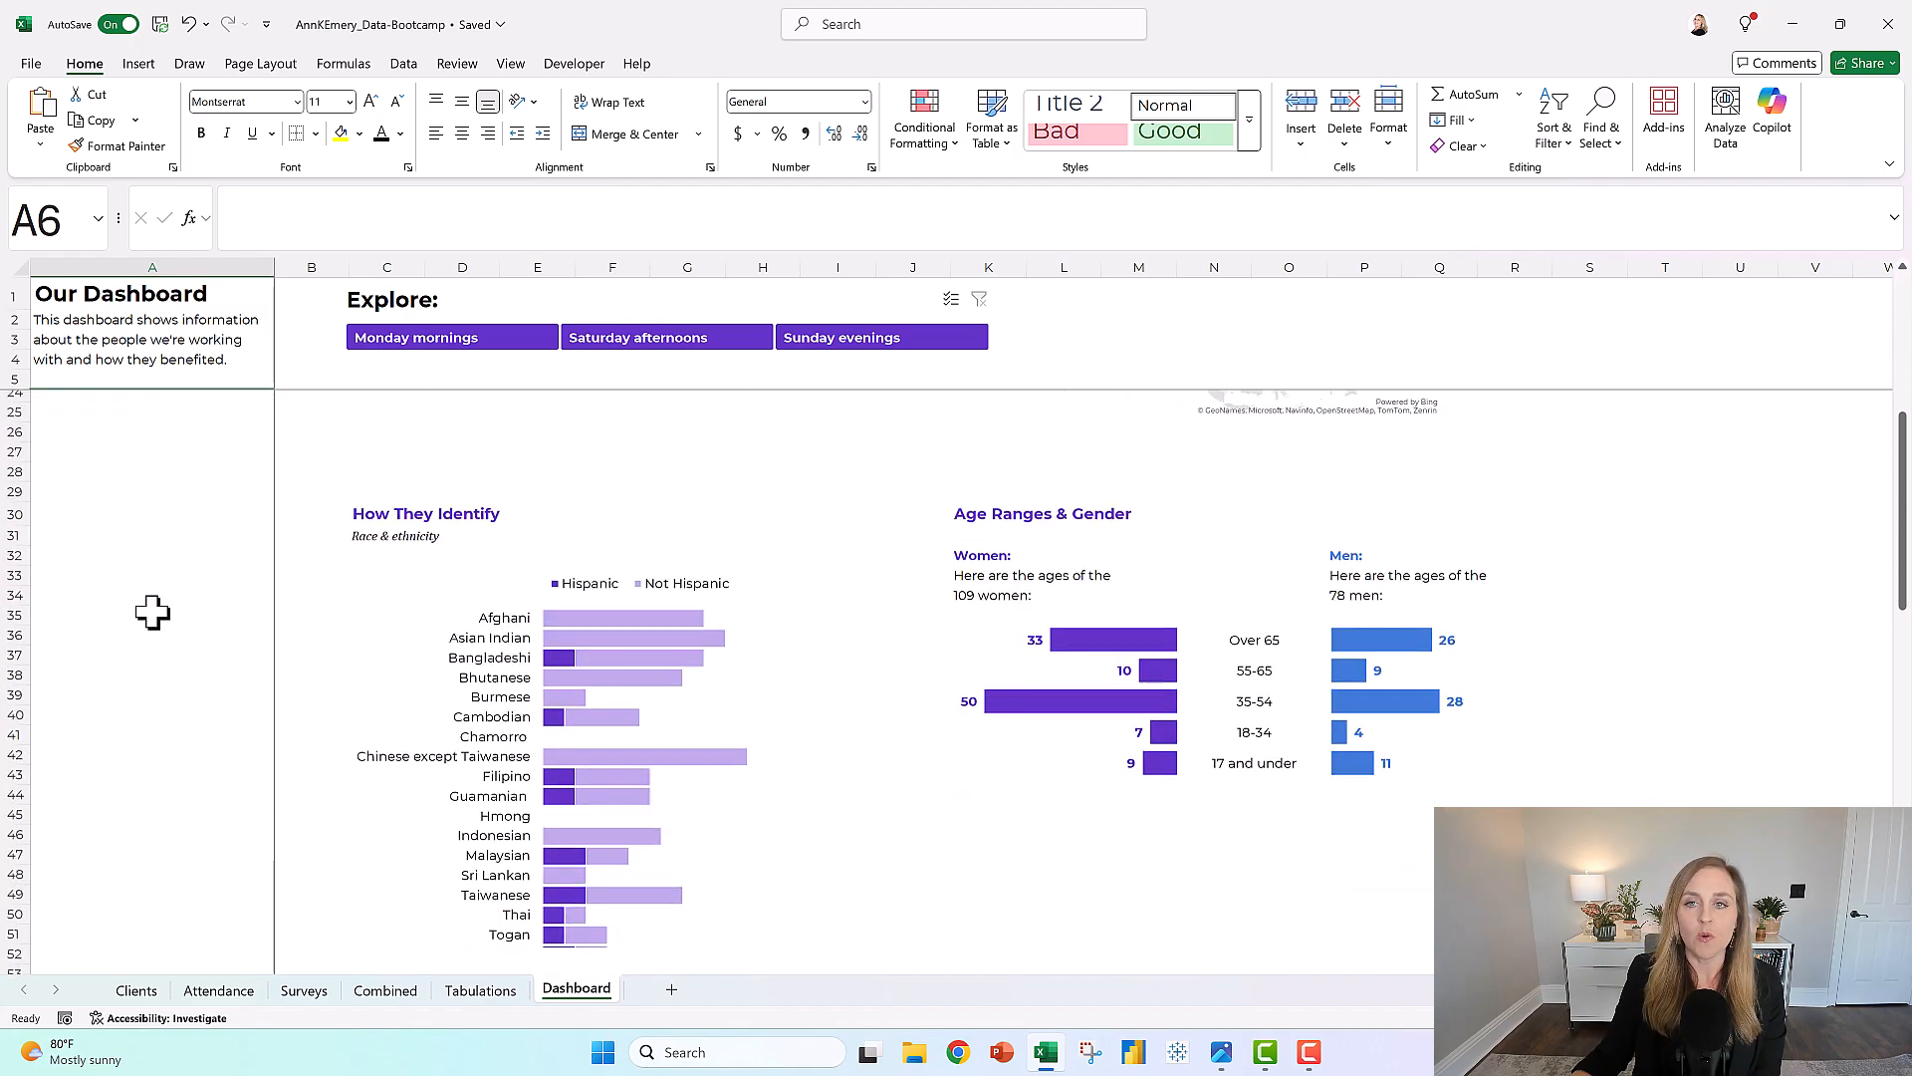
scroll(down, 3)
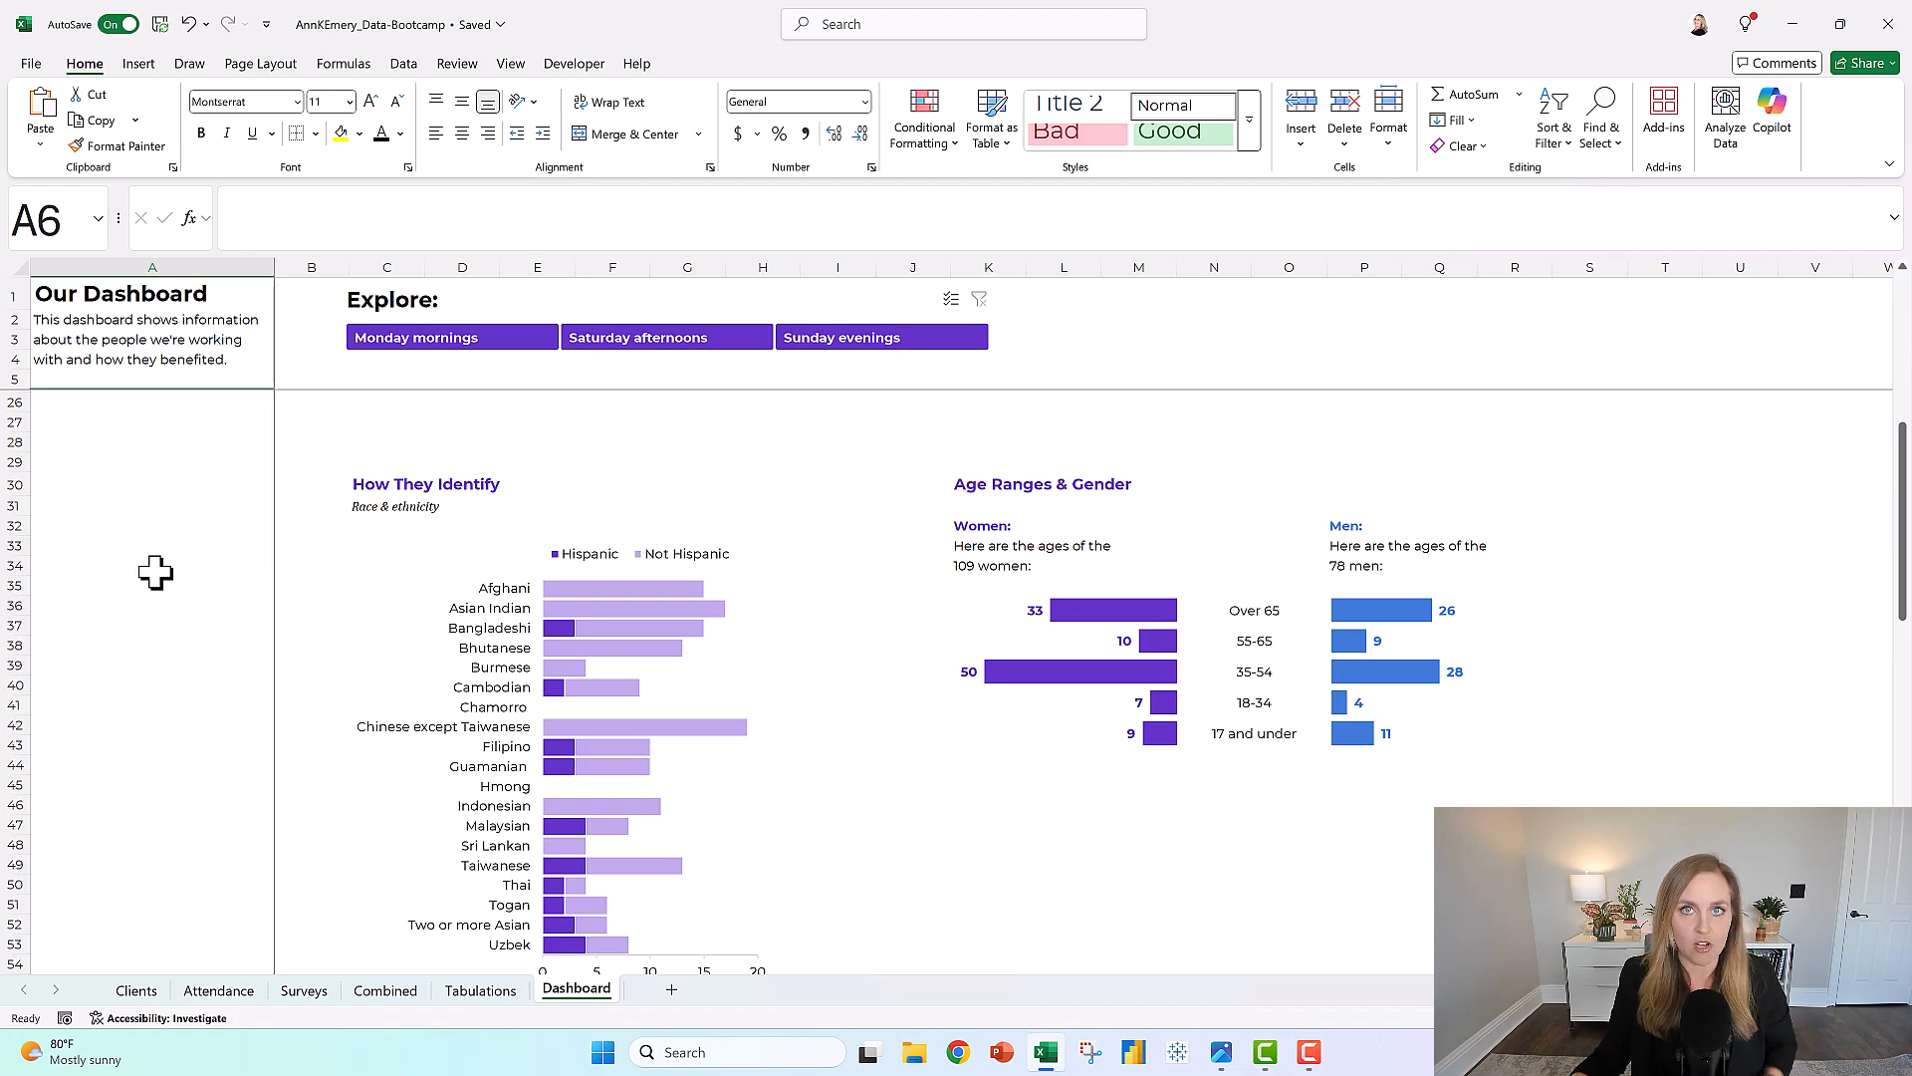
scroll(down, 3)
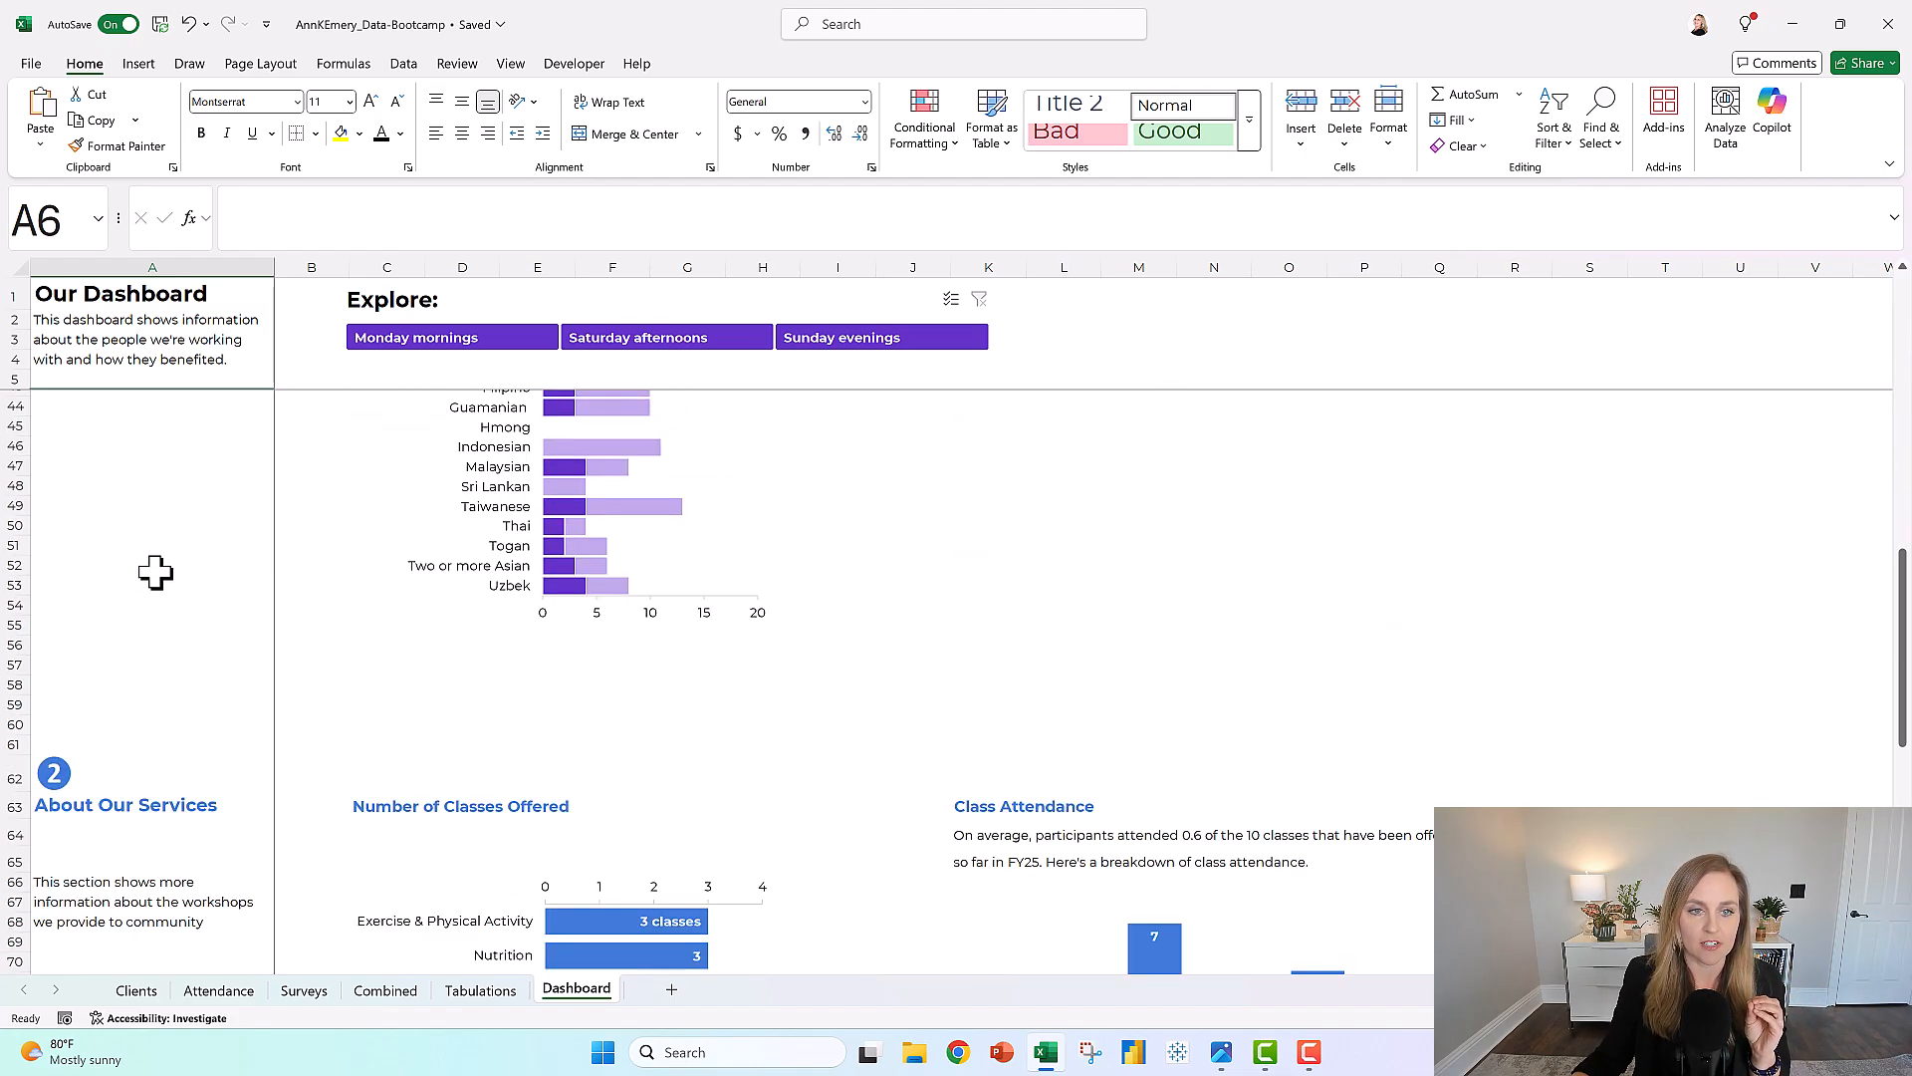
scroll(down, 3)
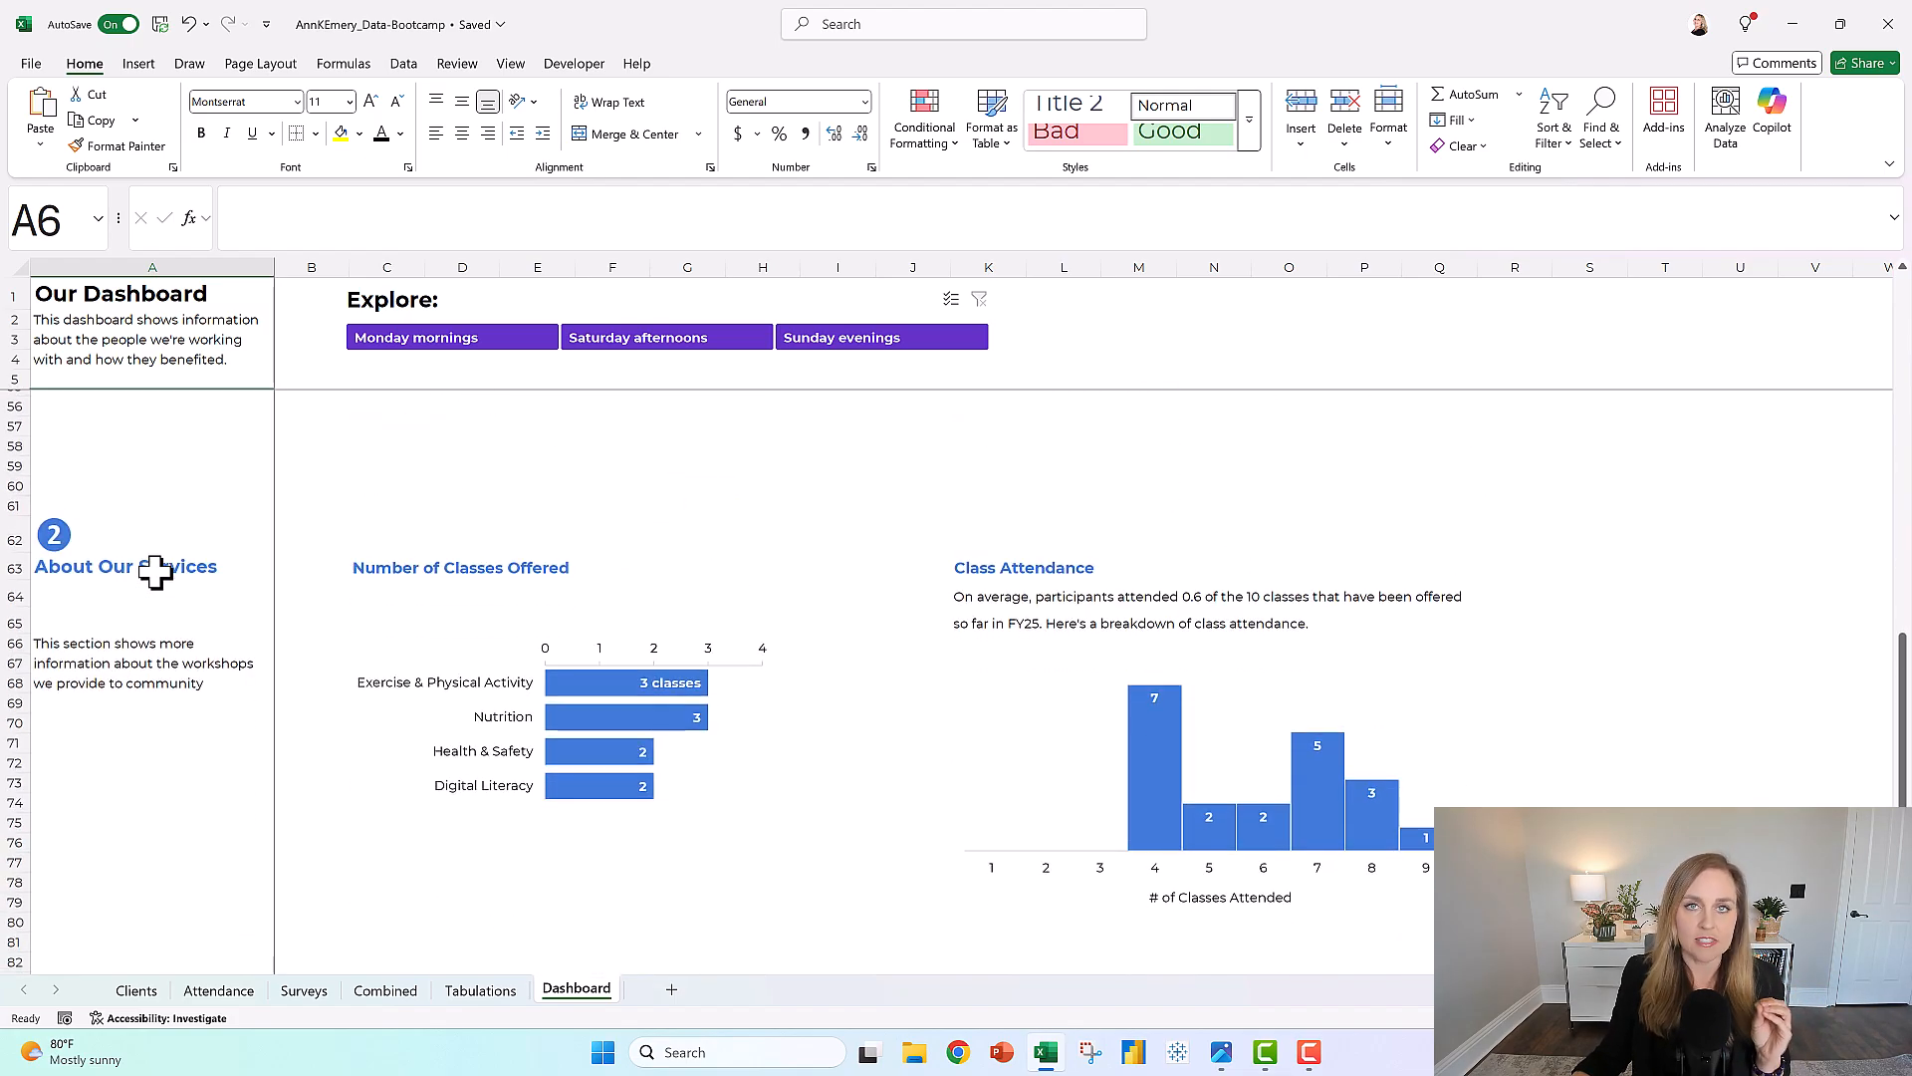
mouse_move(170, 612)
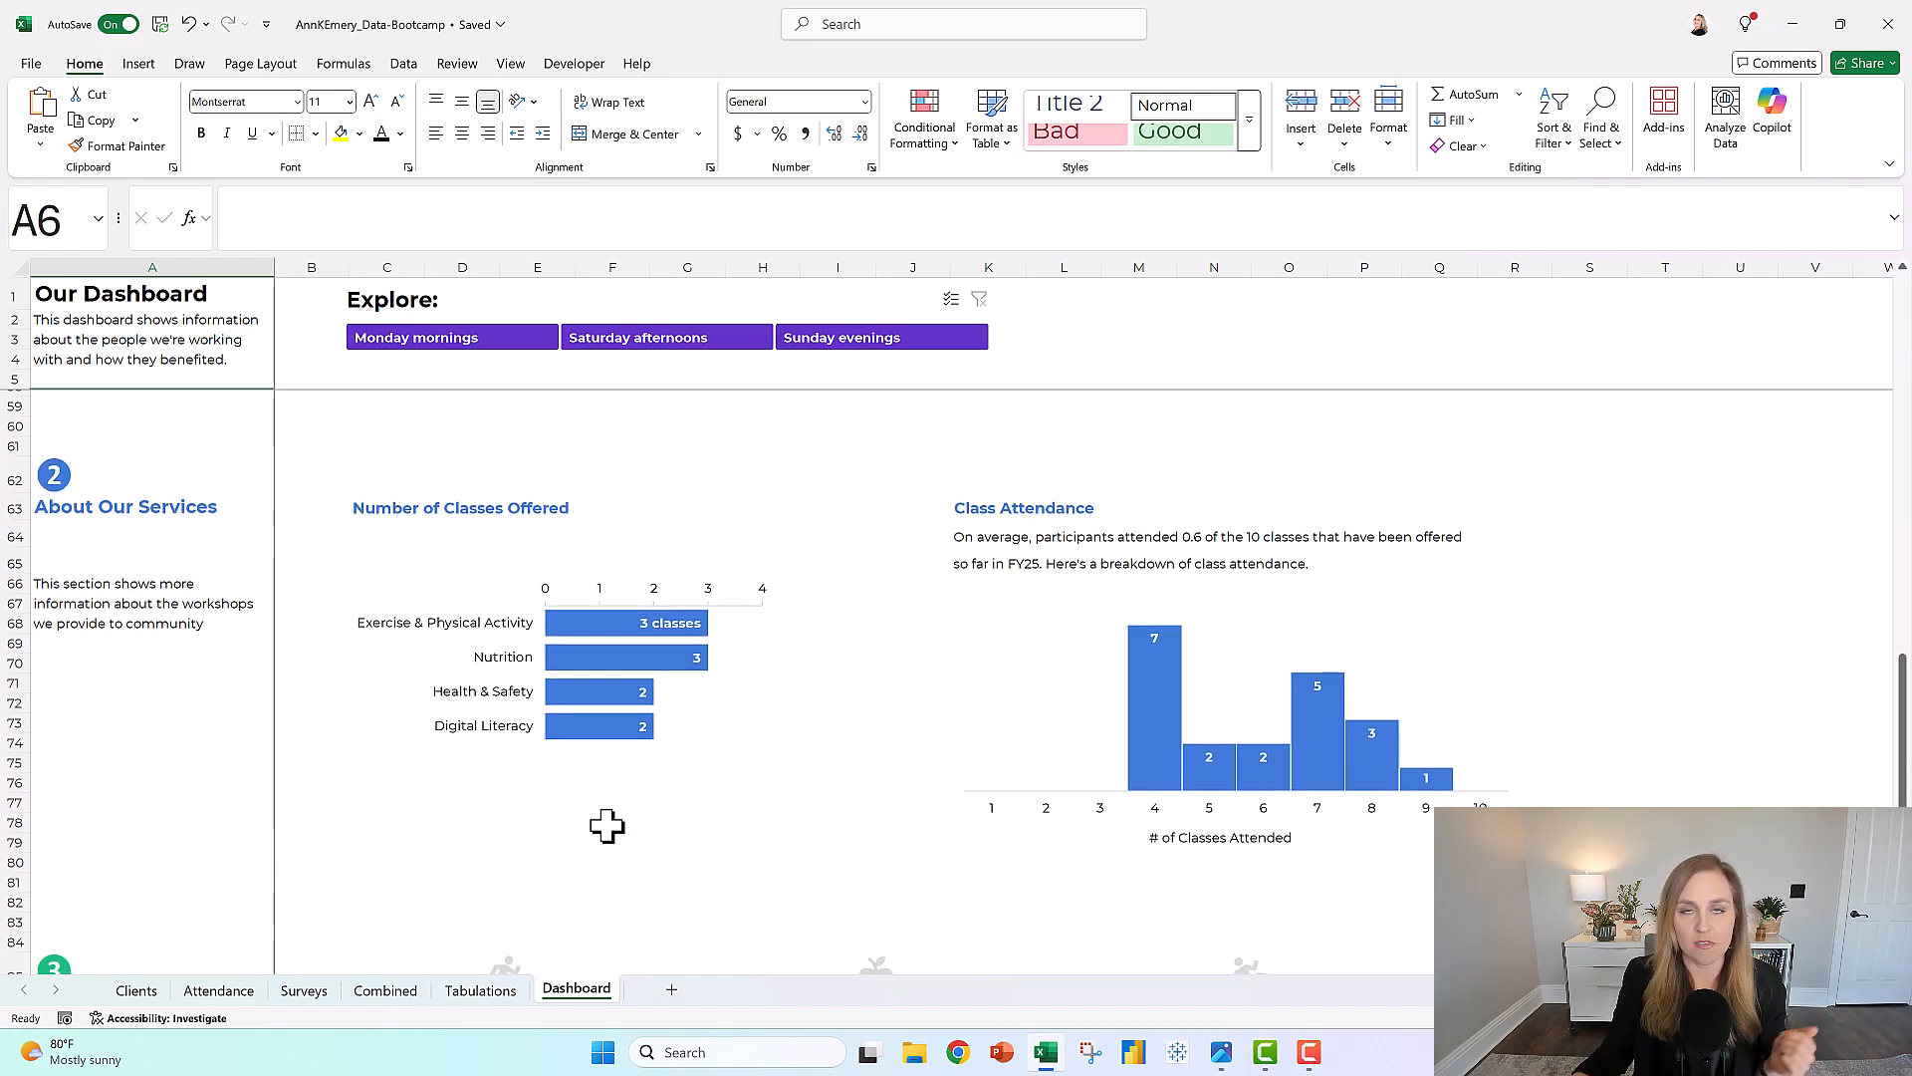
mouse_move(259, 738)
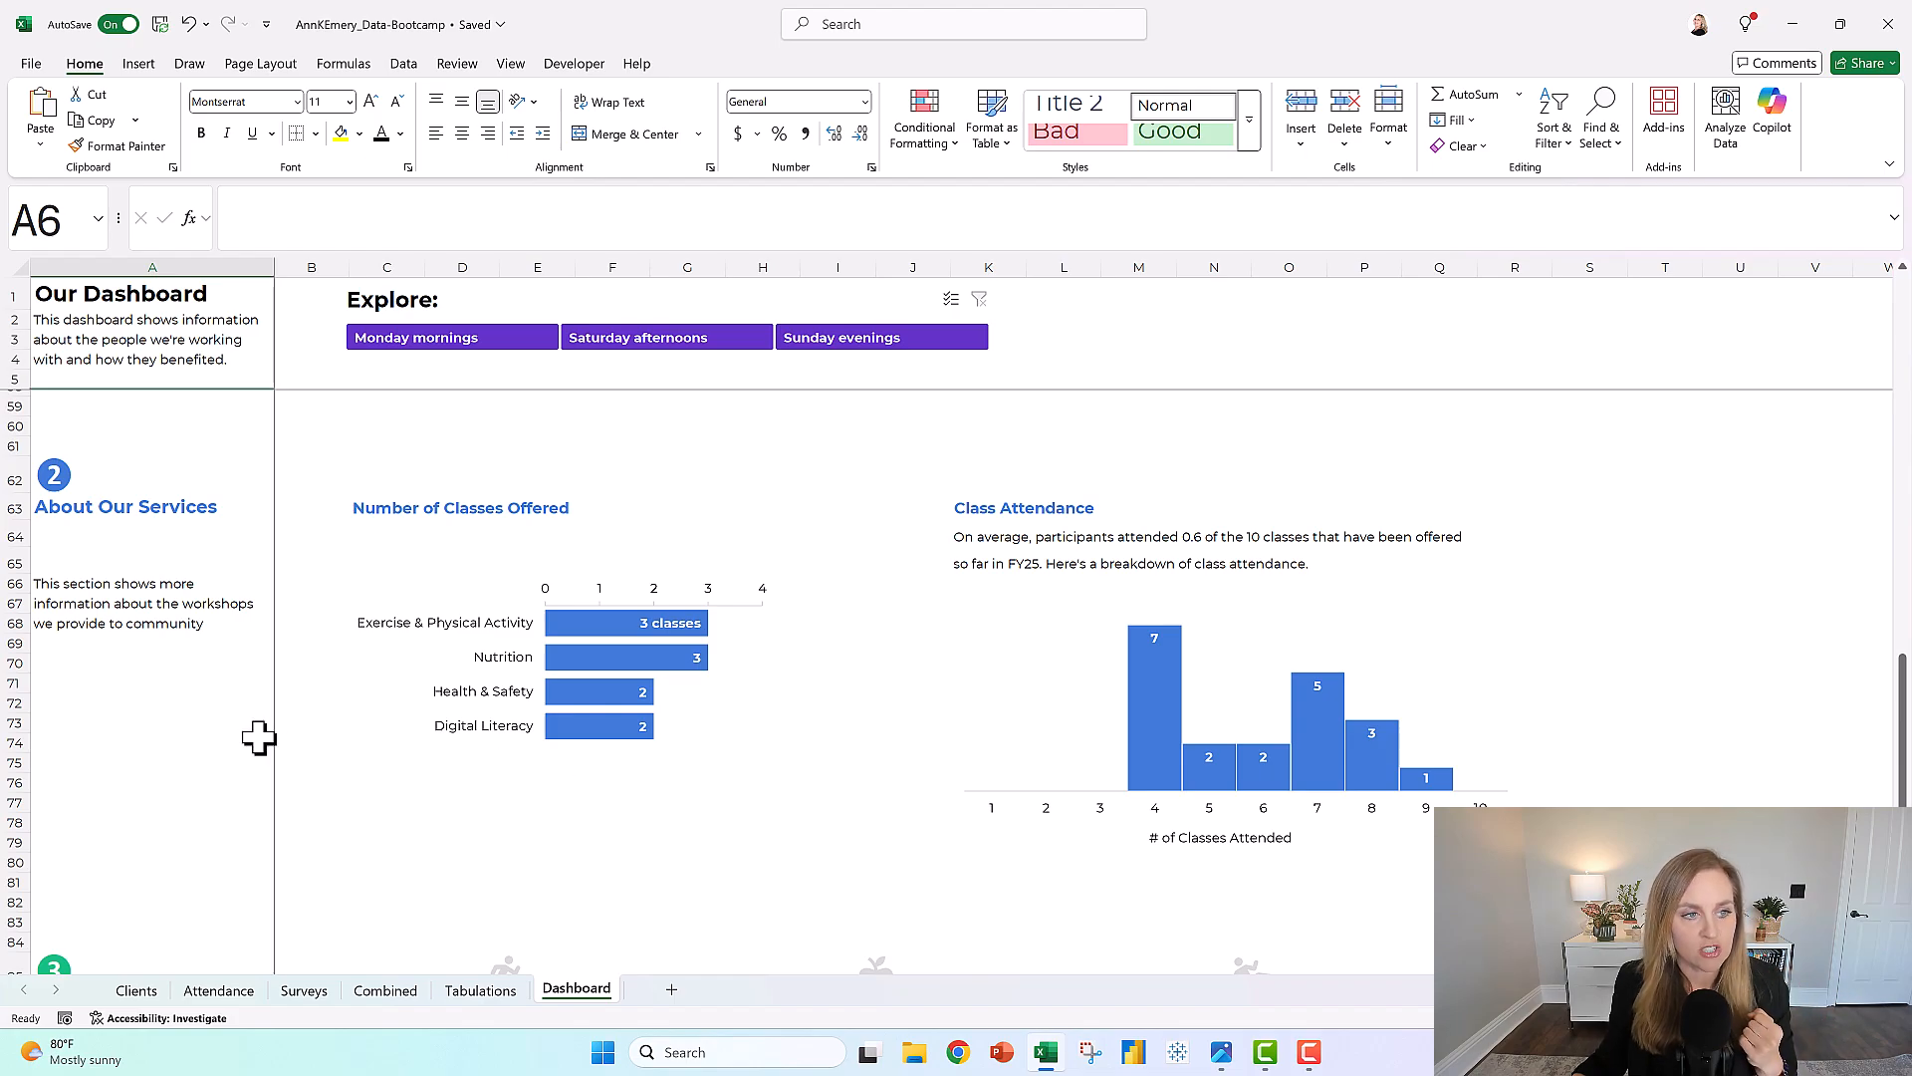
scroll(down, 3)
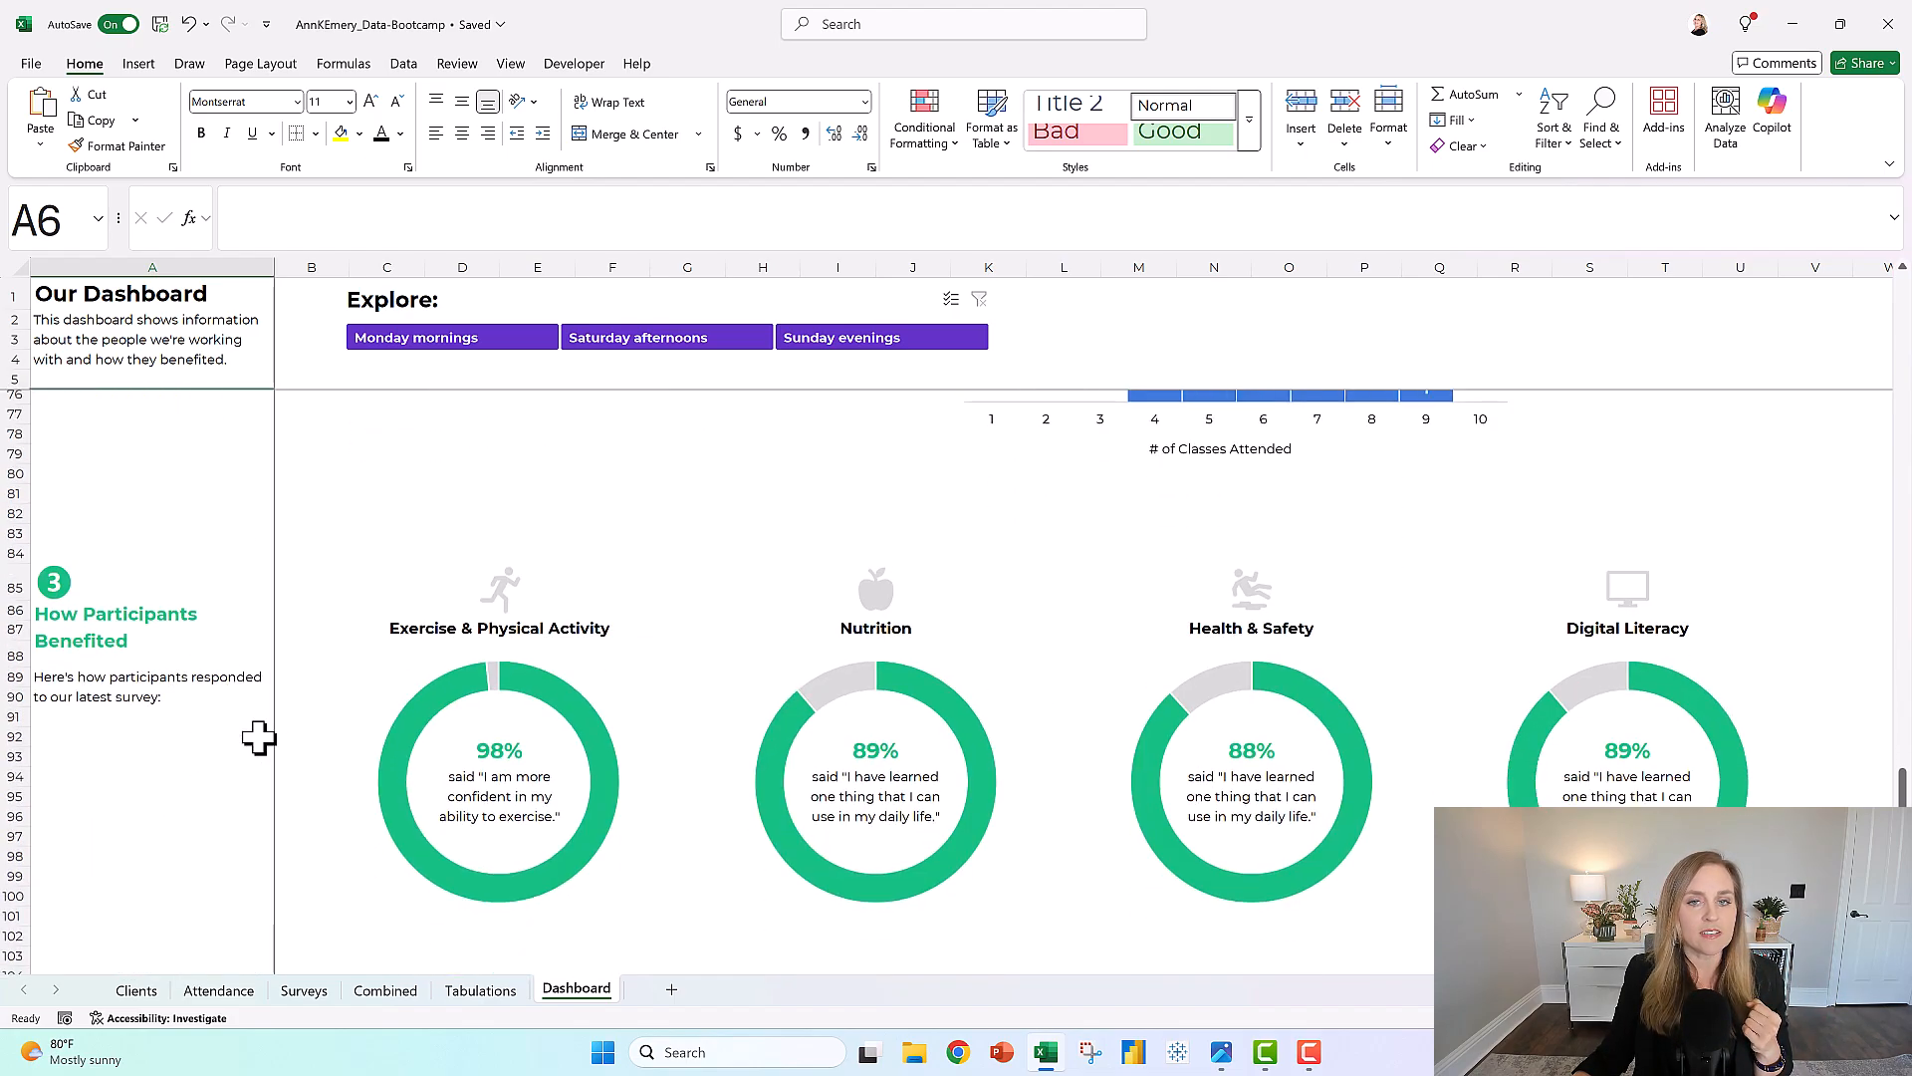
scroll(down, 3)
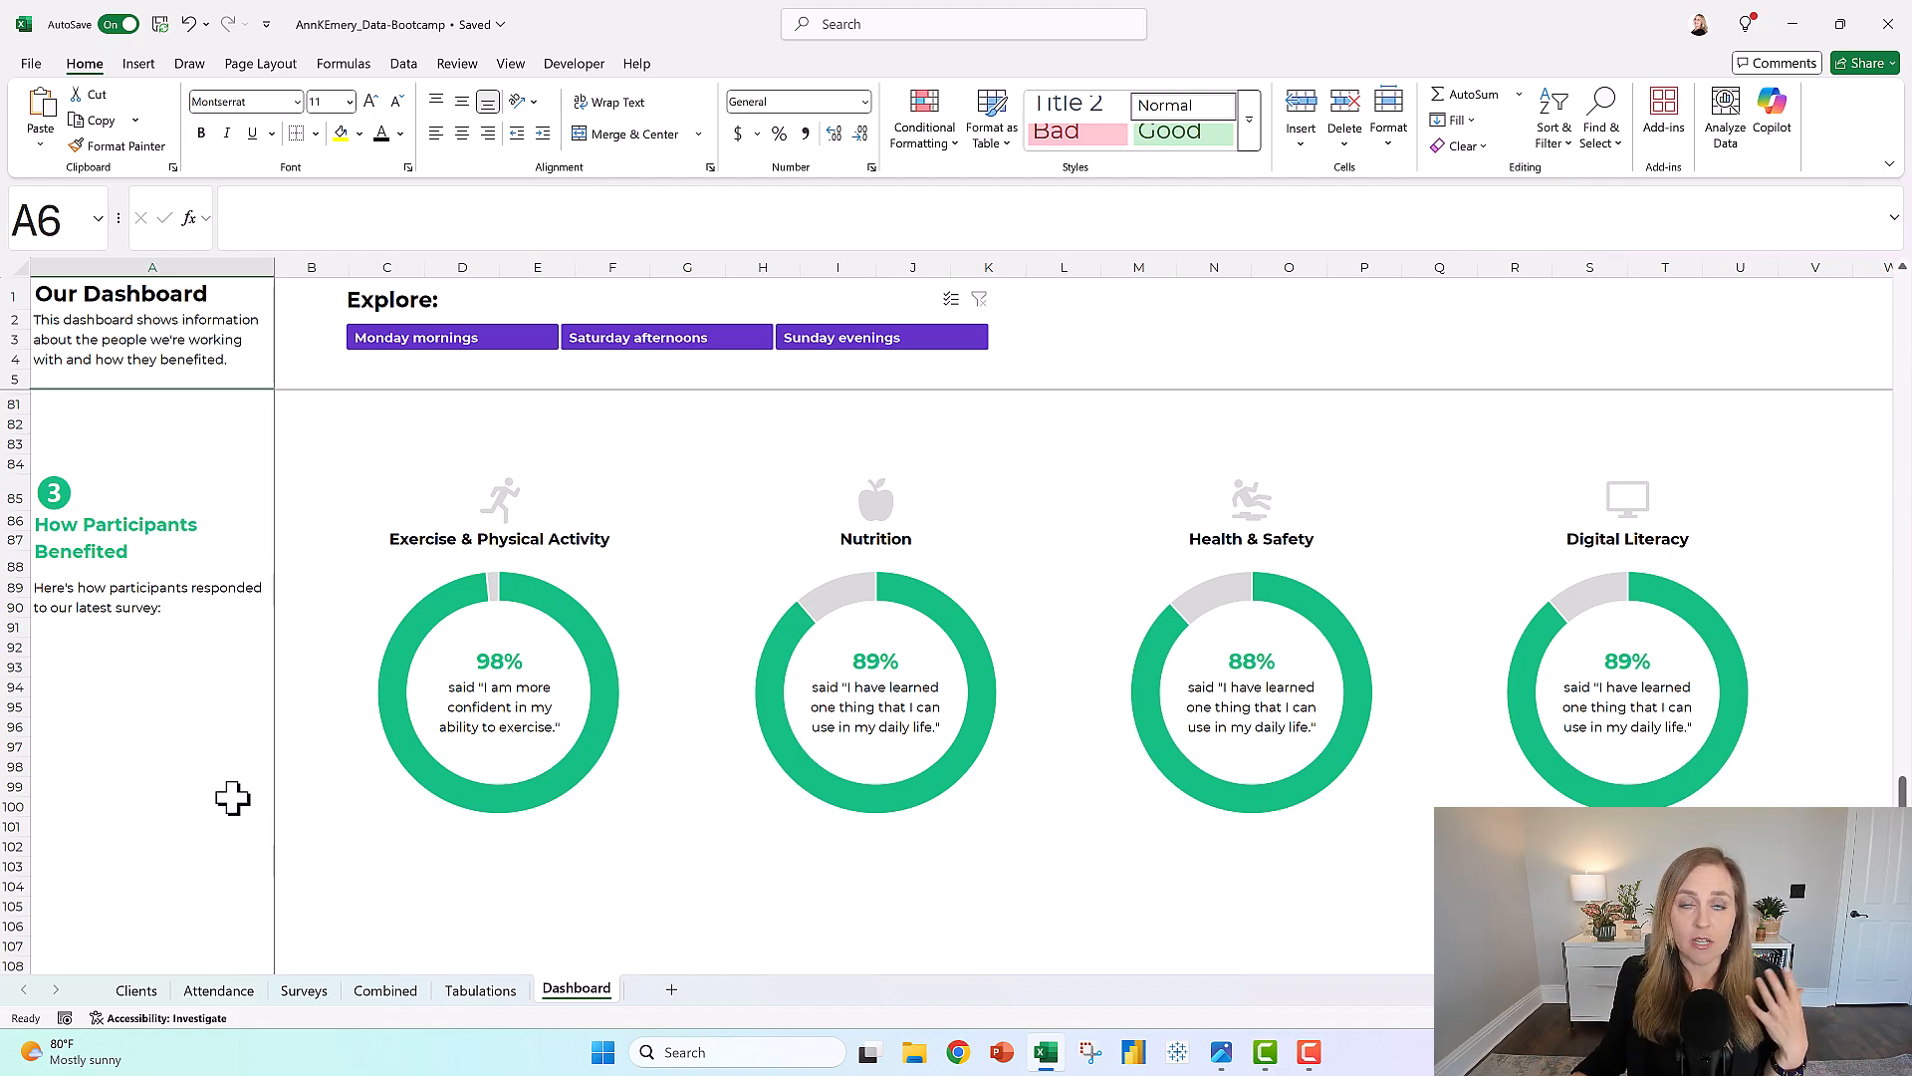
mouse_move(430, 354)
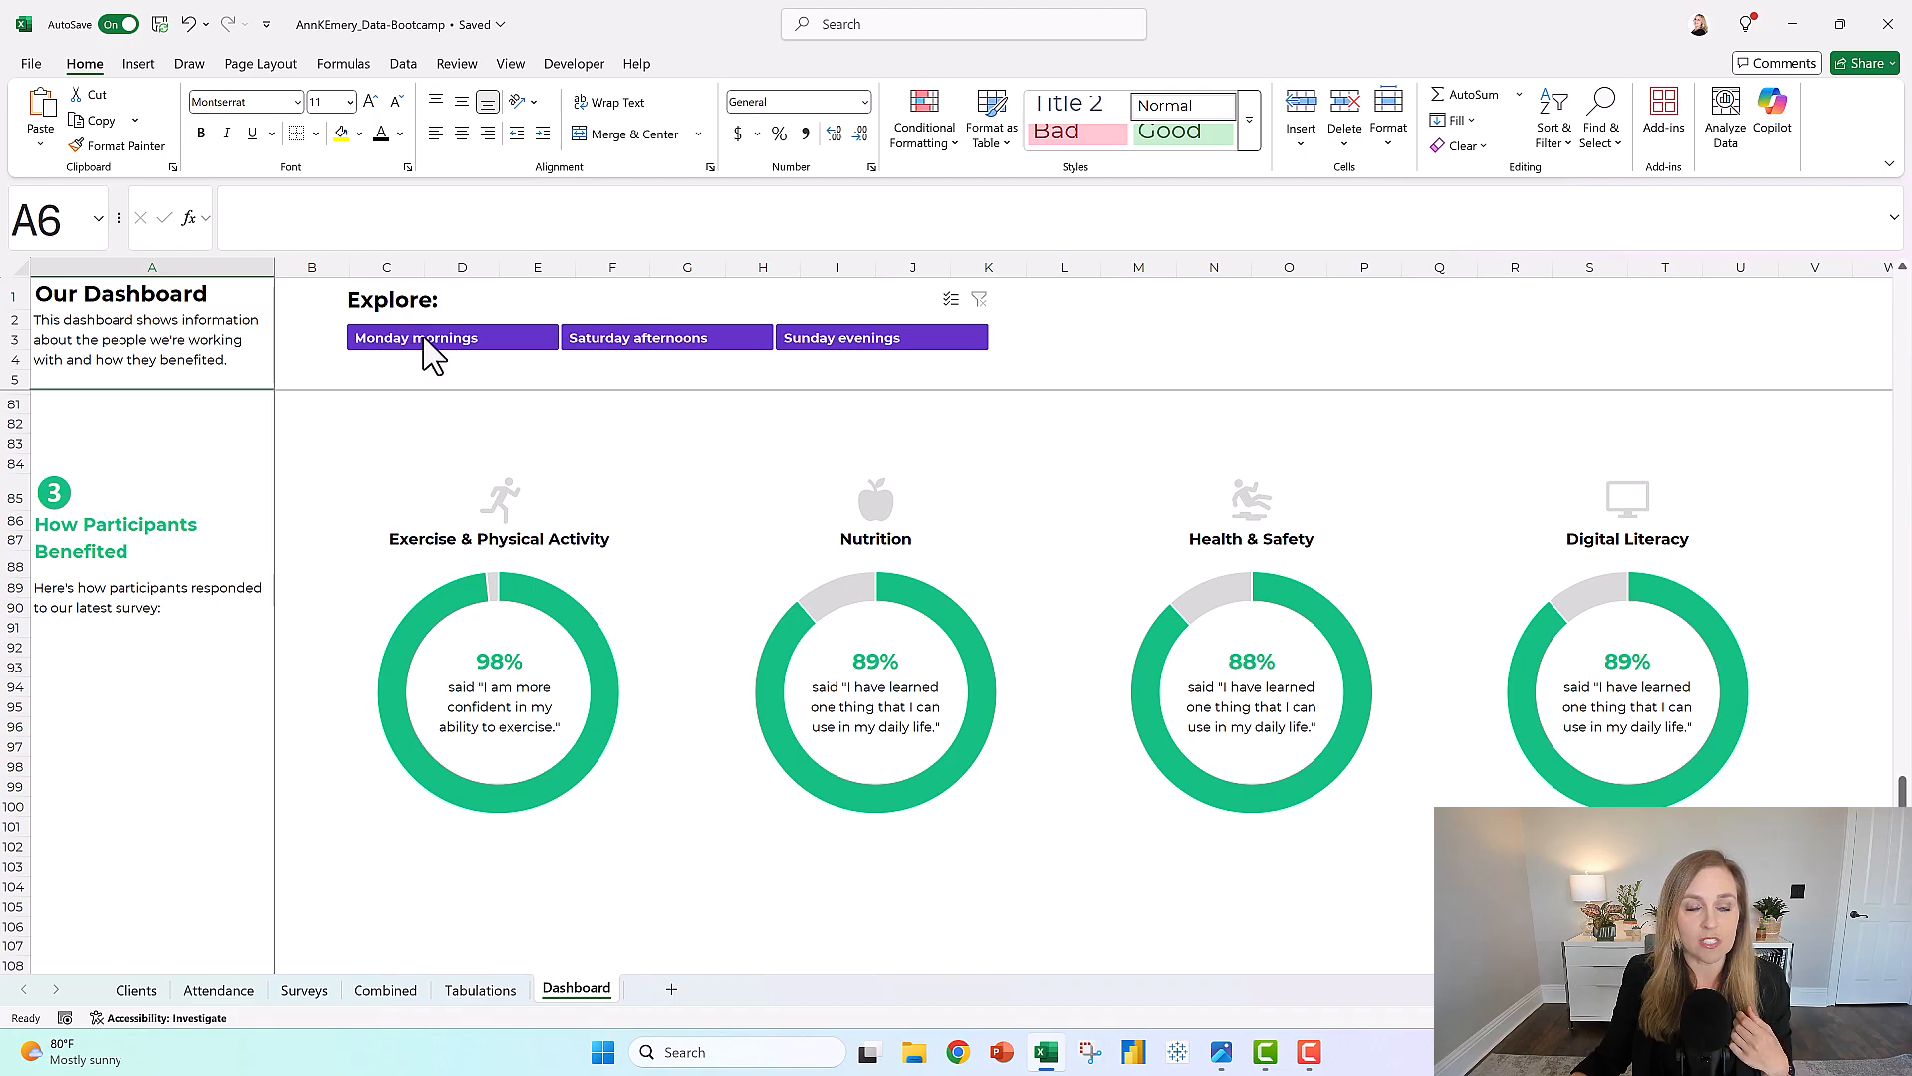
mouse_move(843, 364)
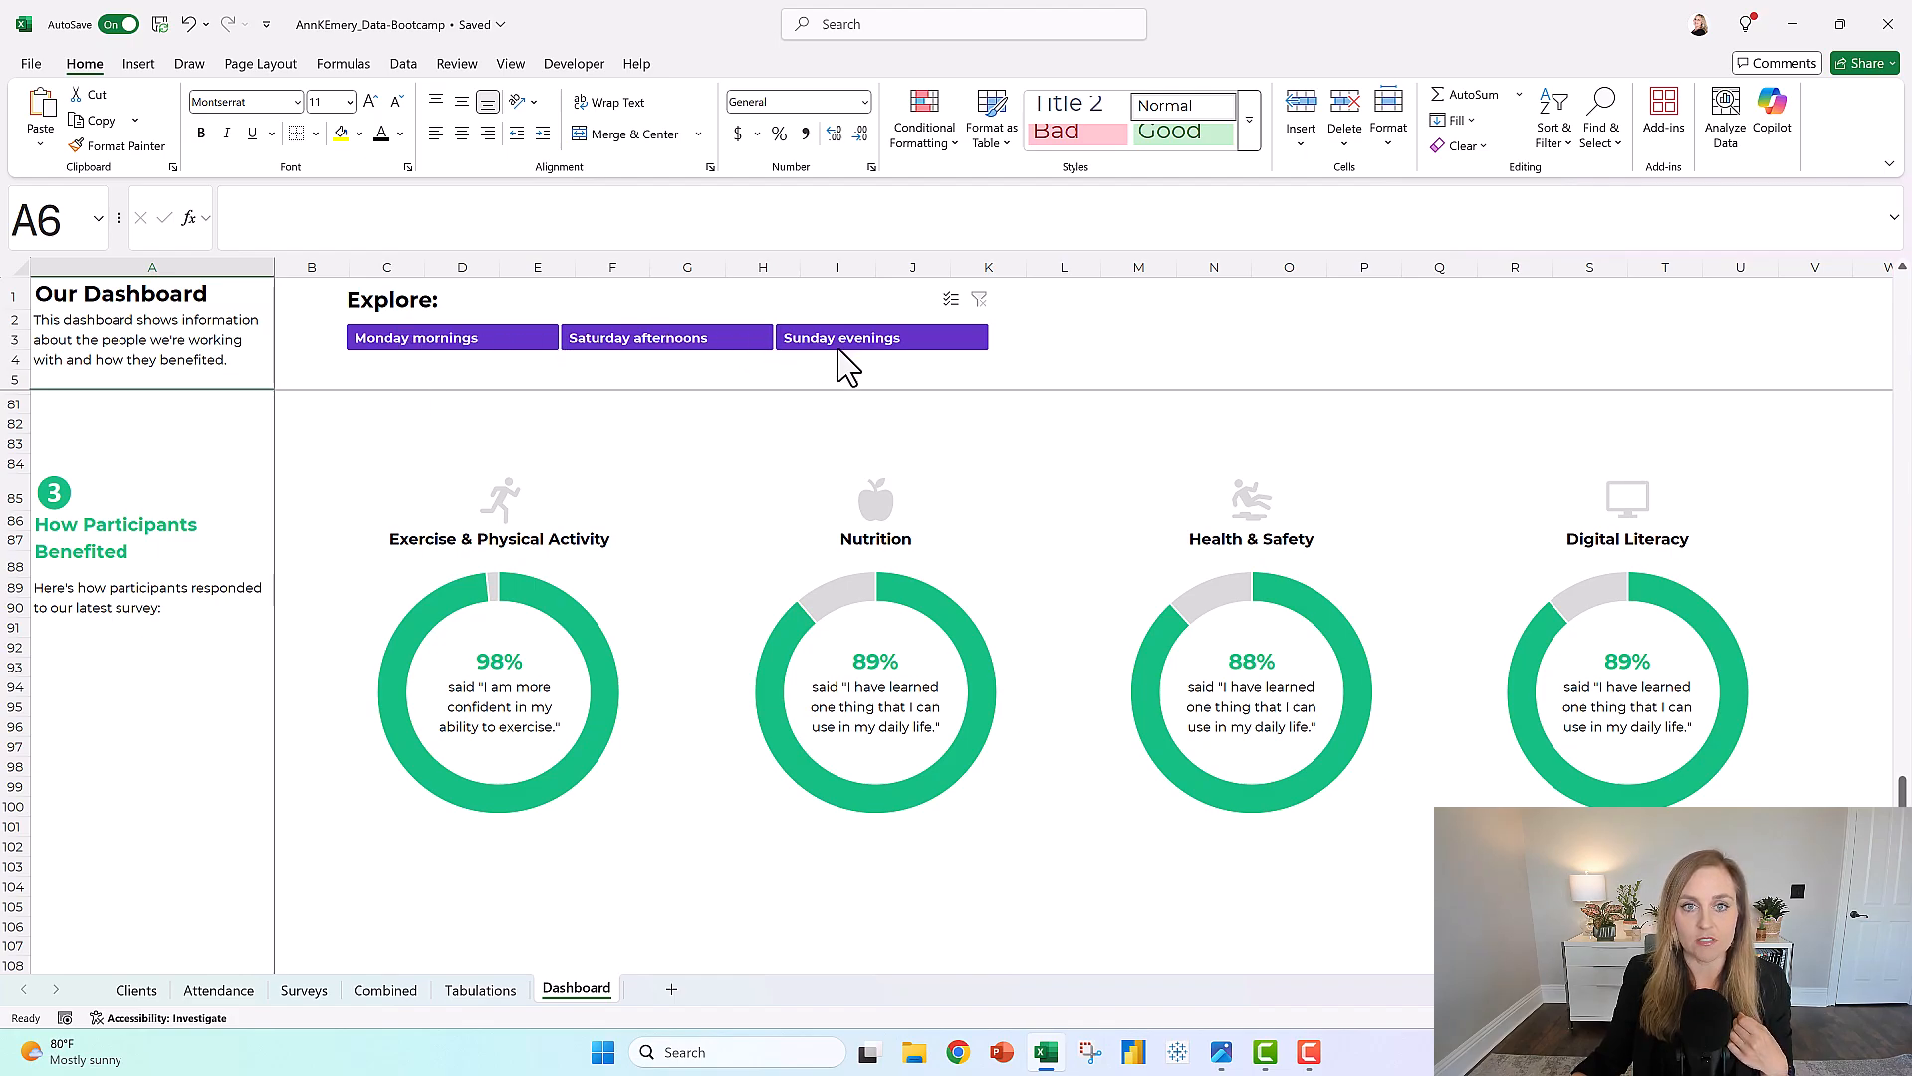
mouse_move(529, 360)
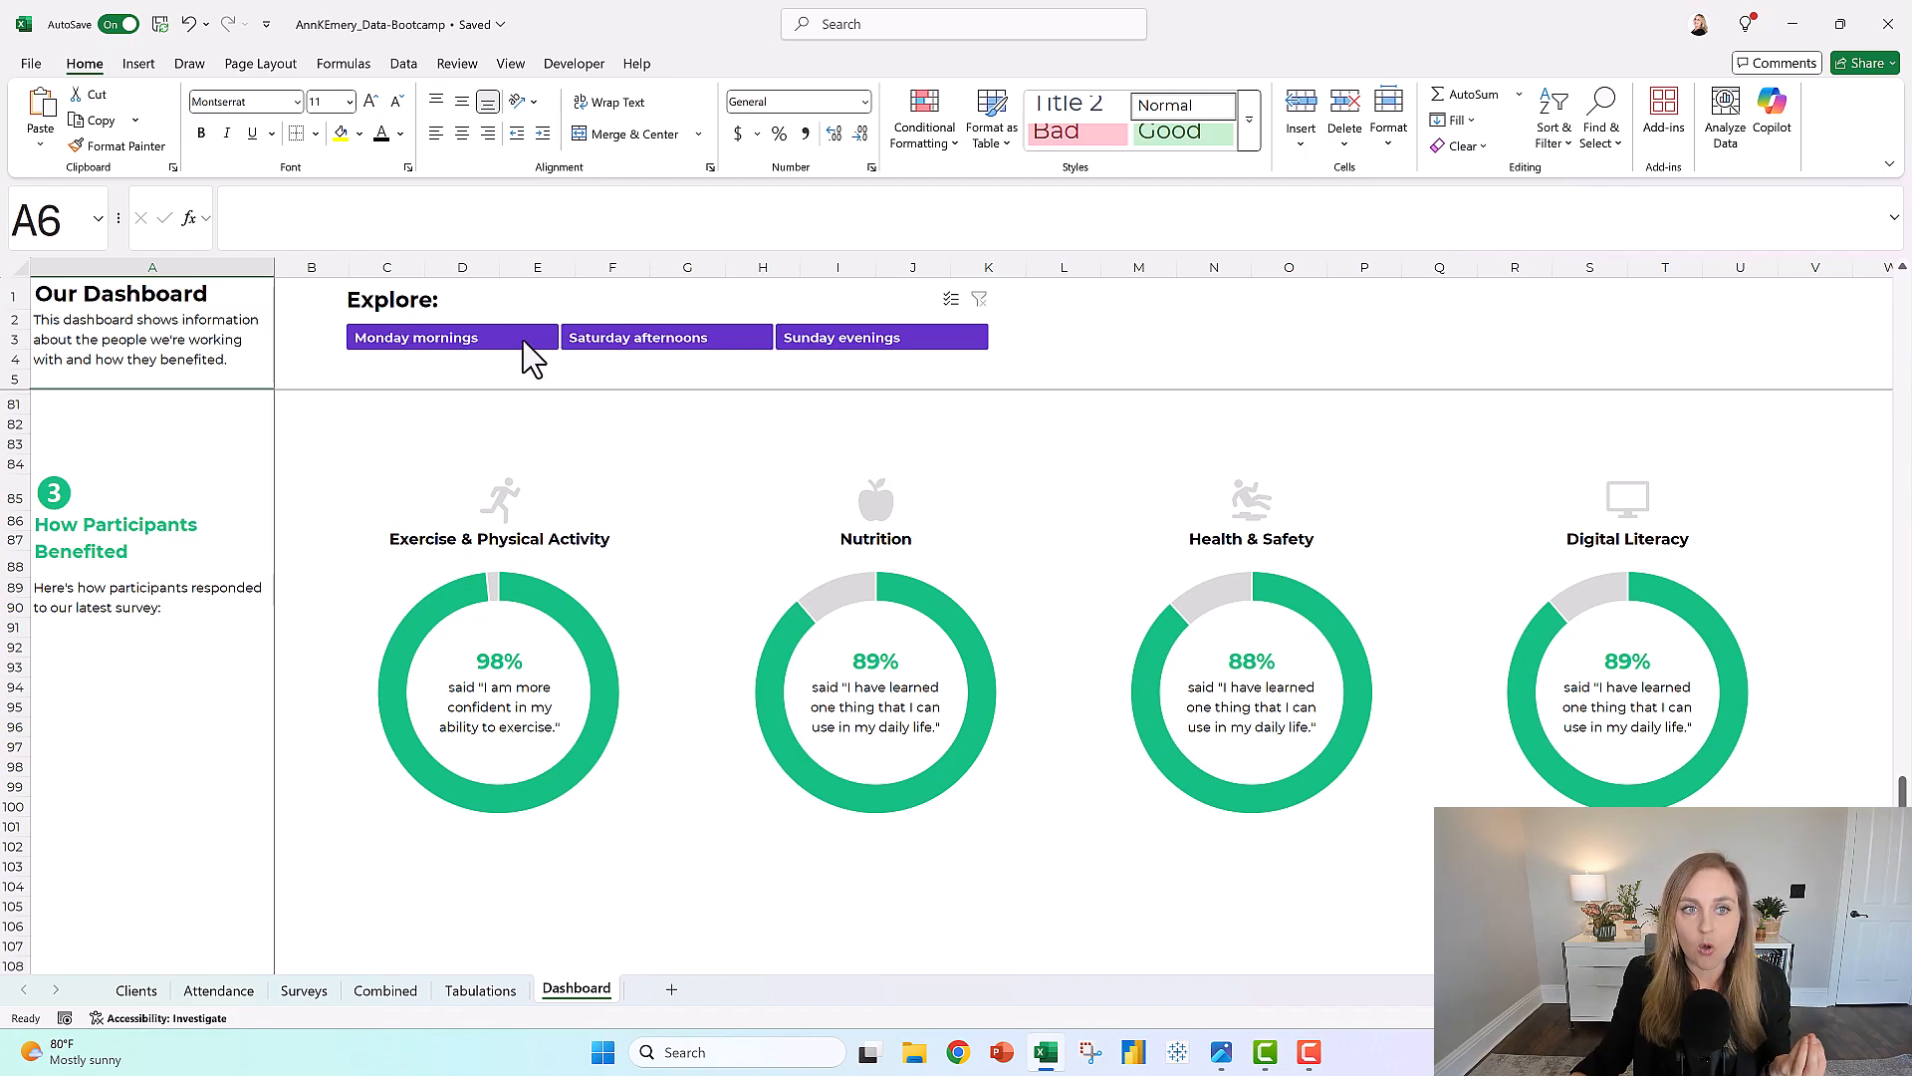
click(416, 337)
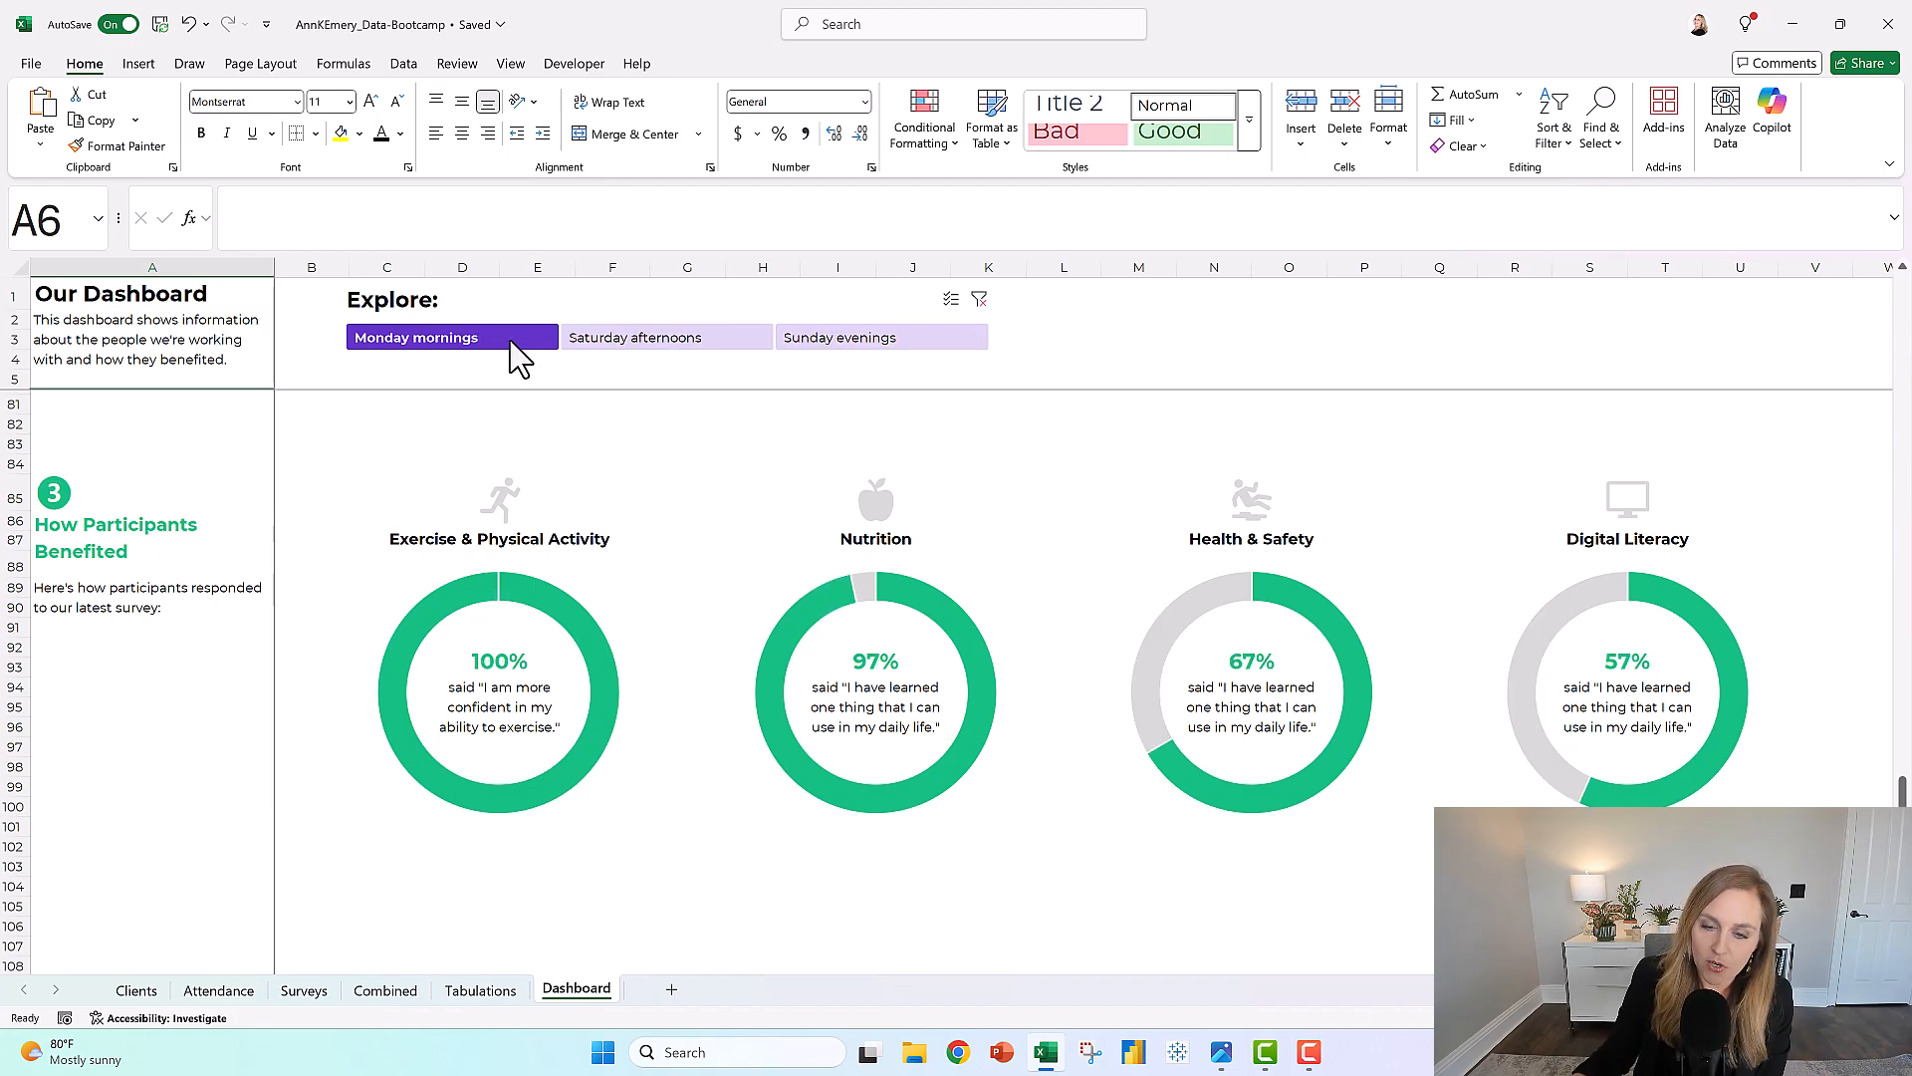
click(634, 337)
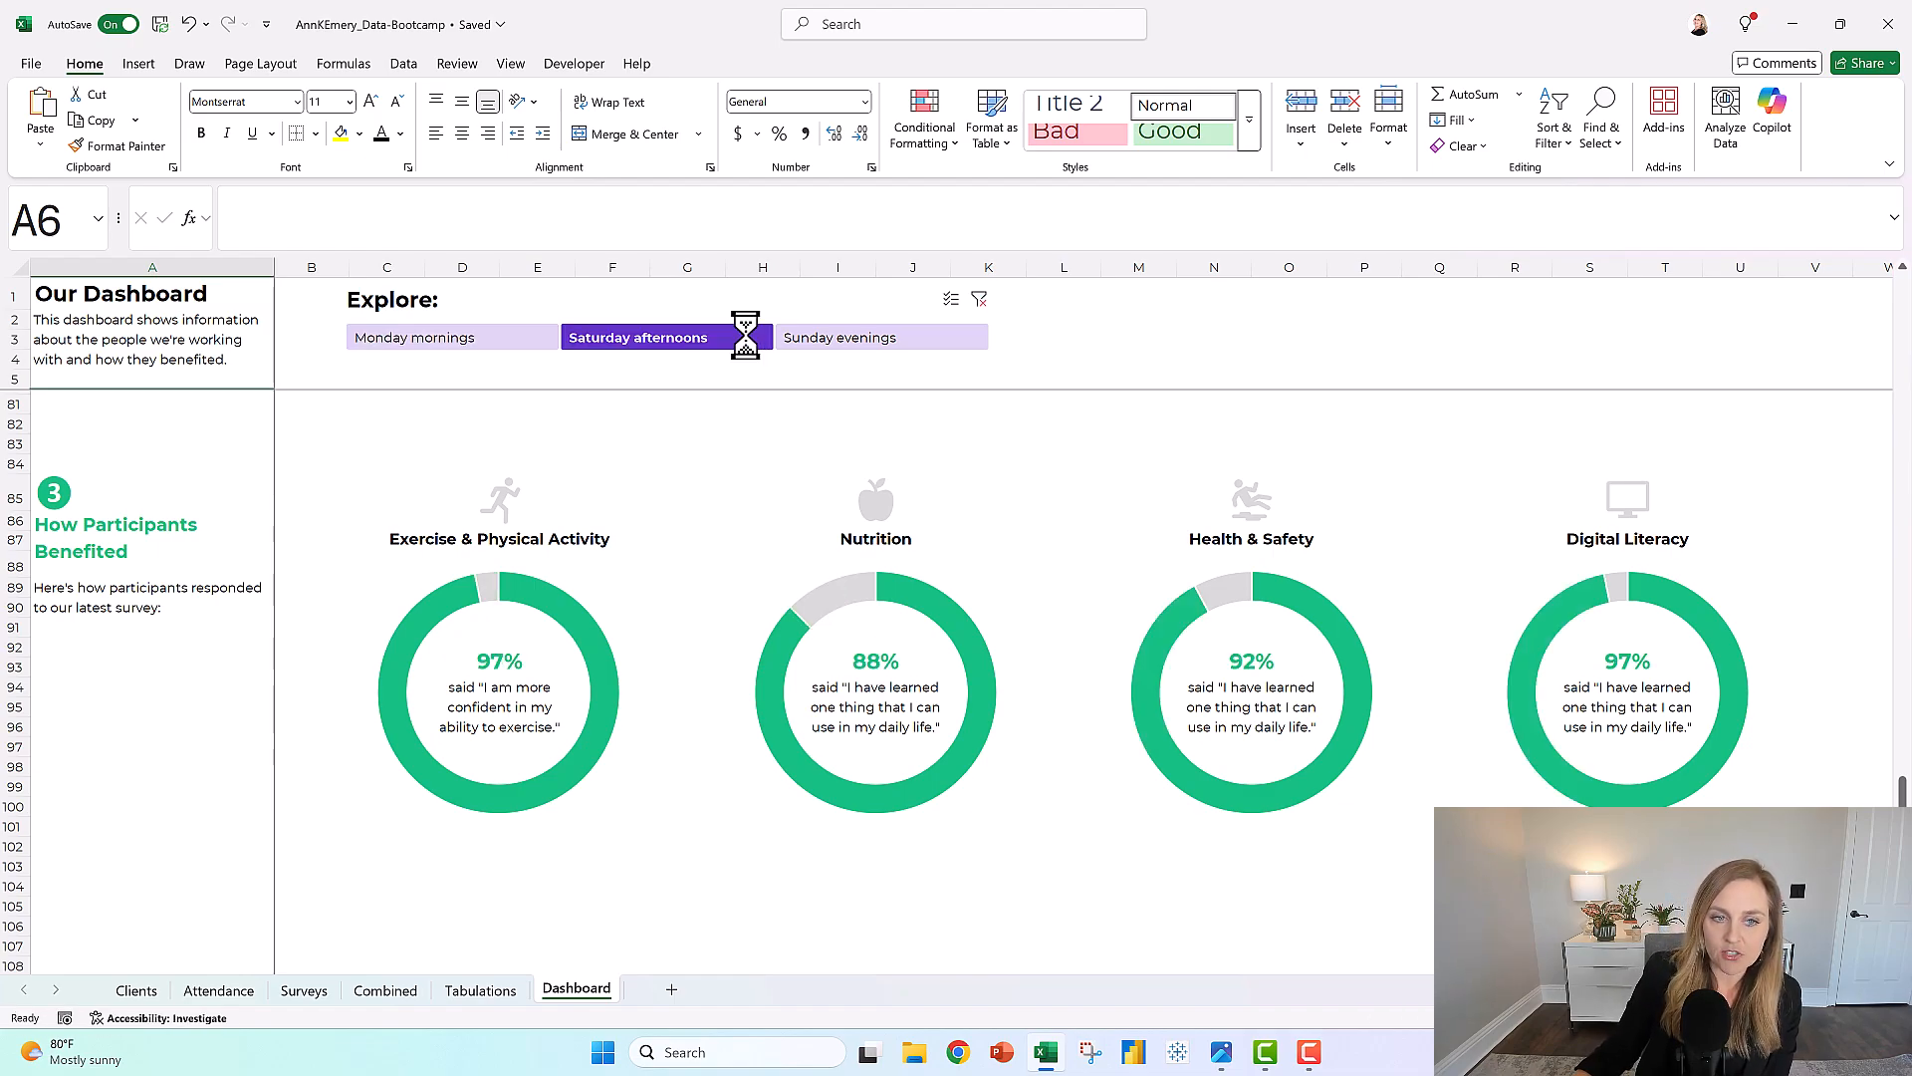
click(838, 337)
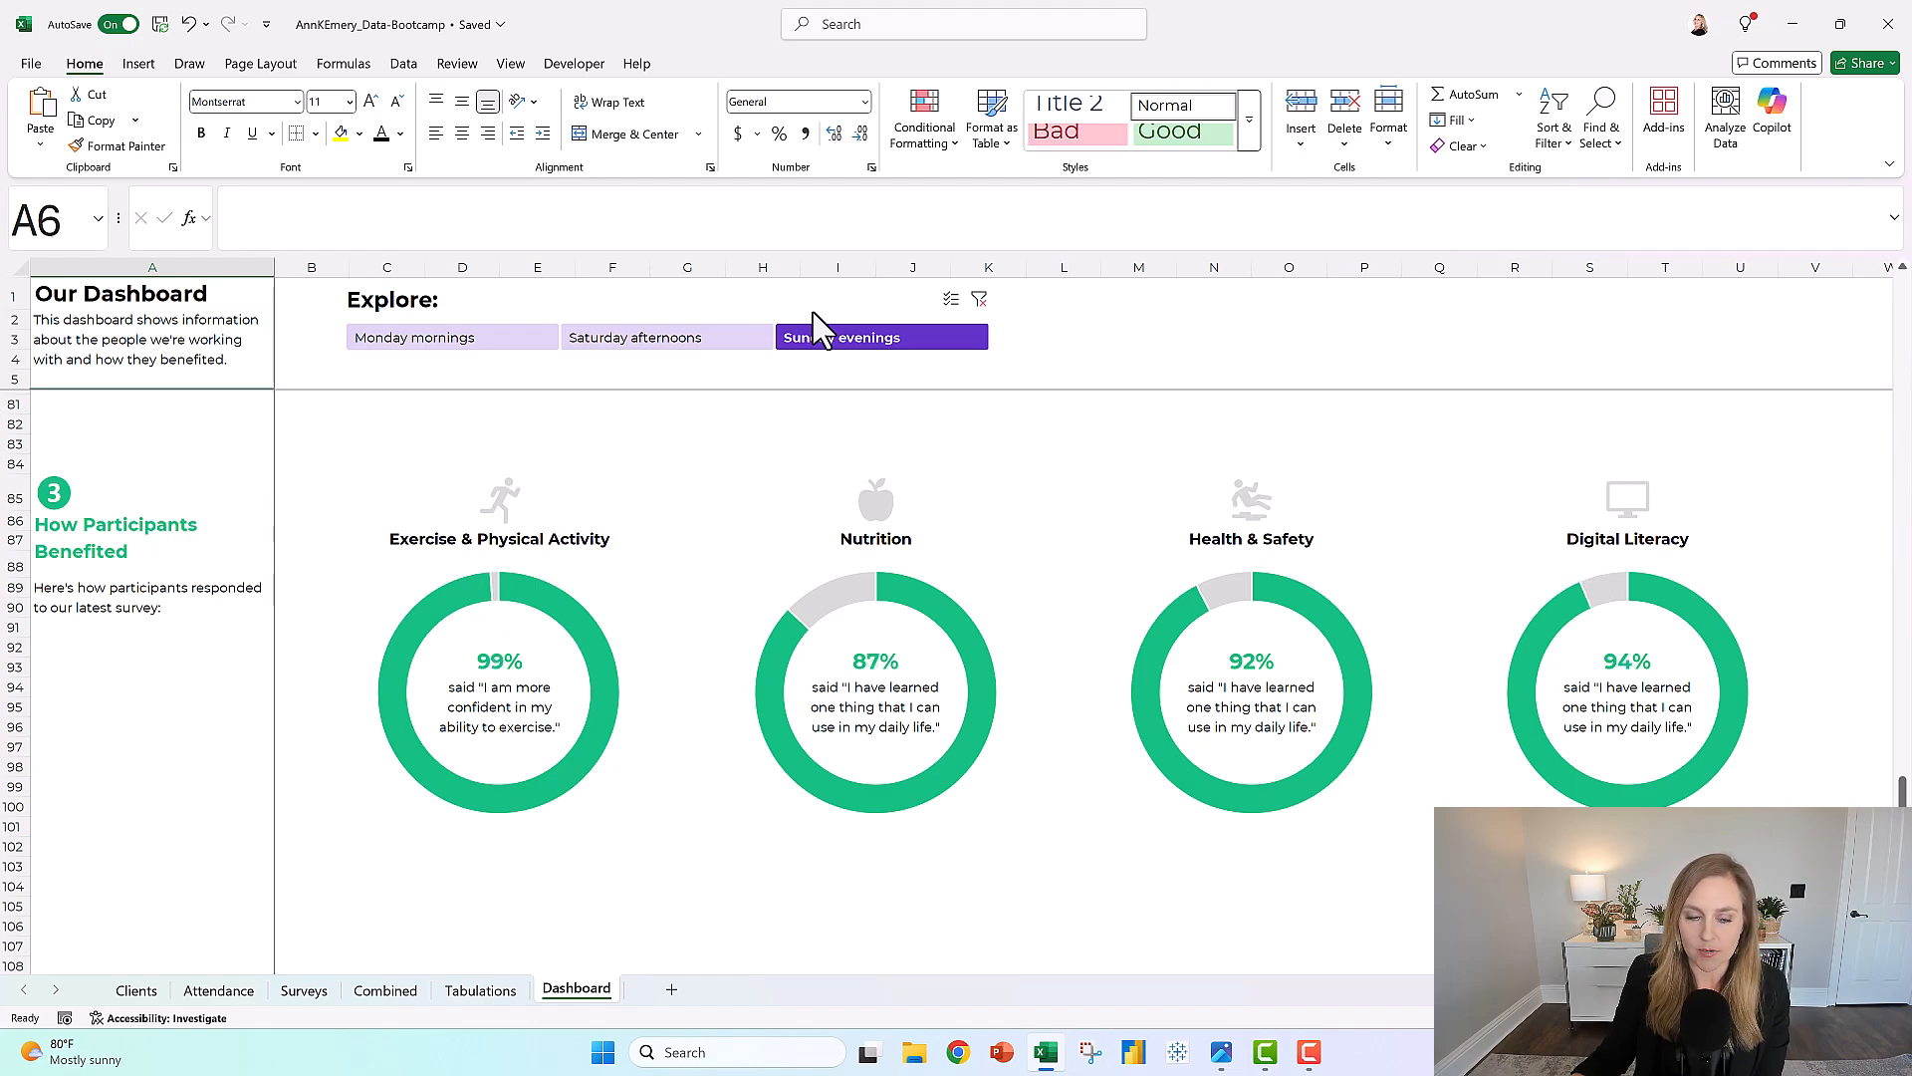
click(385, 989)
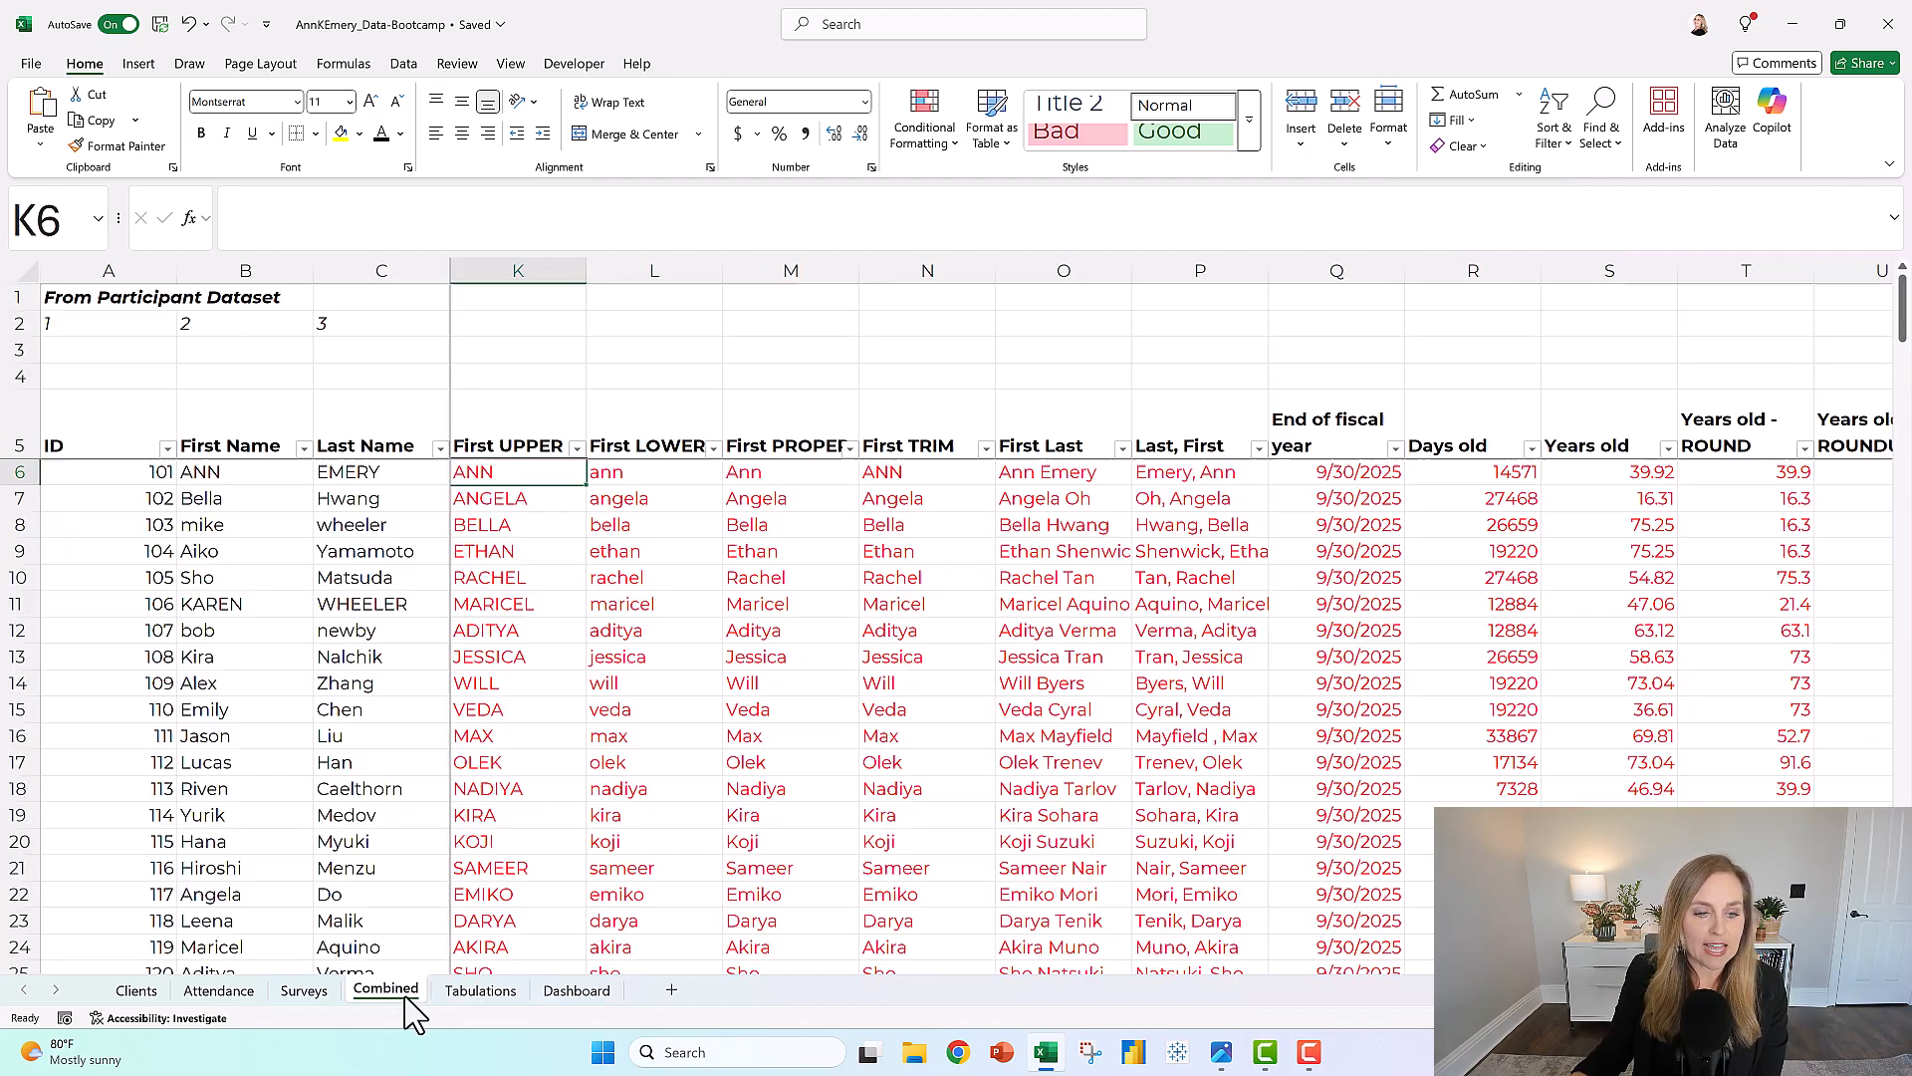
click(516, 471)
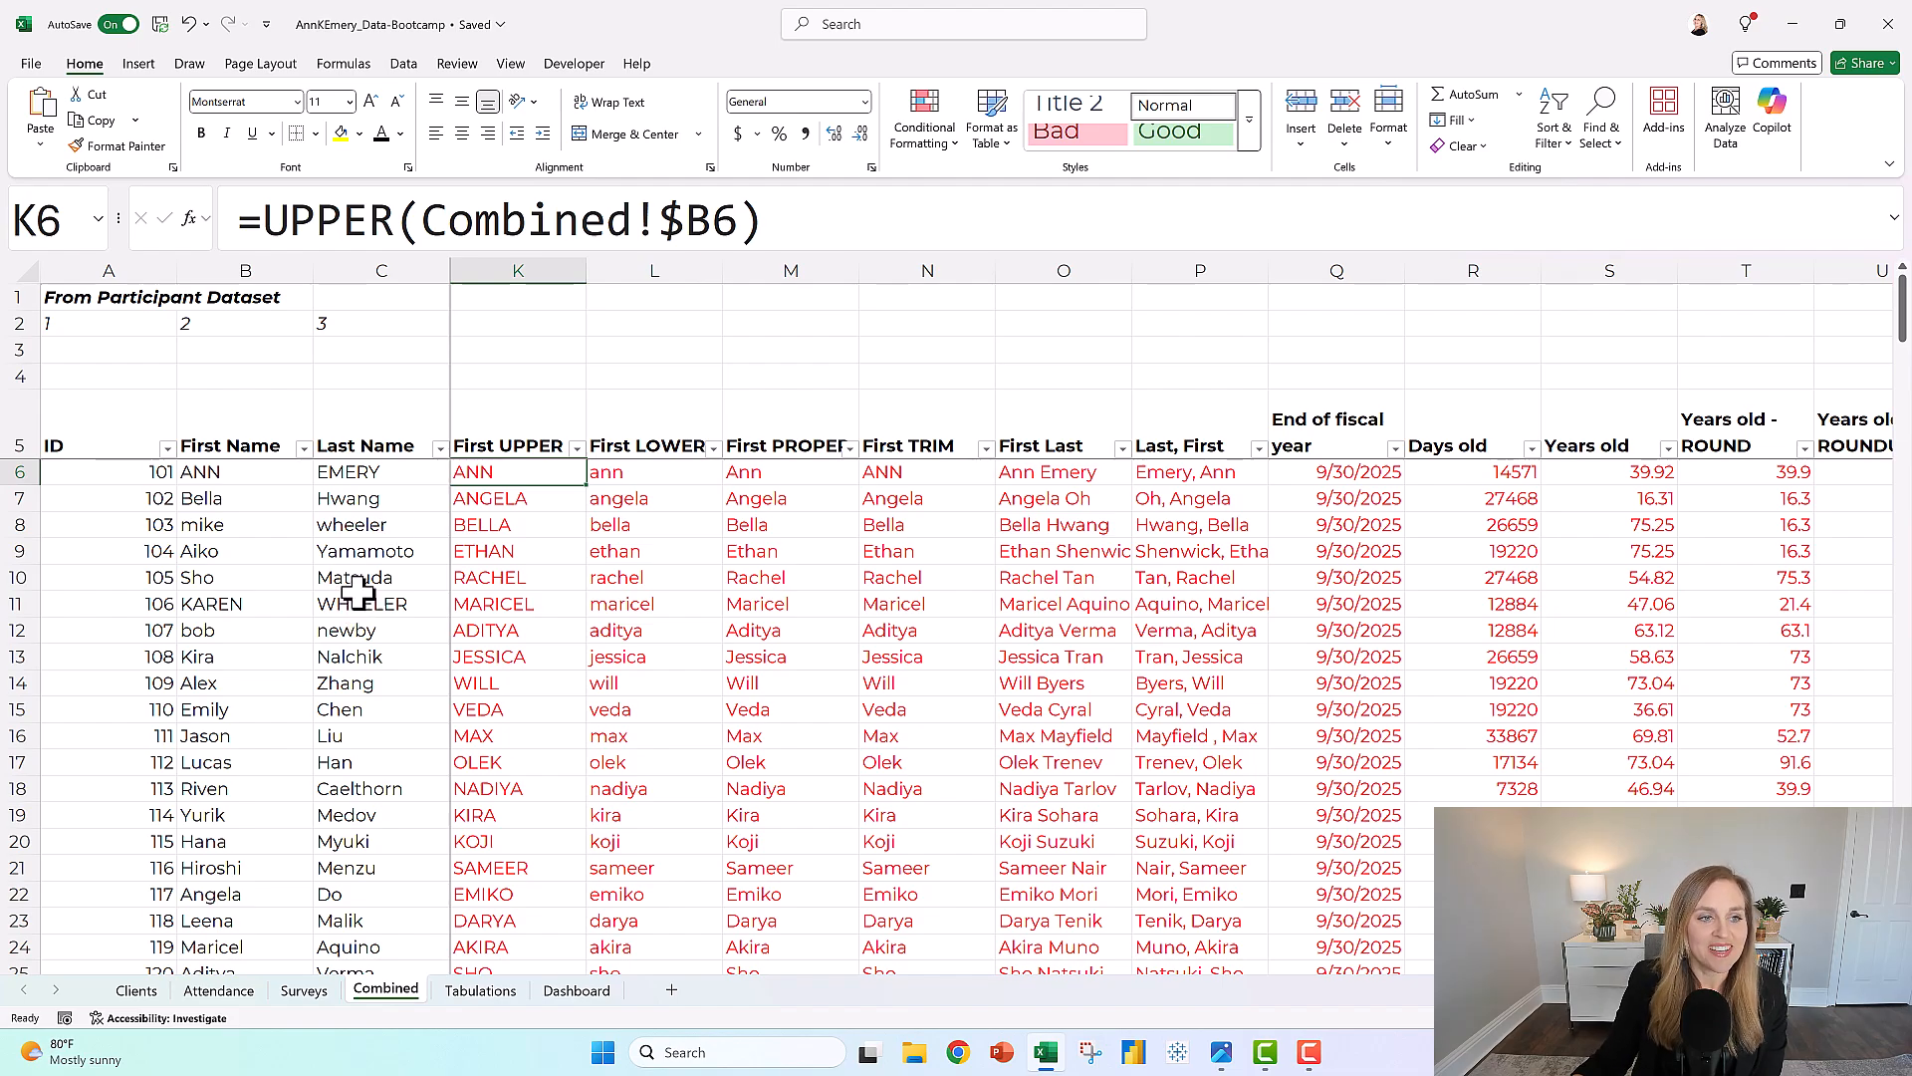
click(245, 525)
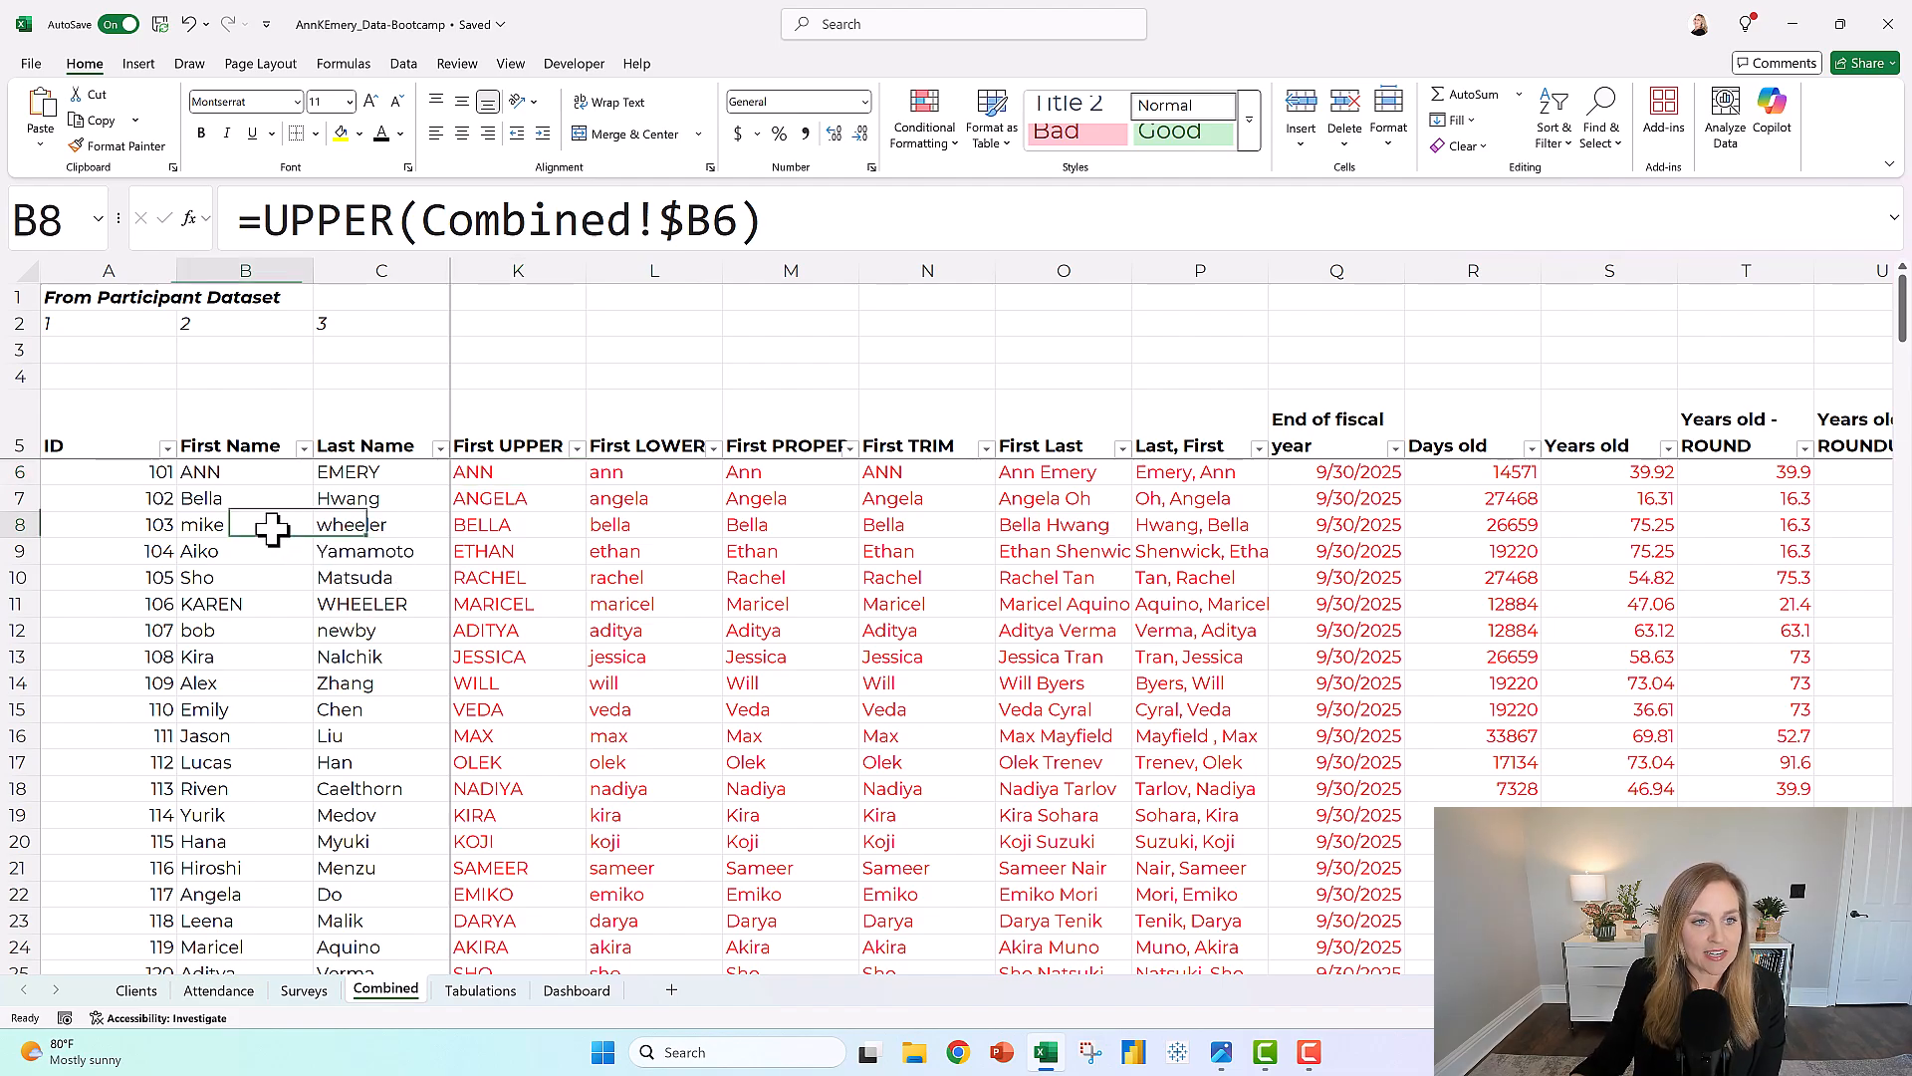
click(244, 603)
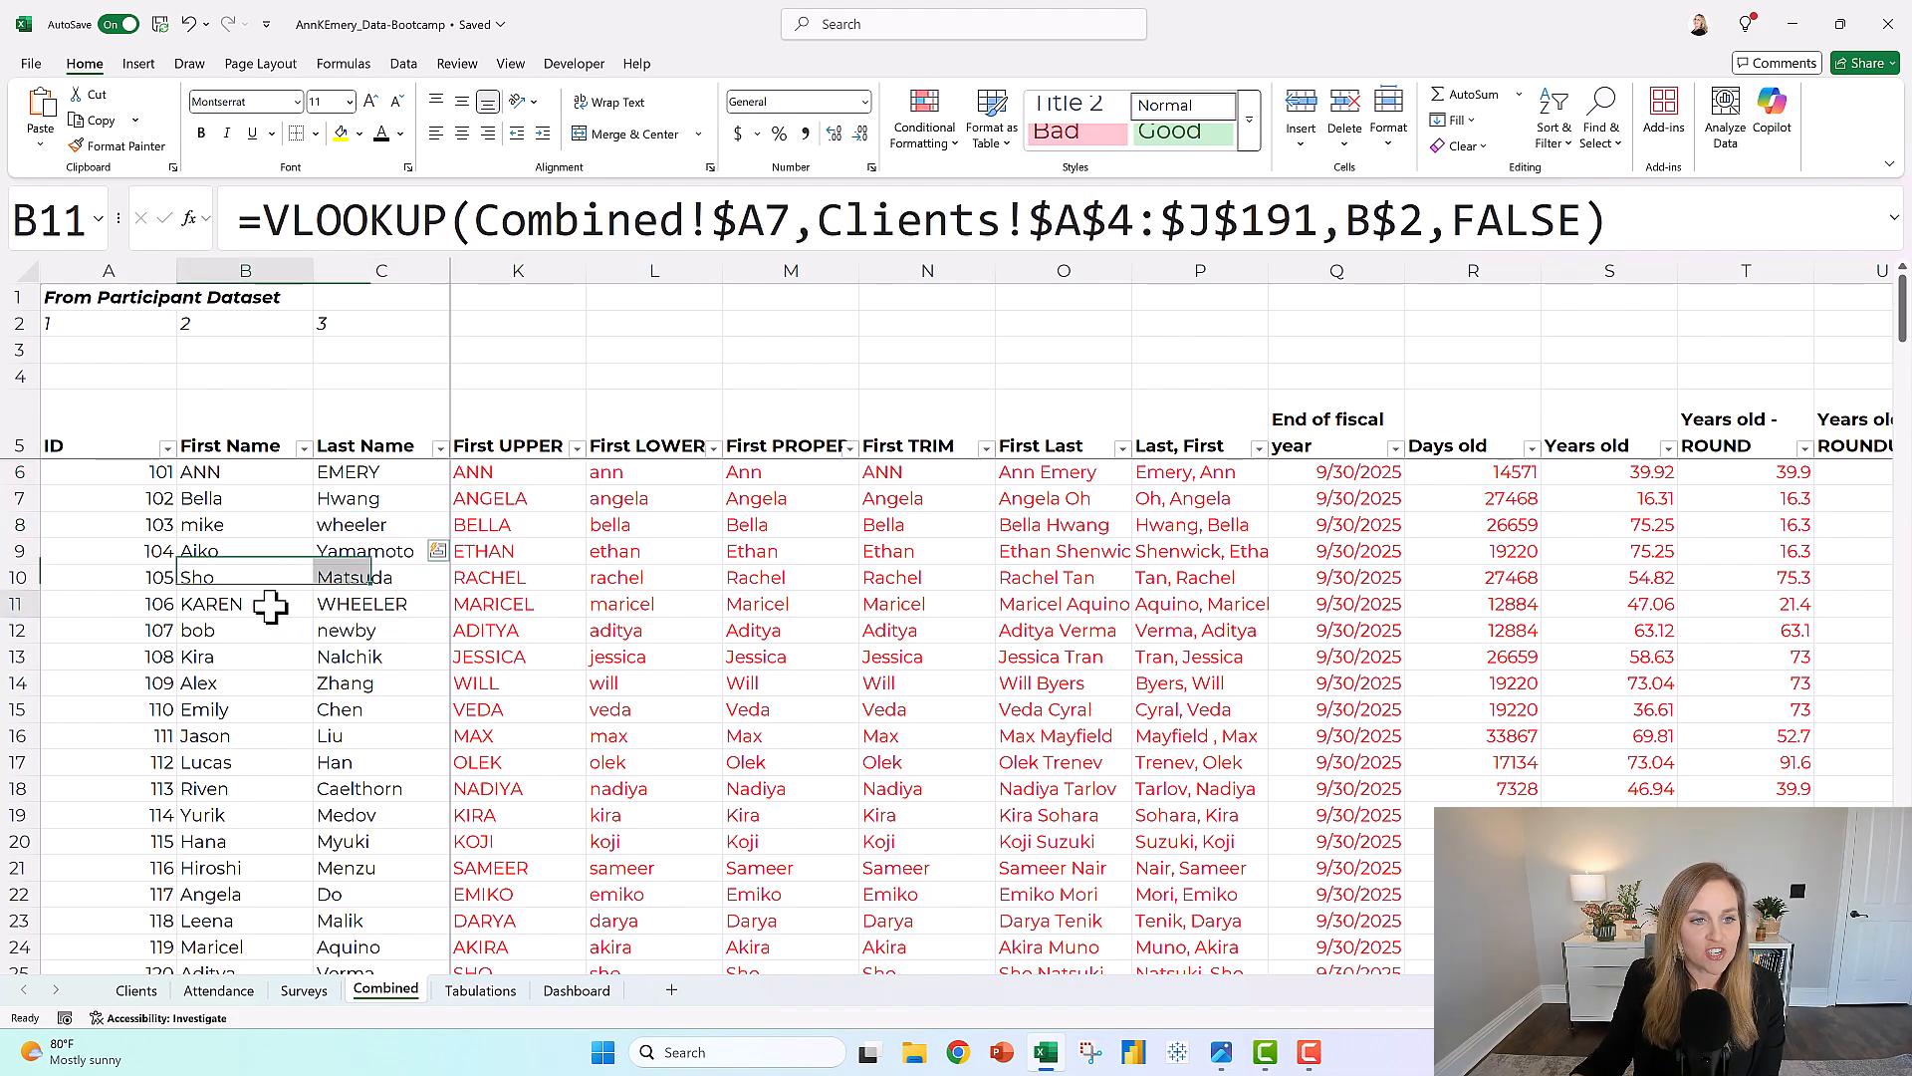
click(244, 656)
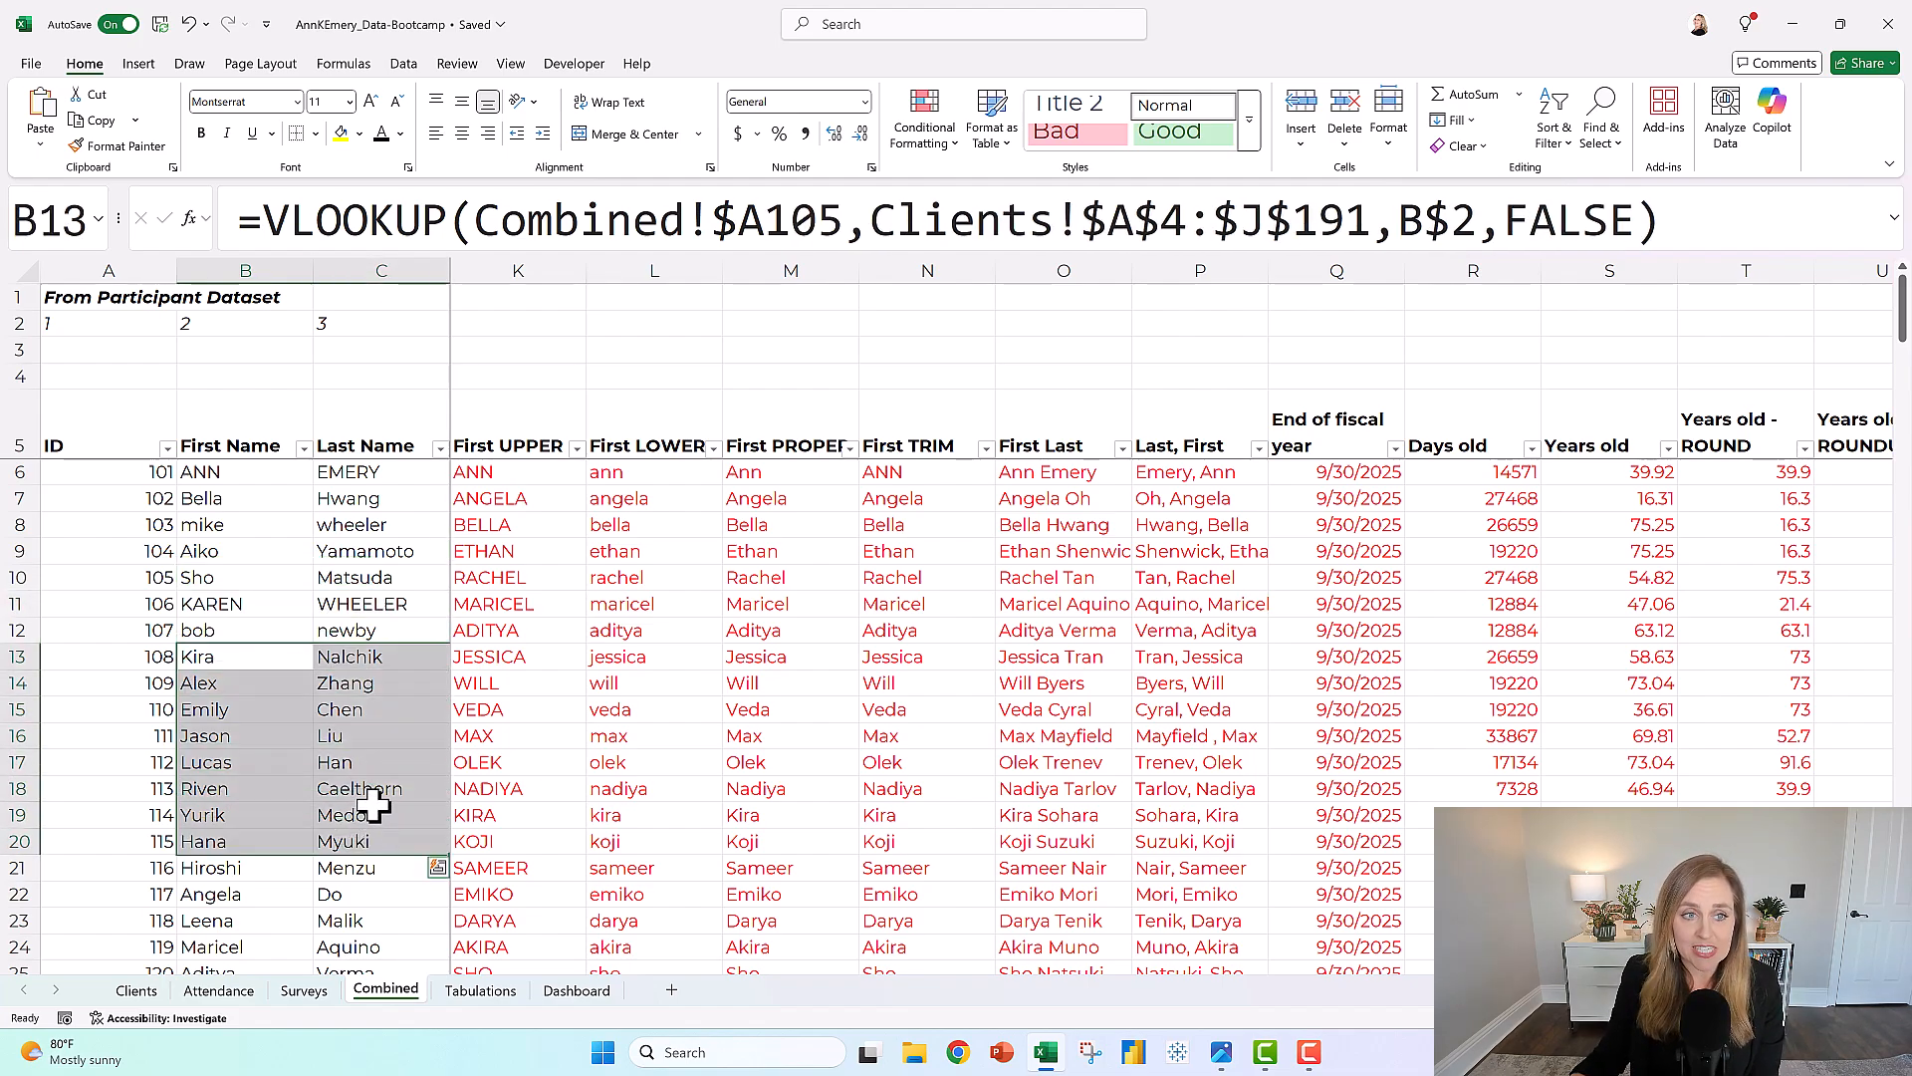
mouse_move(573, 768)
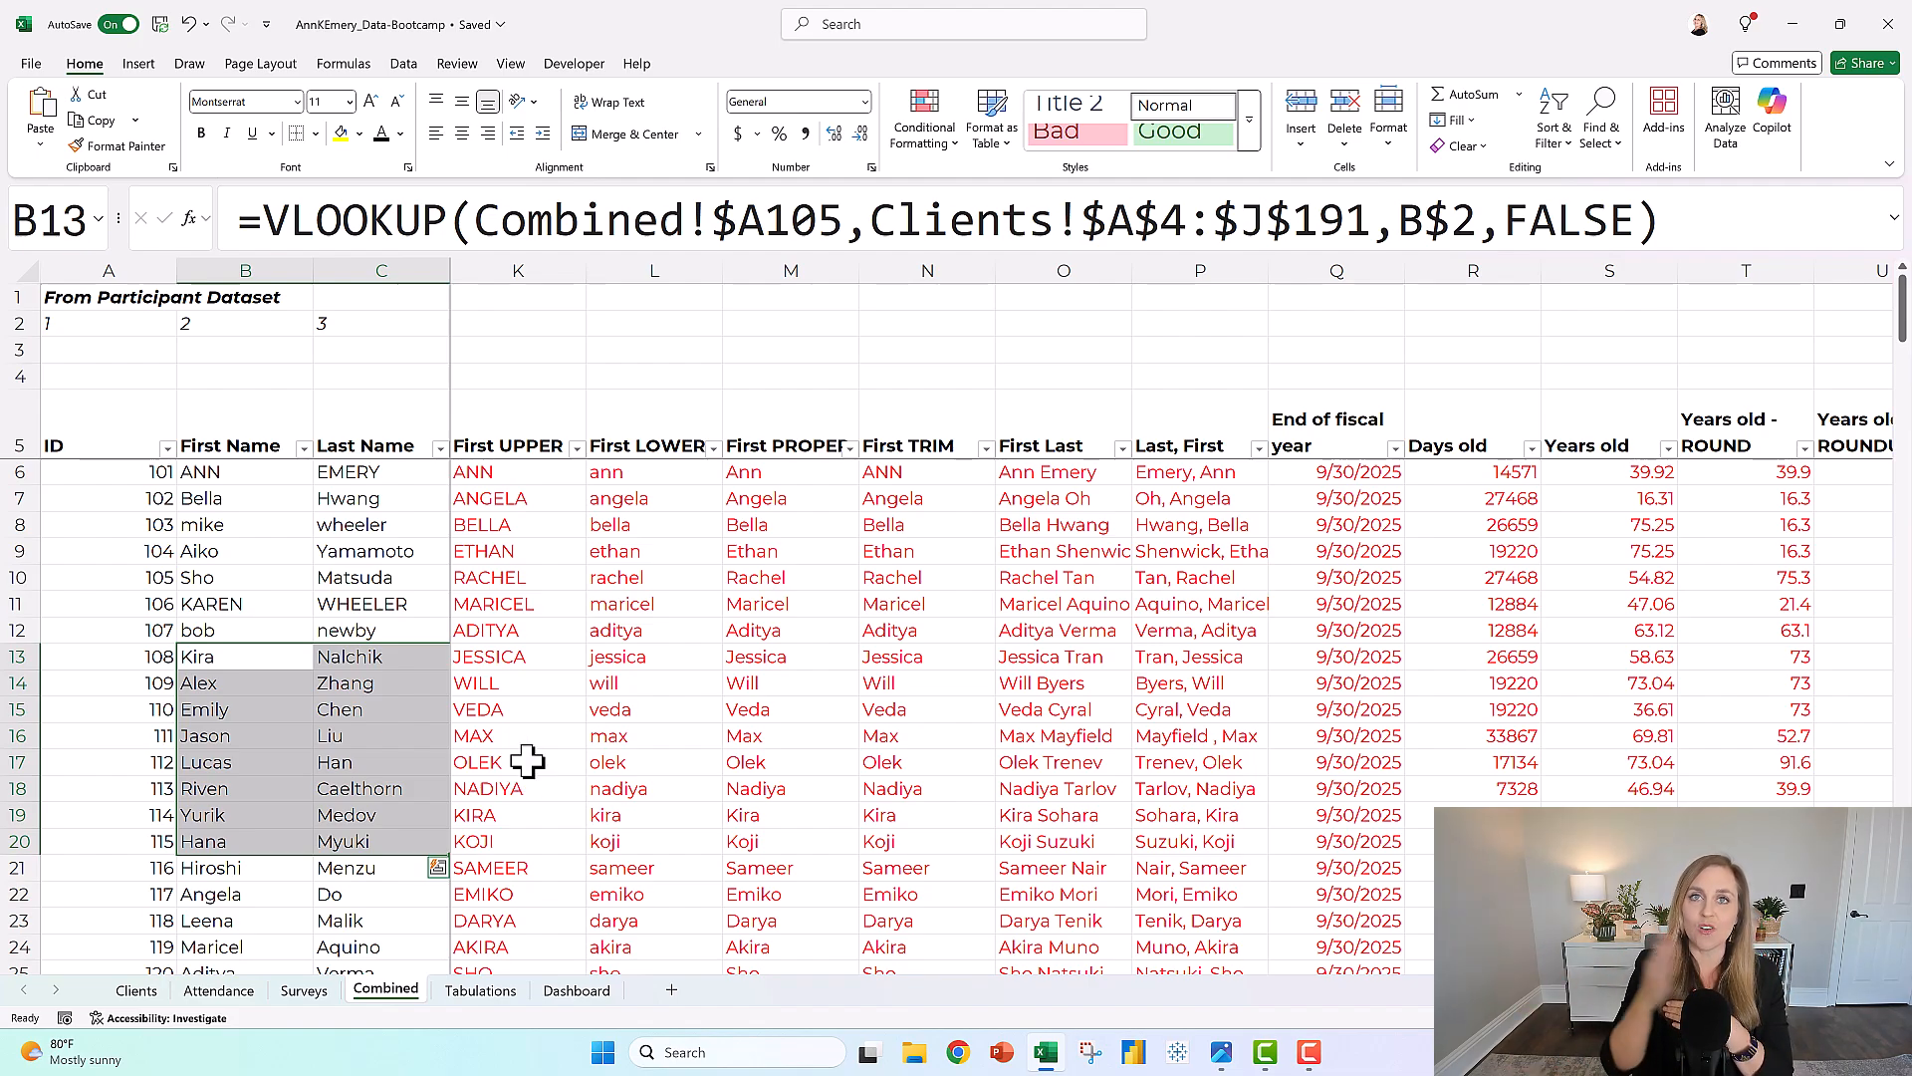
mouse_move(560, 732)
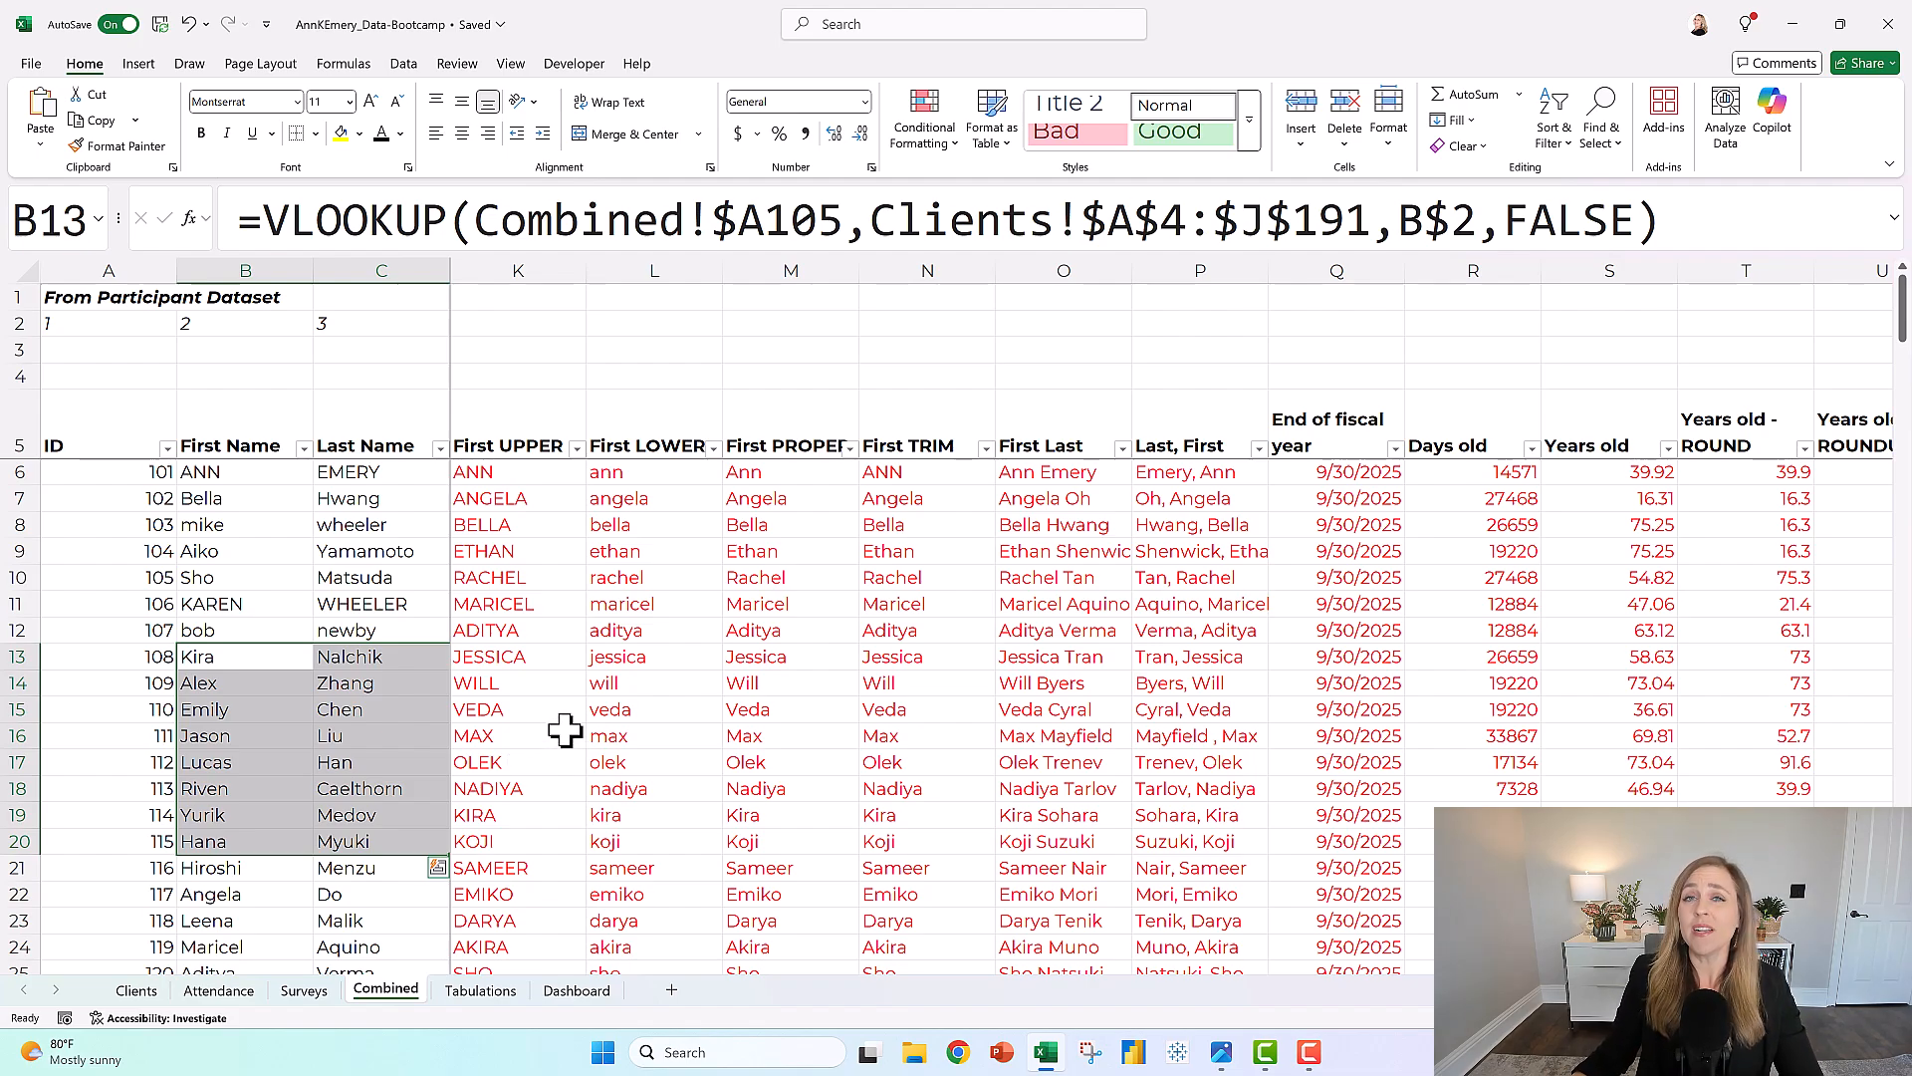
mouse_move(488, 629)
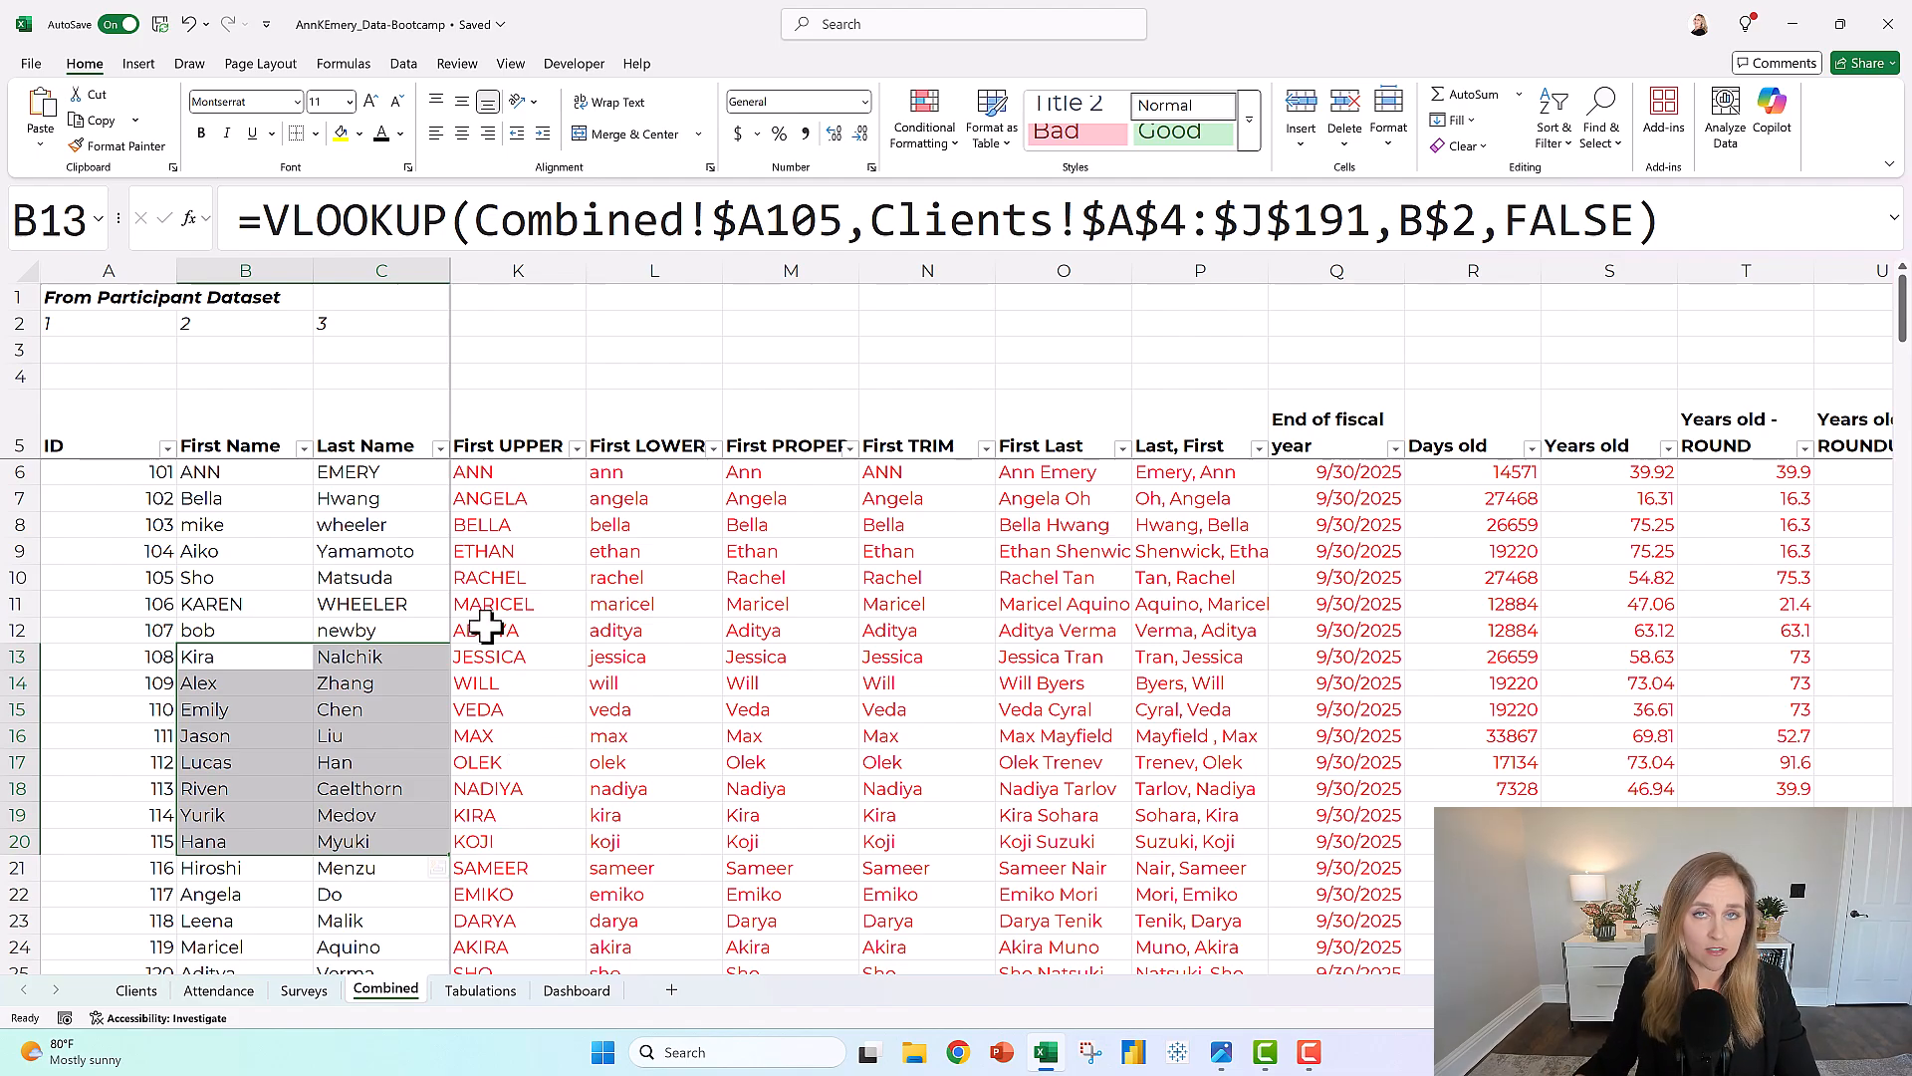
mouse_move(252, 478)
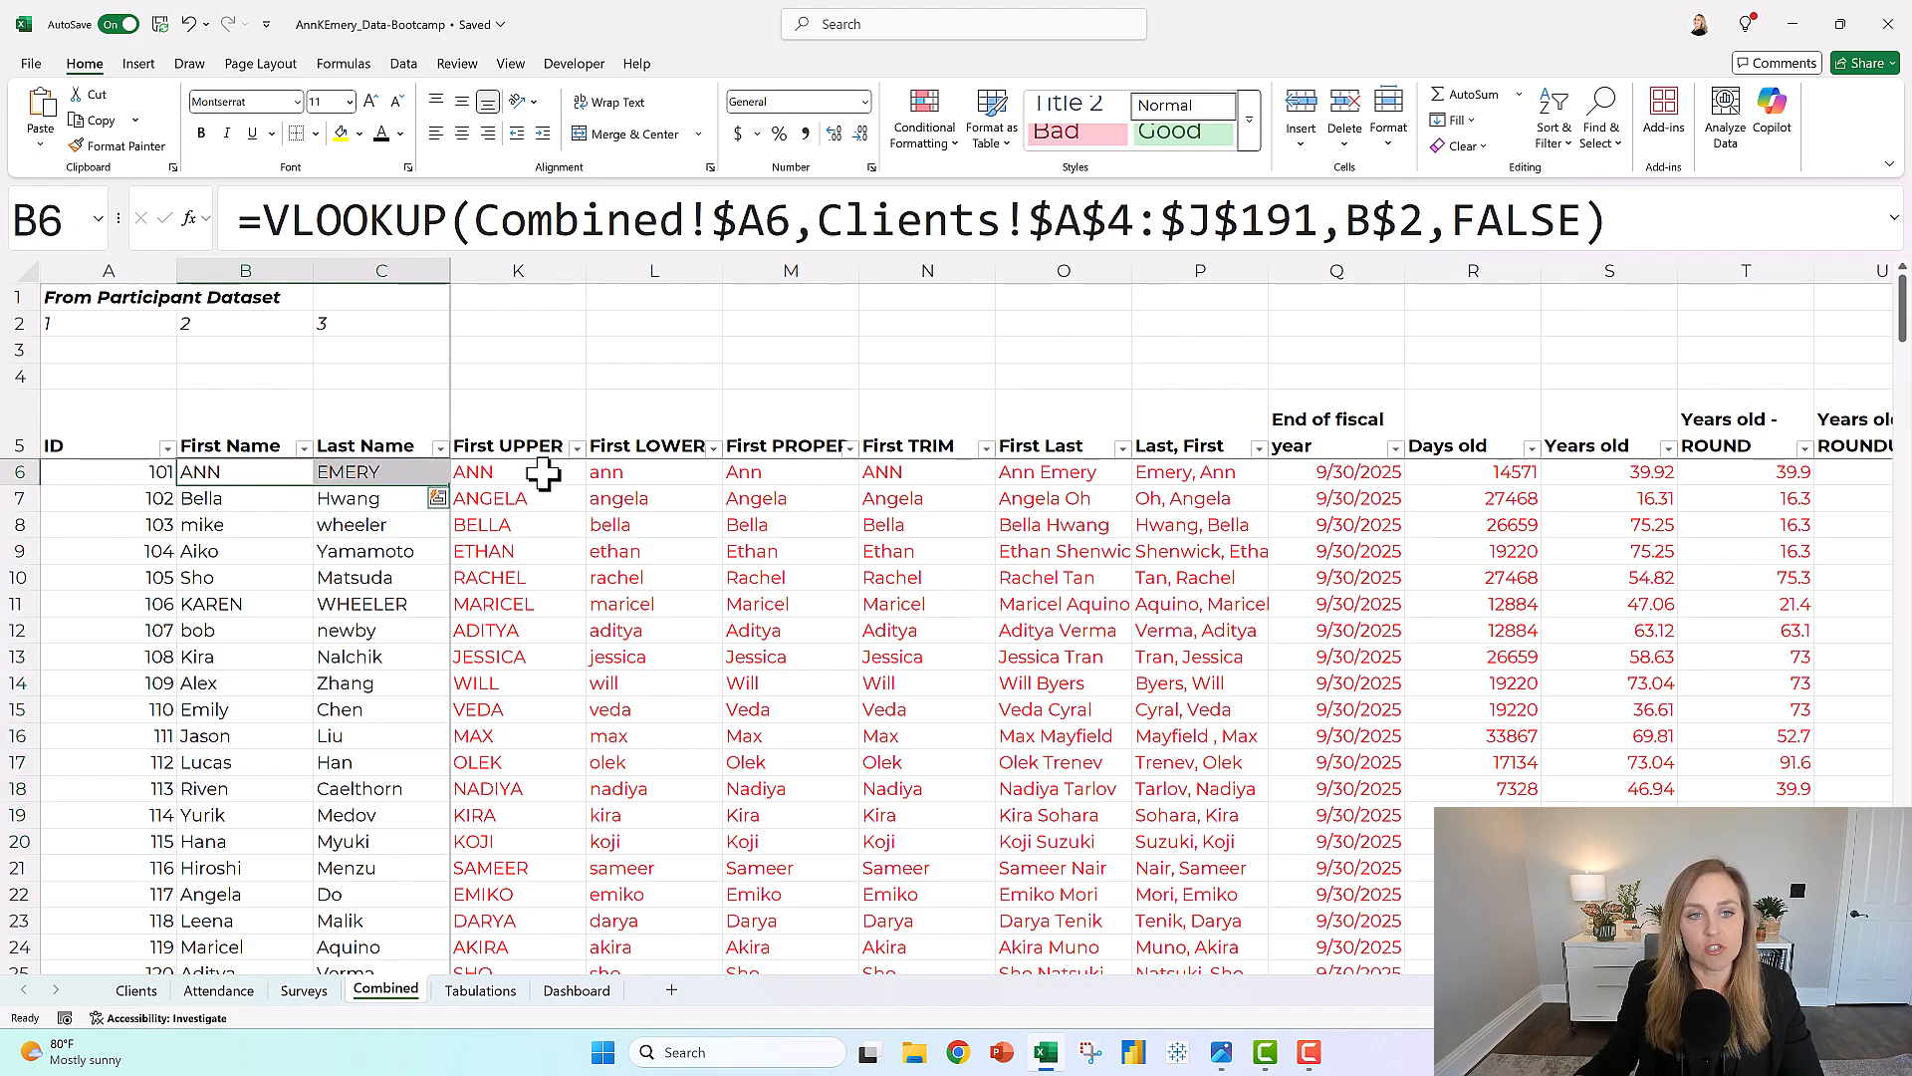
click(517, 472)
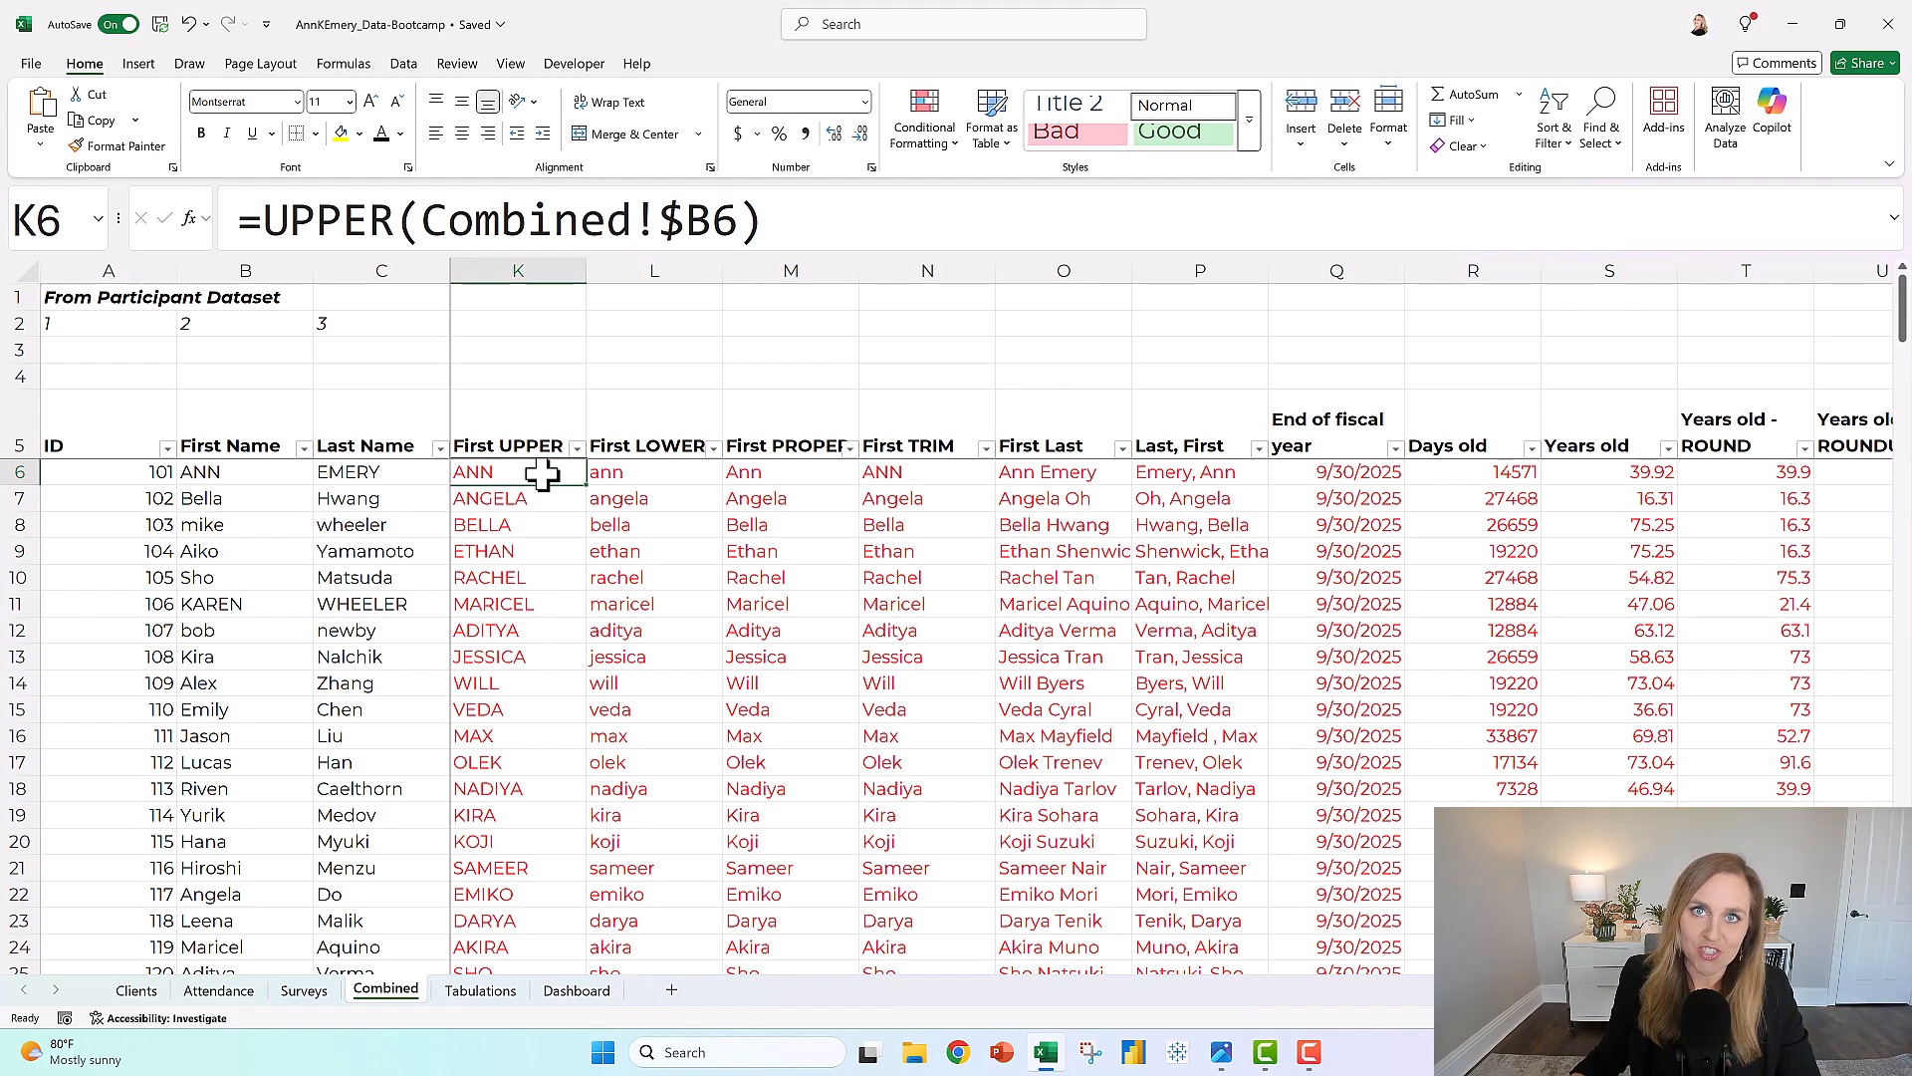
click(653, 472)
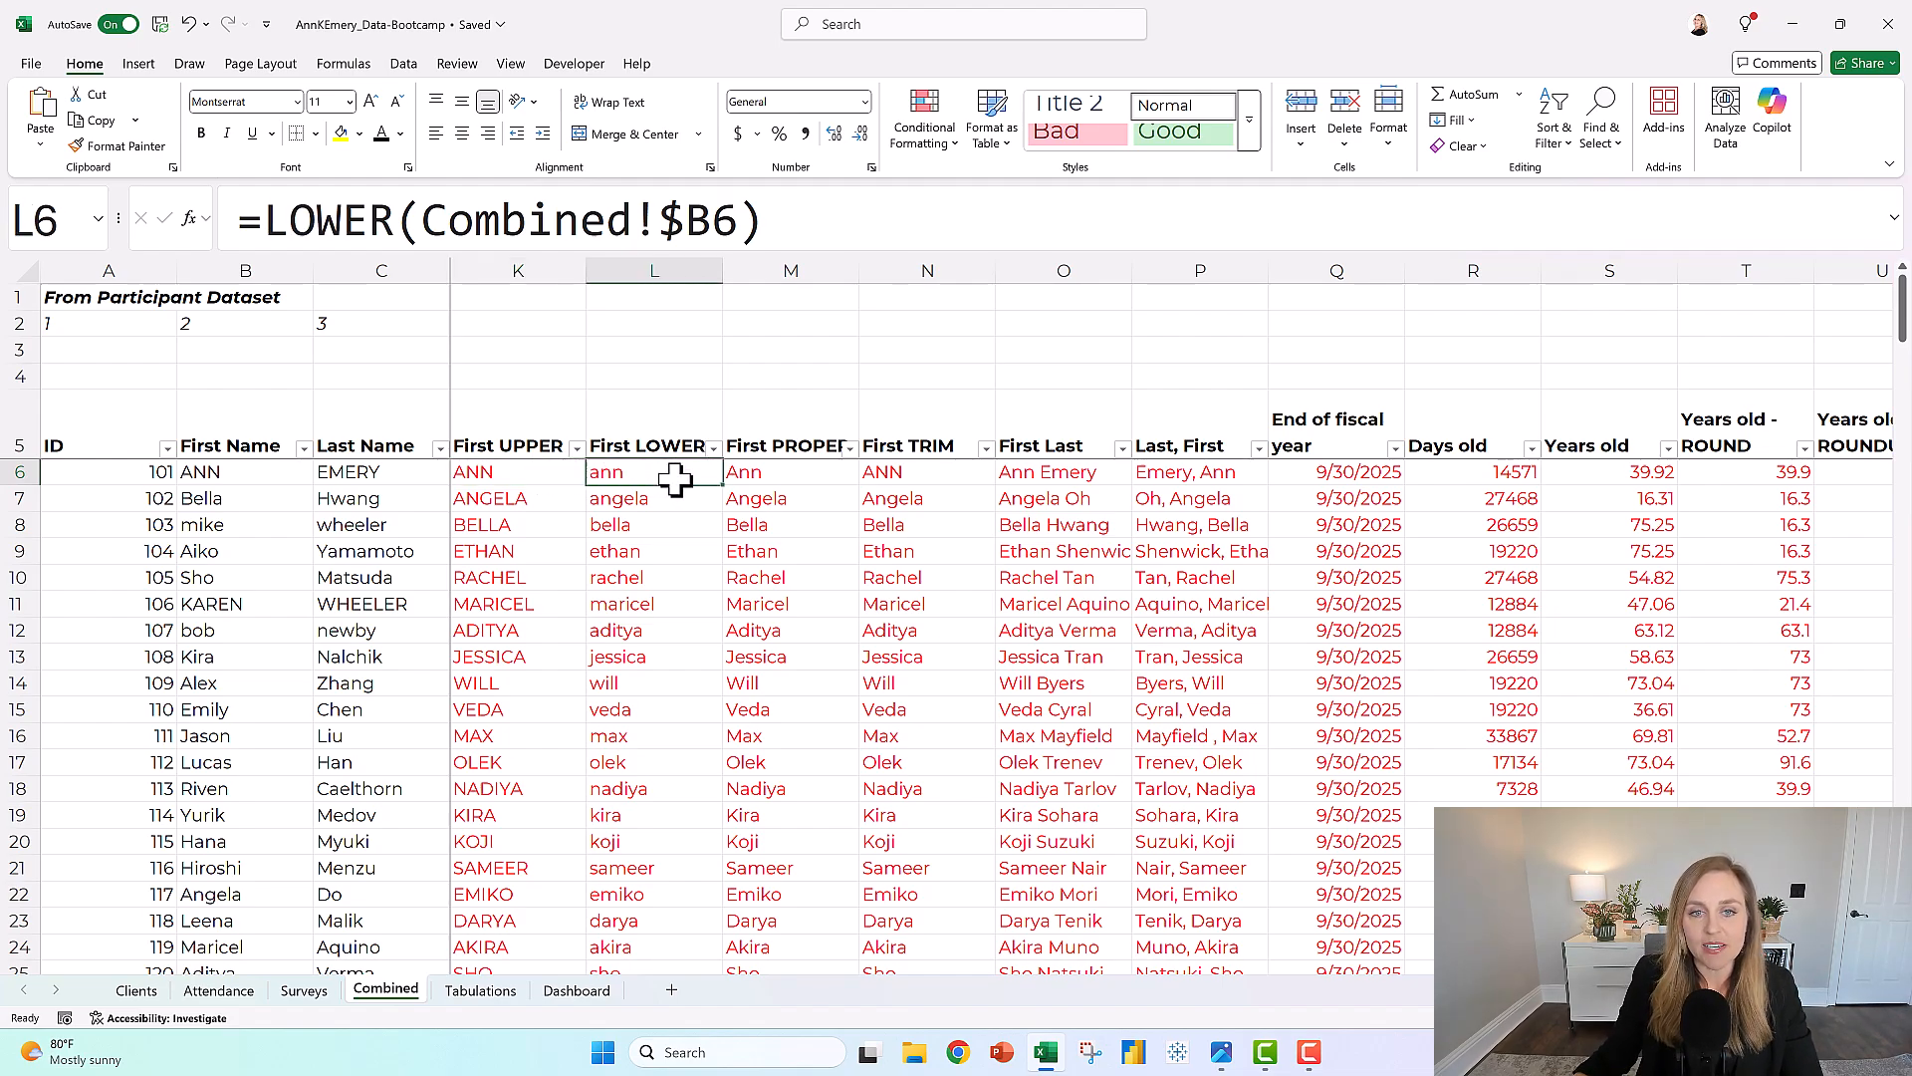
click(790, 472)
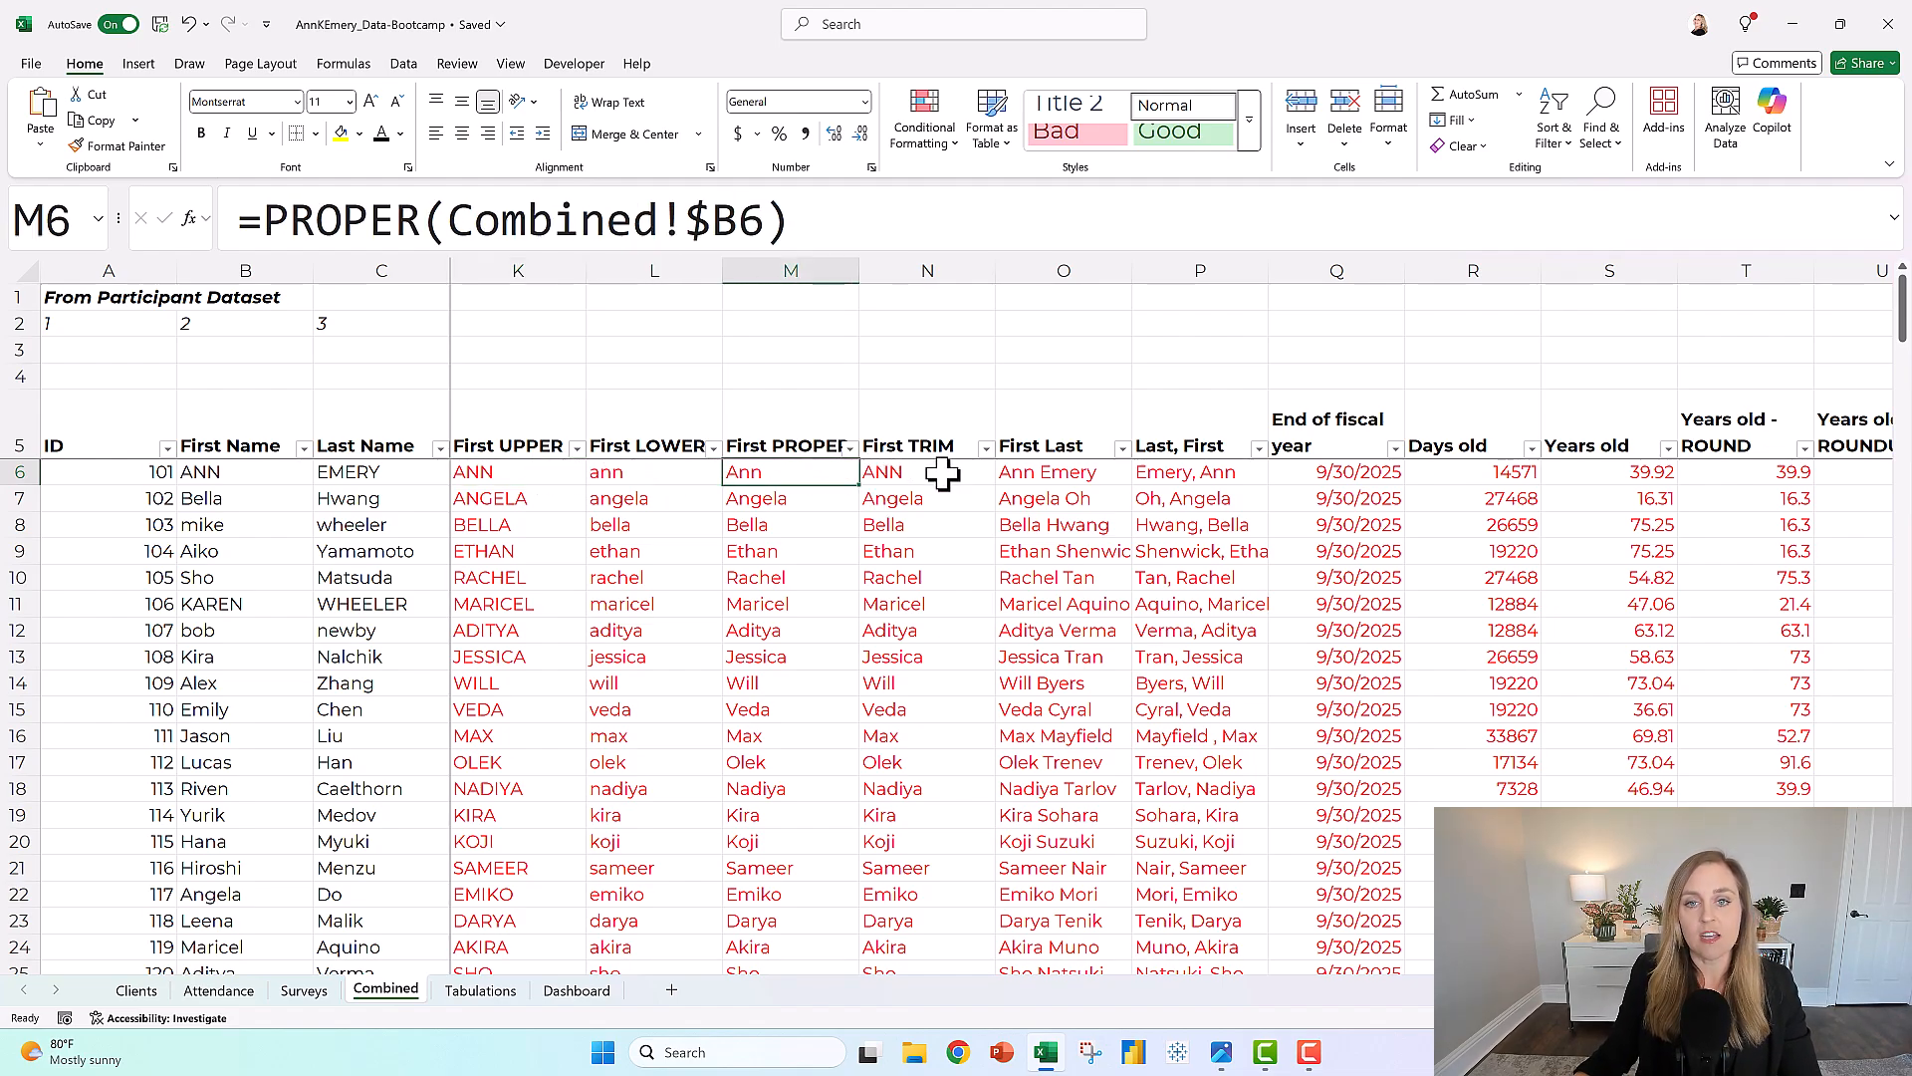
click(927, 473)
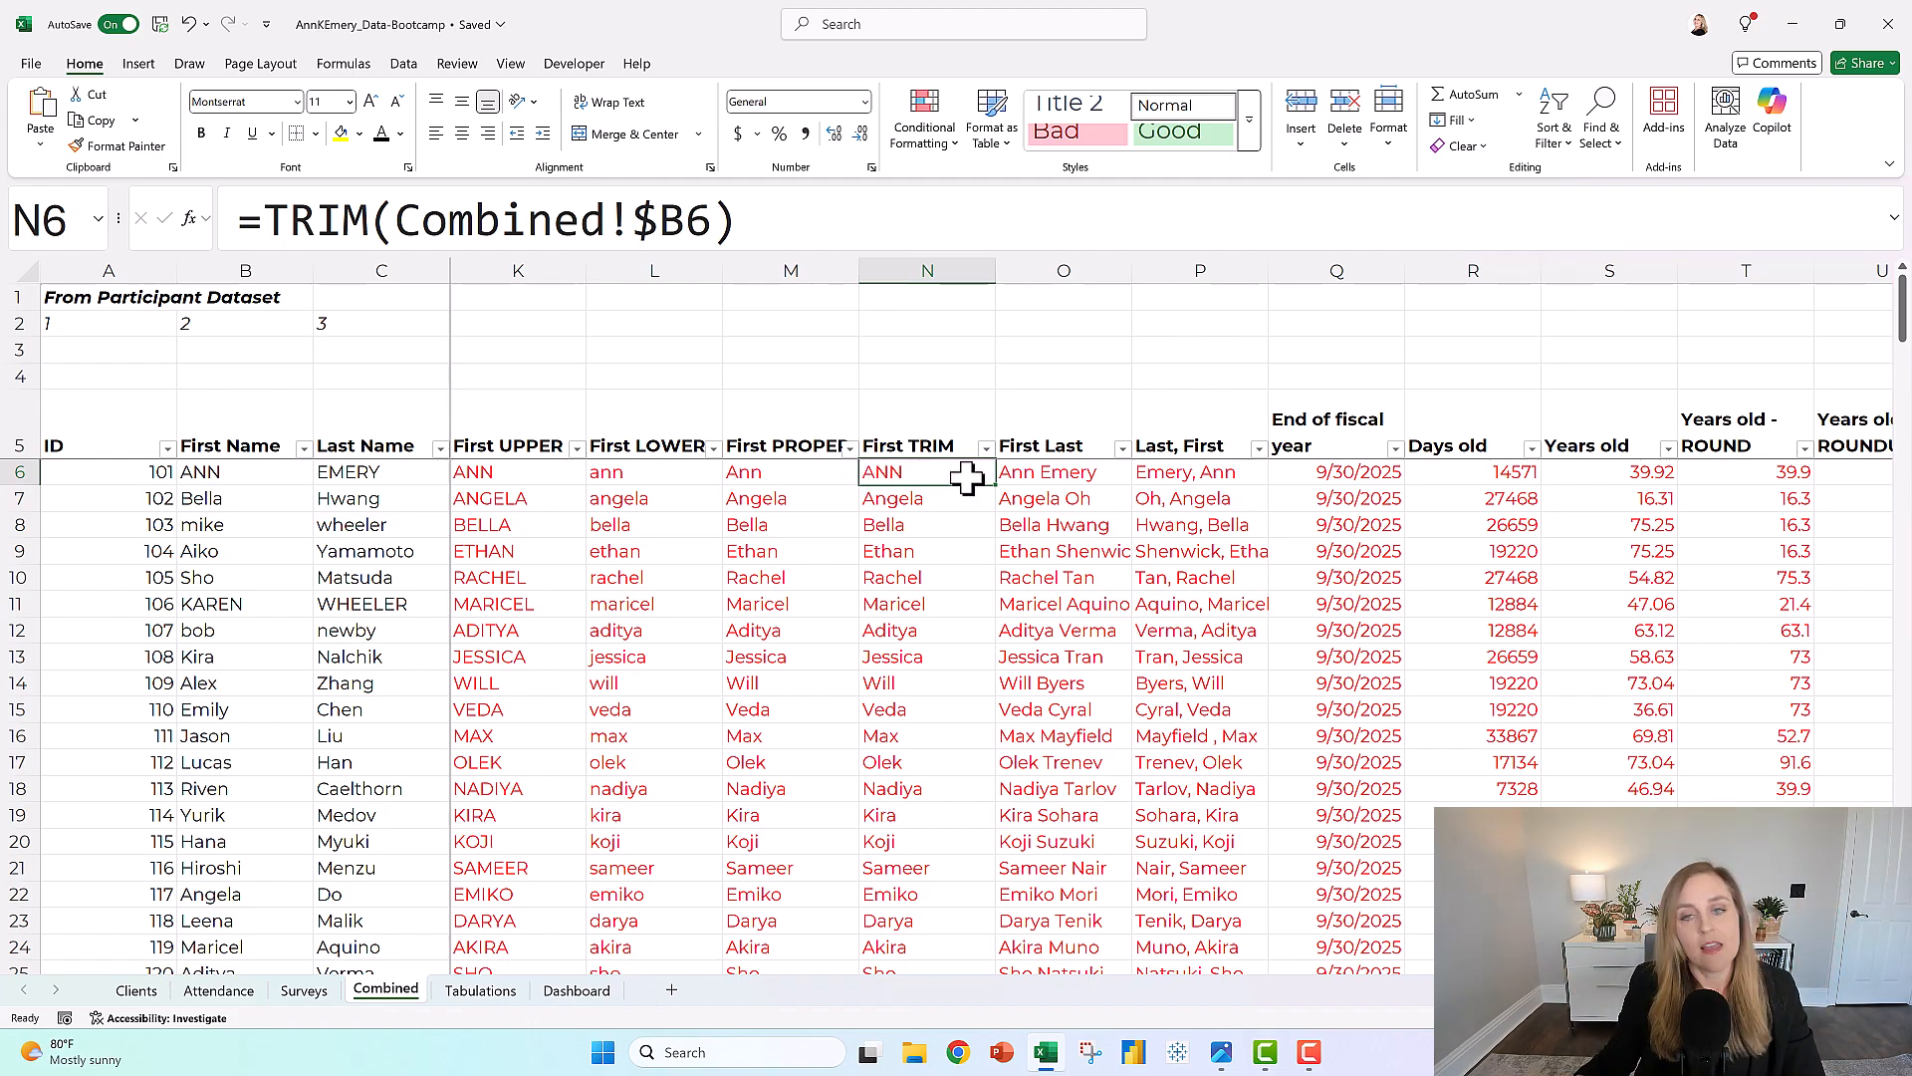
click(1063, 472)
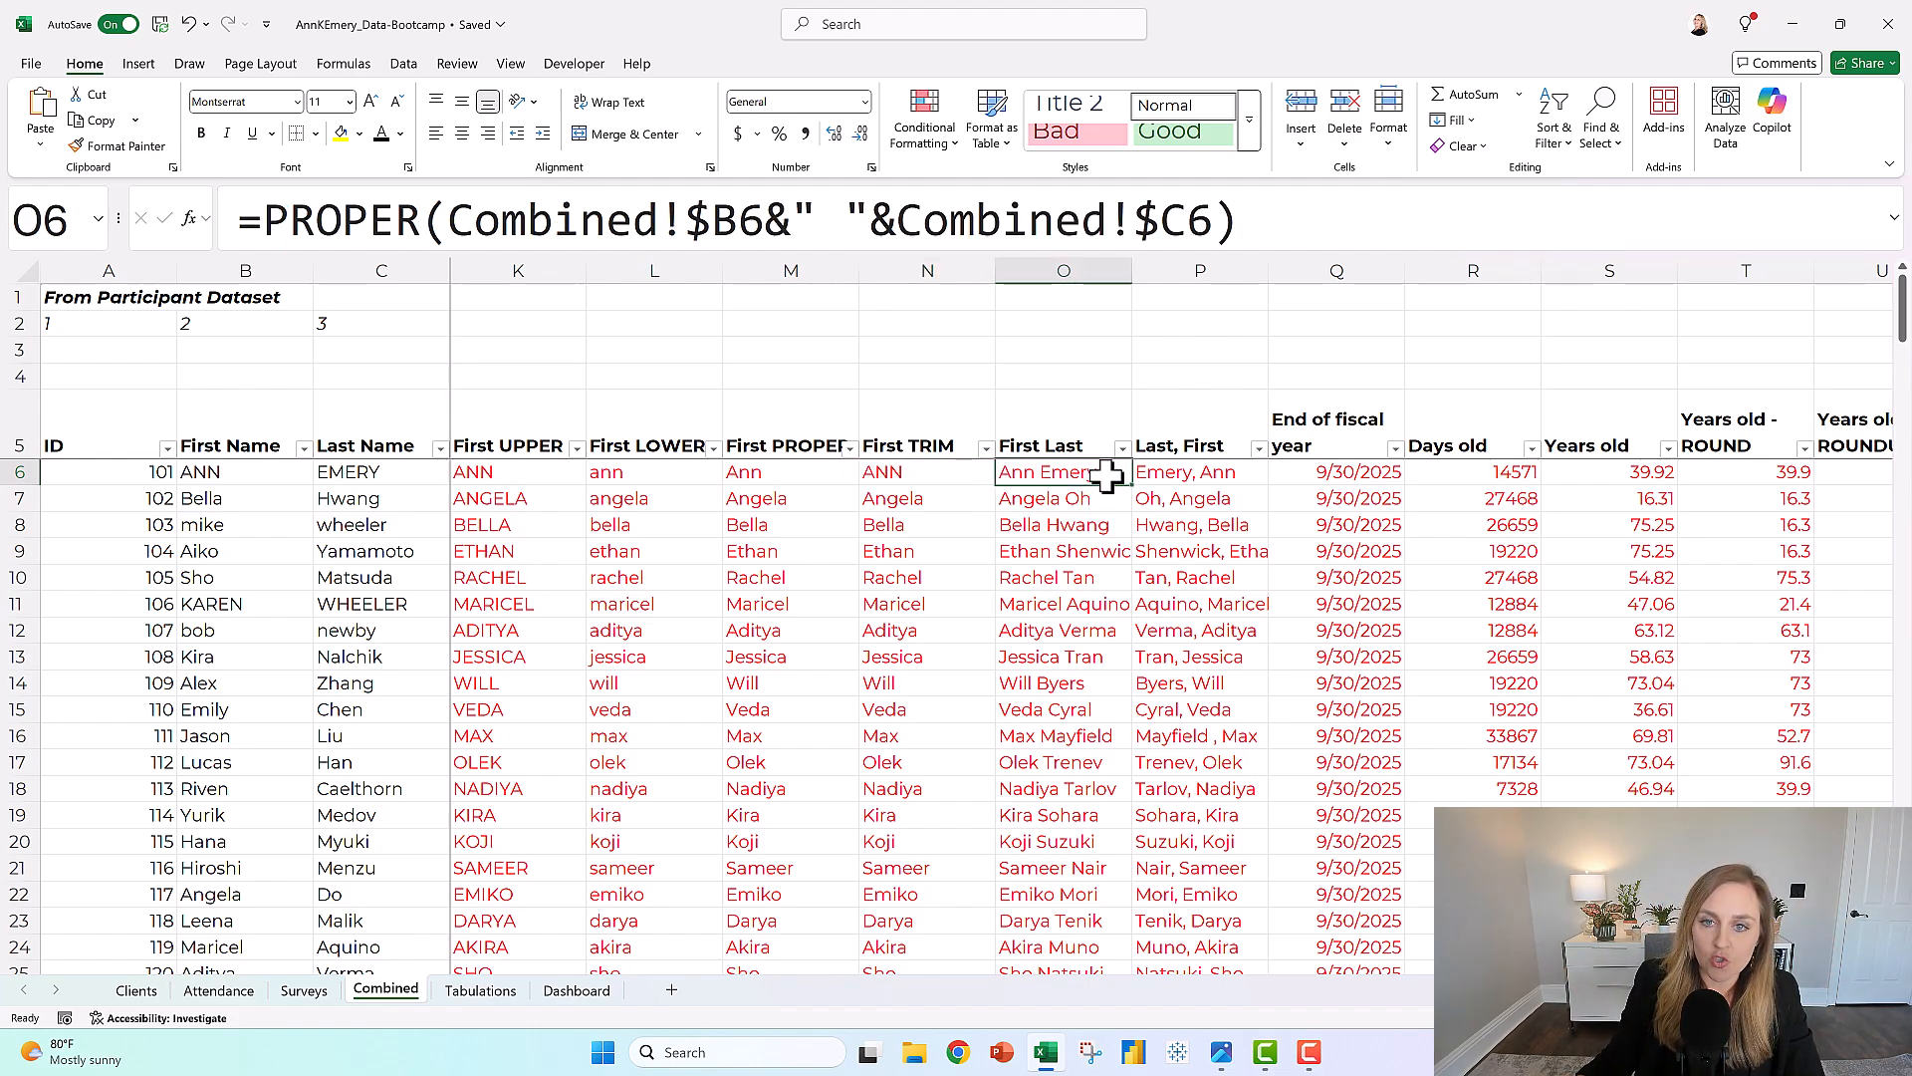
click(1199, 472)
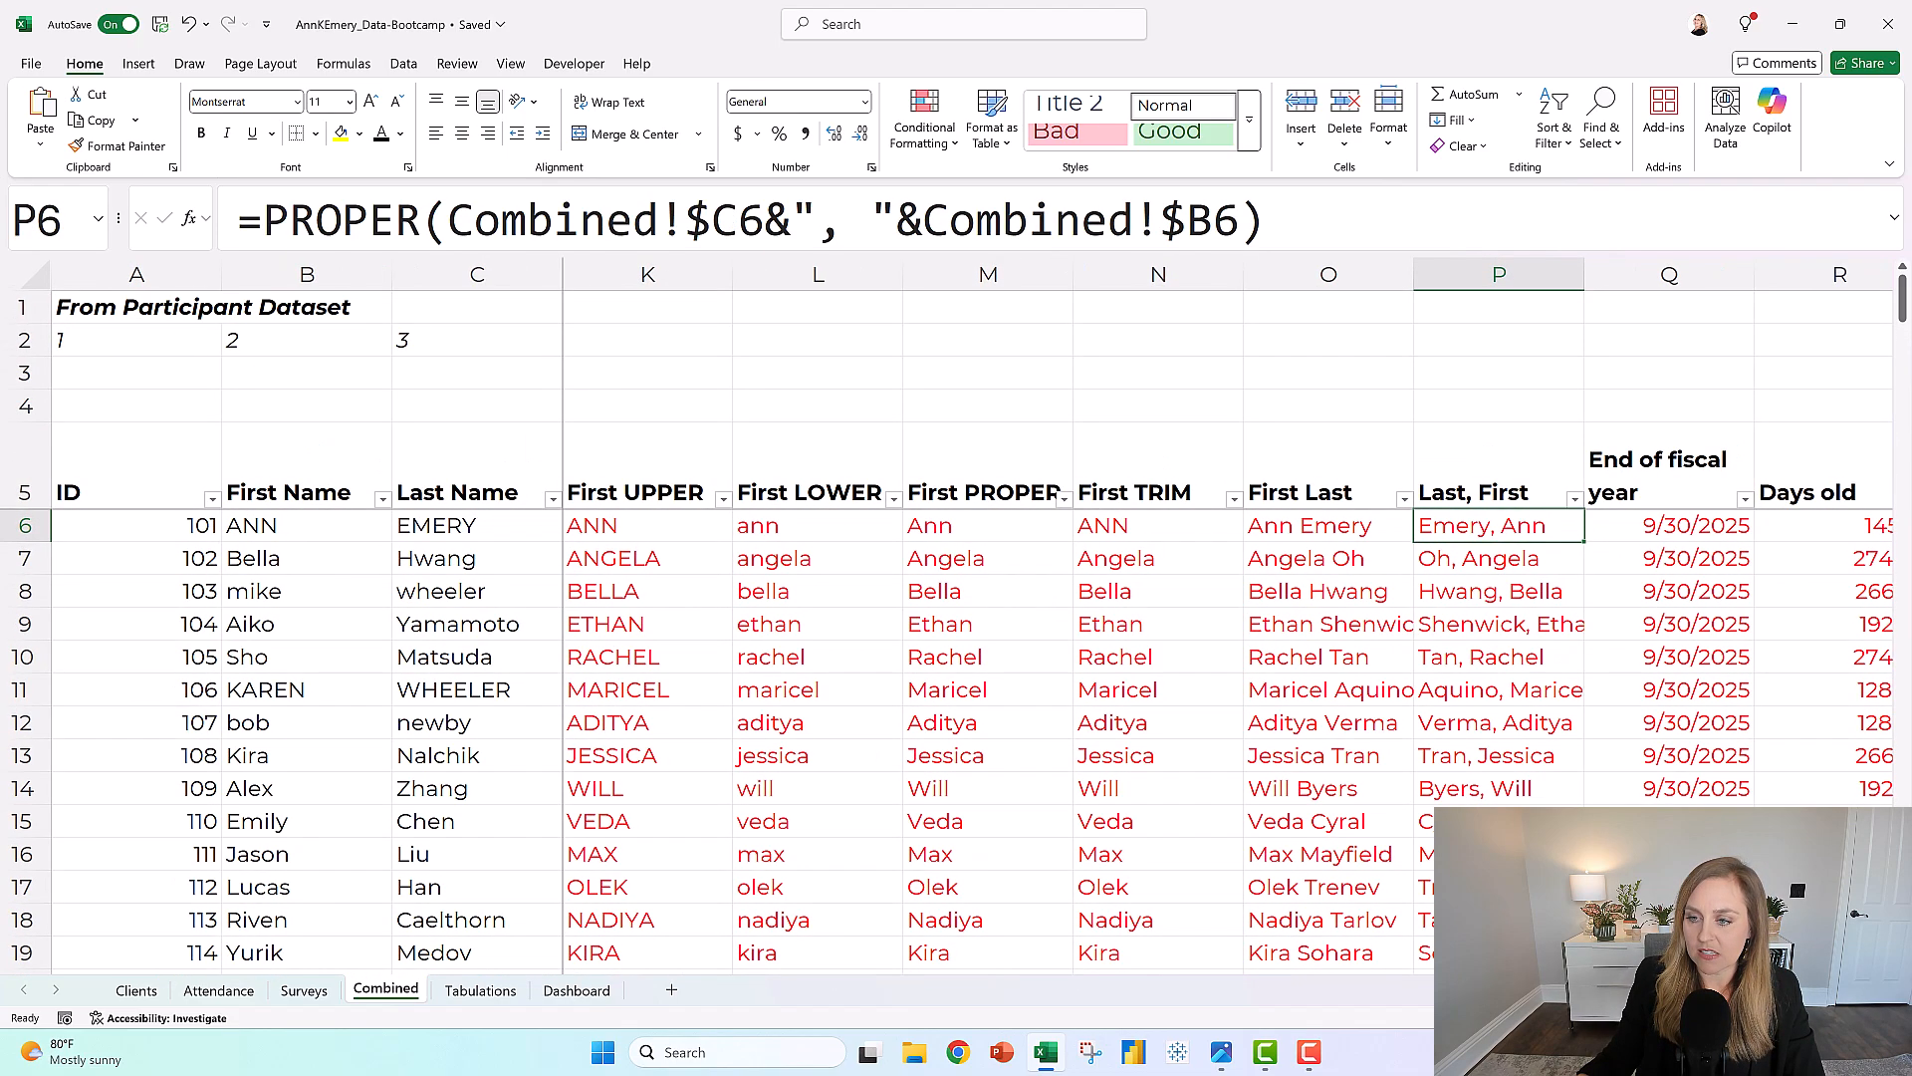
scroll(left, 3)
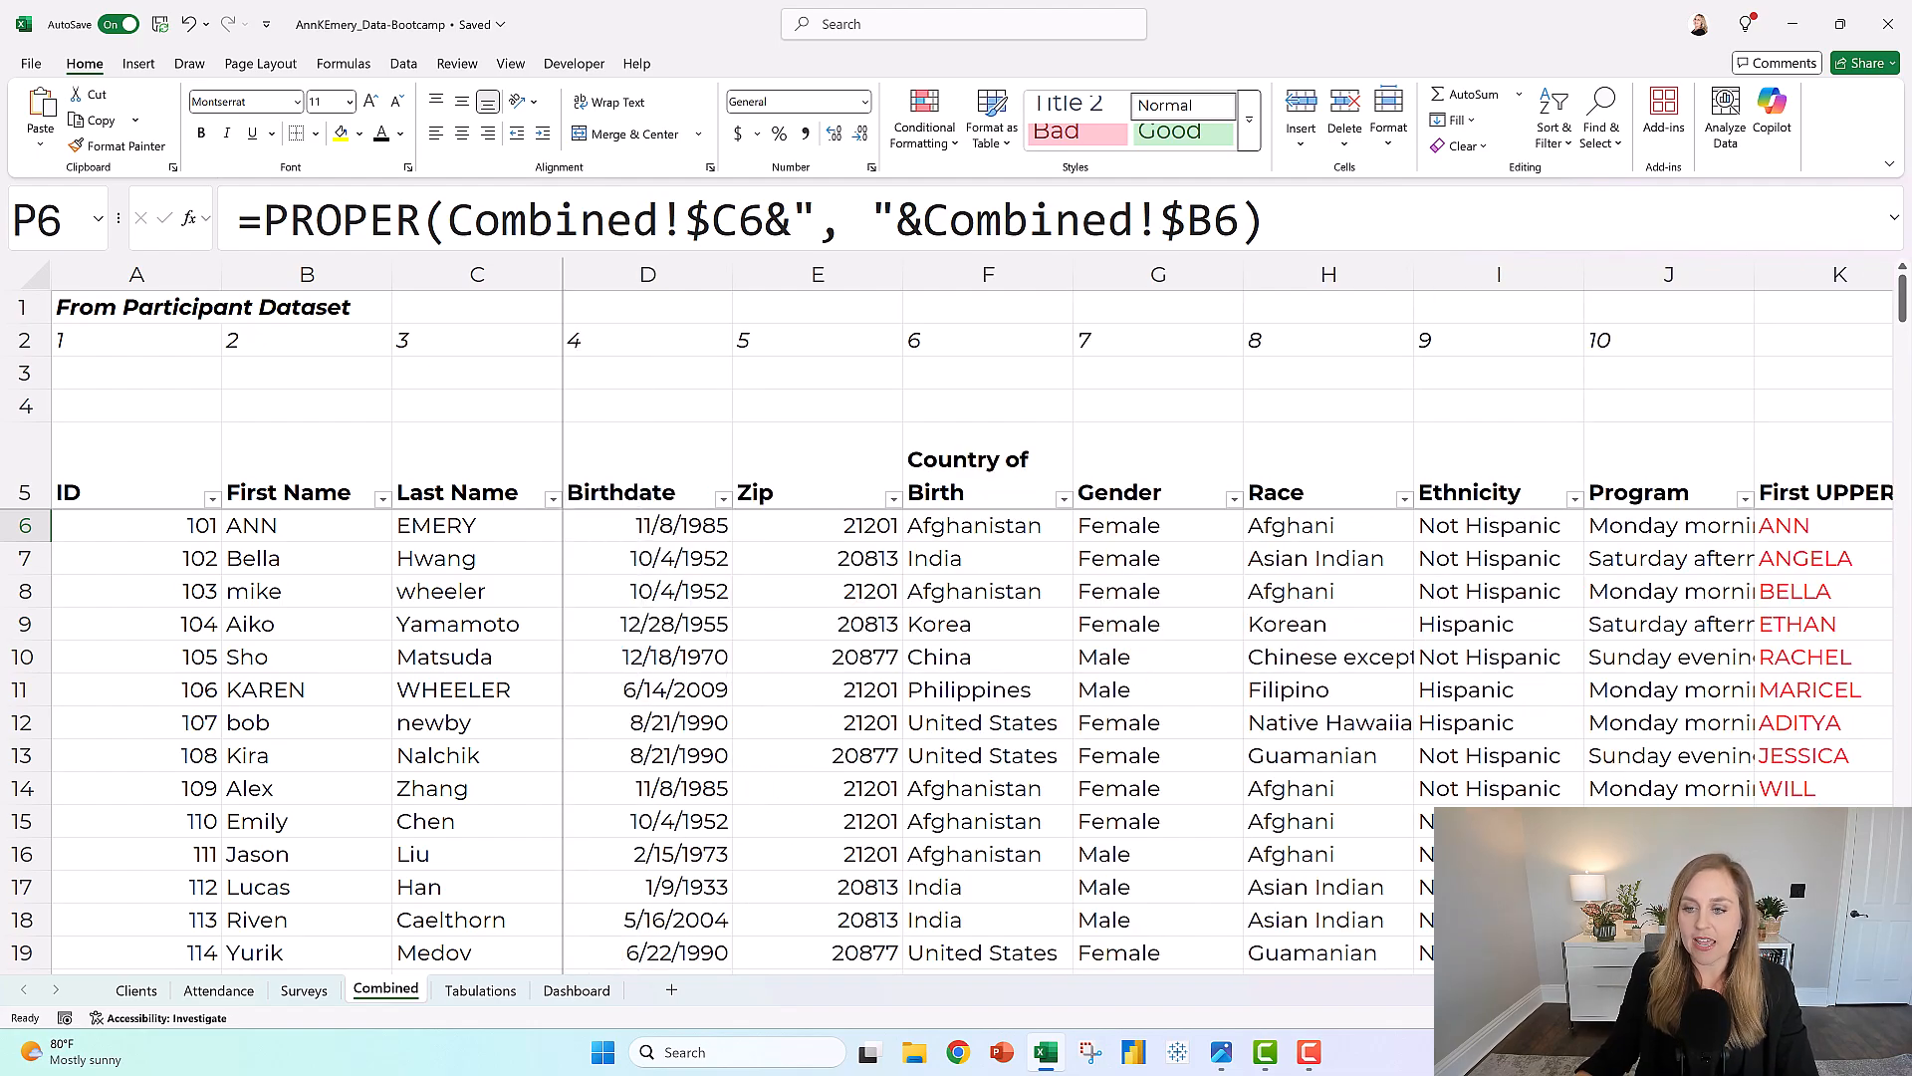
scroll(right, 3)
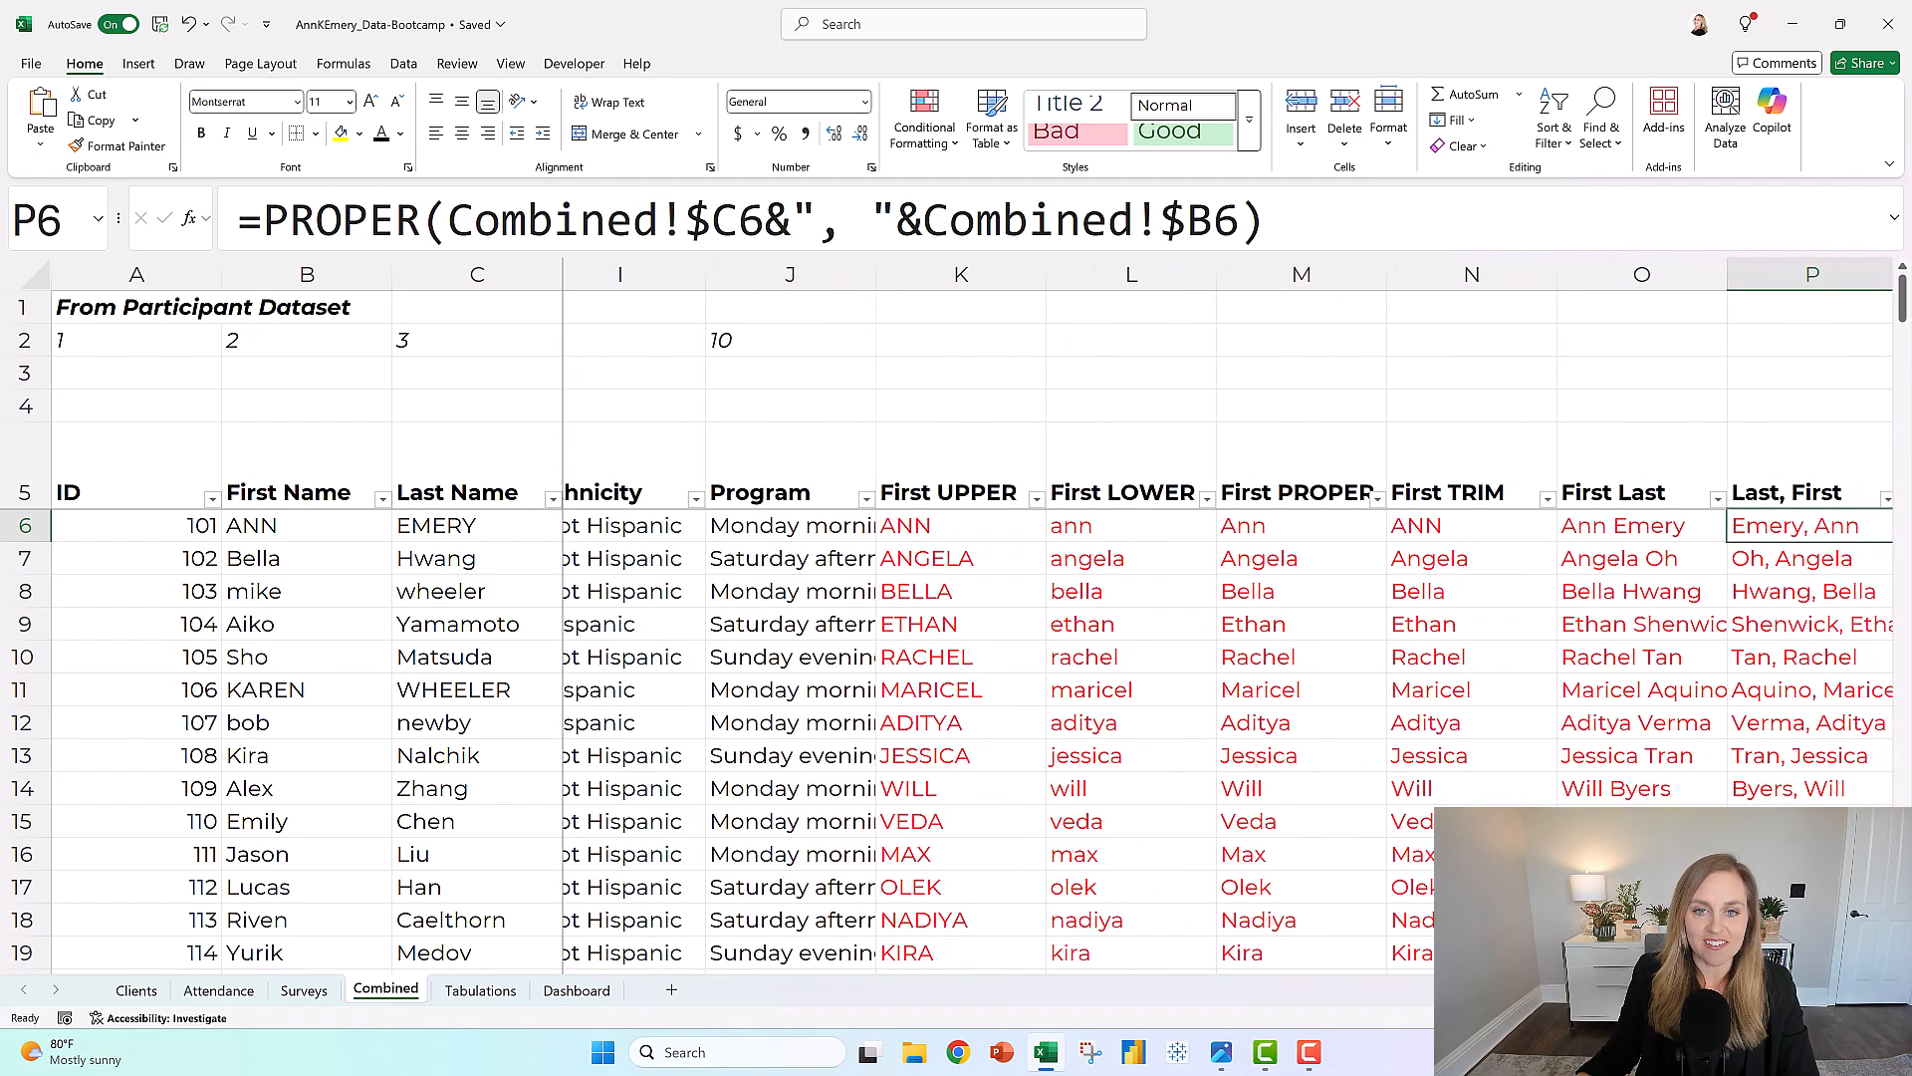
scroll(right, 3)
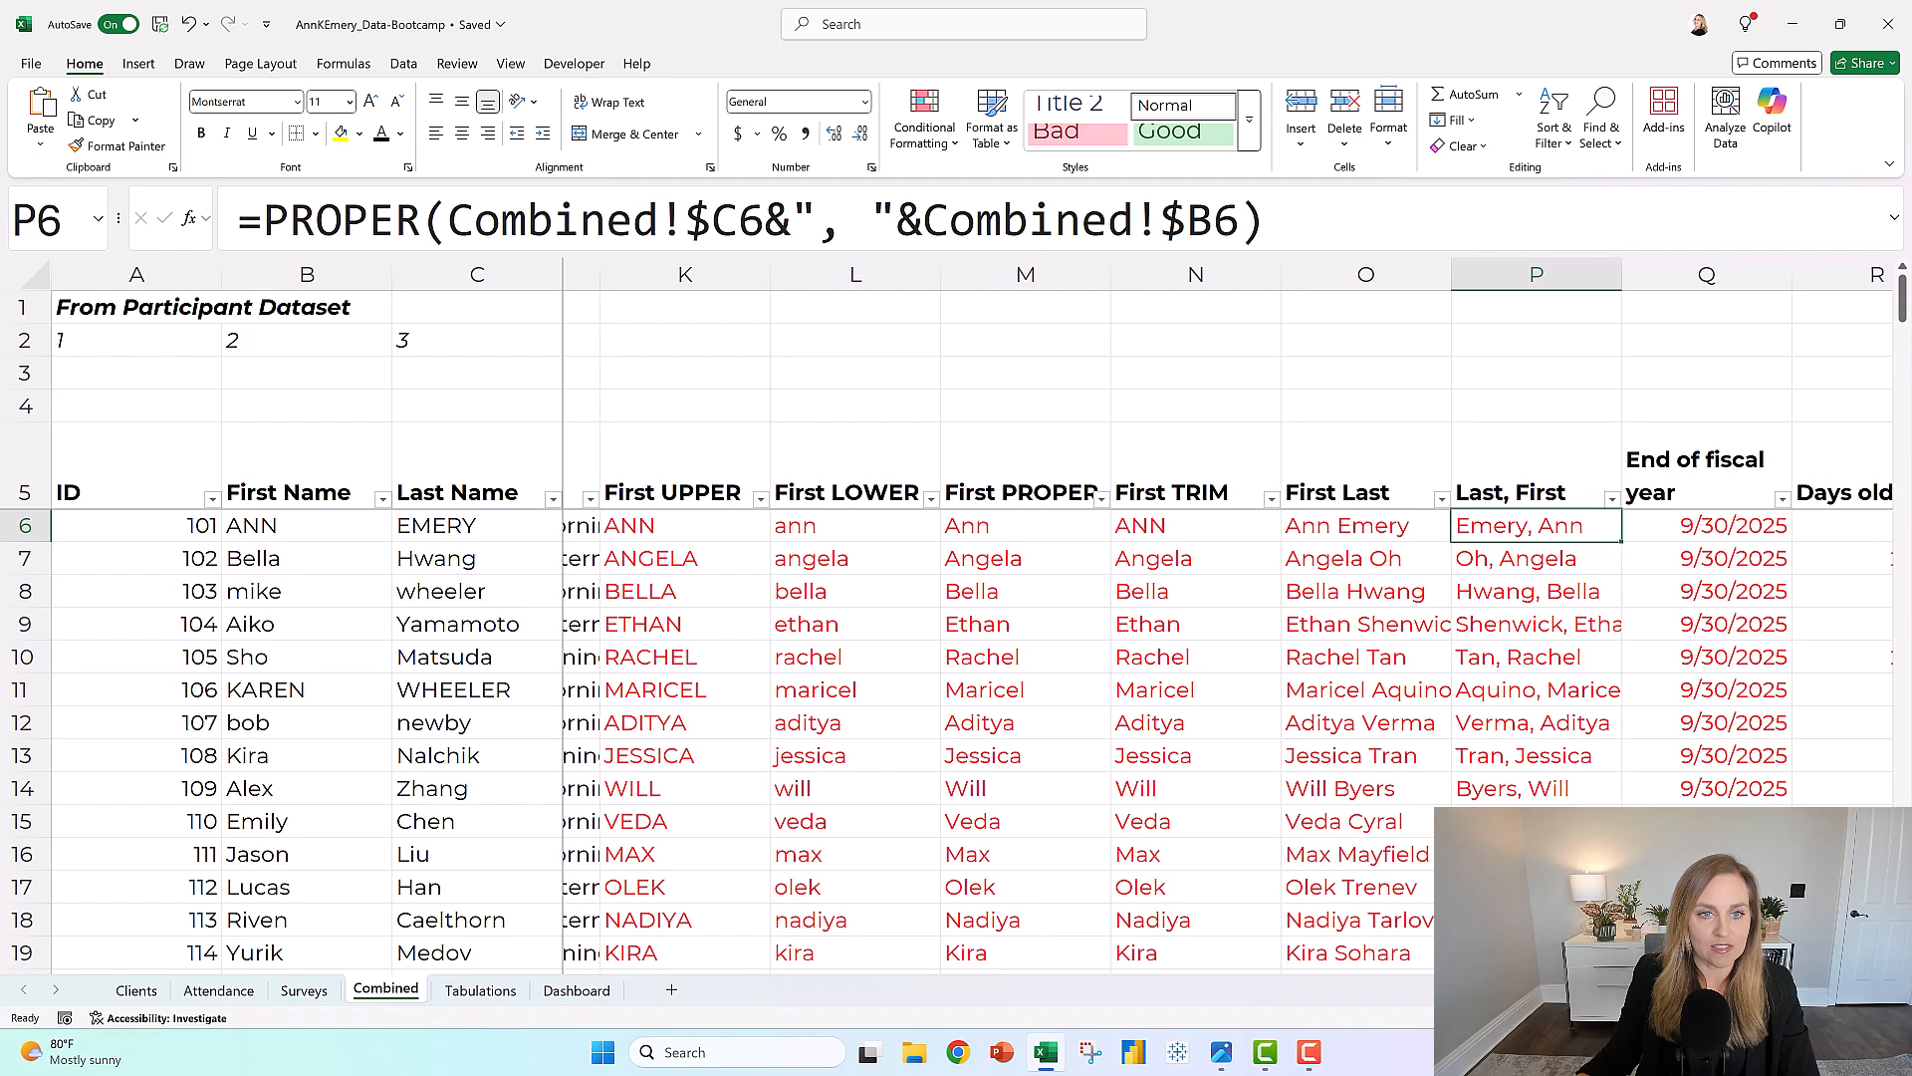
scroll(right, 3)
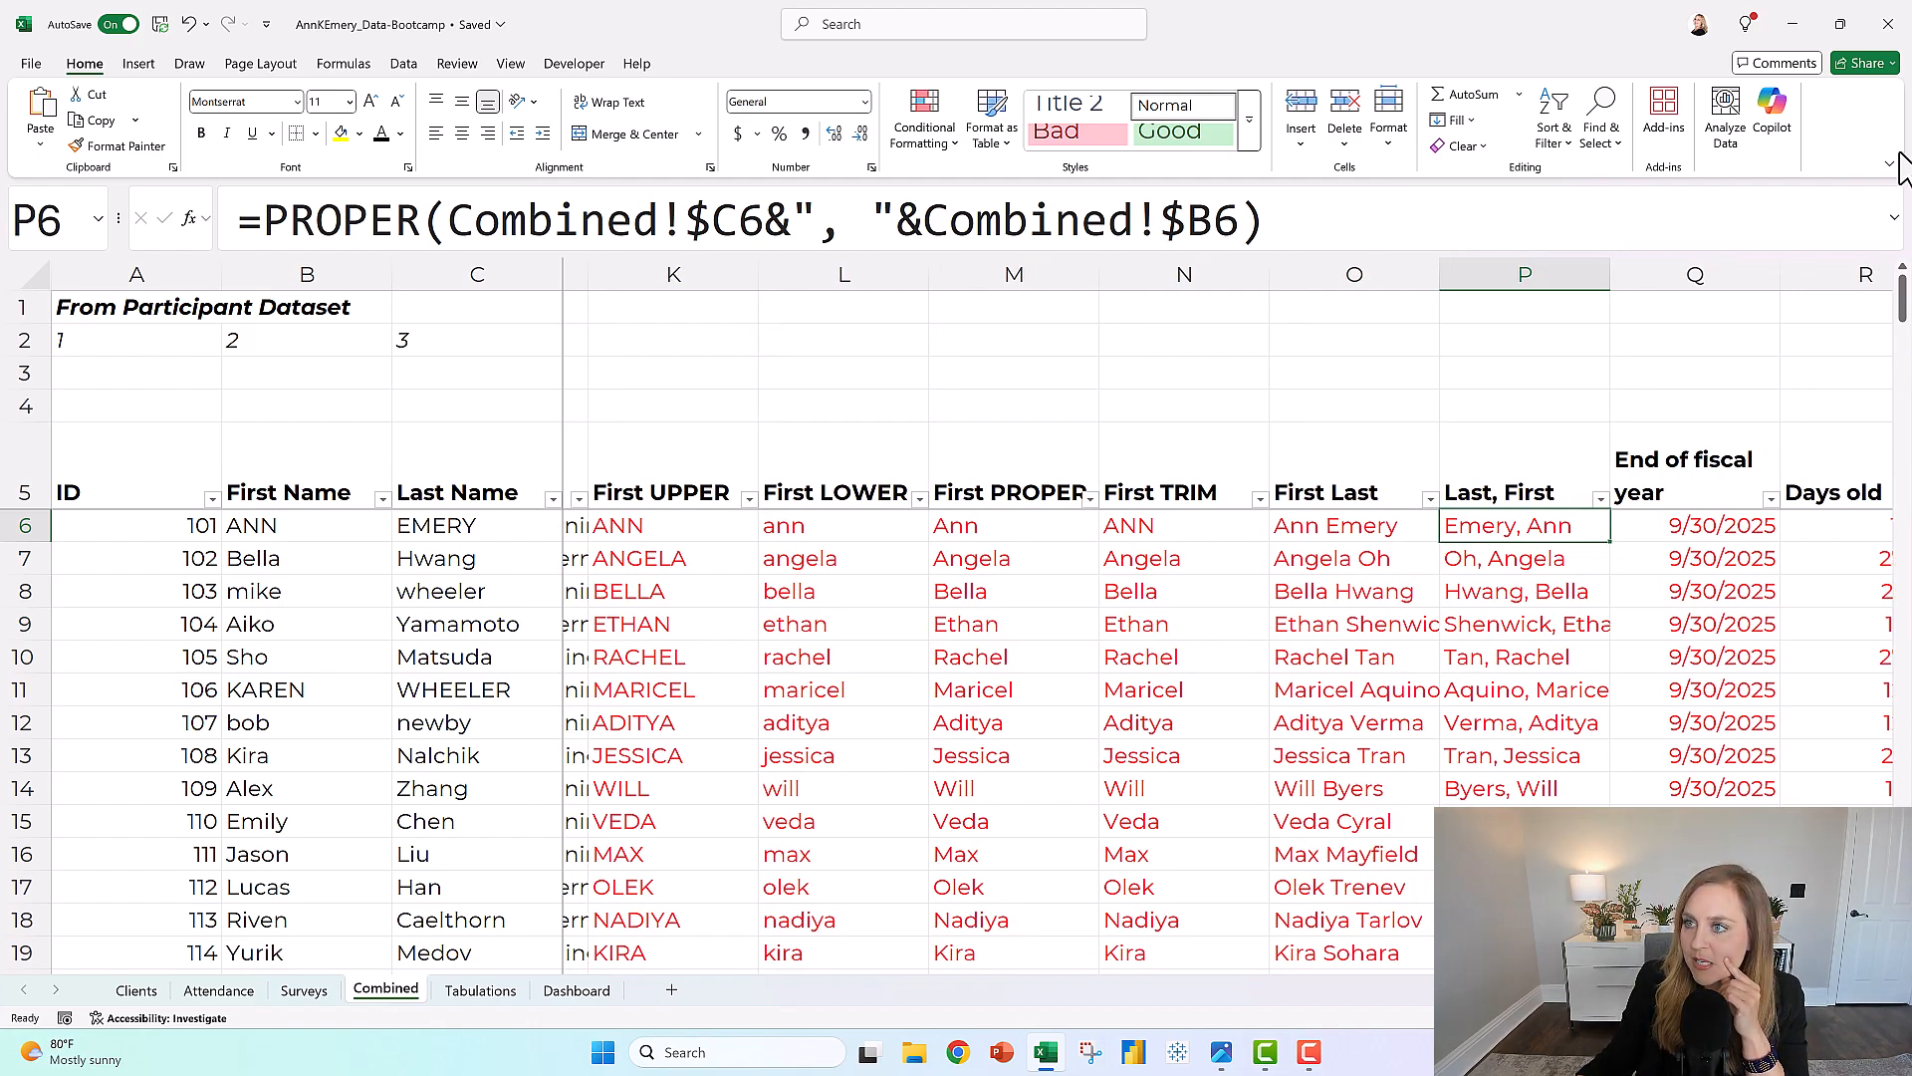
scroll(down, 3)
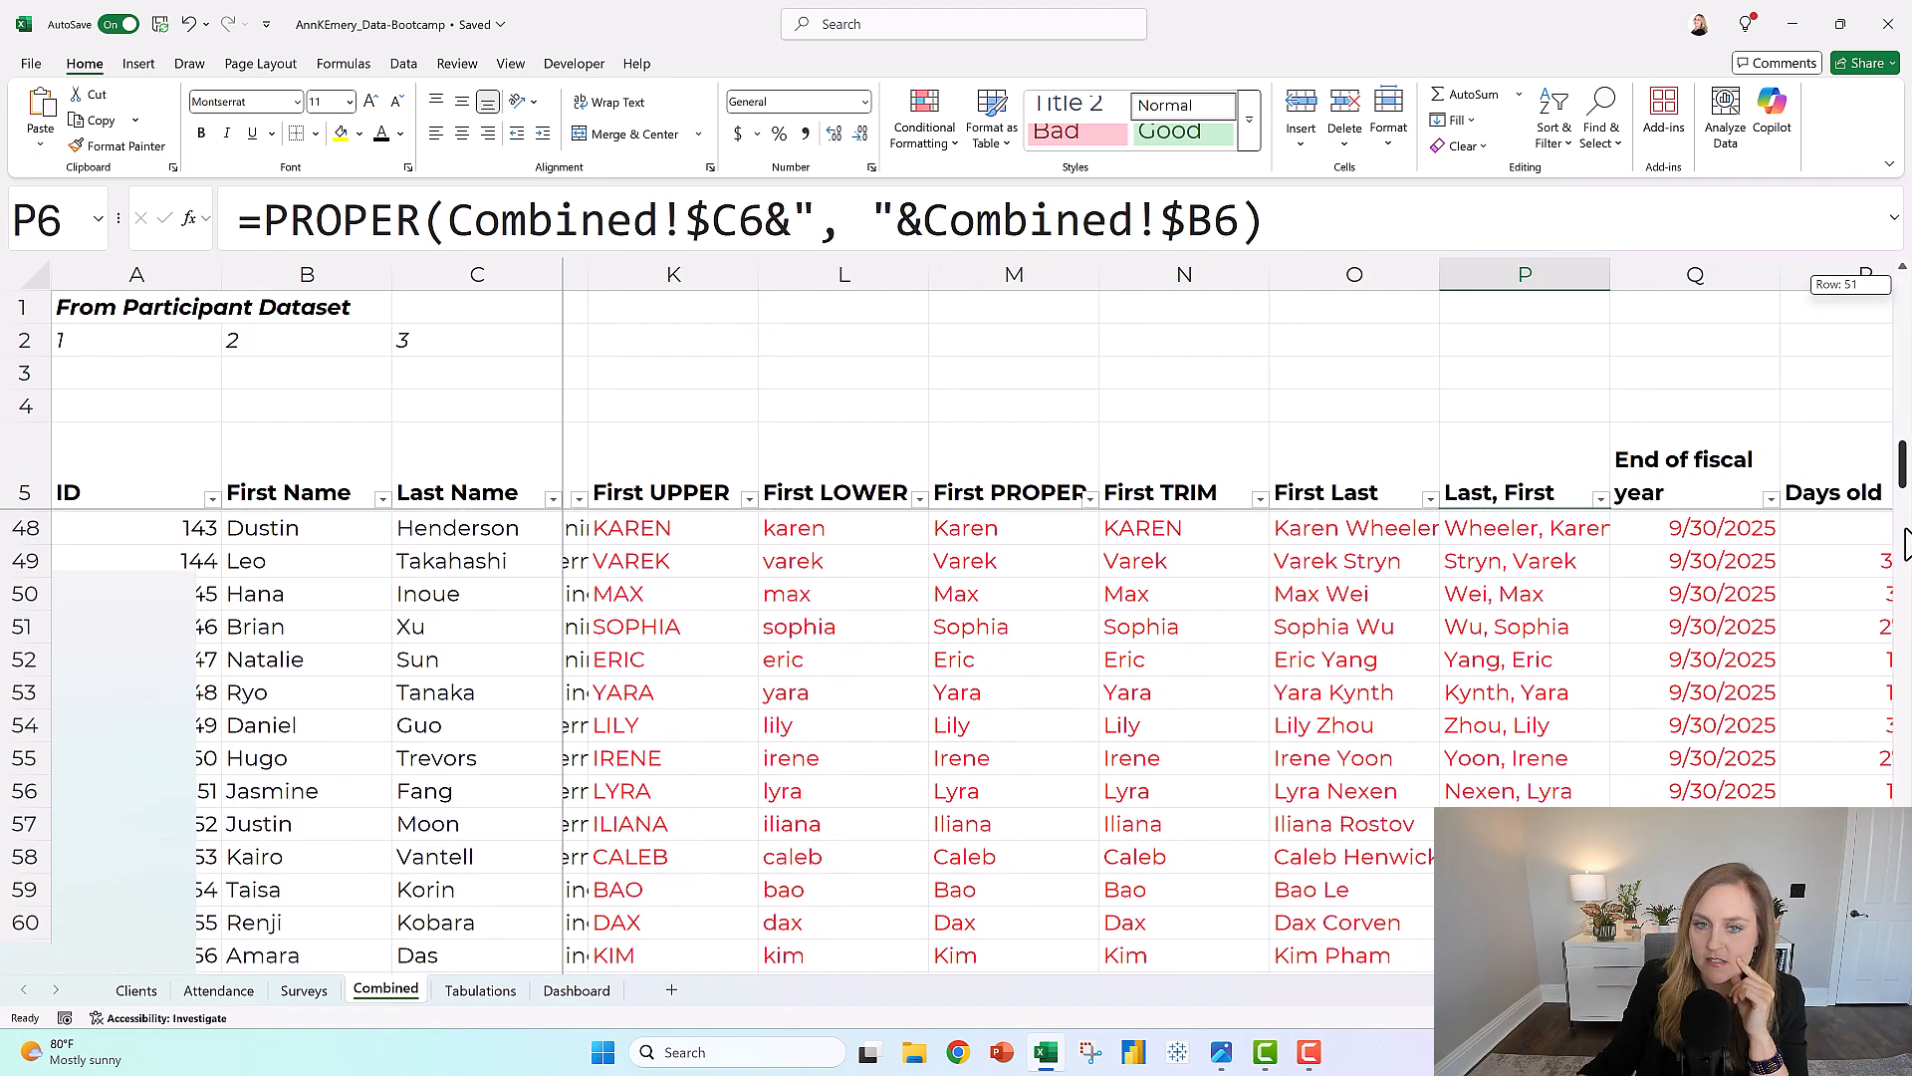
scroll(down, 3)
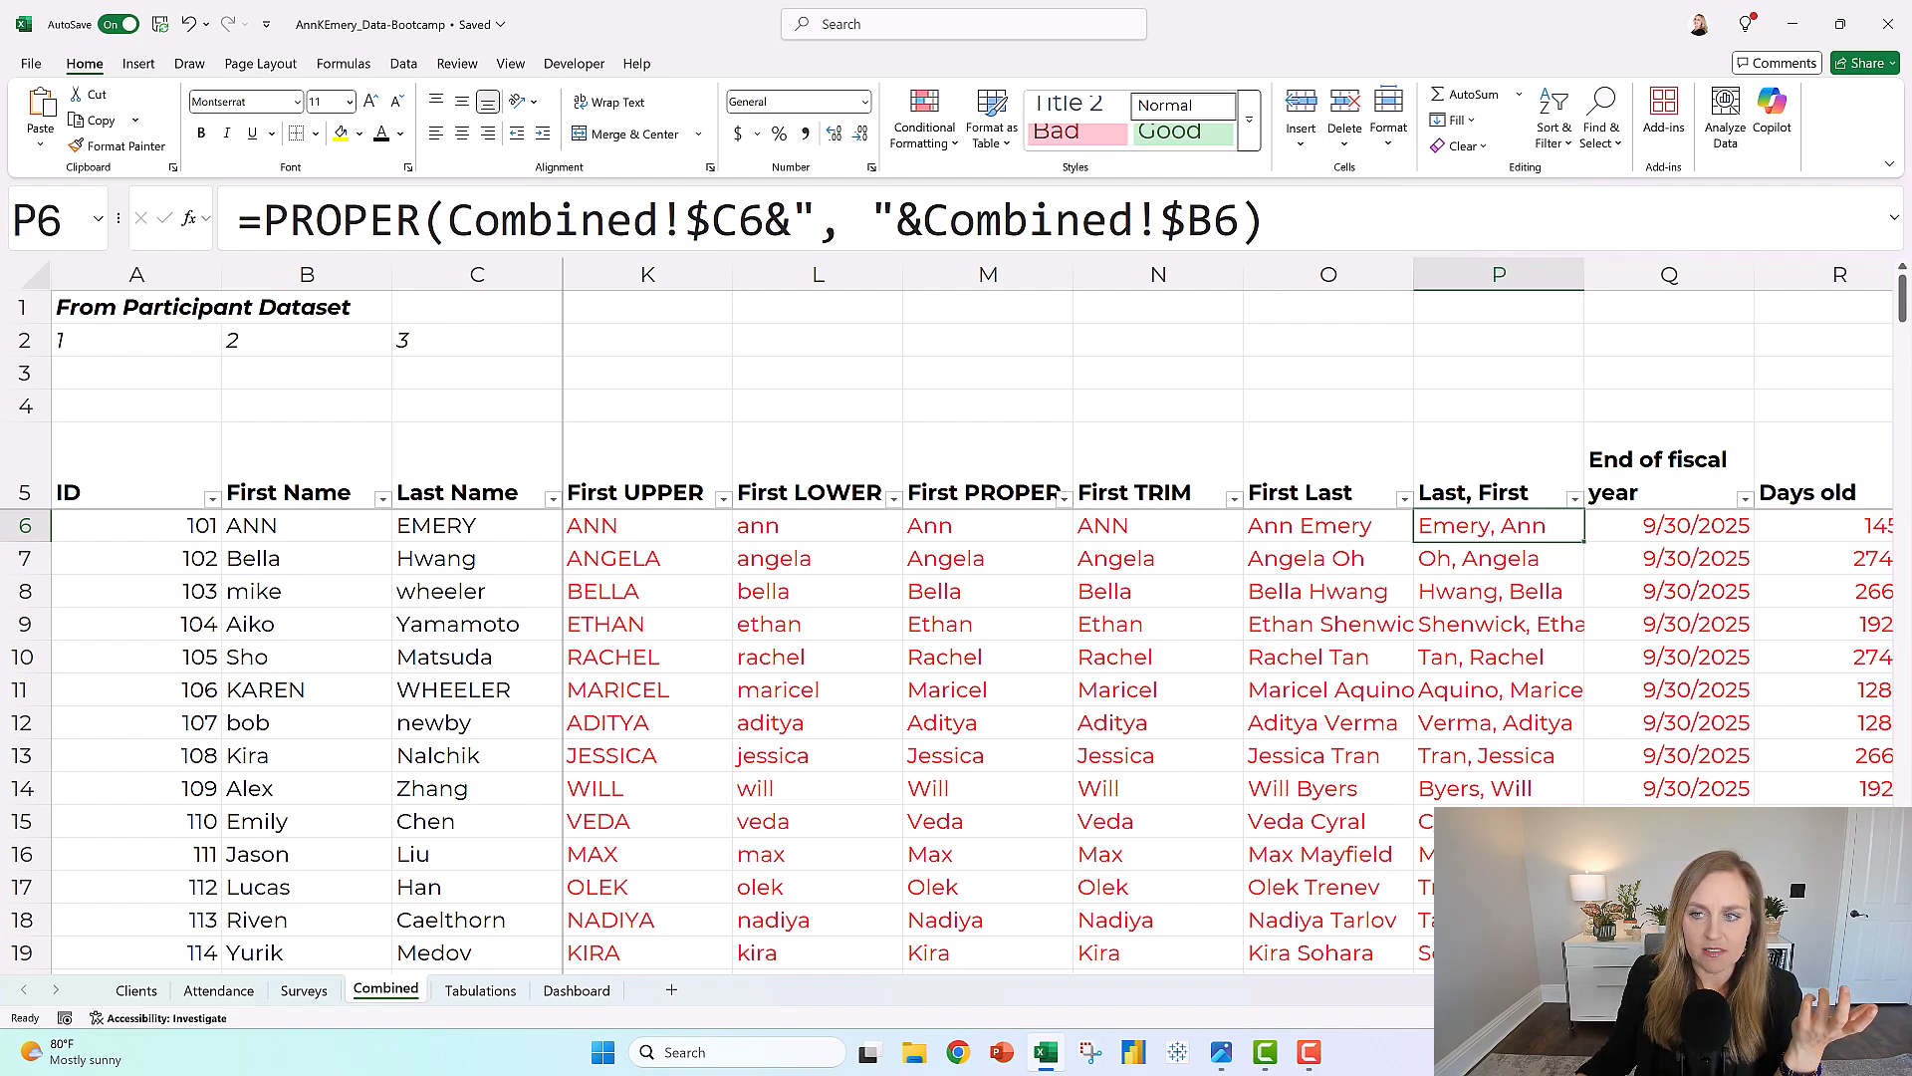
click(647, 524)
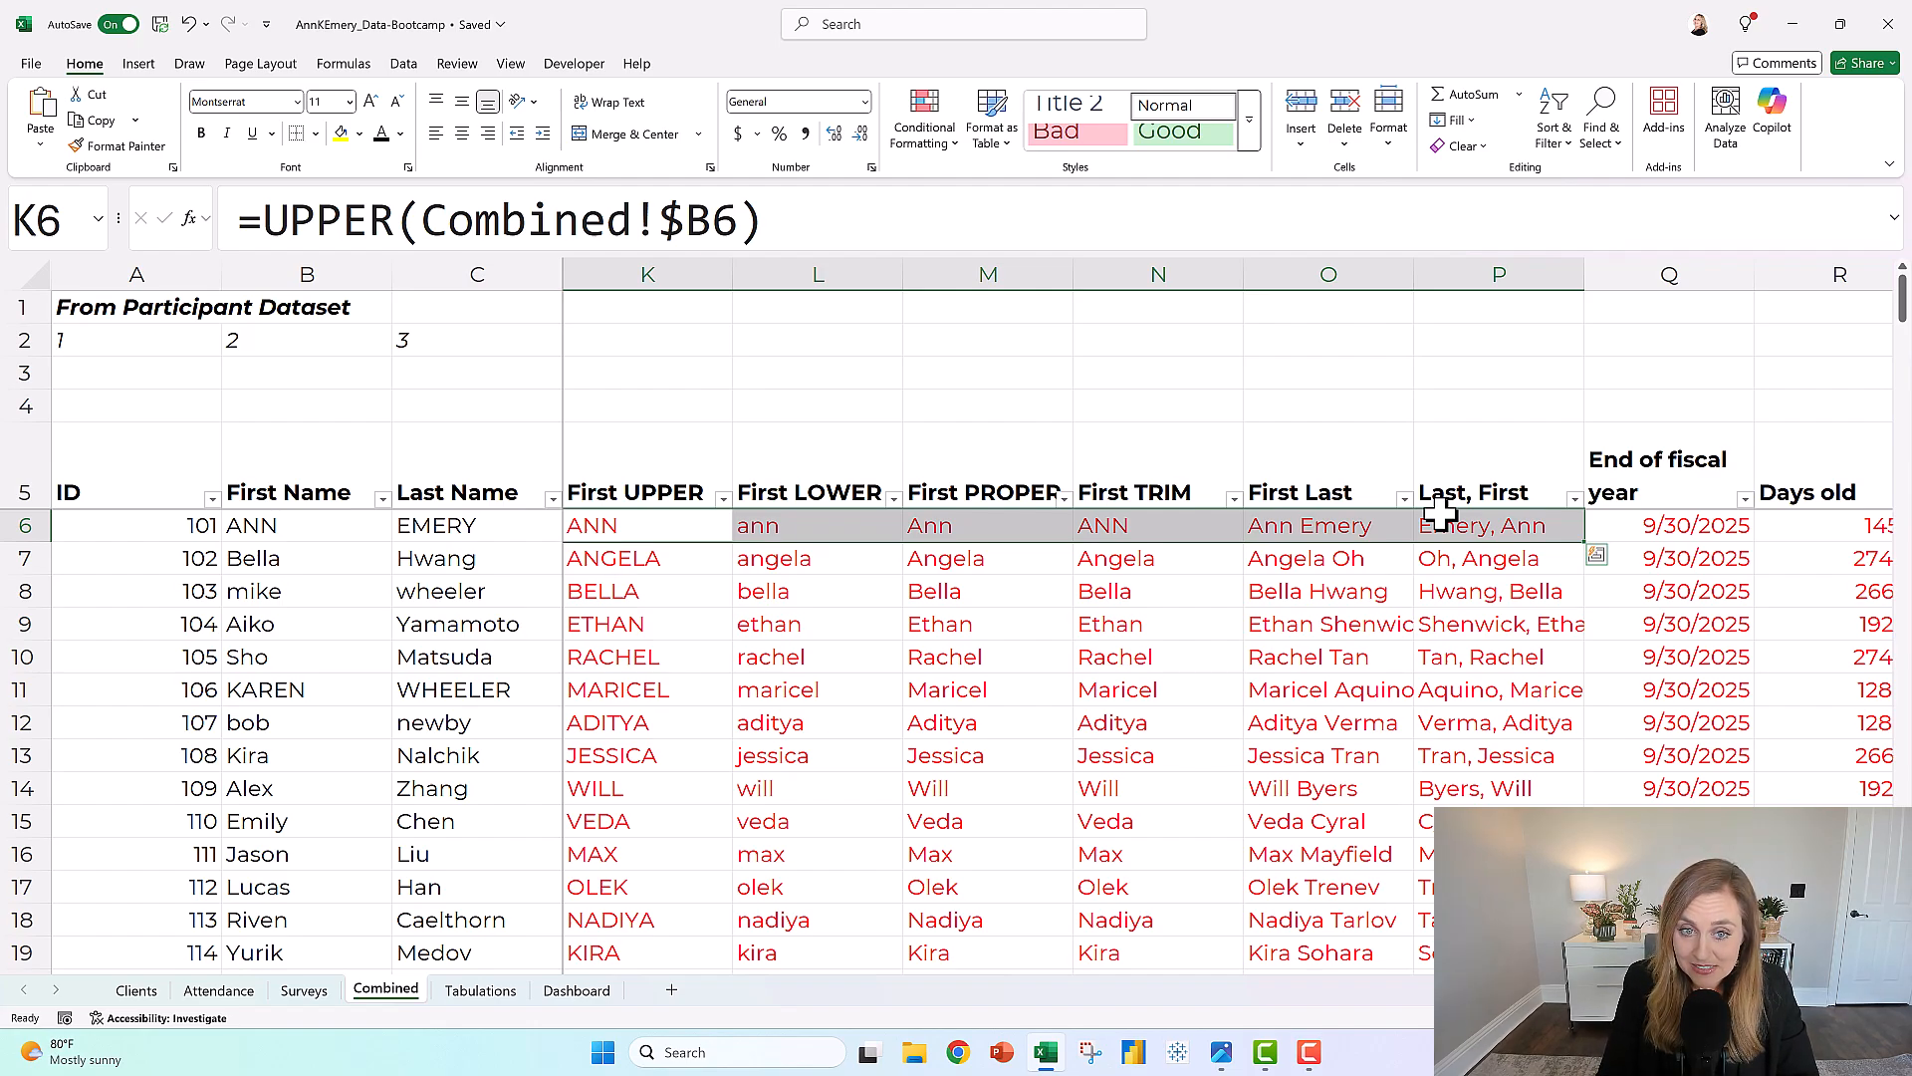
scroll(down, 3)
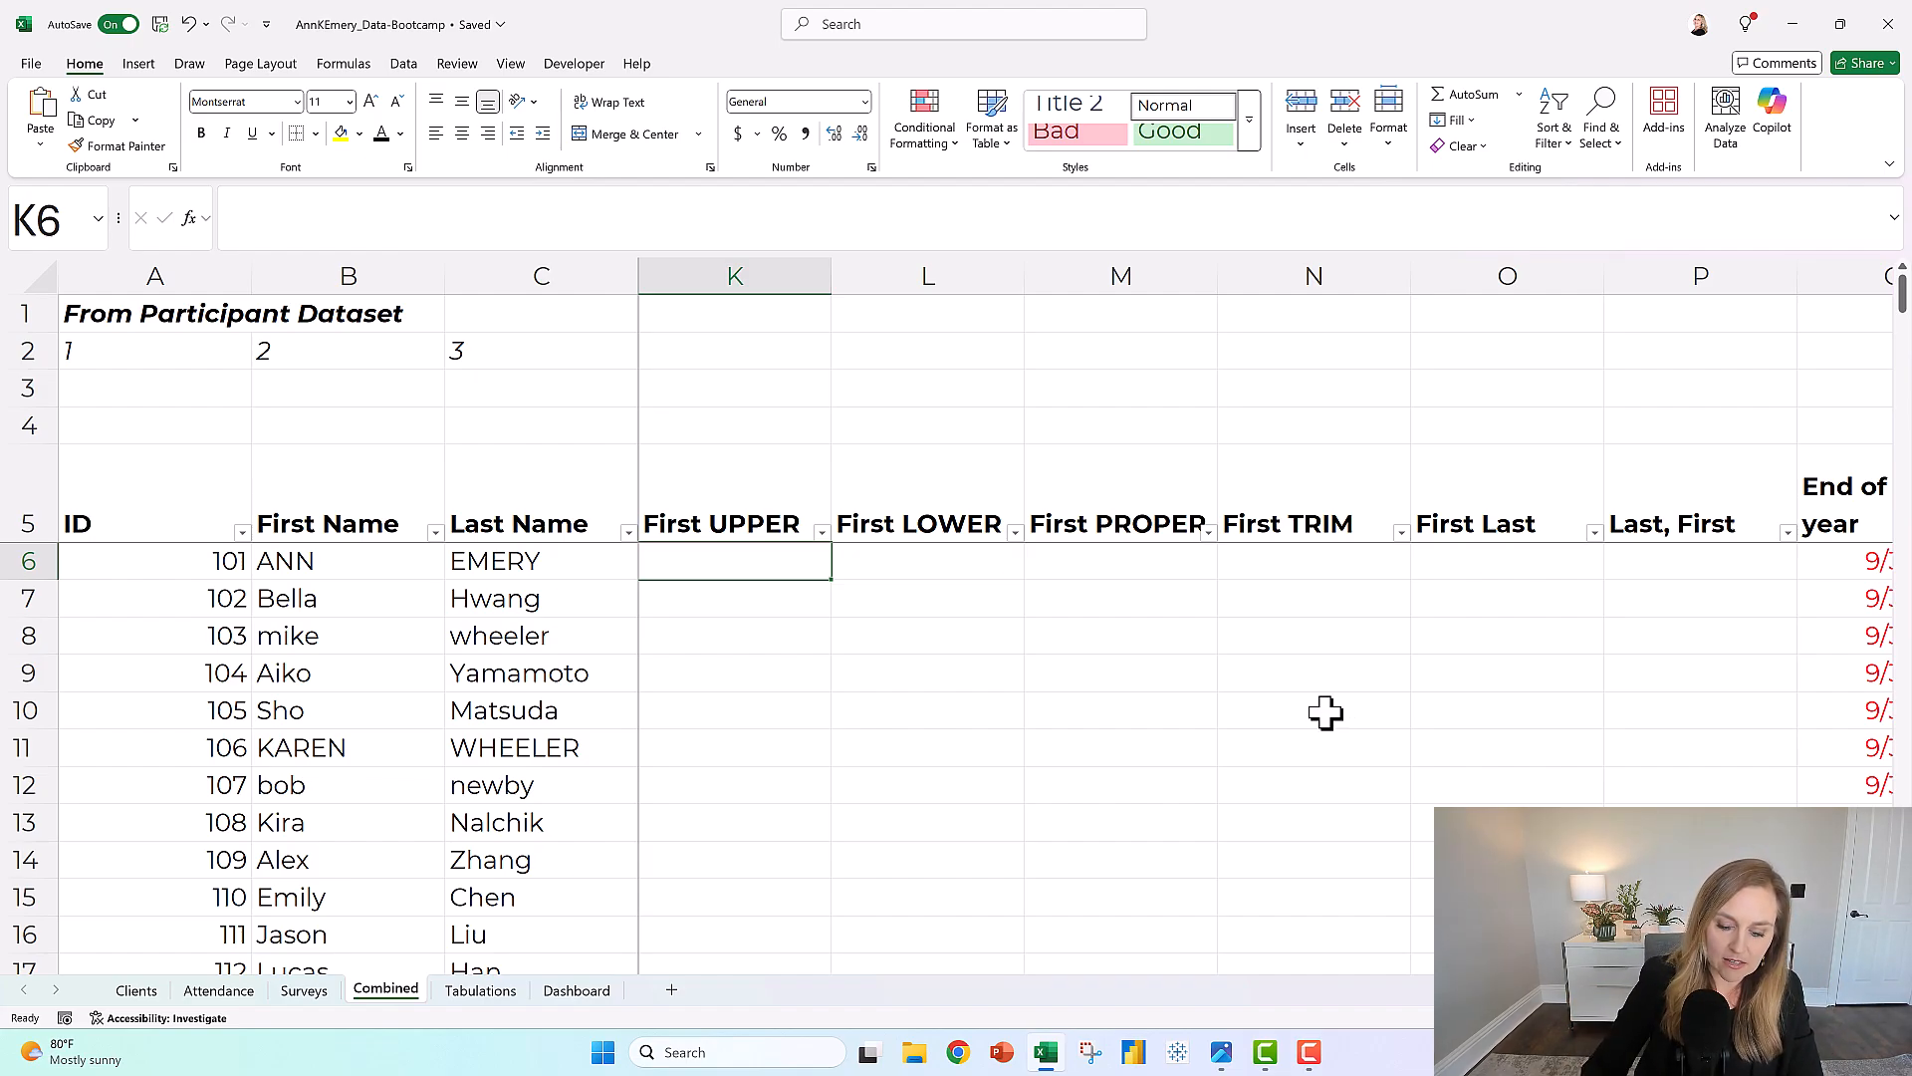
Enter =UPPER(B6) in K6 to capitalize ANN's first name
text(=)
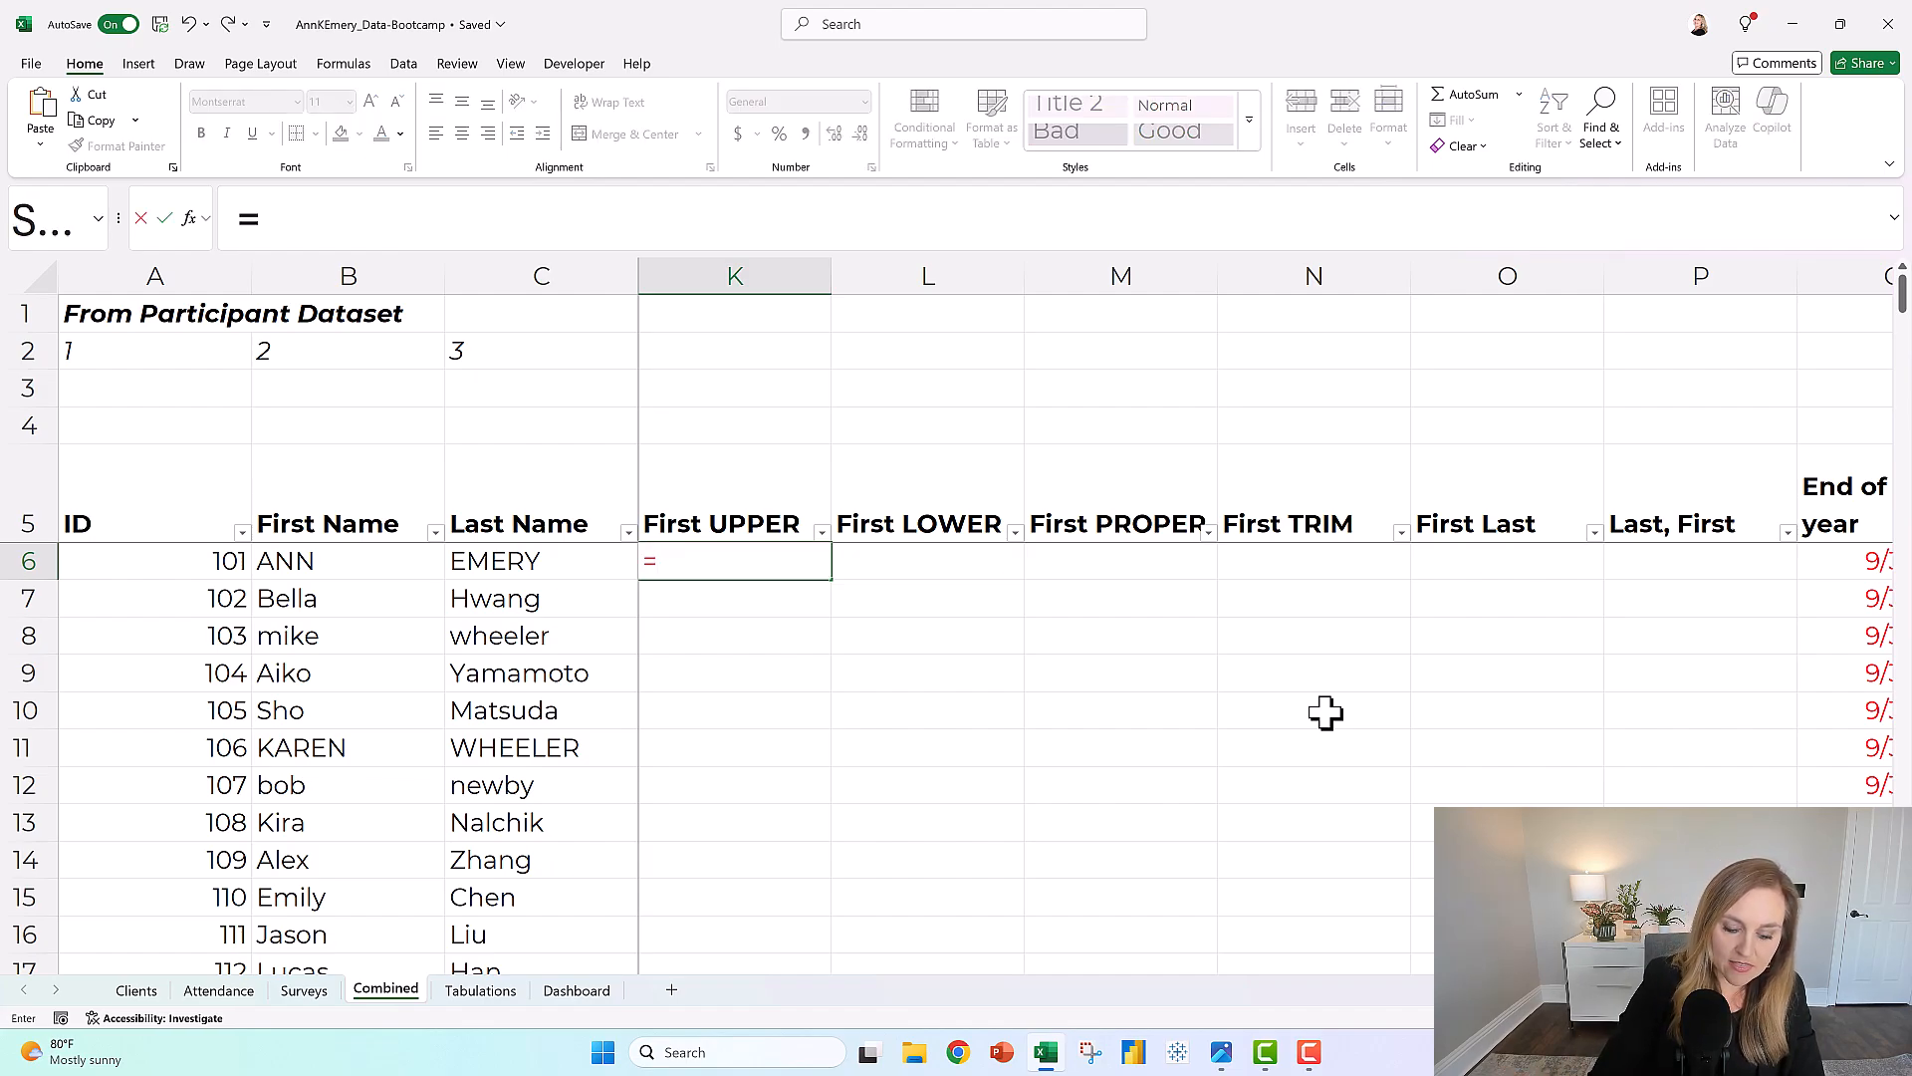
text(upper)
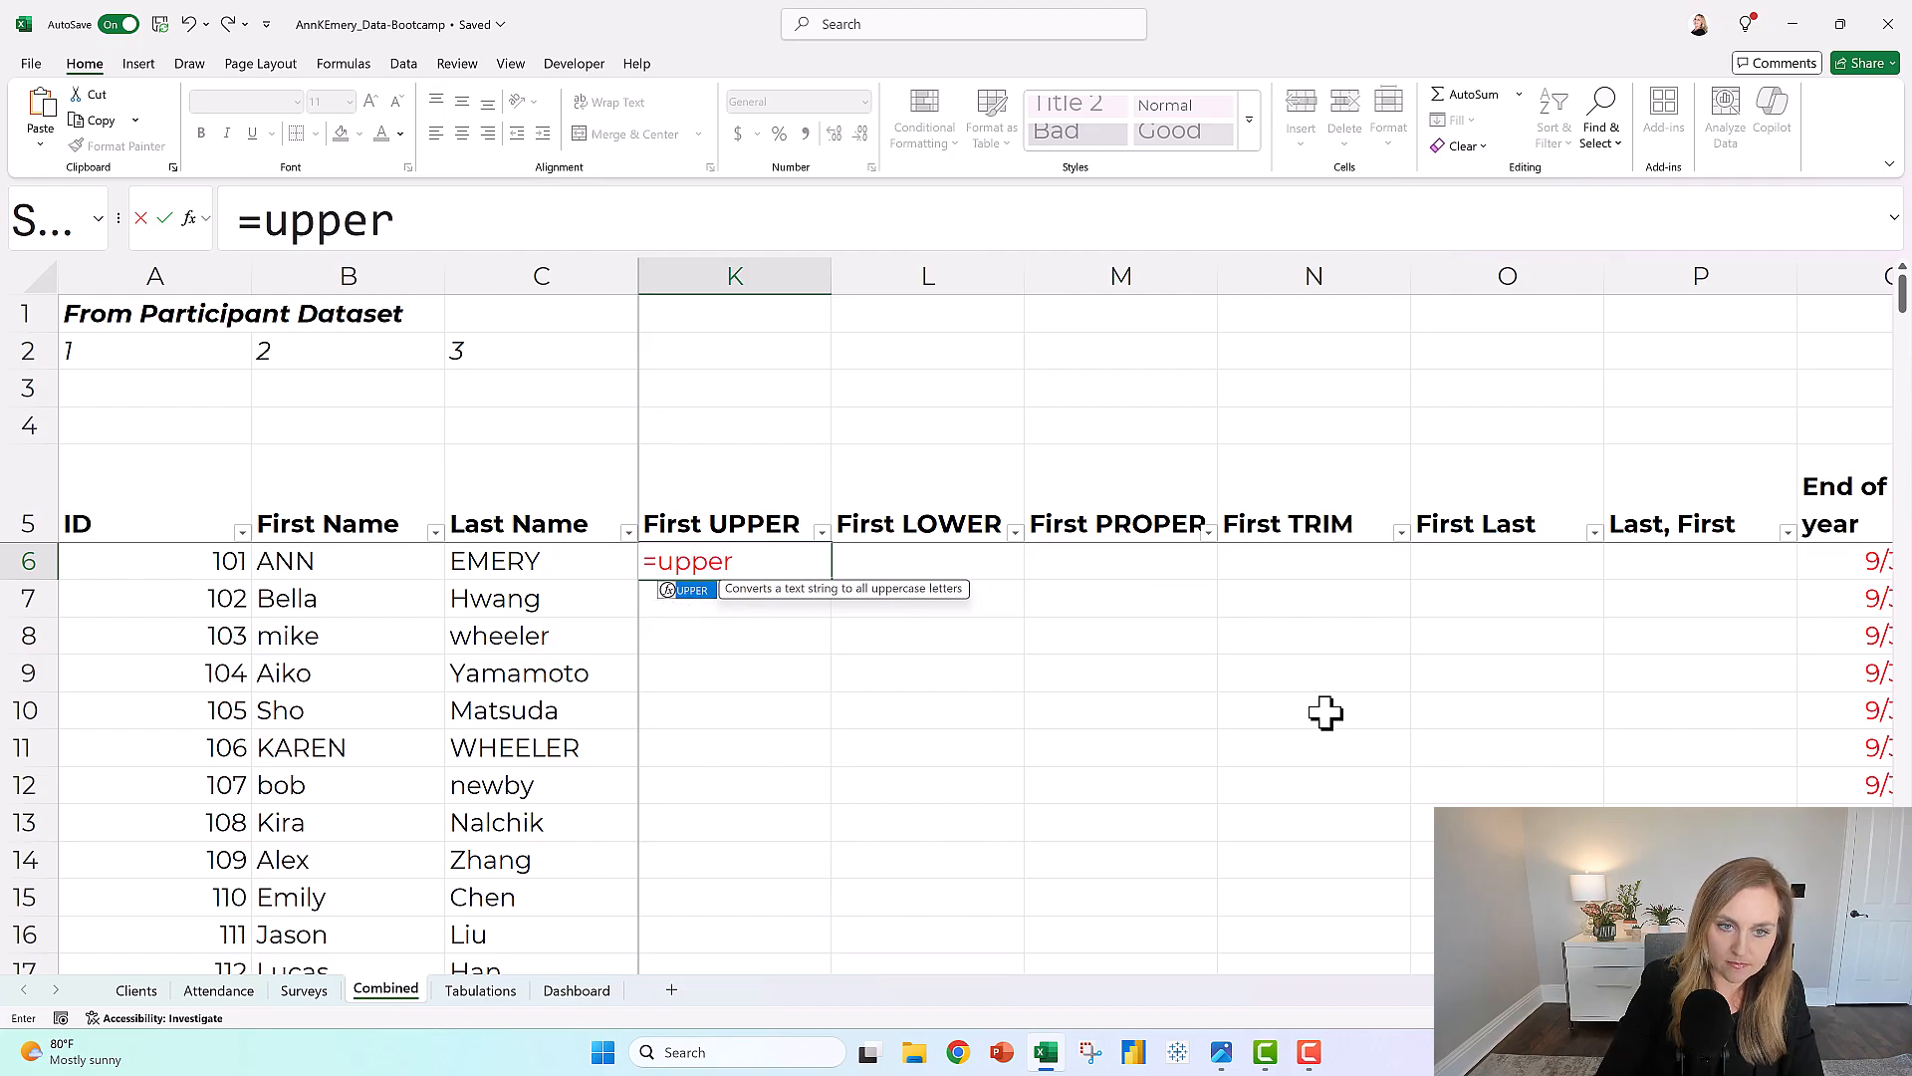
text(()
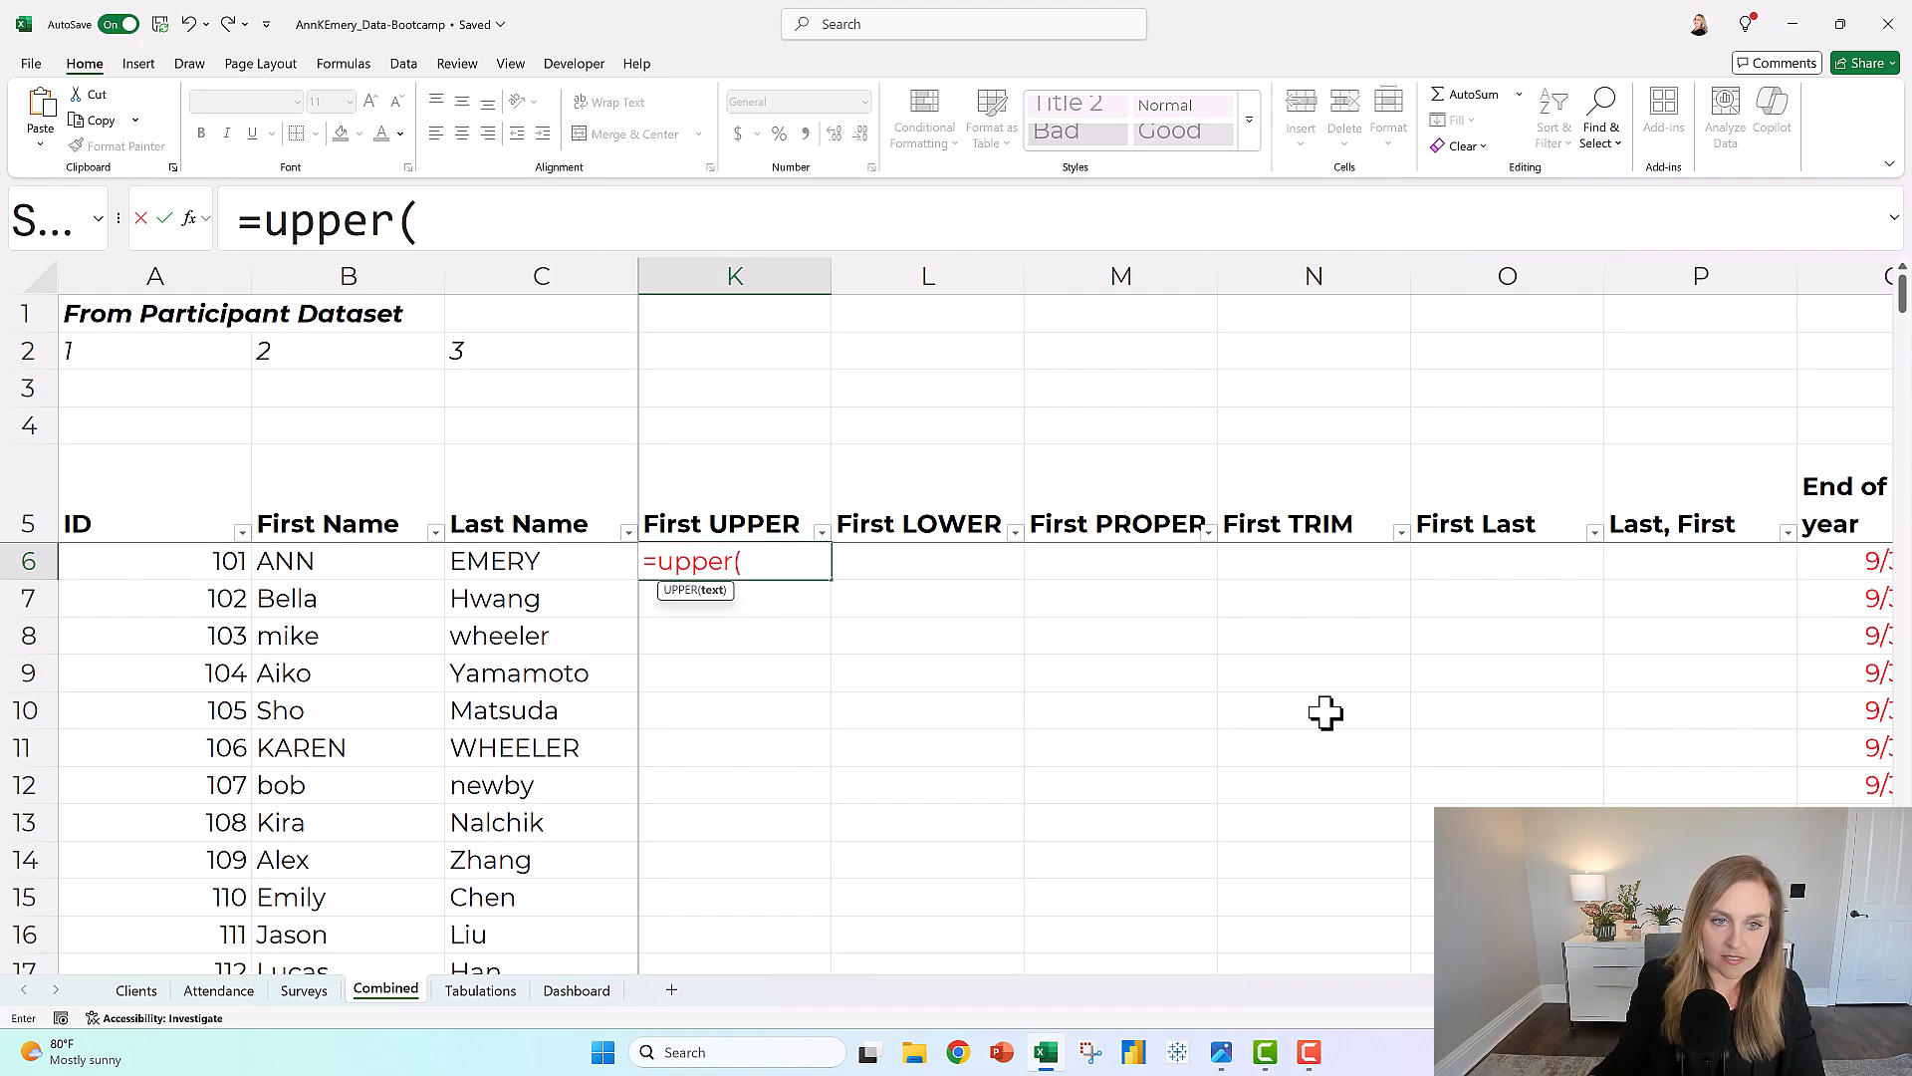
click(348, 561)
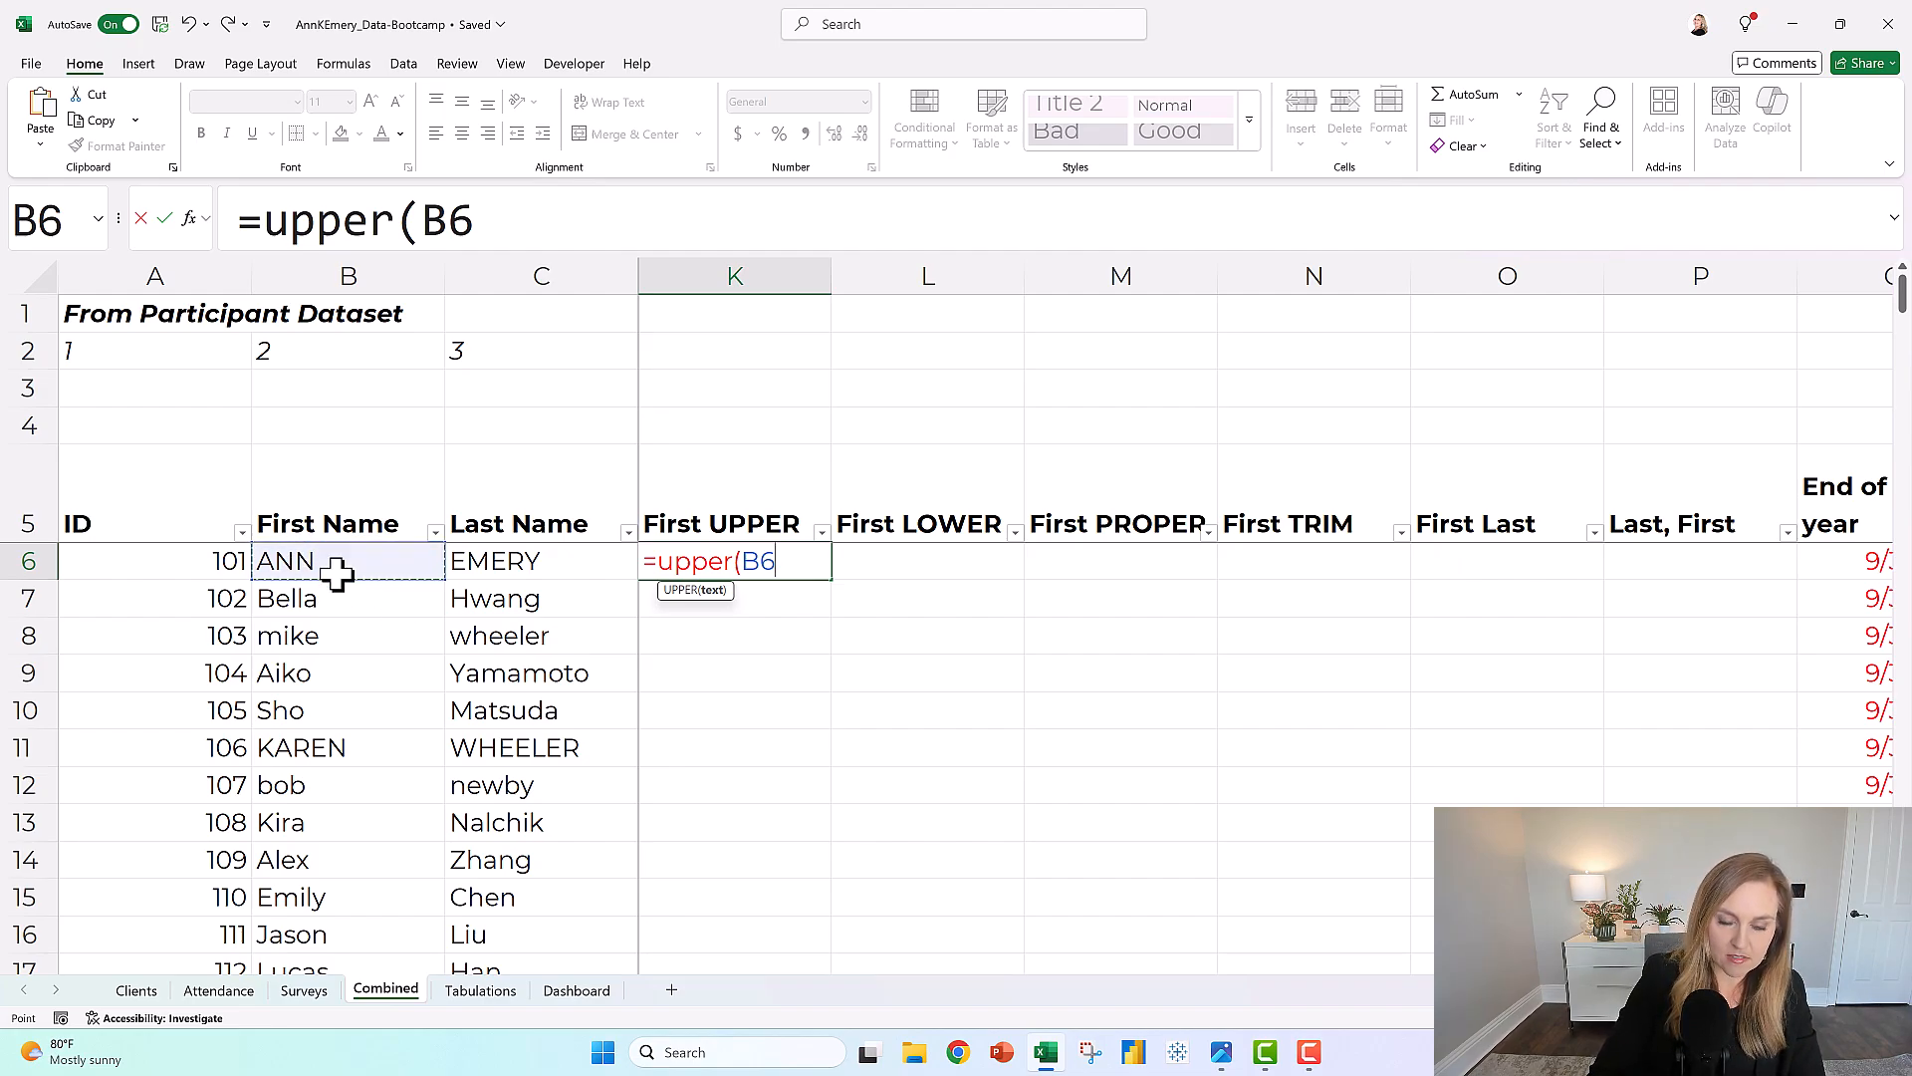
text())
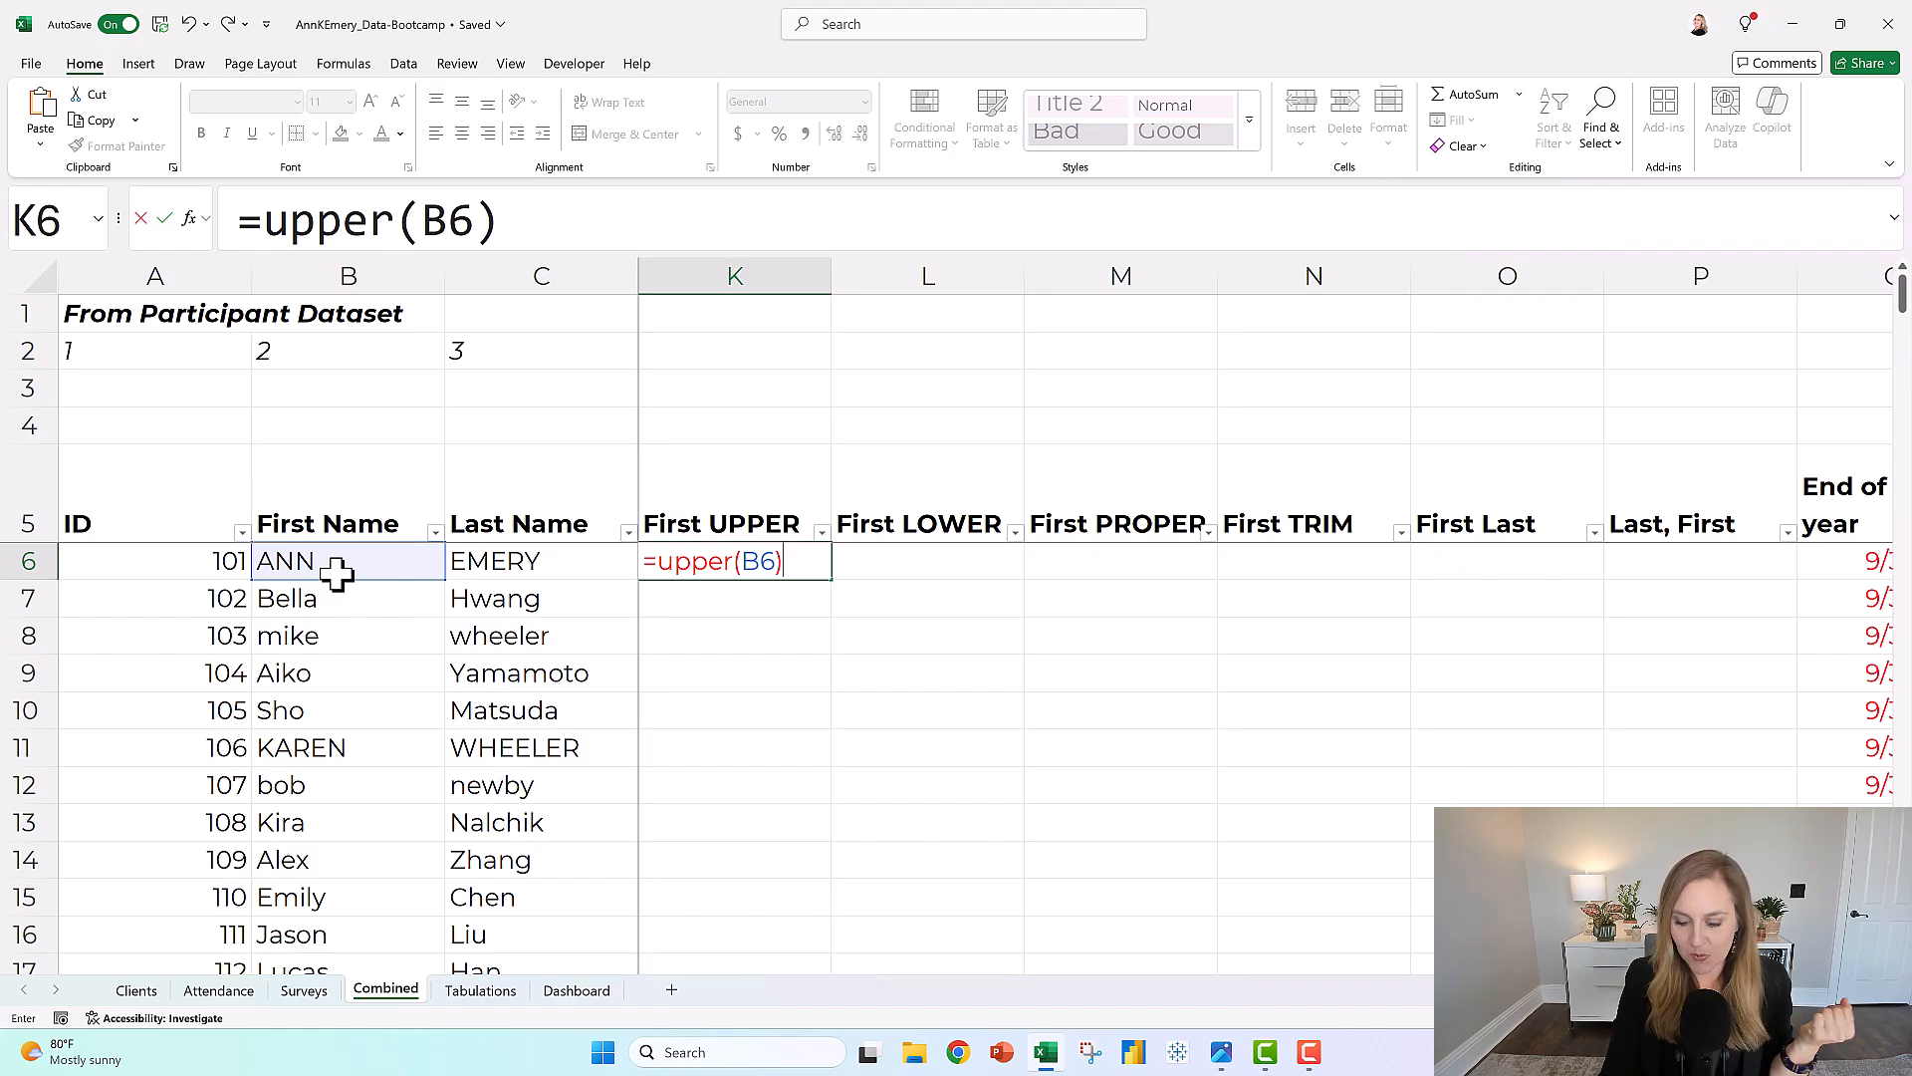
key(Return)
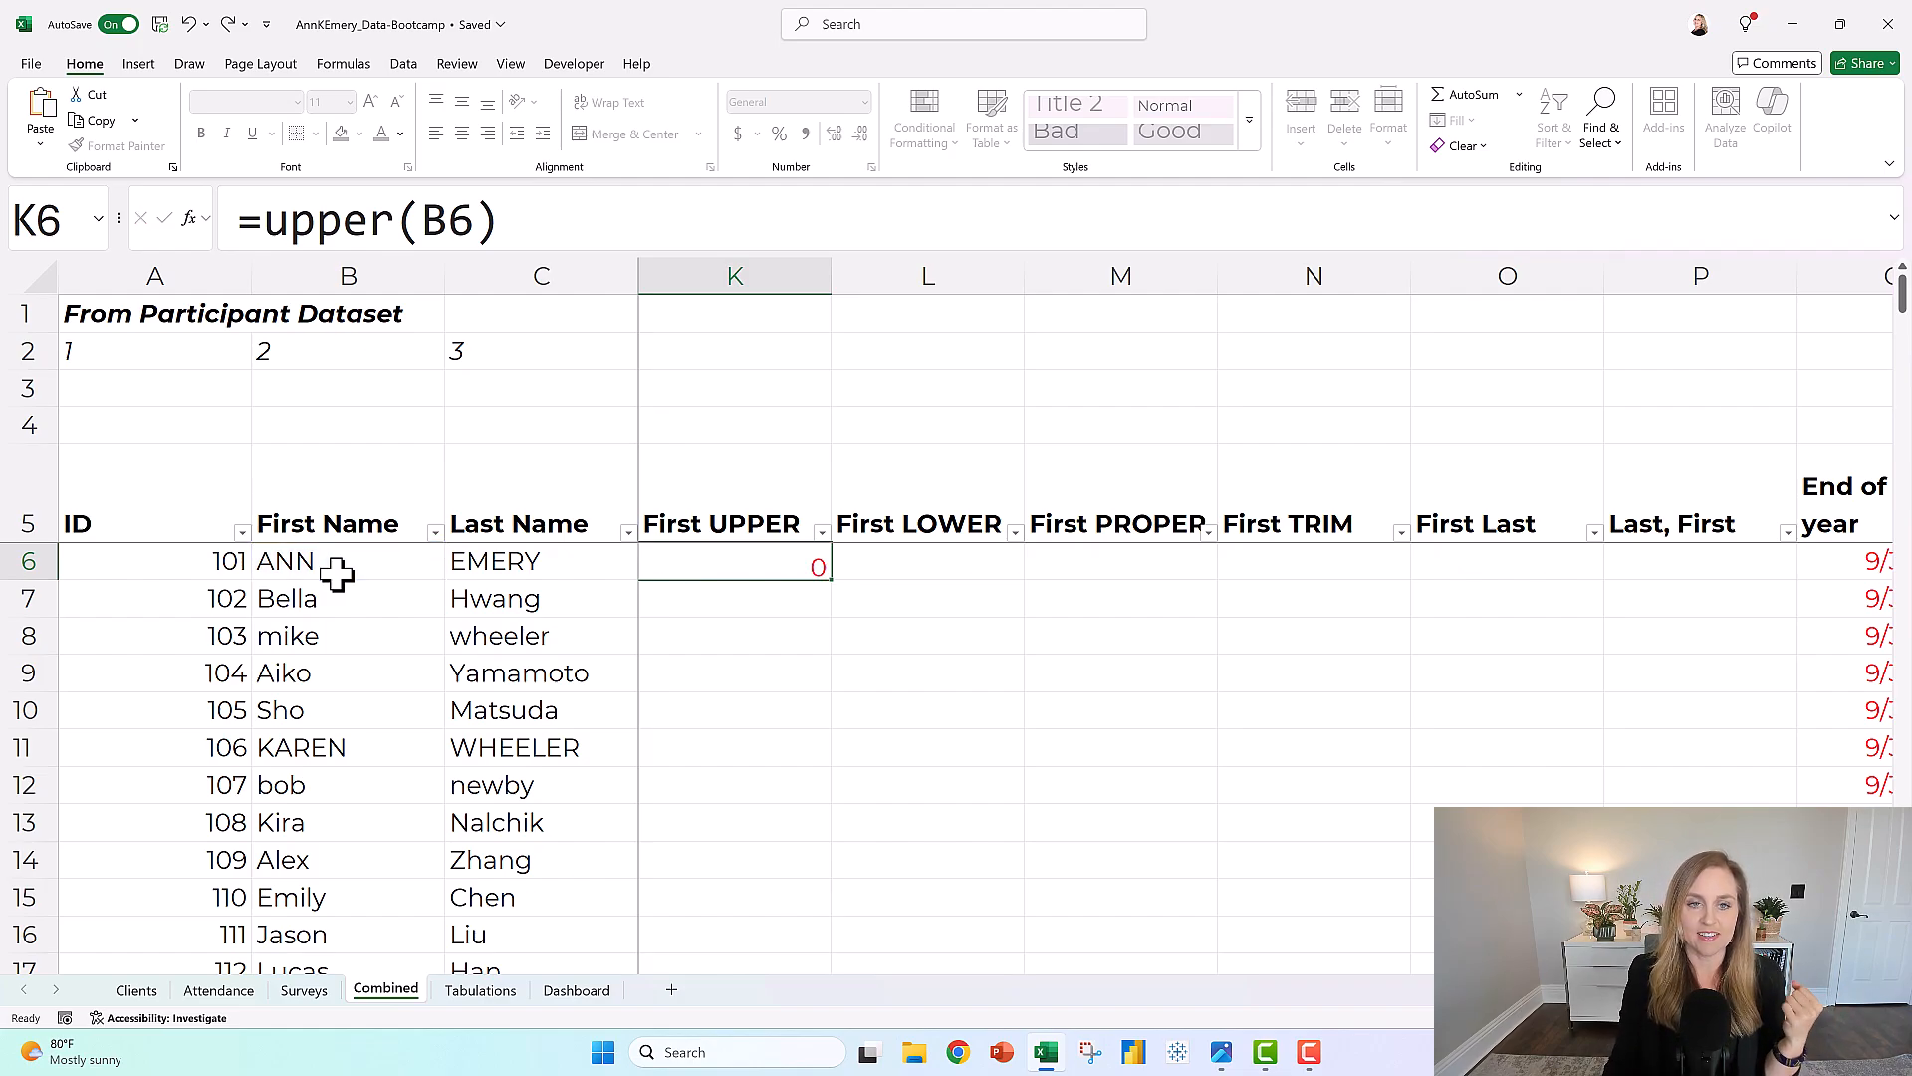
Fill the UPPER formula down column K and spot-check rows 8 and 10
click(348, 559)
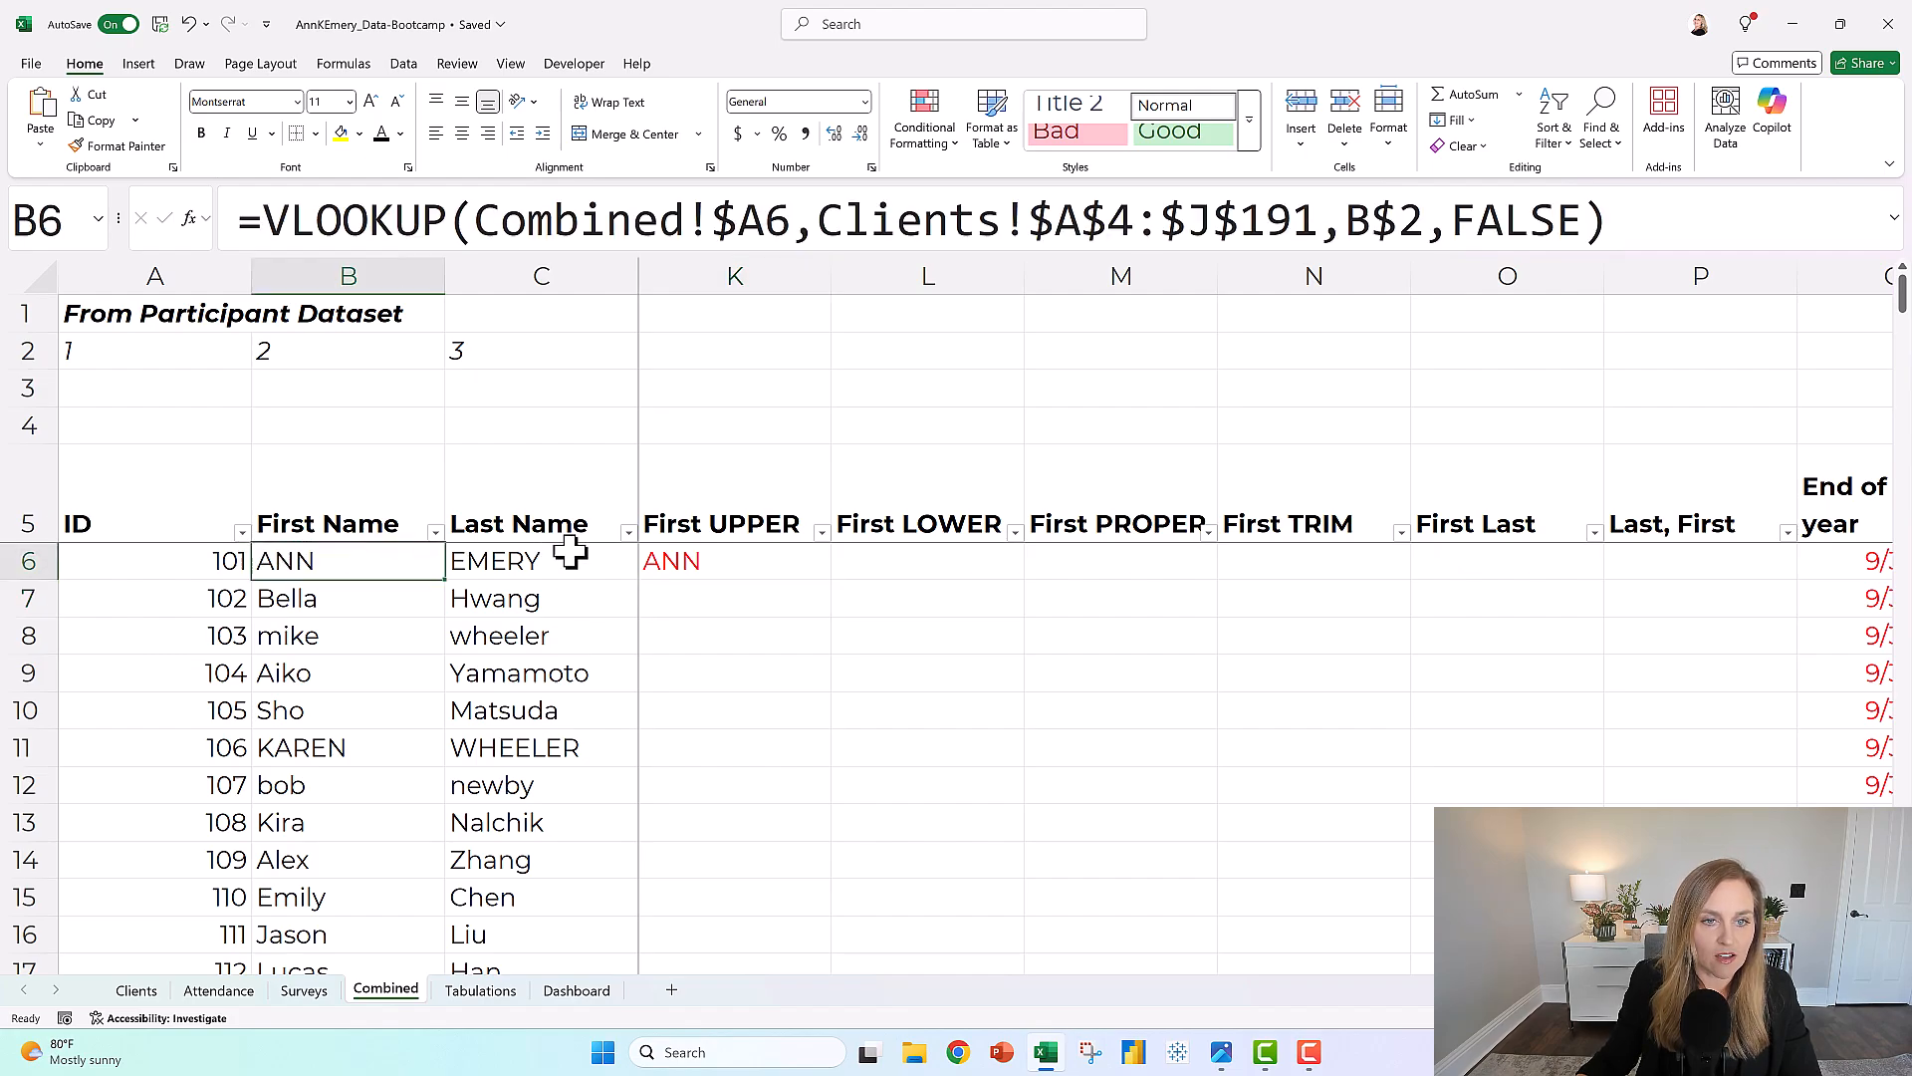
click(733, 561)
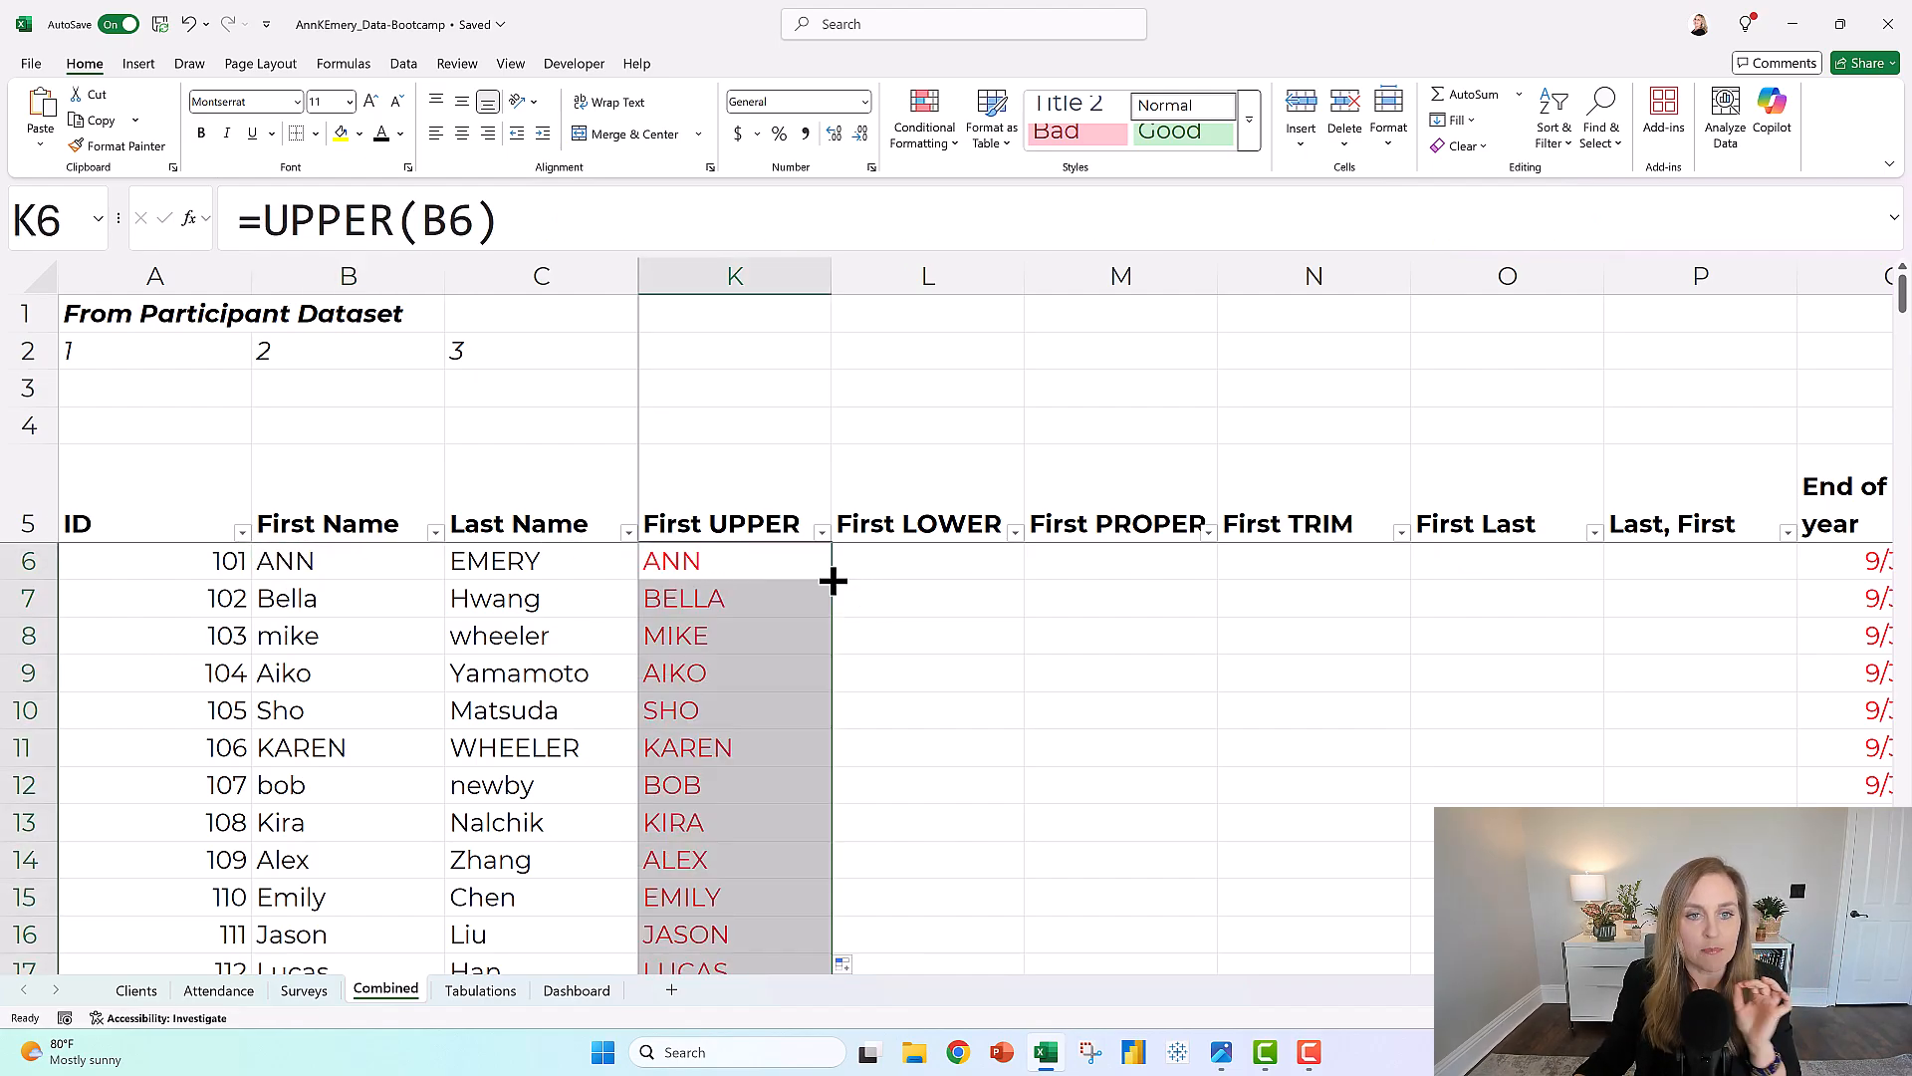
click(734, 635)
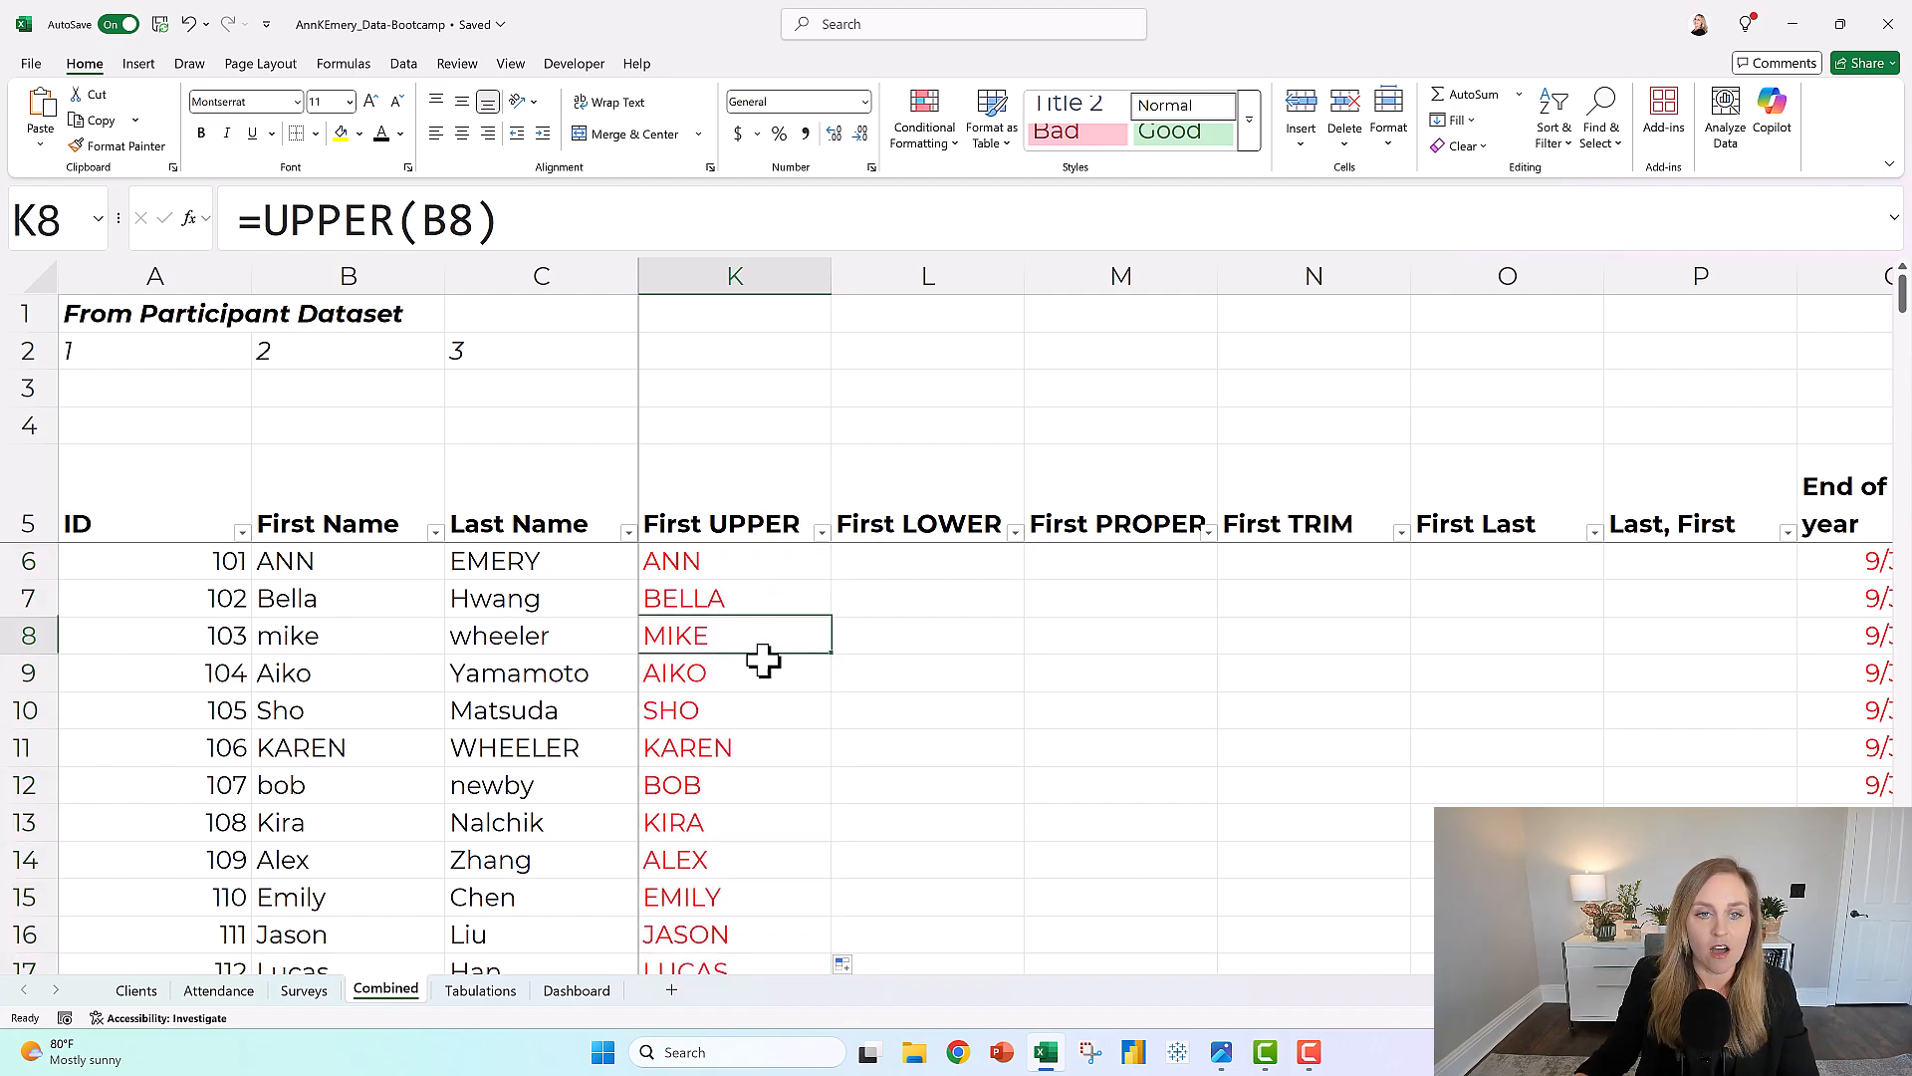
click(734, 711)
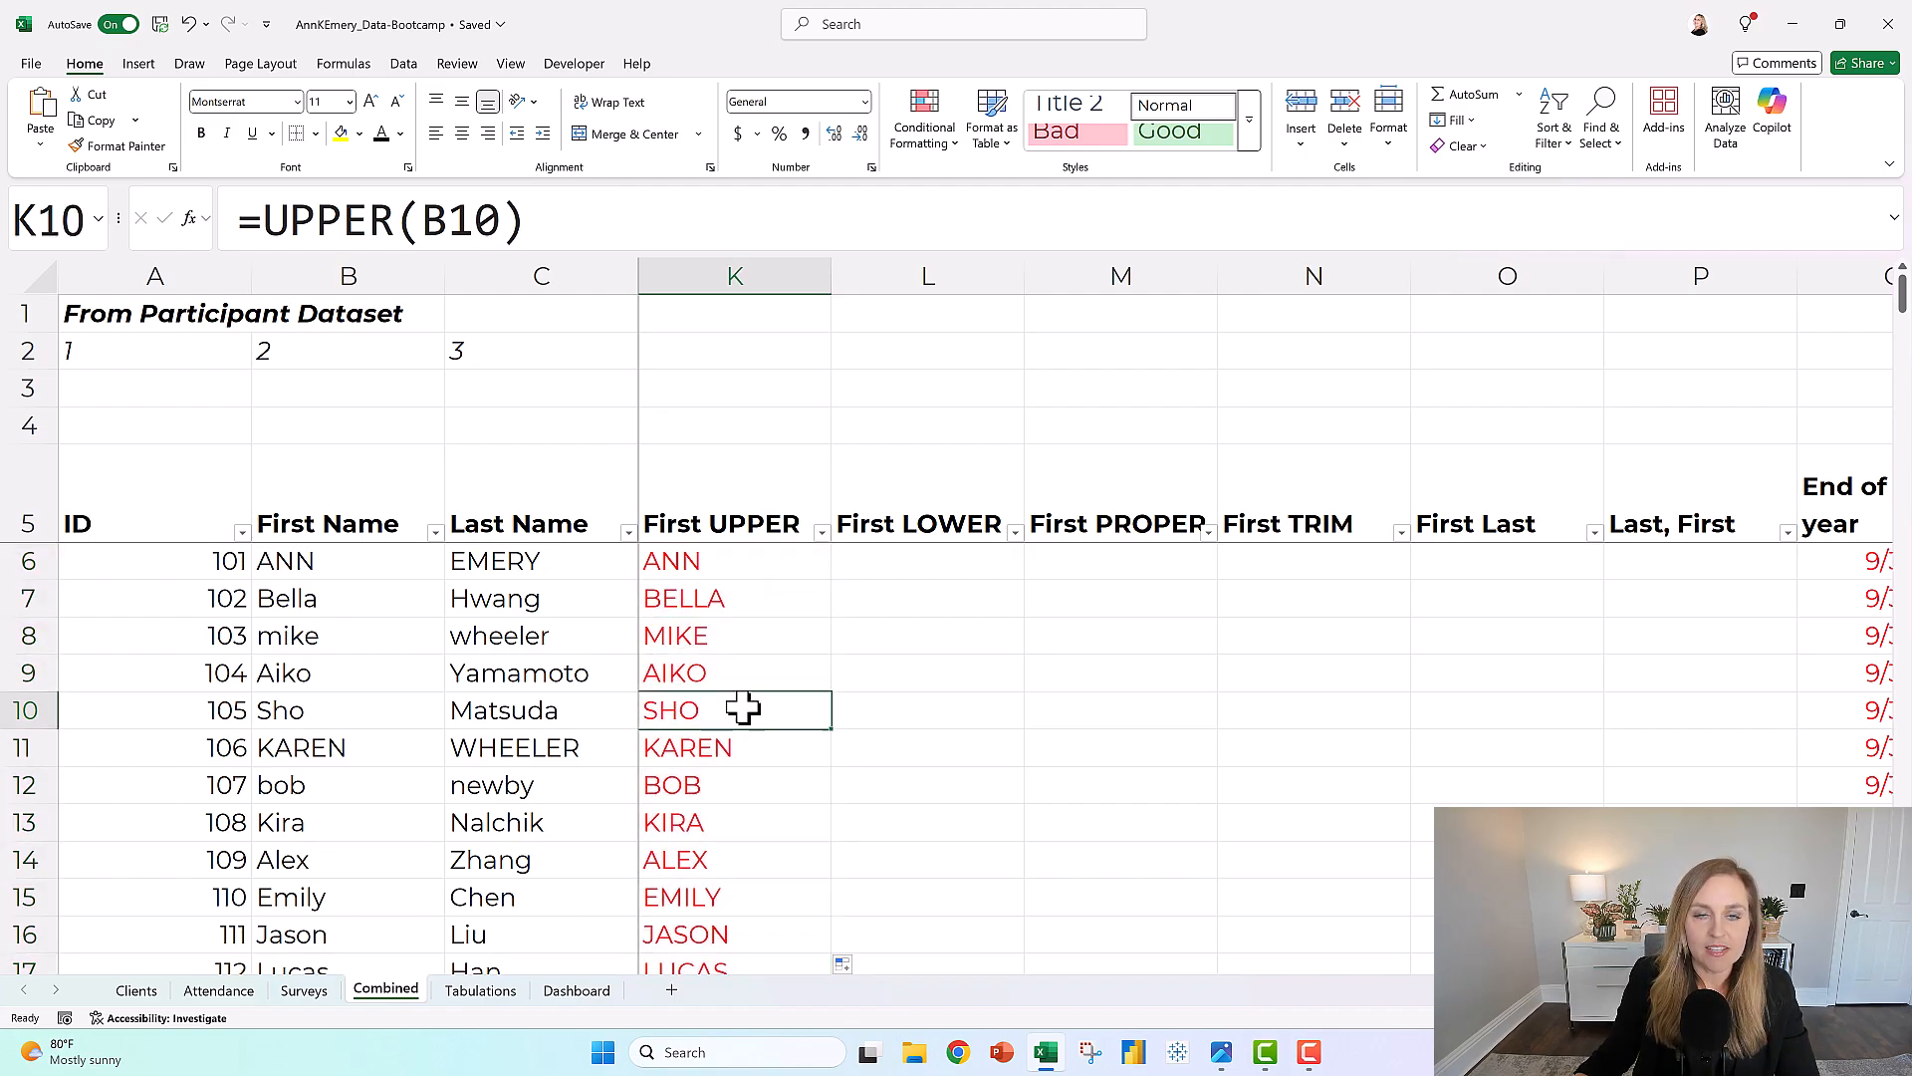
mouse_move(881, 571)
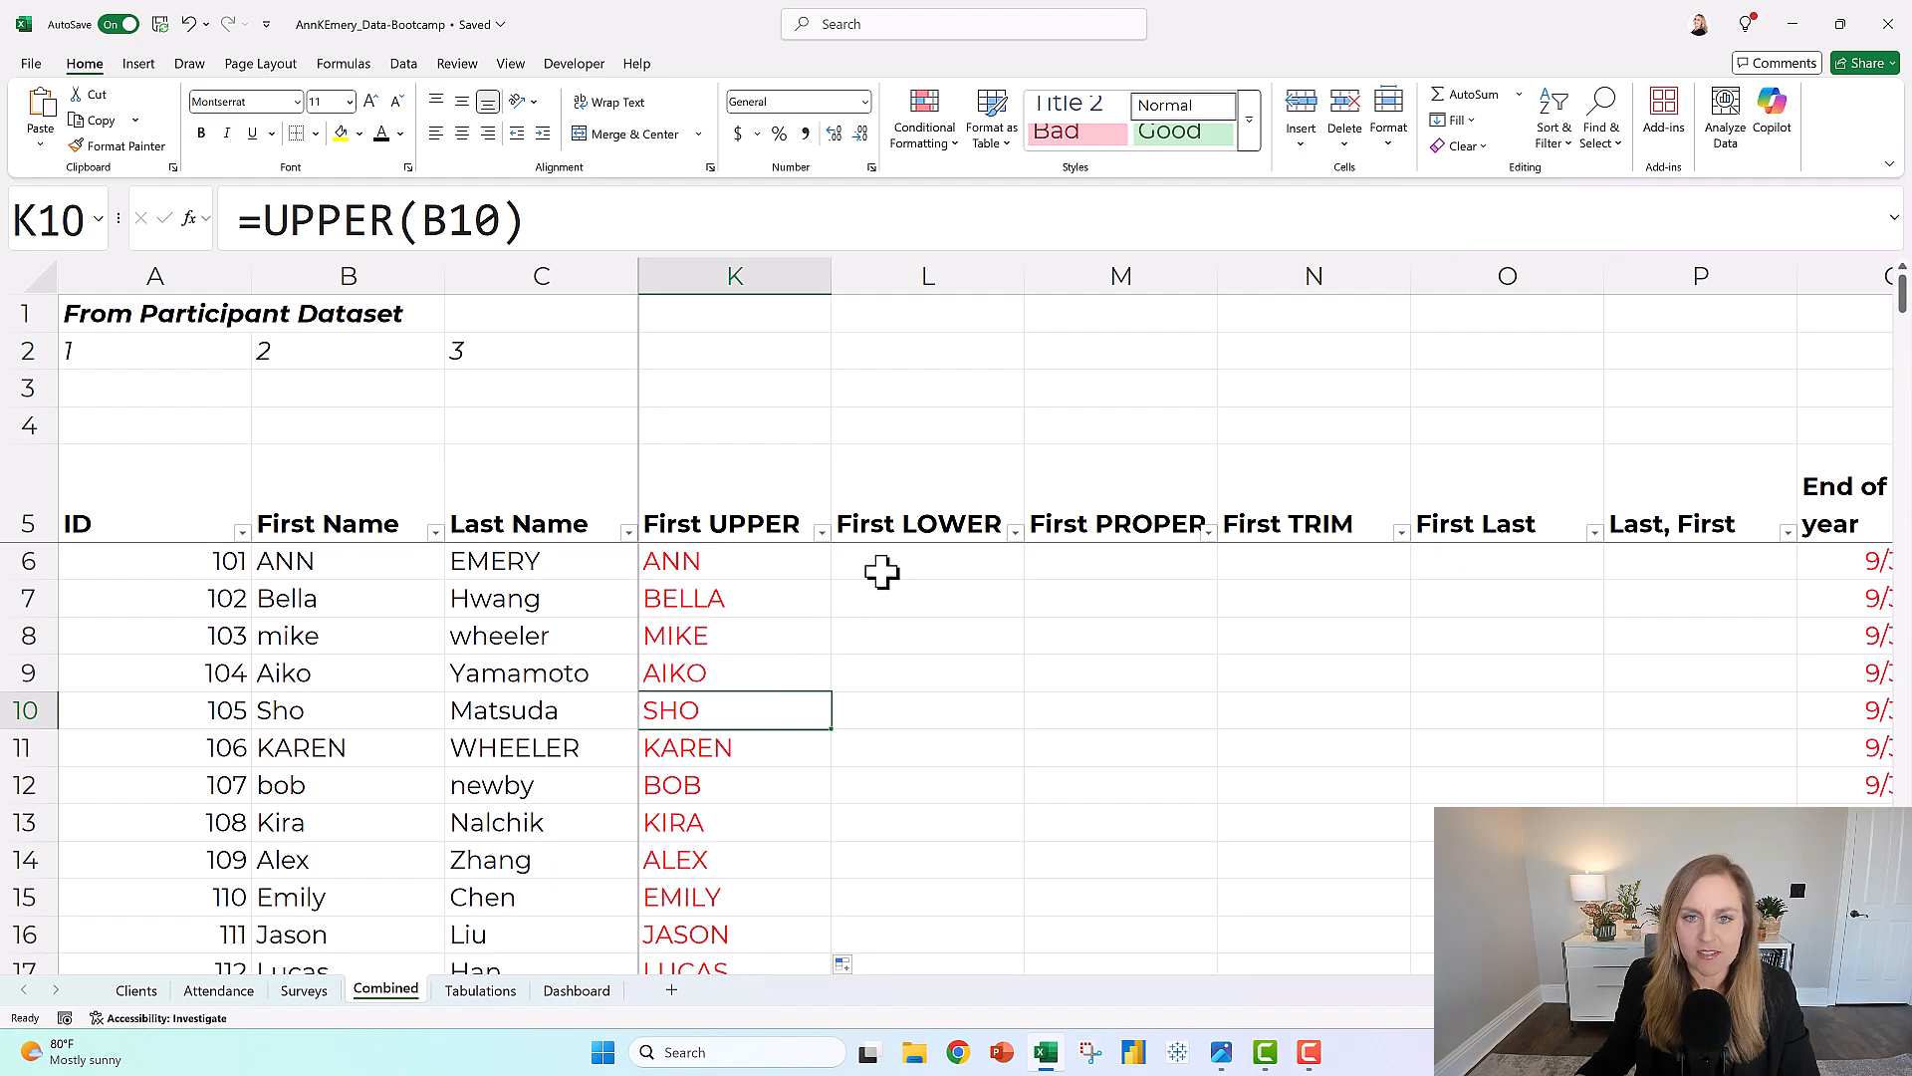
Type a =LOWER() formula into L6 for the first name
click(927, 561)
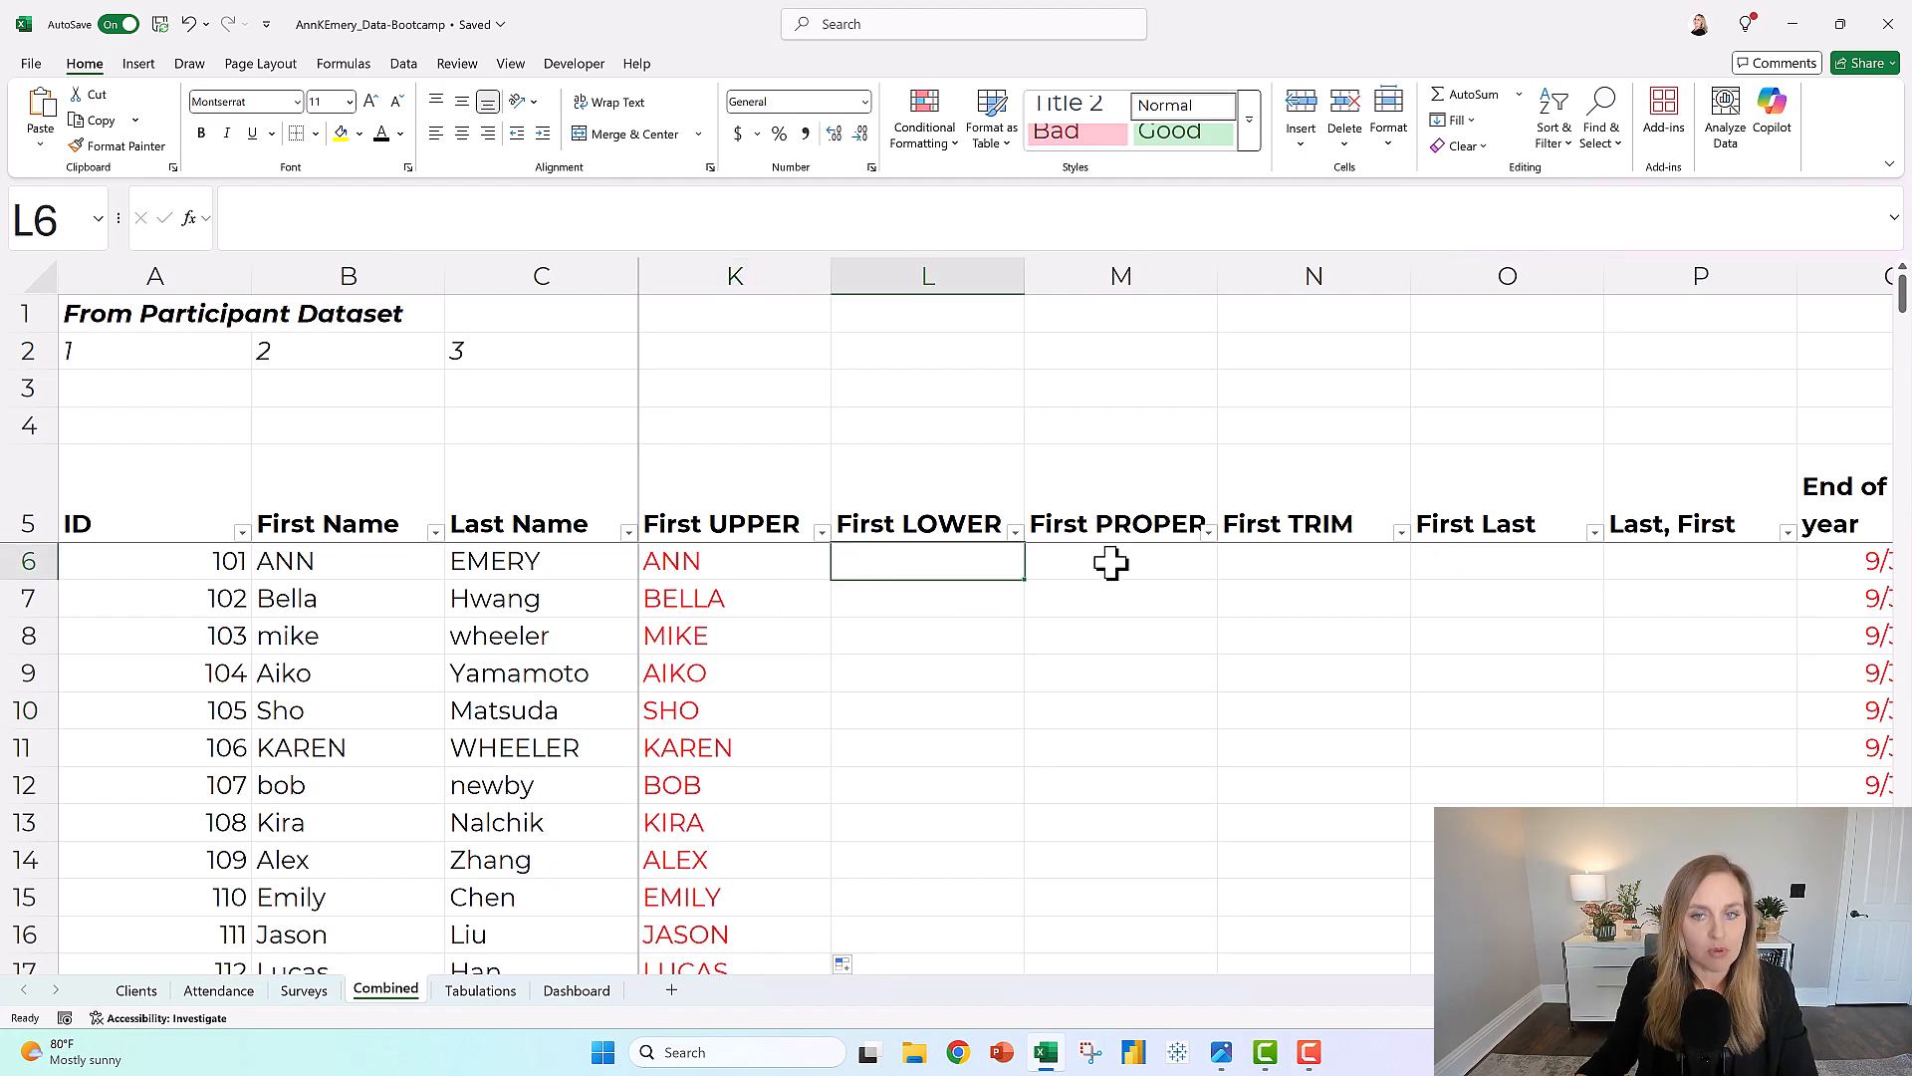
mouse_move(1172, 848)
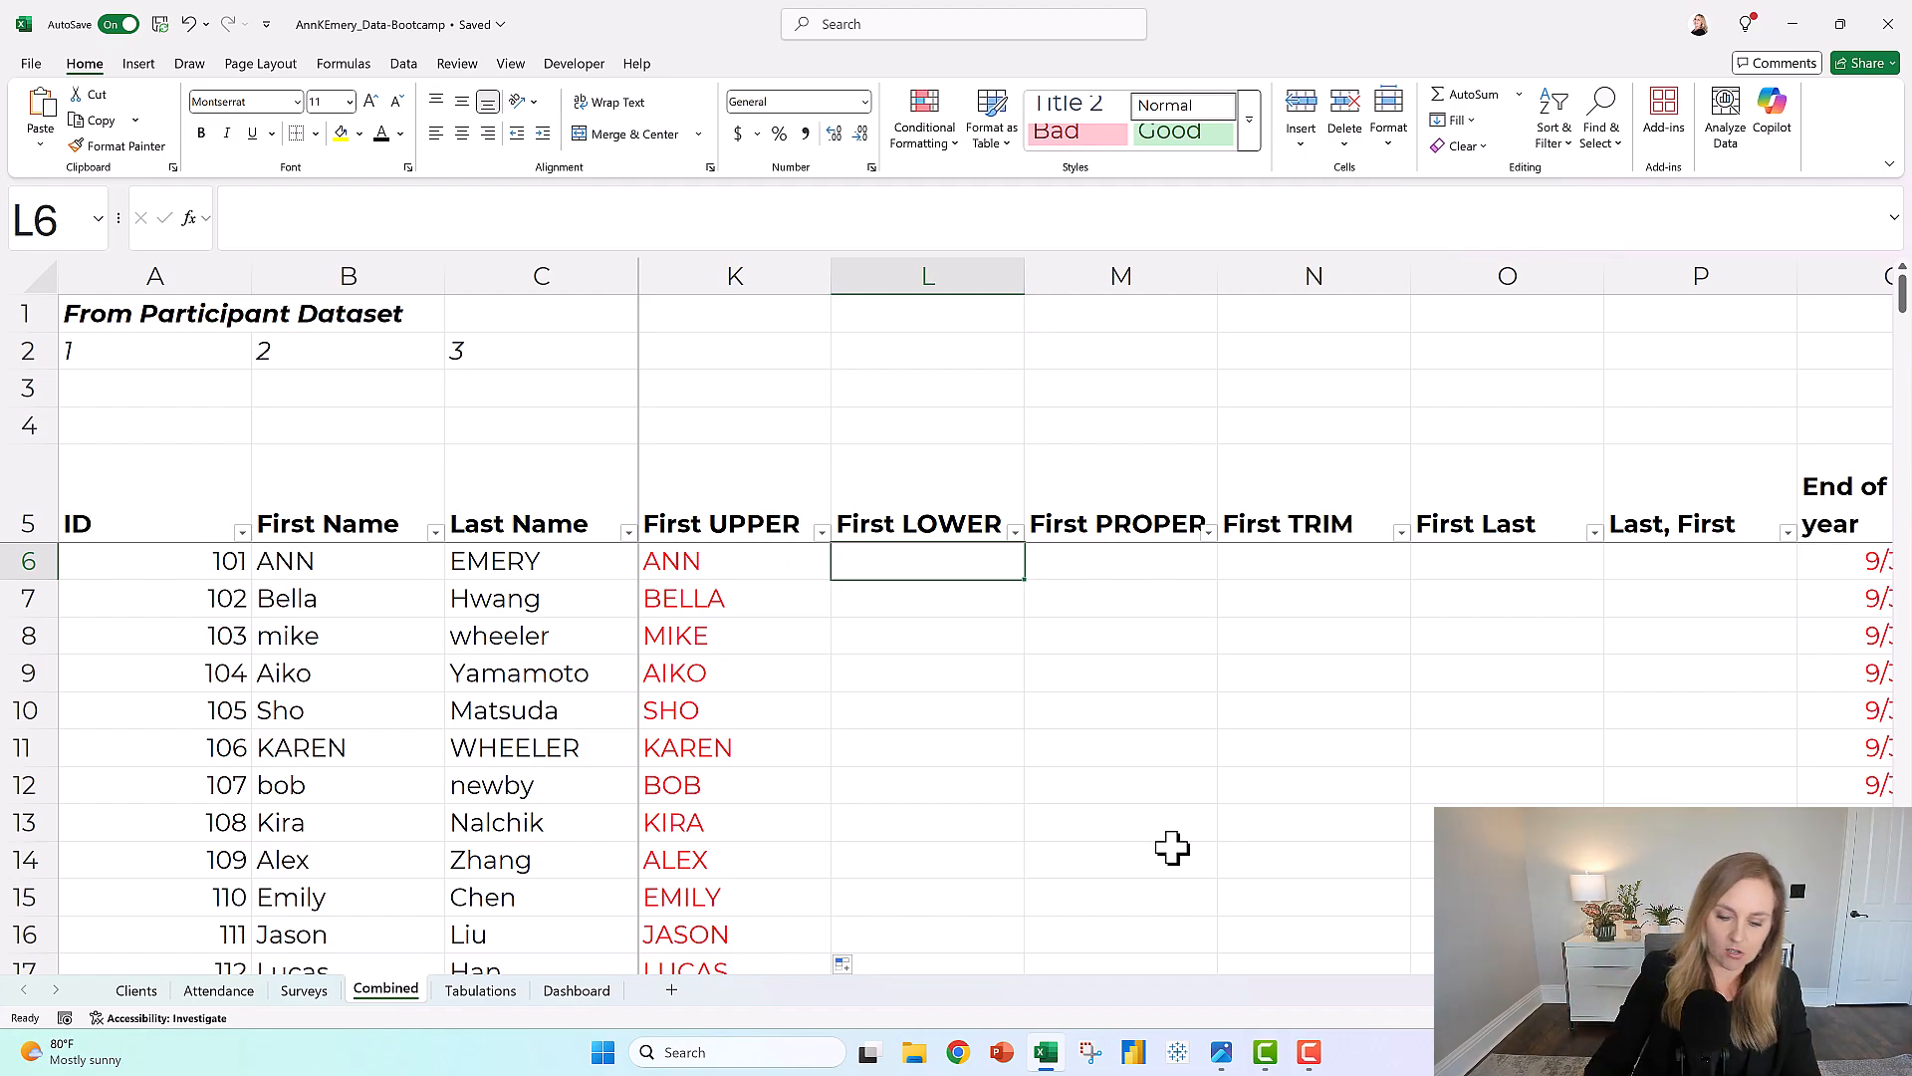
text(=)
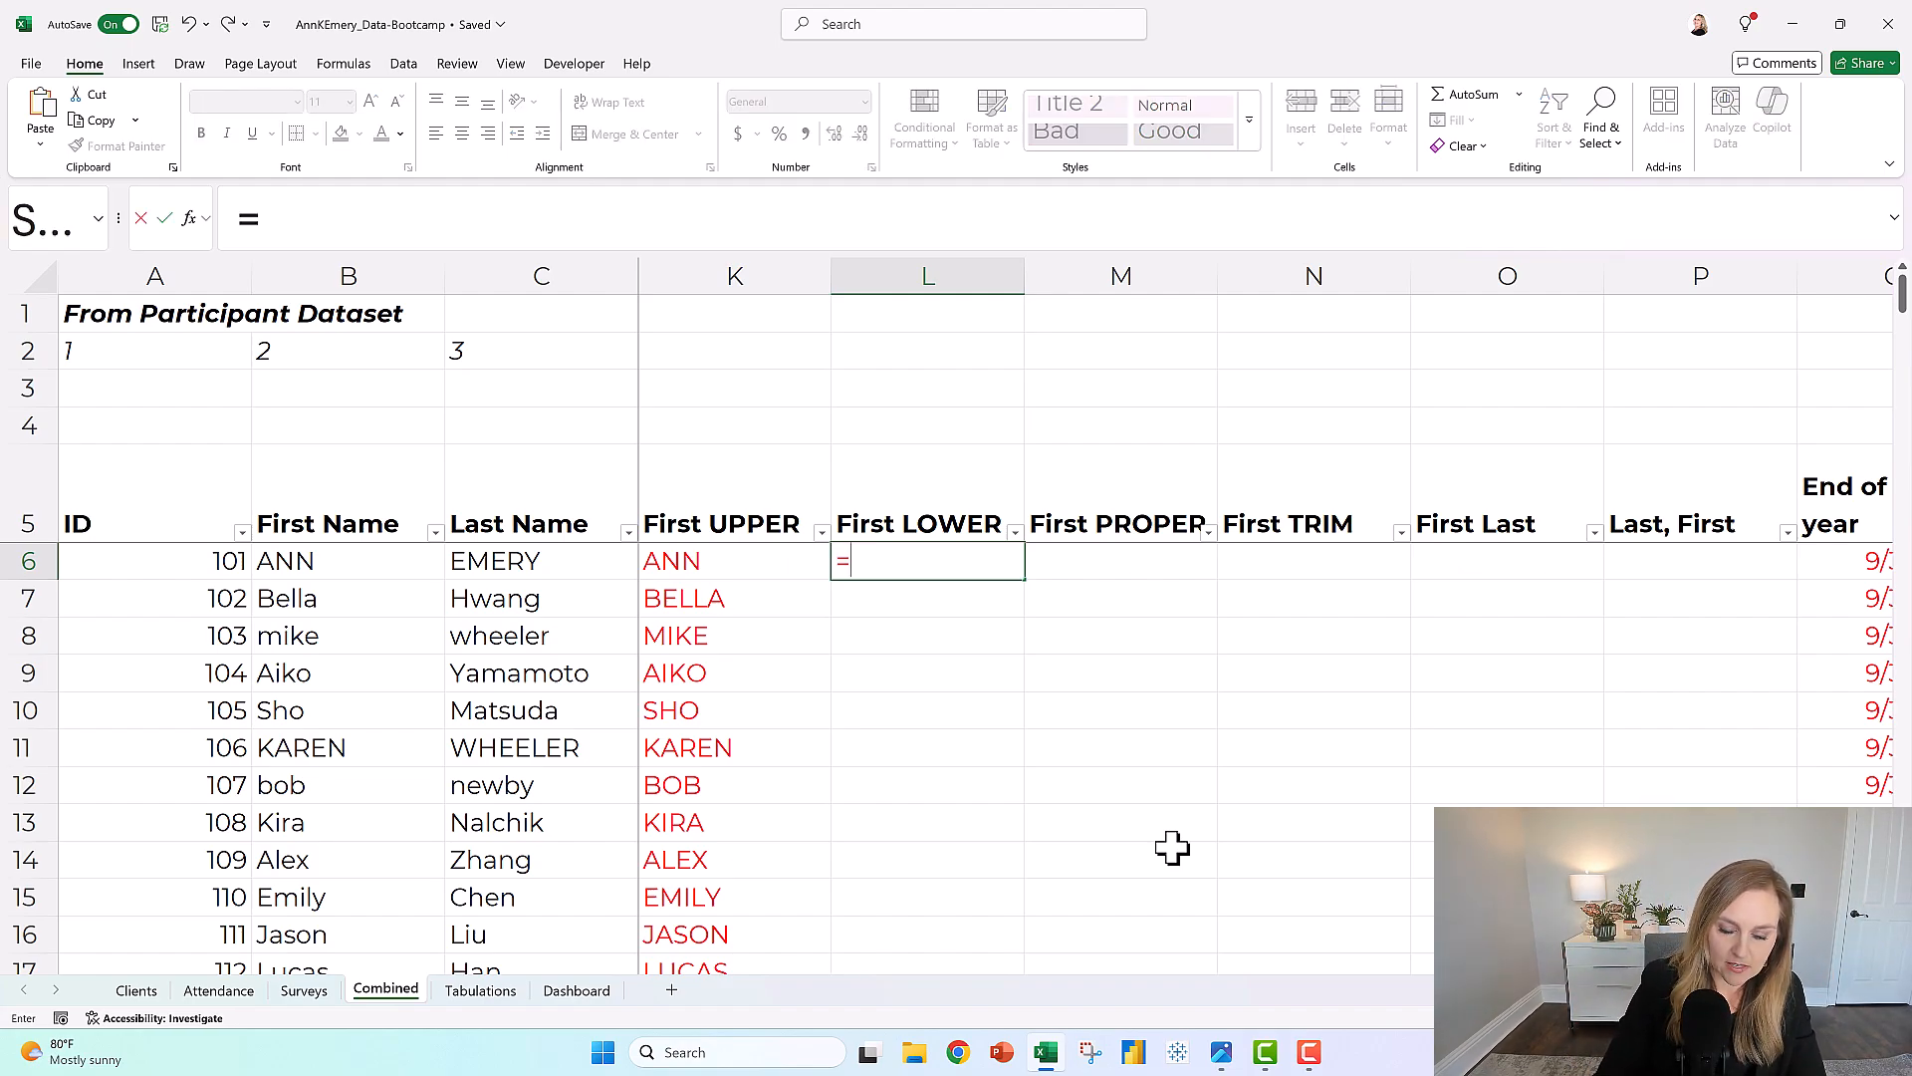
text(lower)
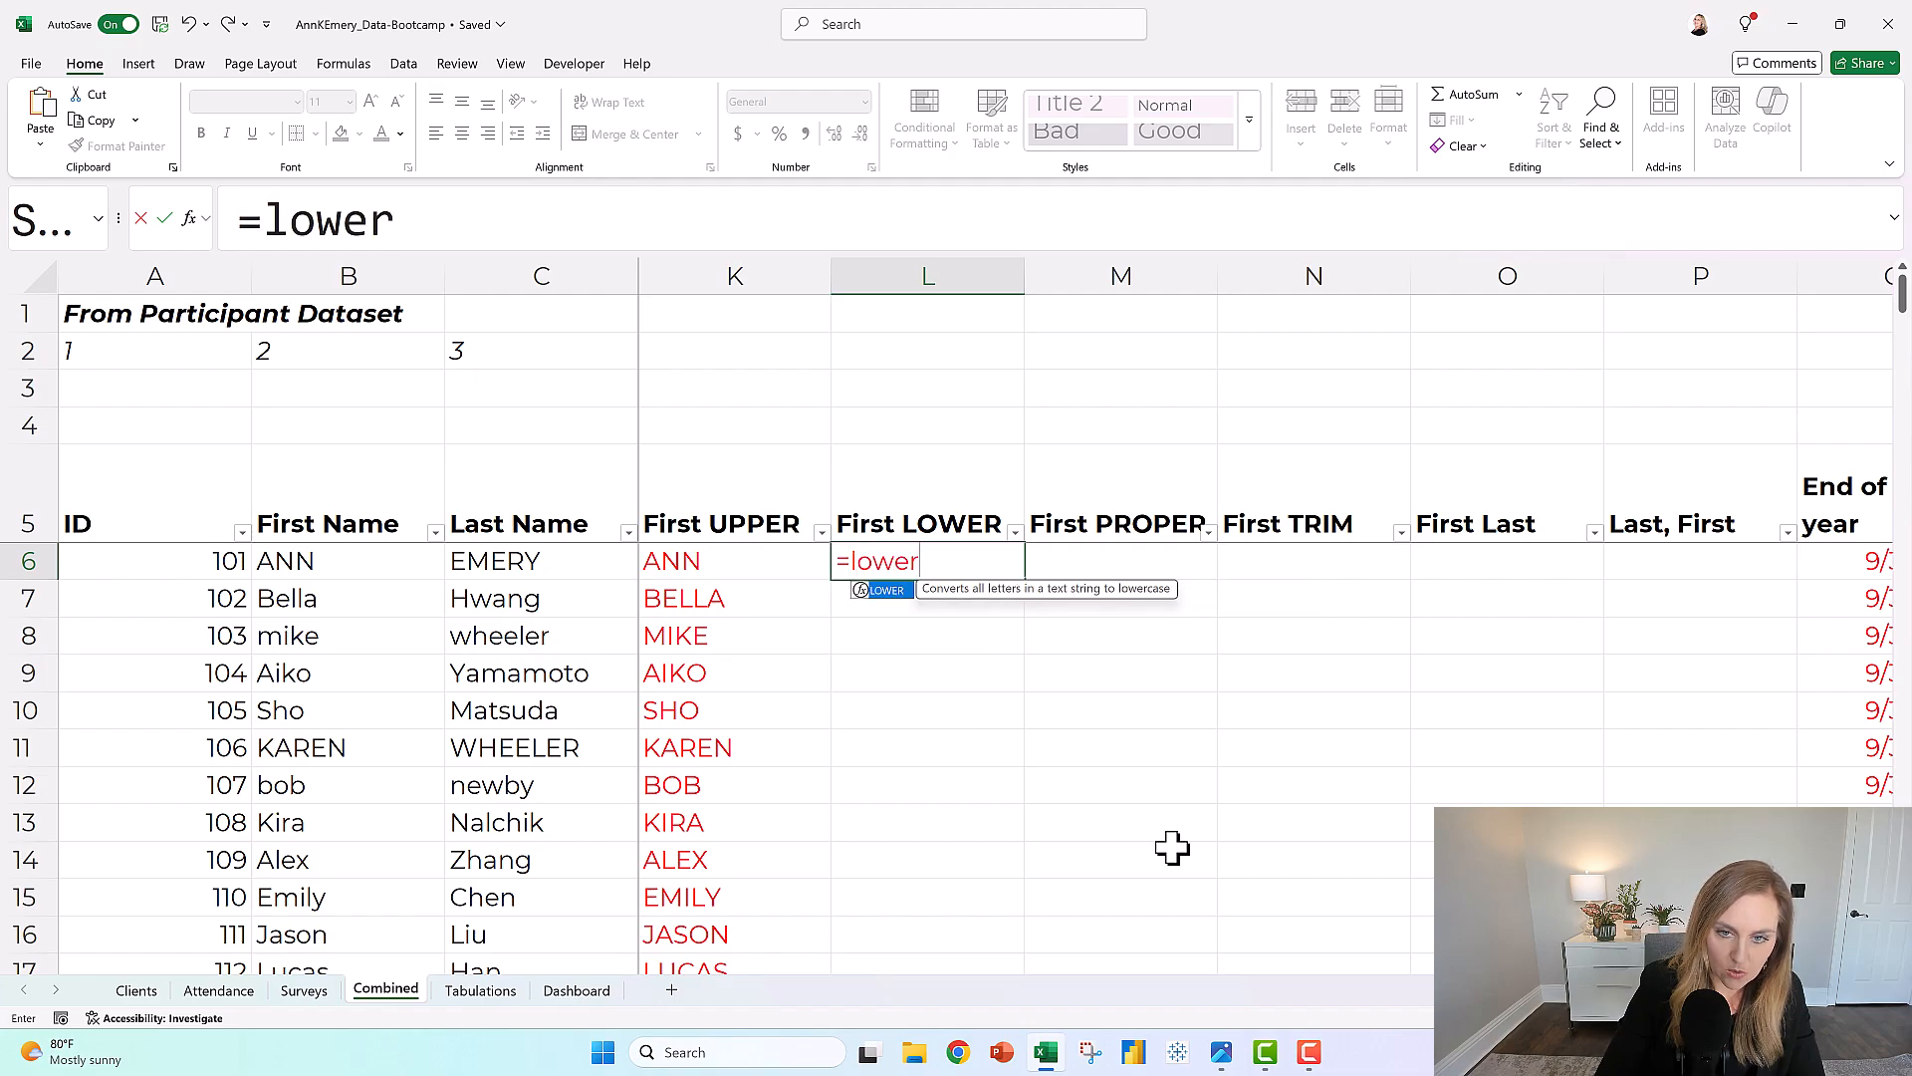
text((B6)
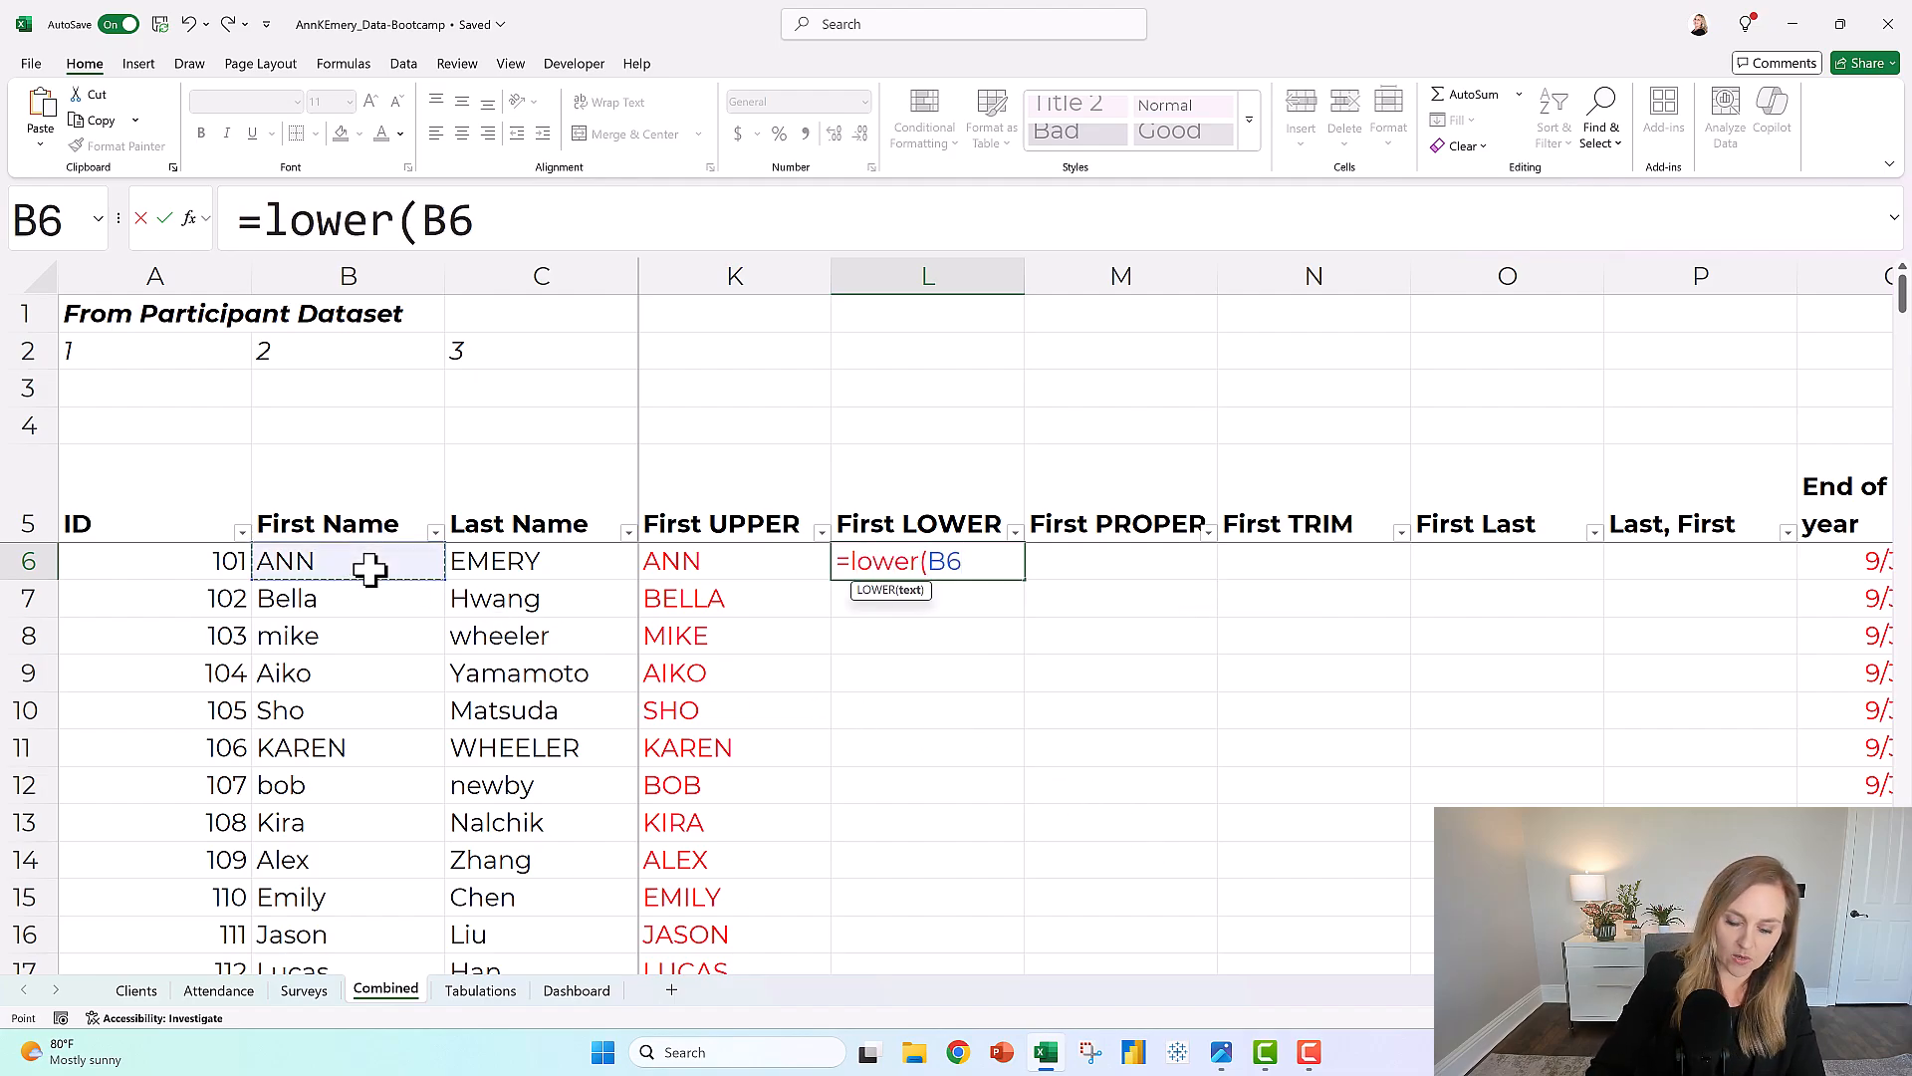
text())
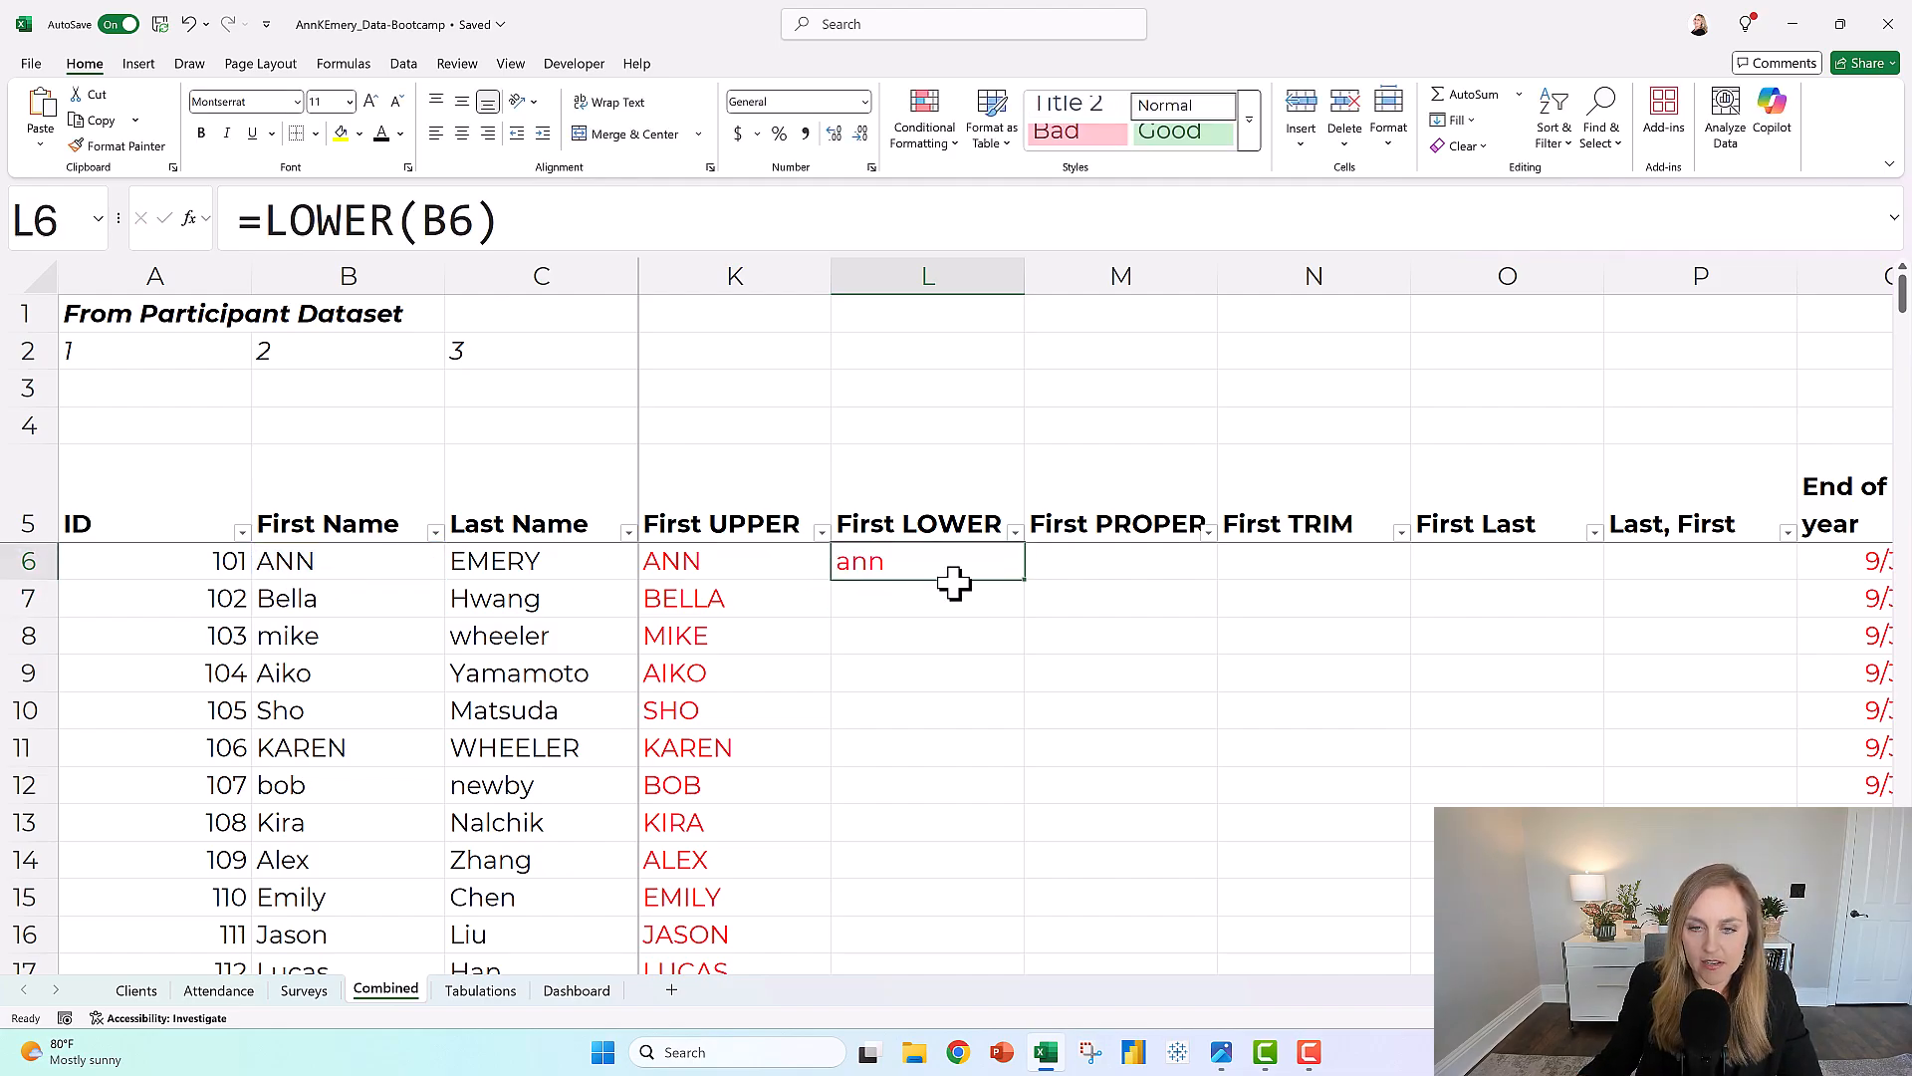
mouse_move(1010, 565)
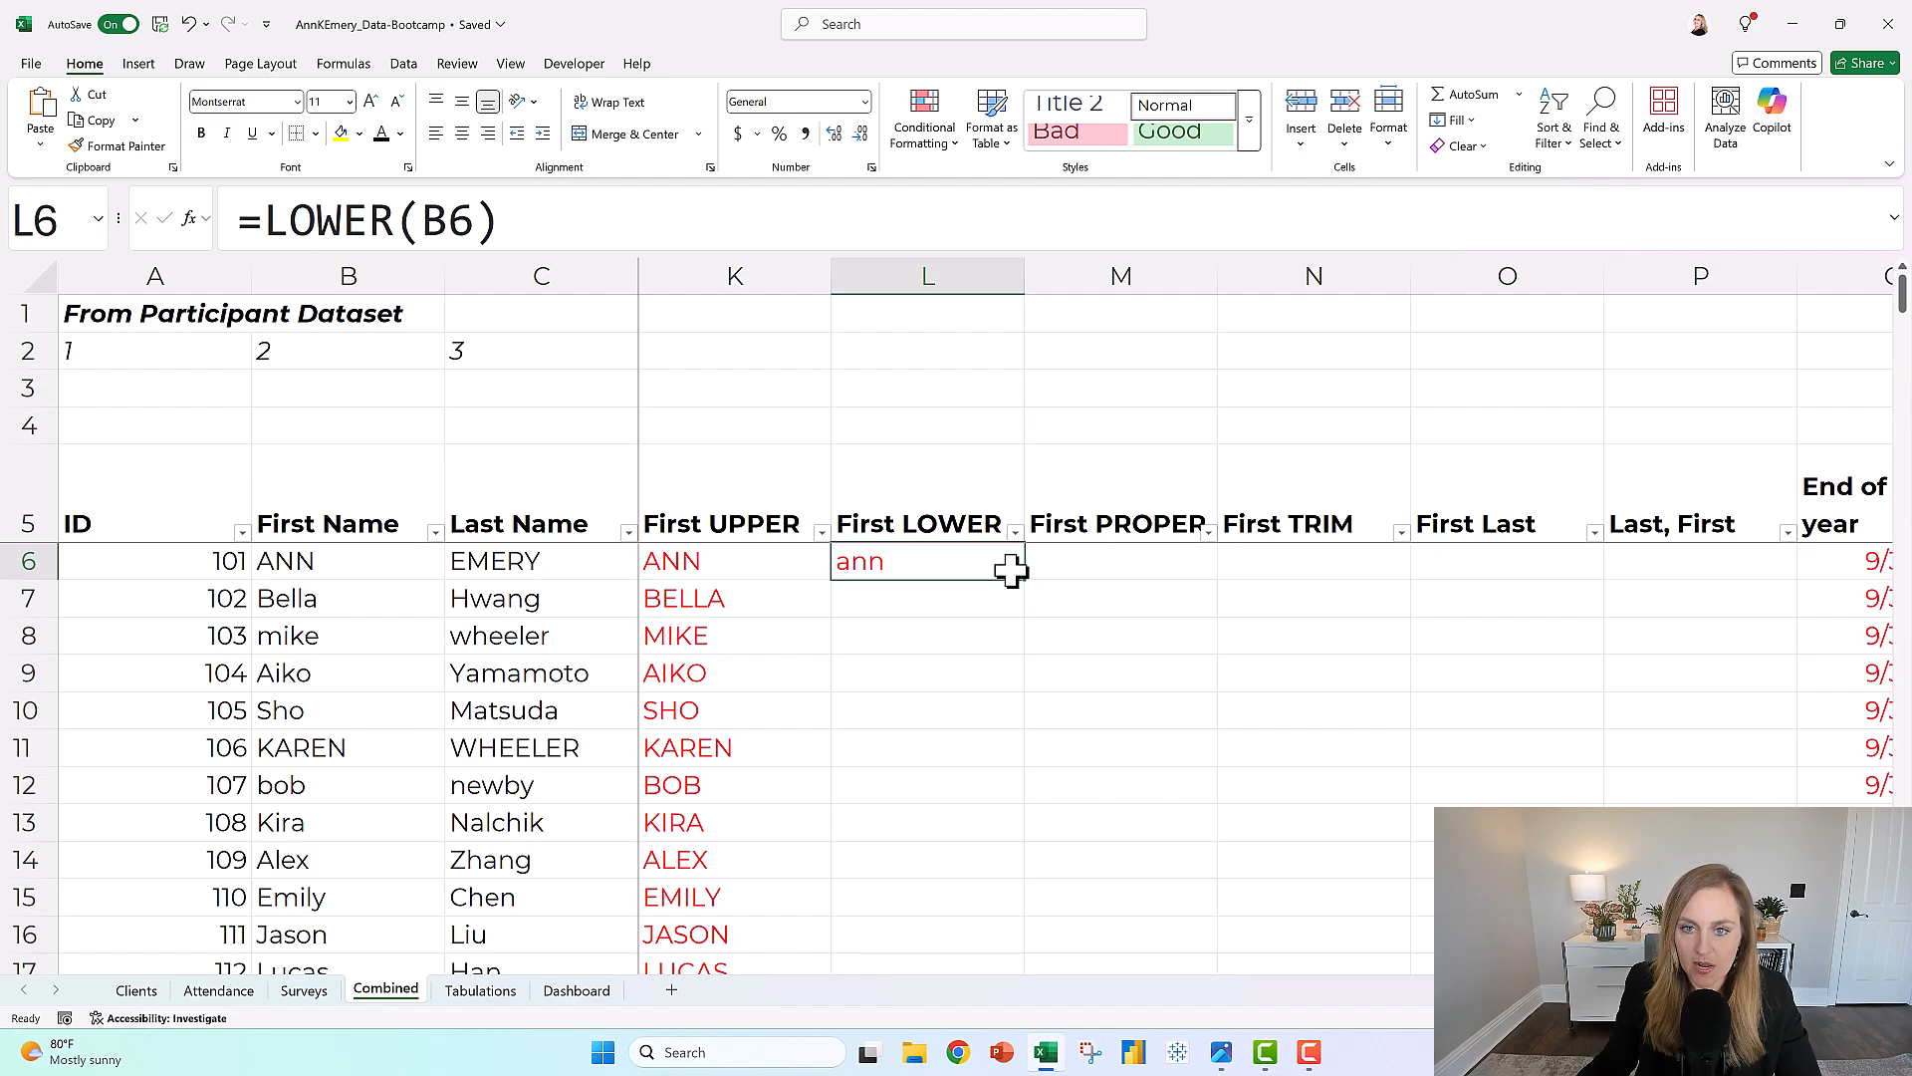
mouse_move(1020, 607)
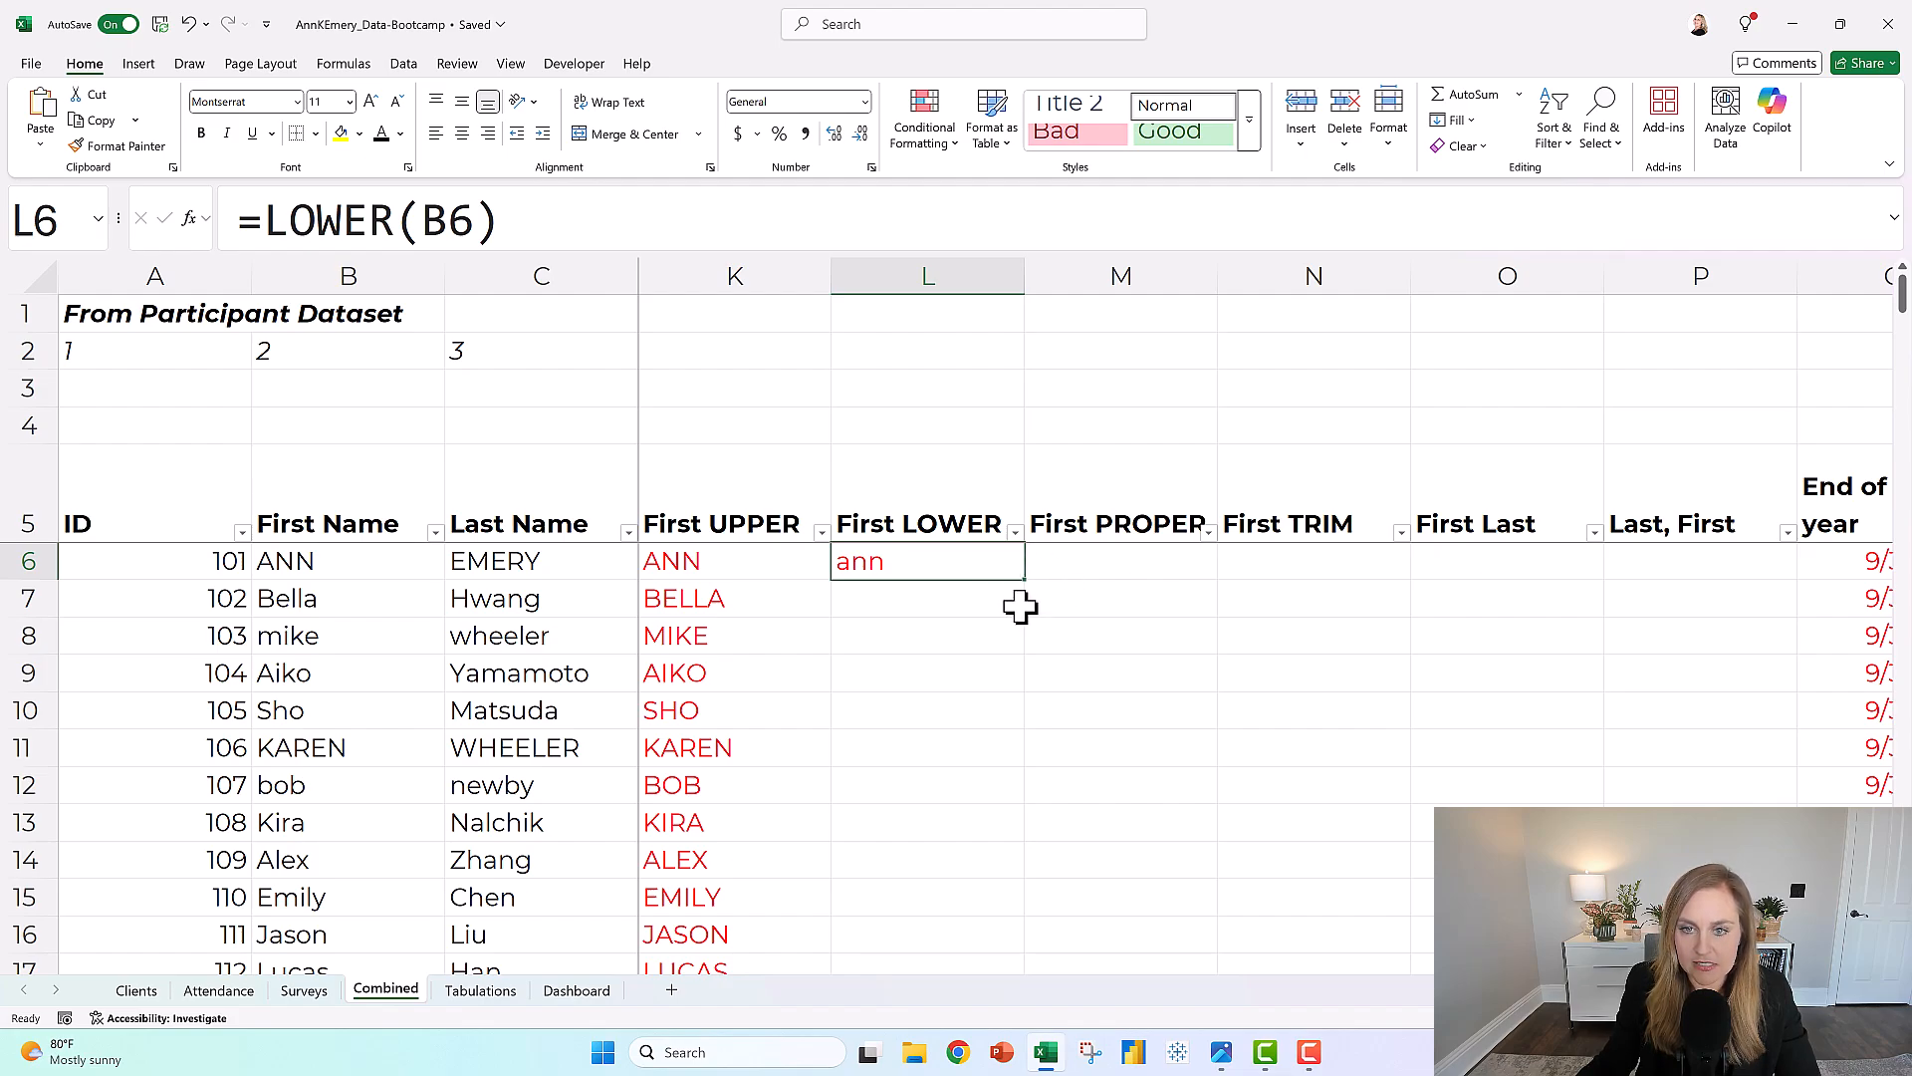
mouse_move(1007, 599)
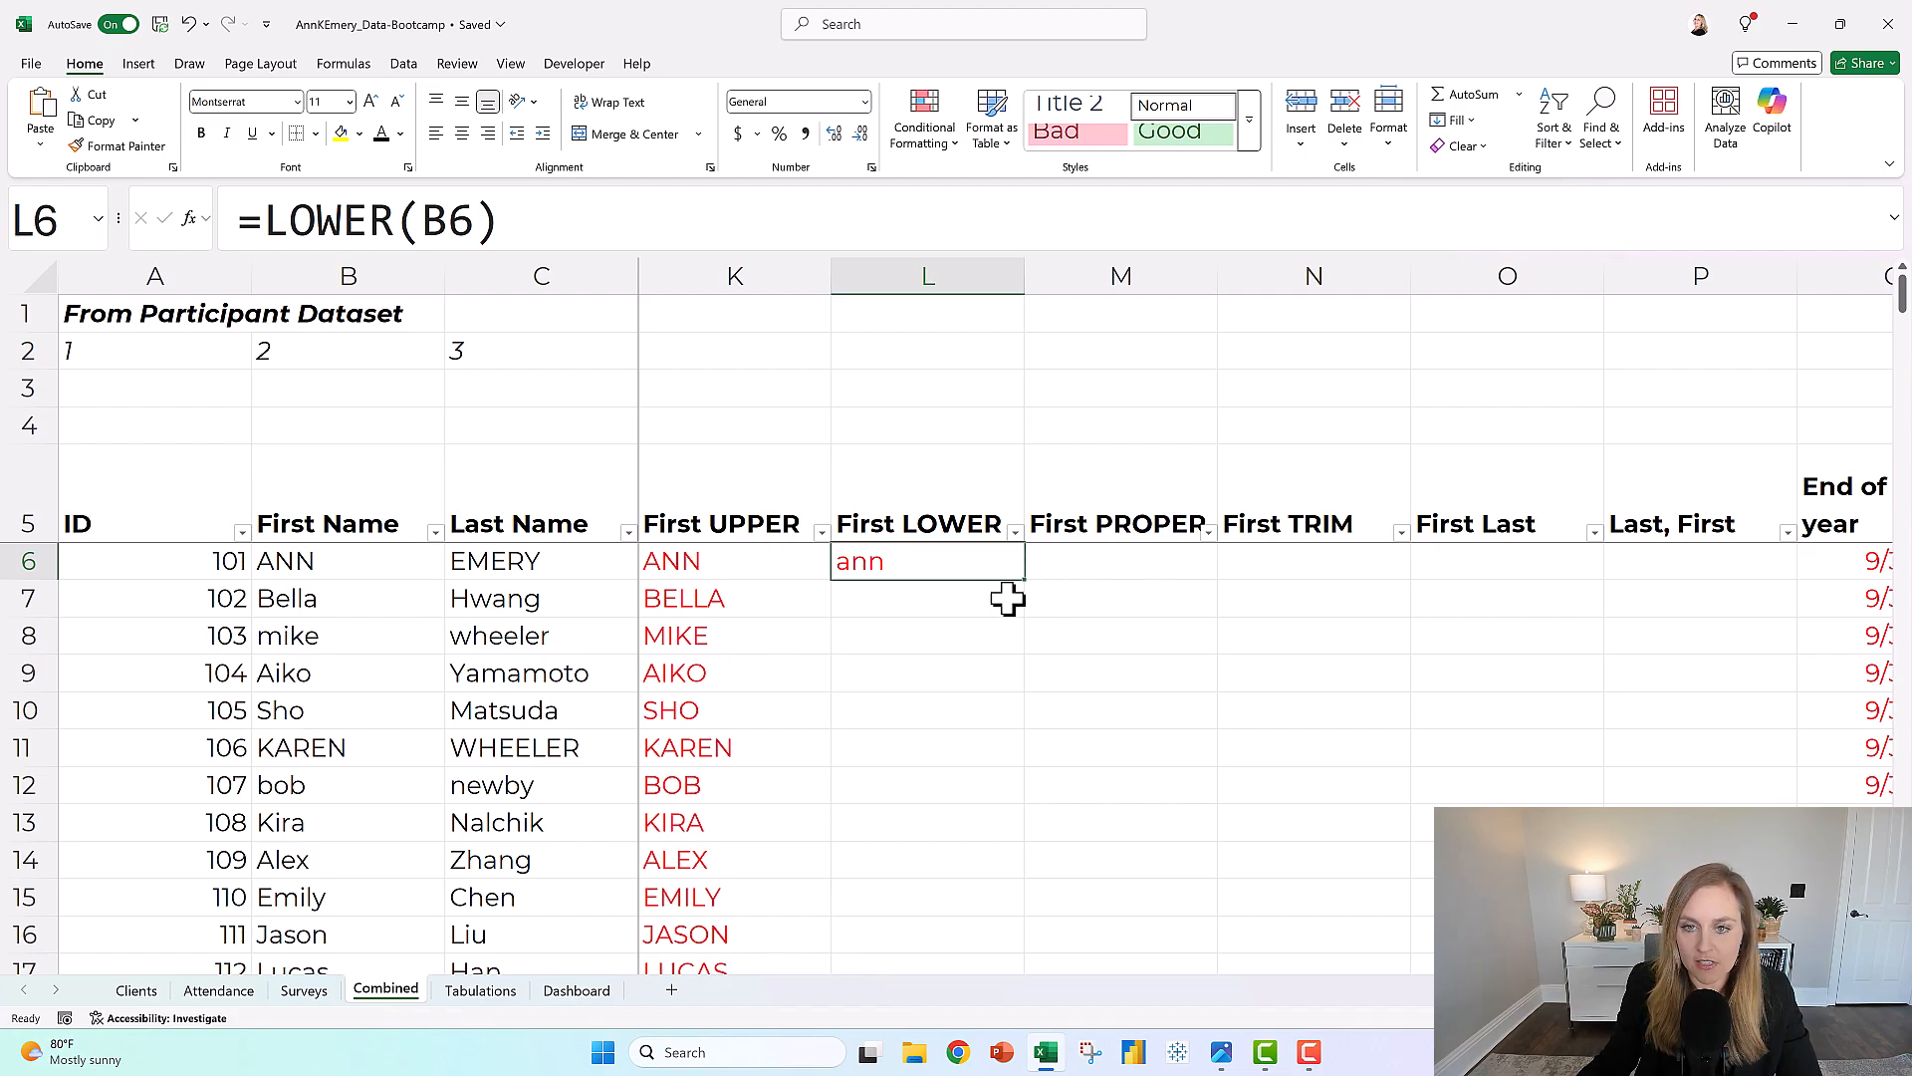
mouse_move(988, 613)
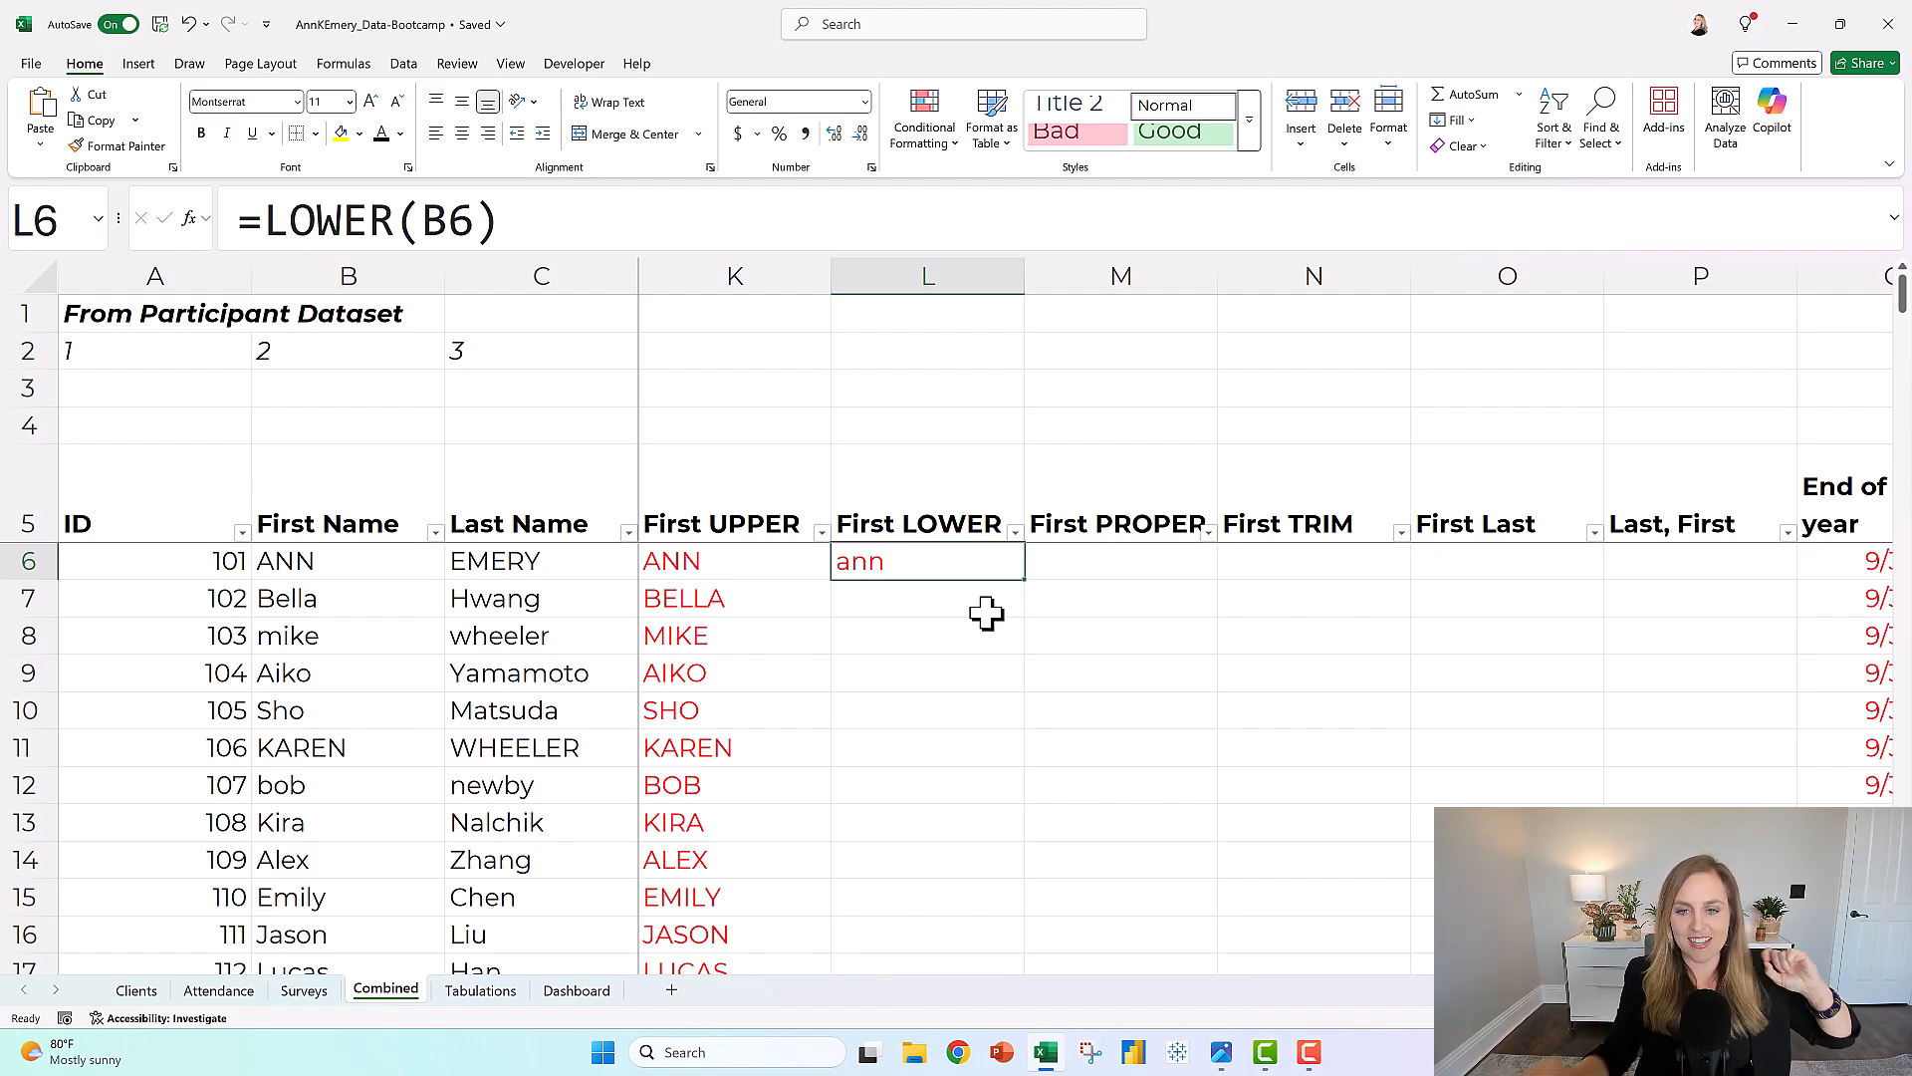
mouse_move(1028, 580)
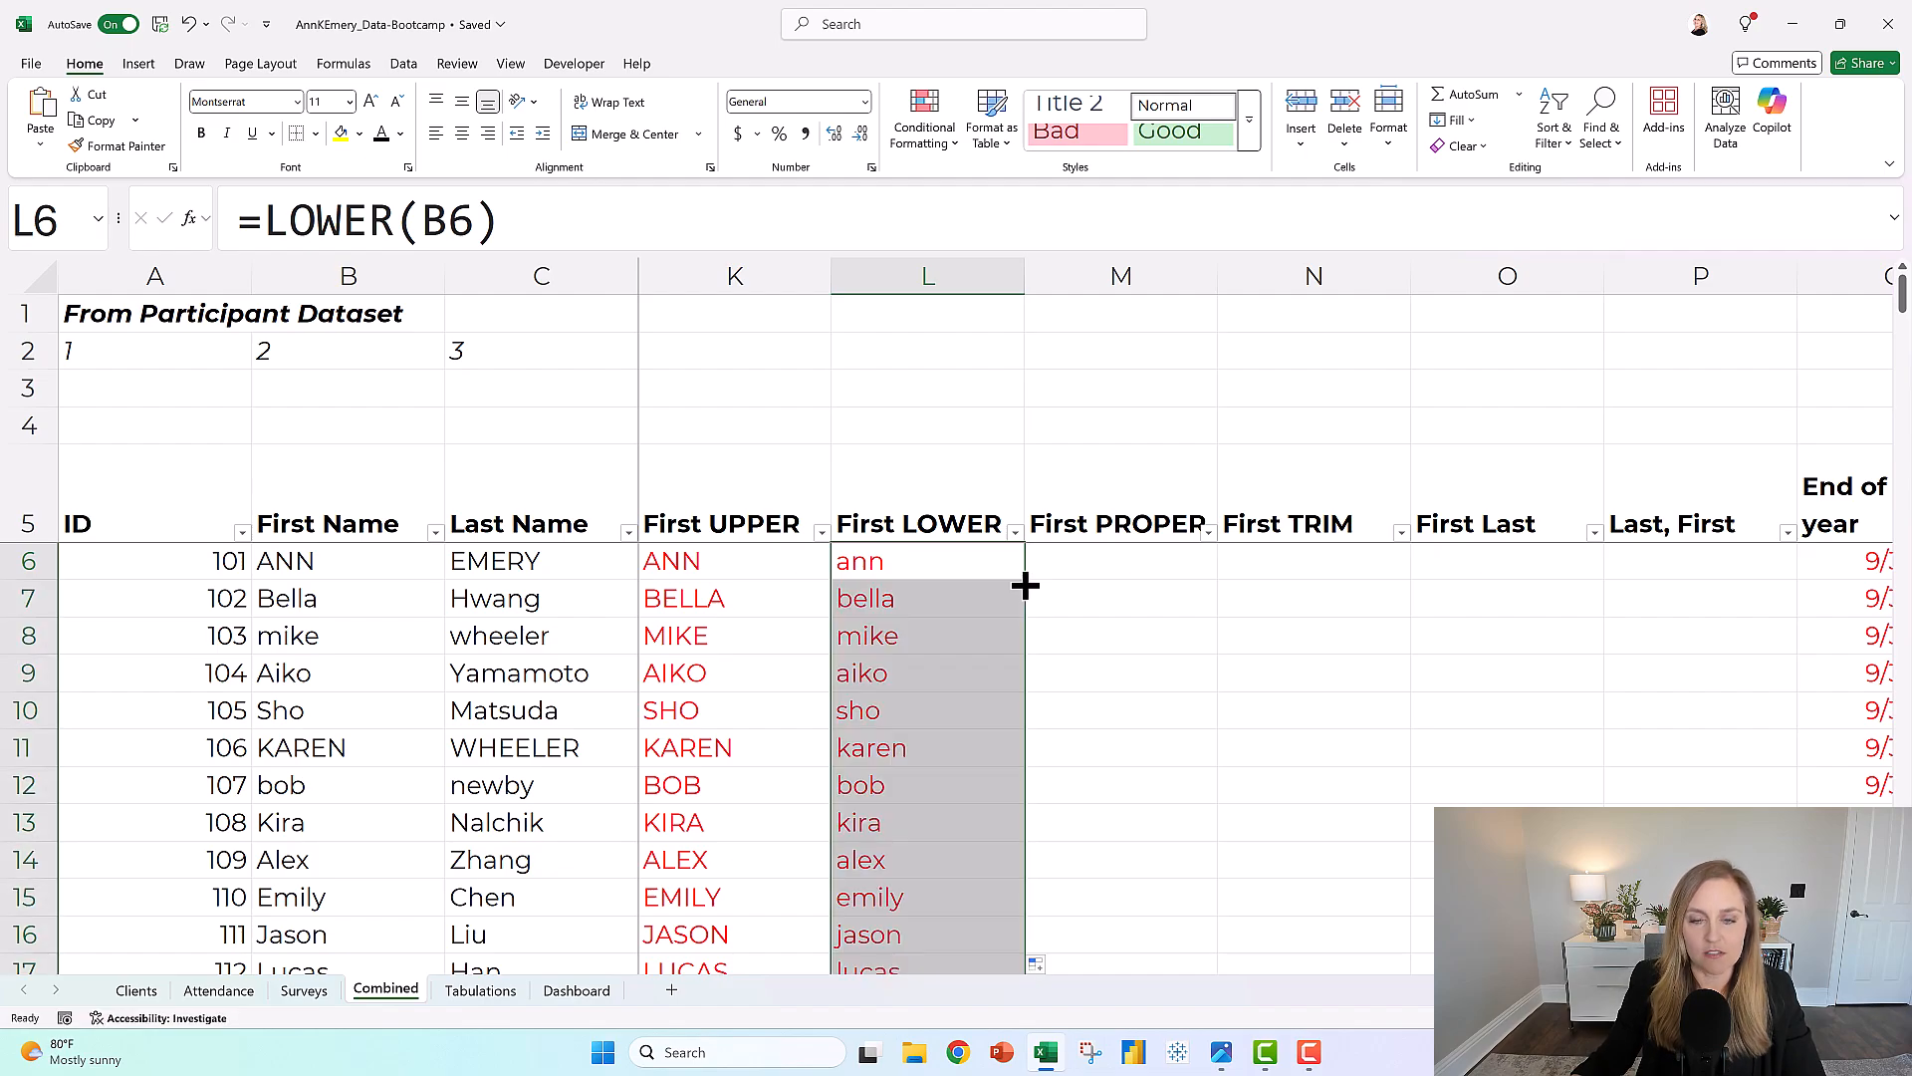
Enter =PROPER(B6) in M6 and scroll to check the filled column
click(1118, 561)
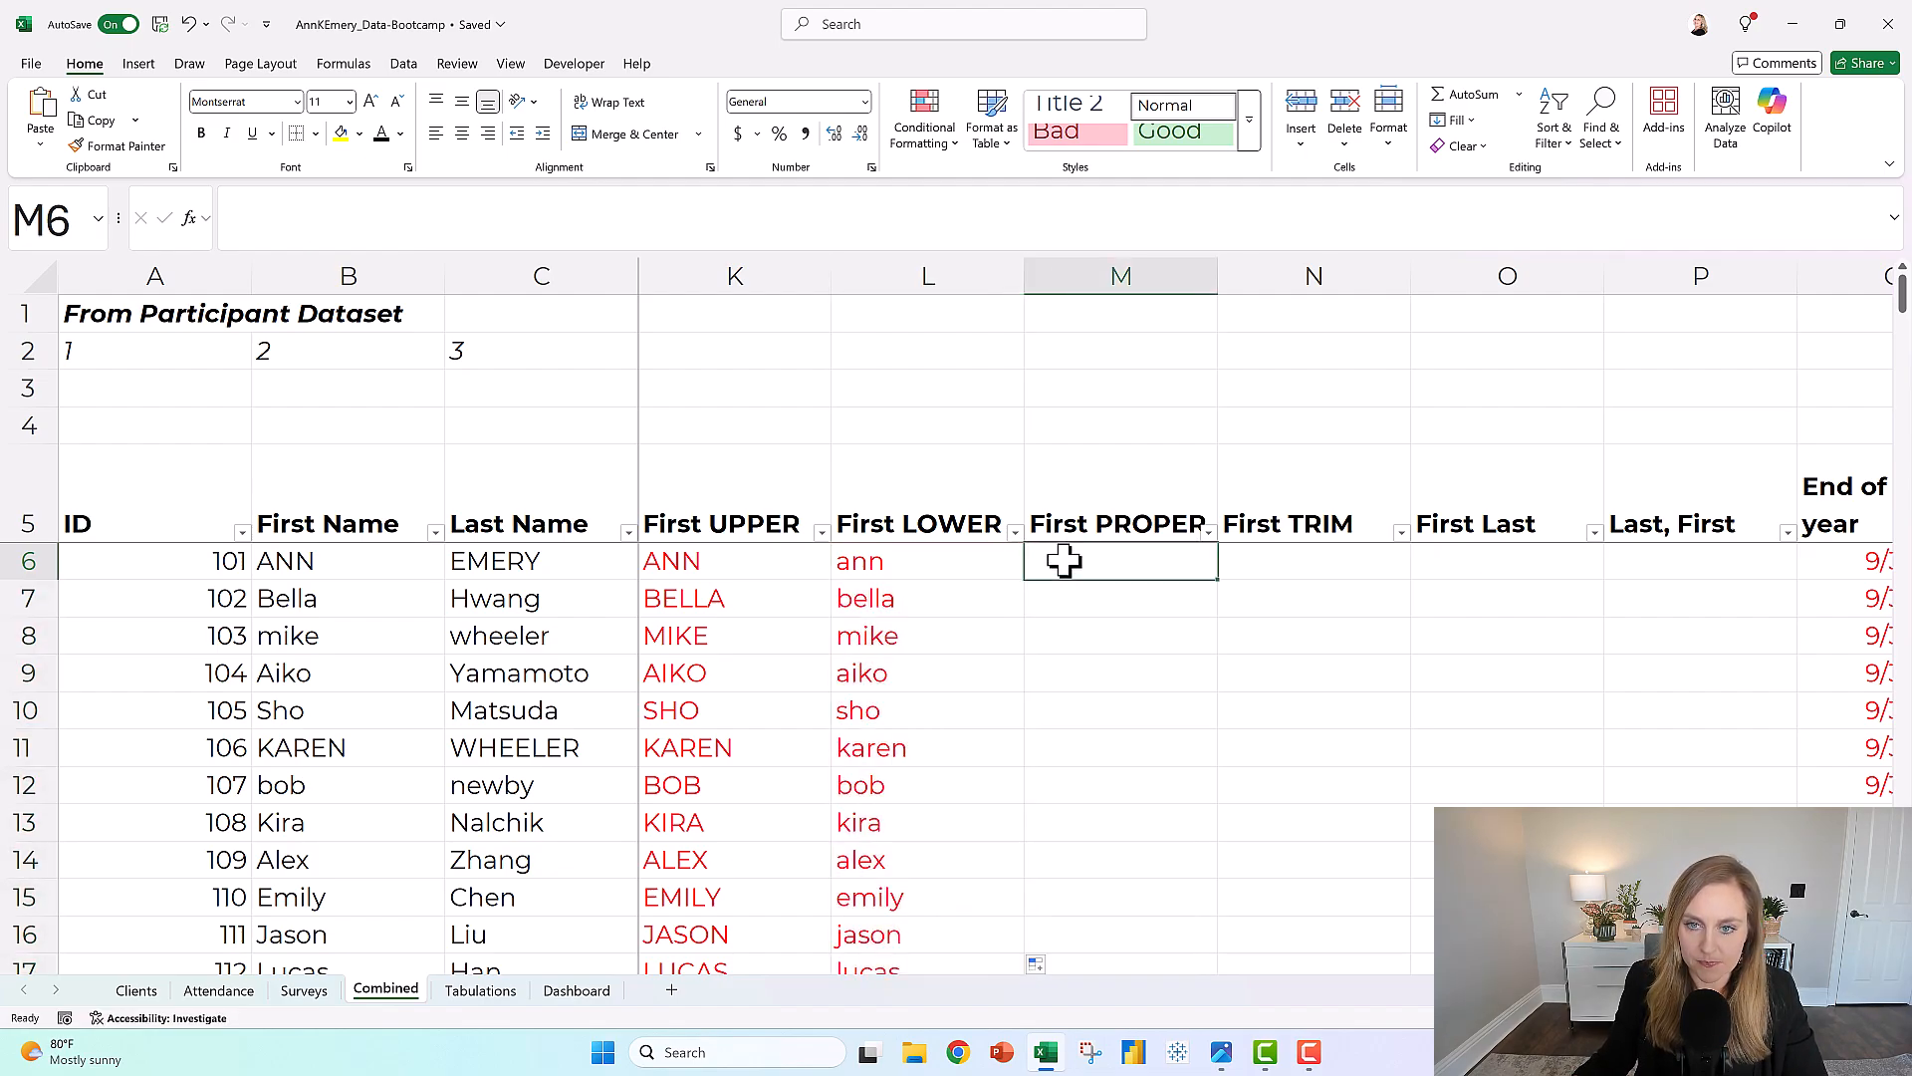
text(=p)
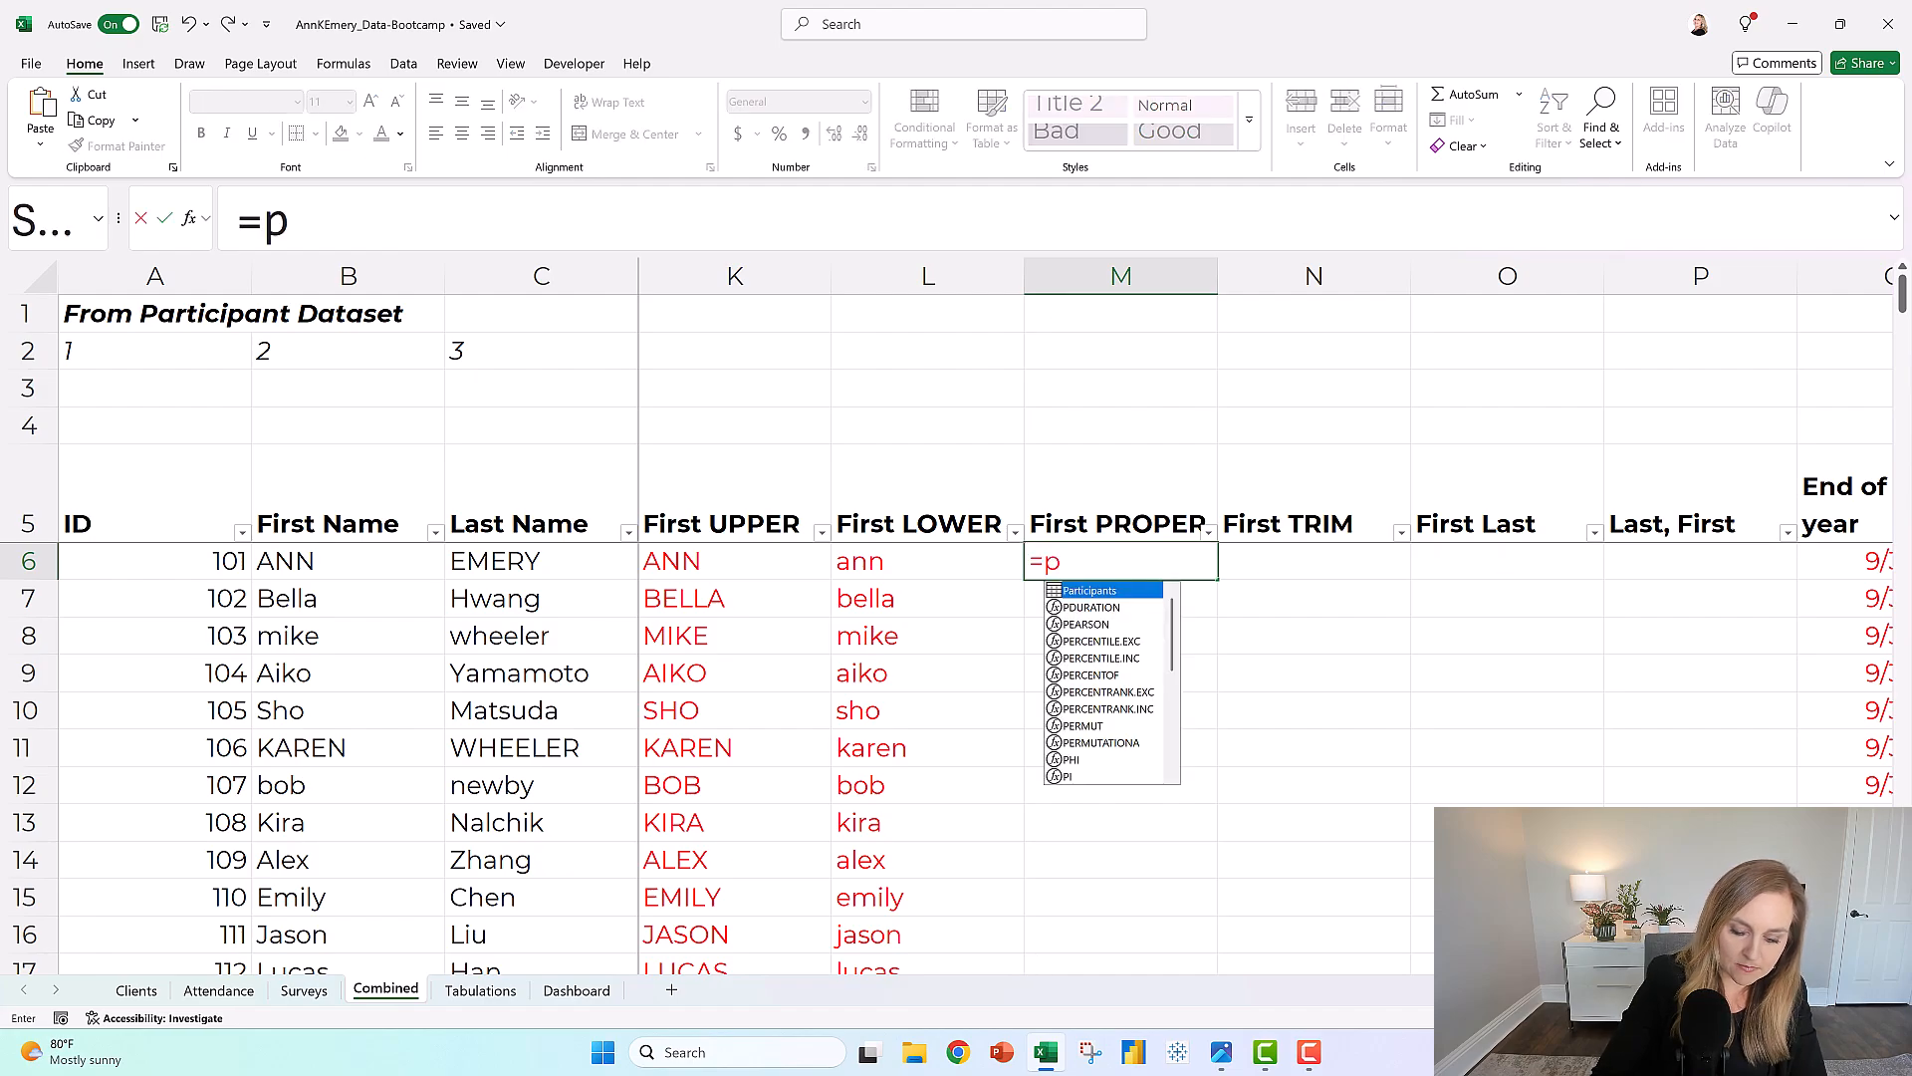
text(roper()
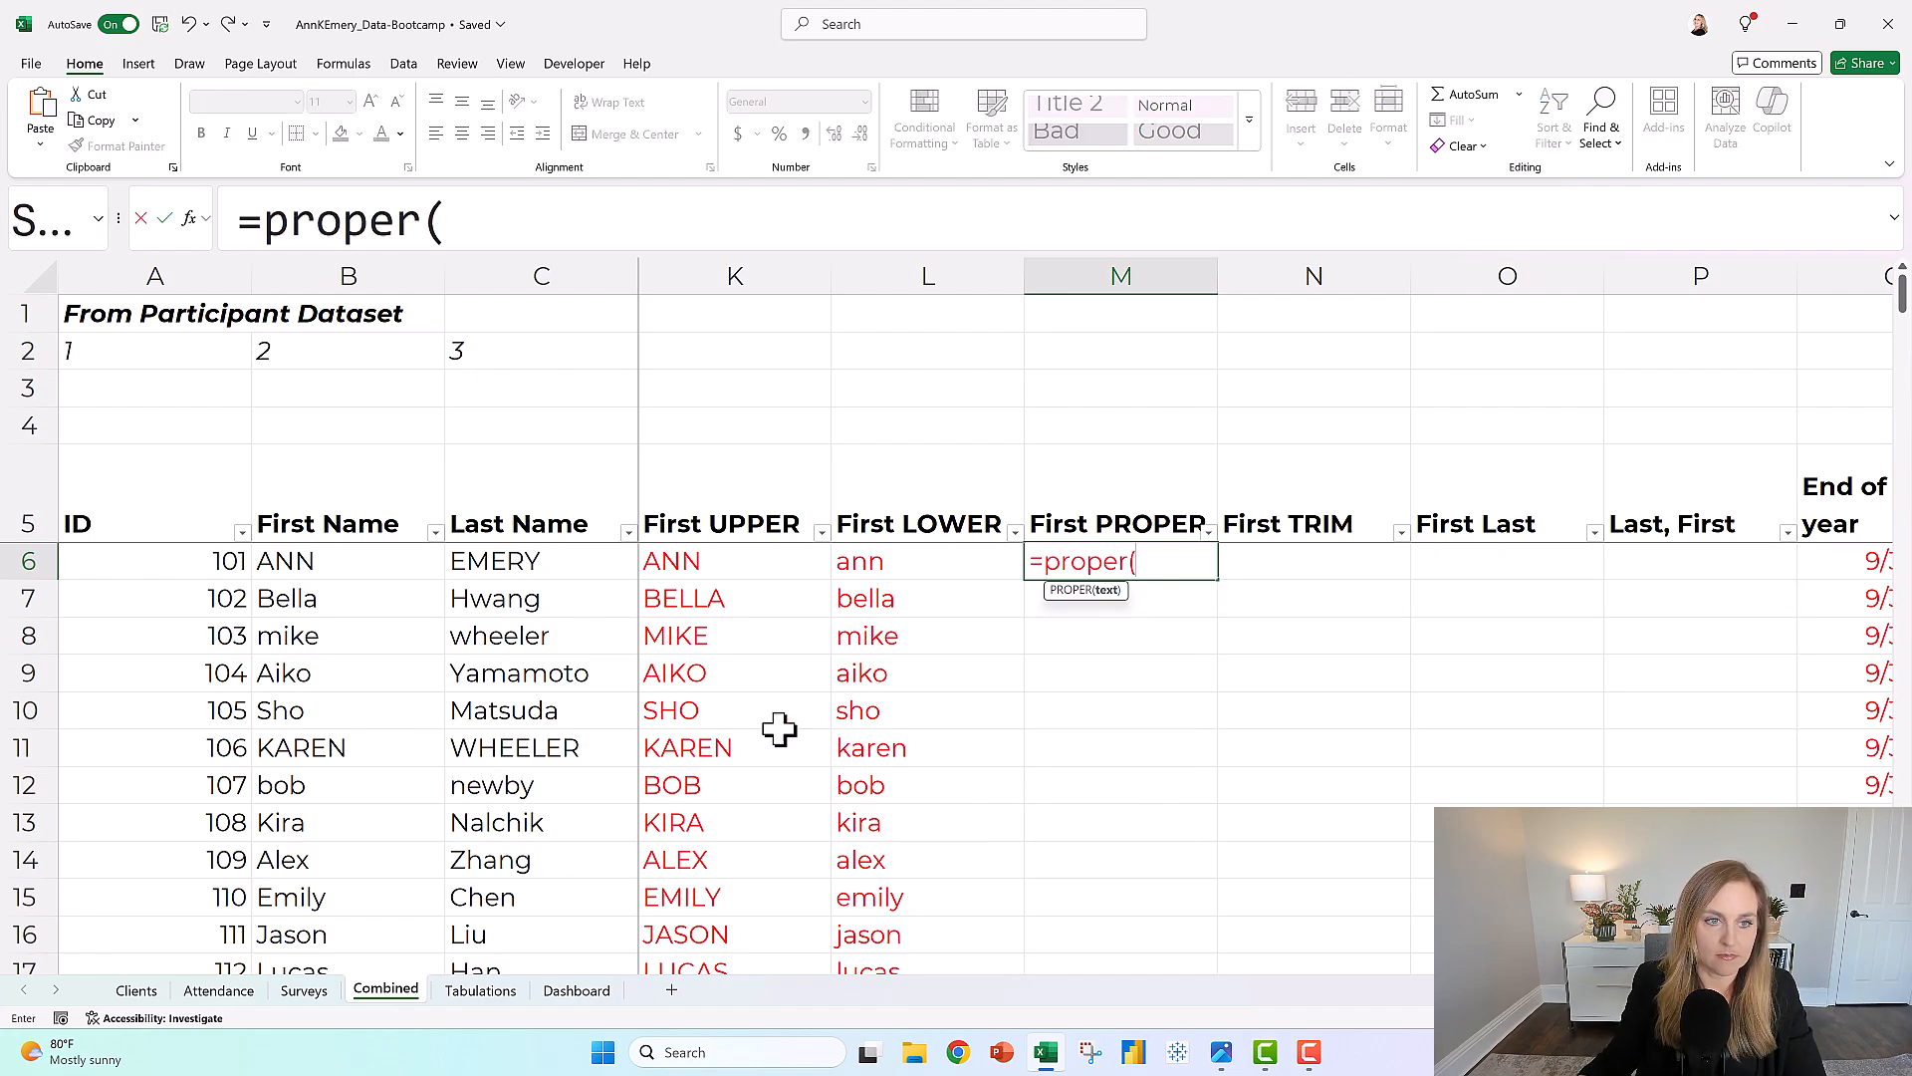
click(347, 561)
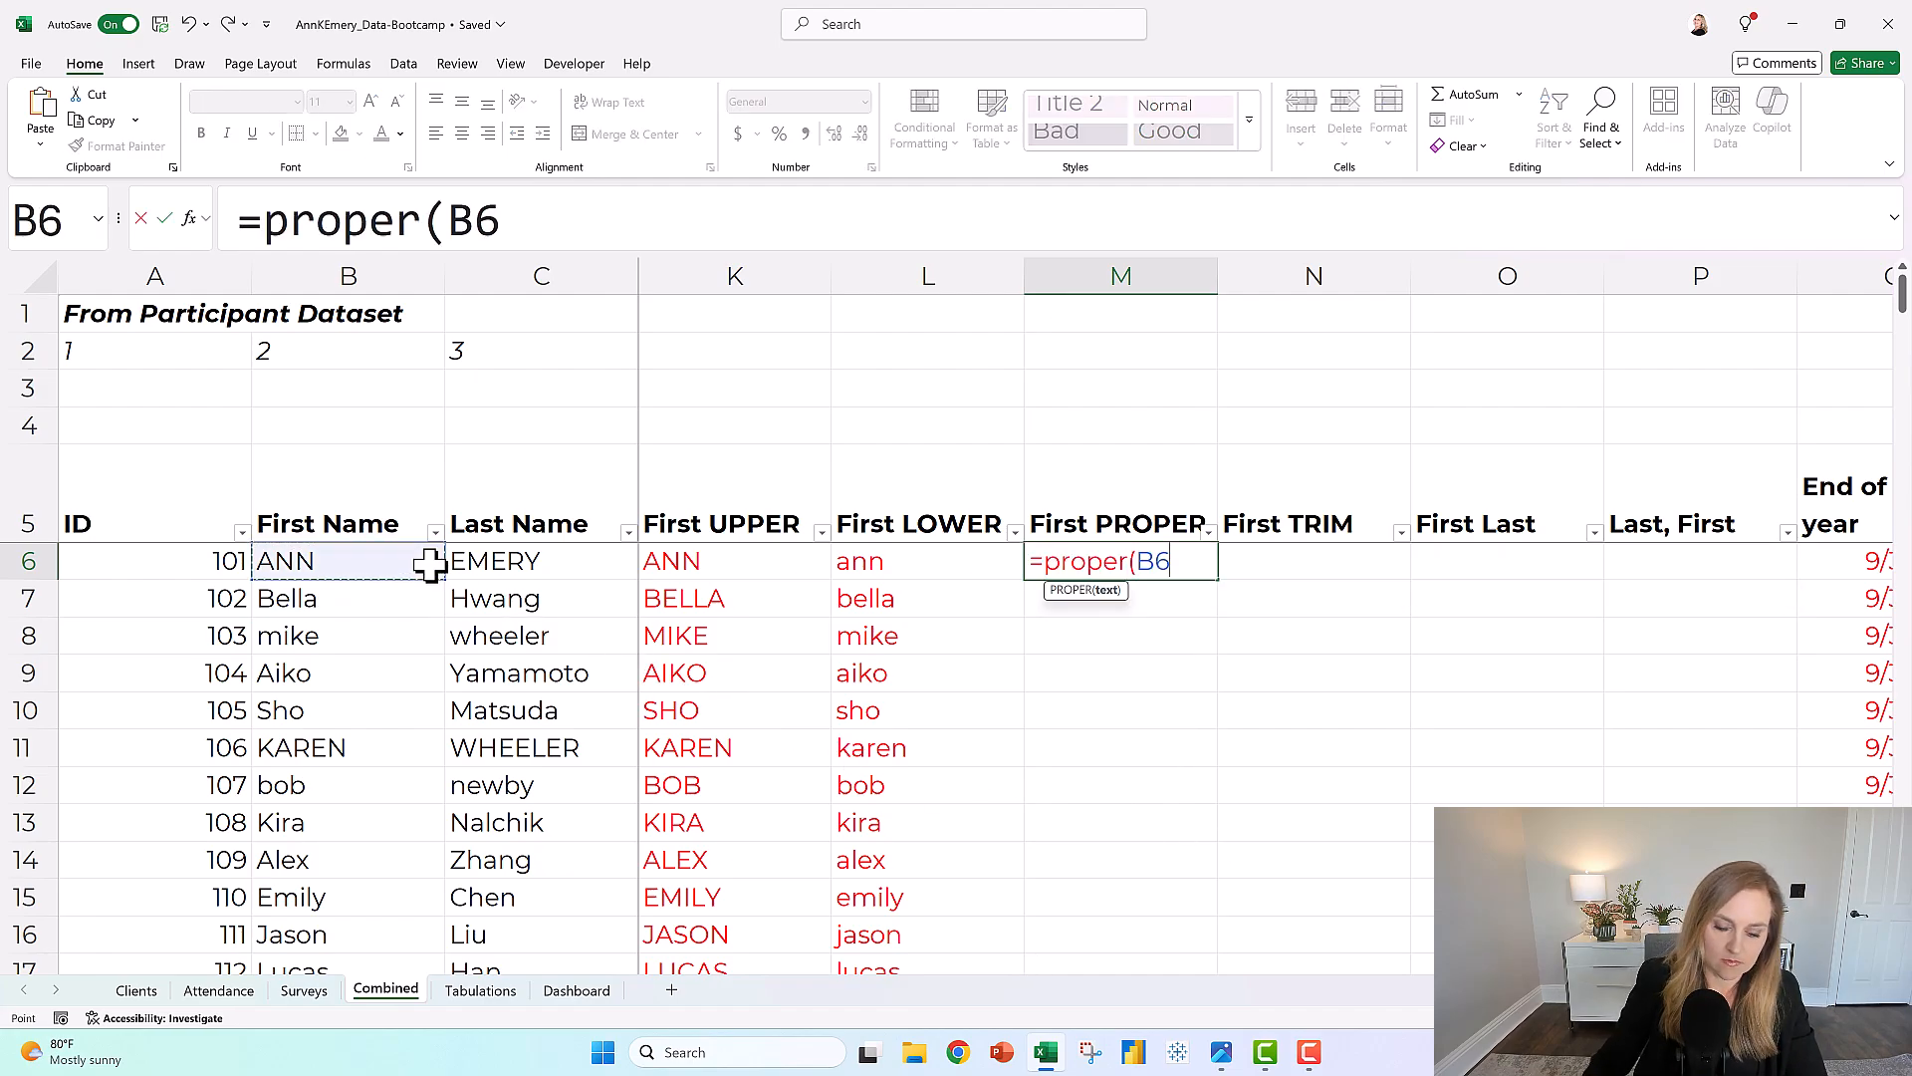
key(Return)
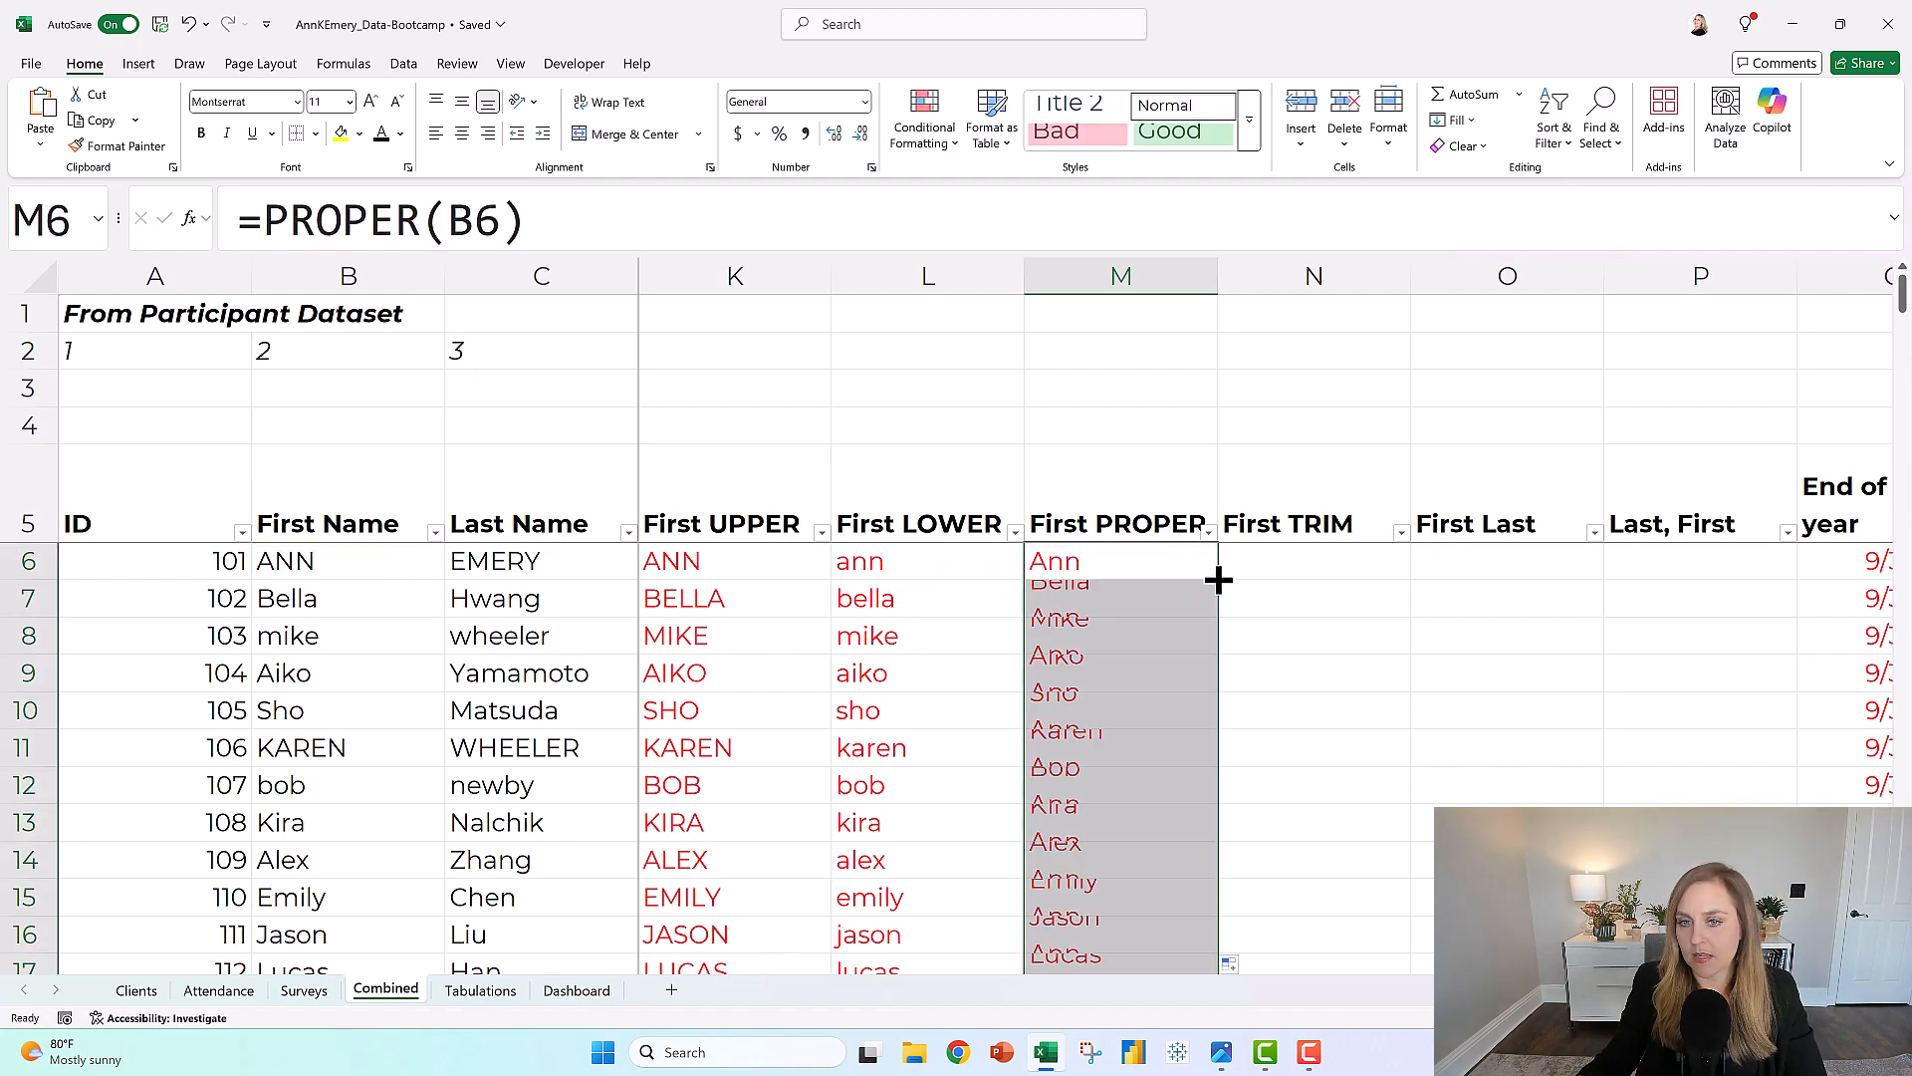
scroll(down, 3)
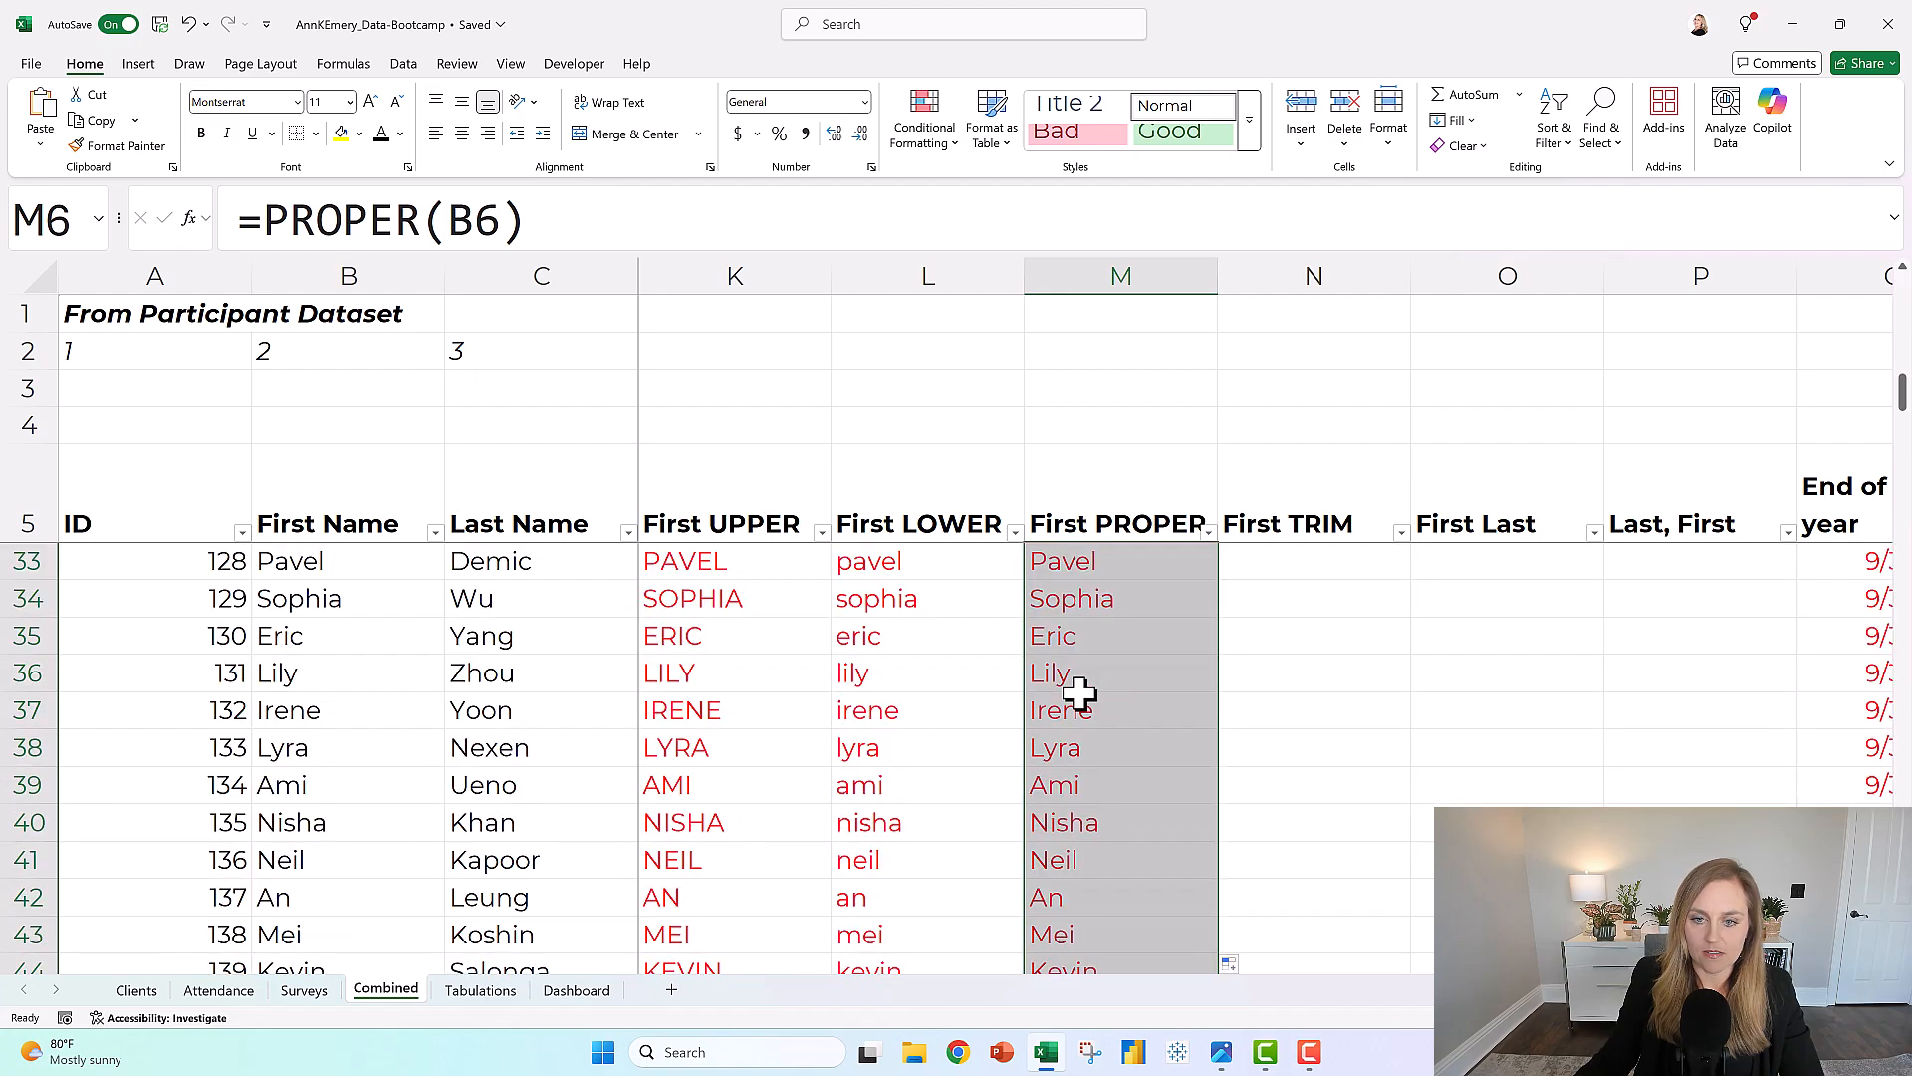
scroll(up, 3)
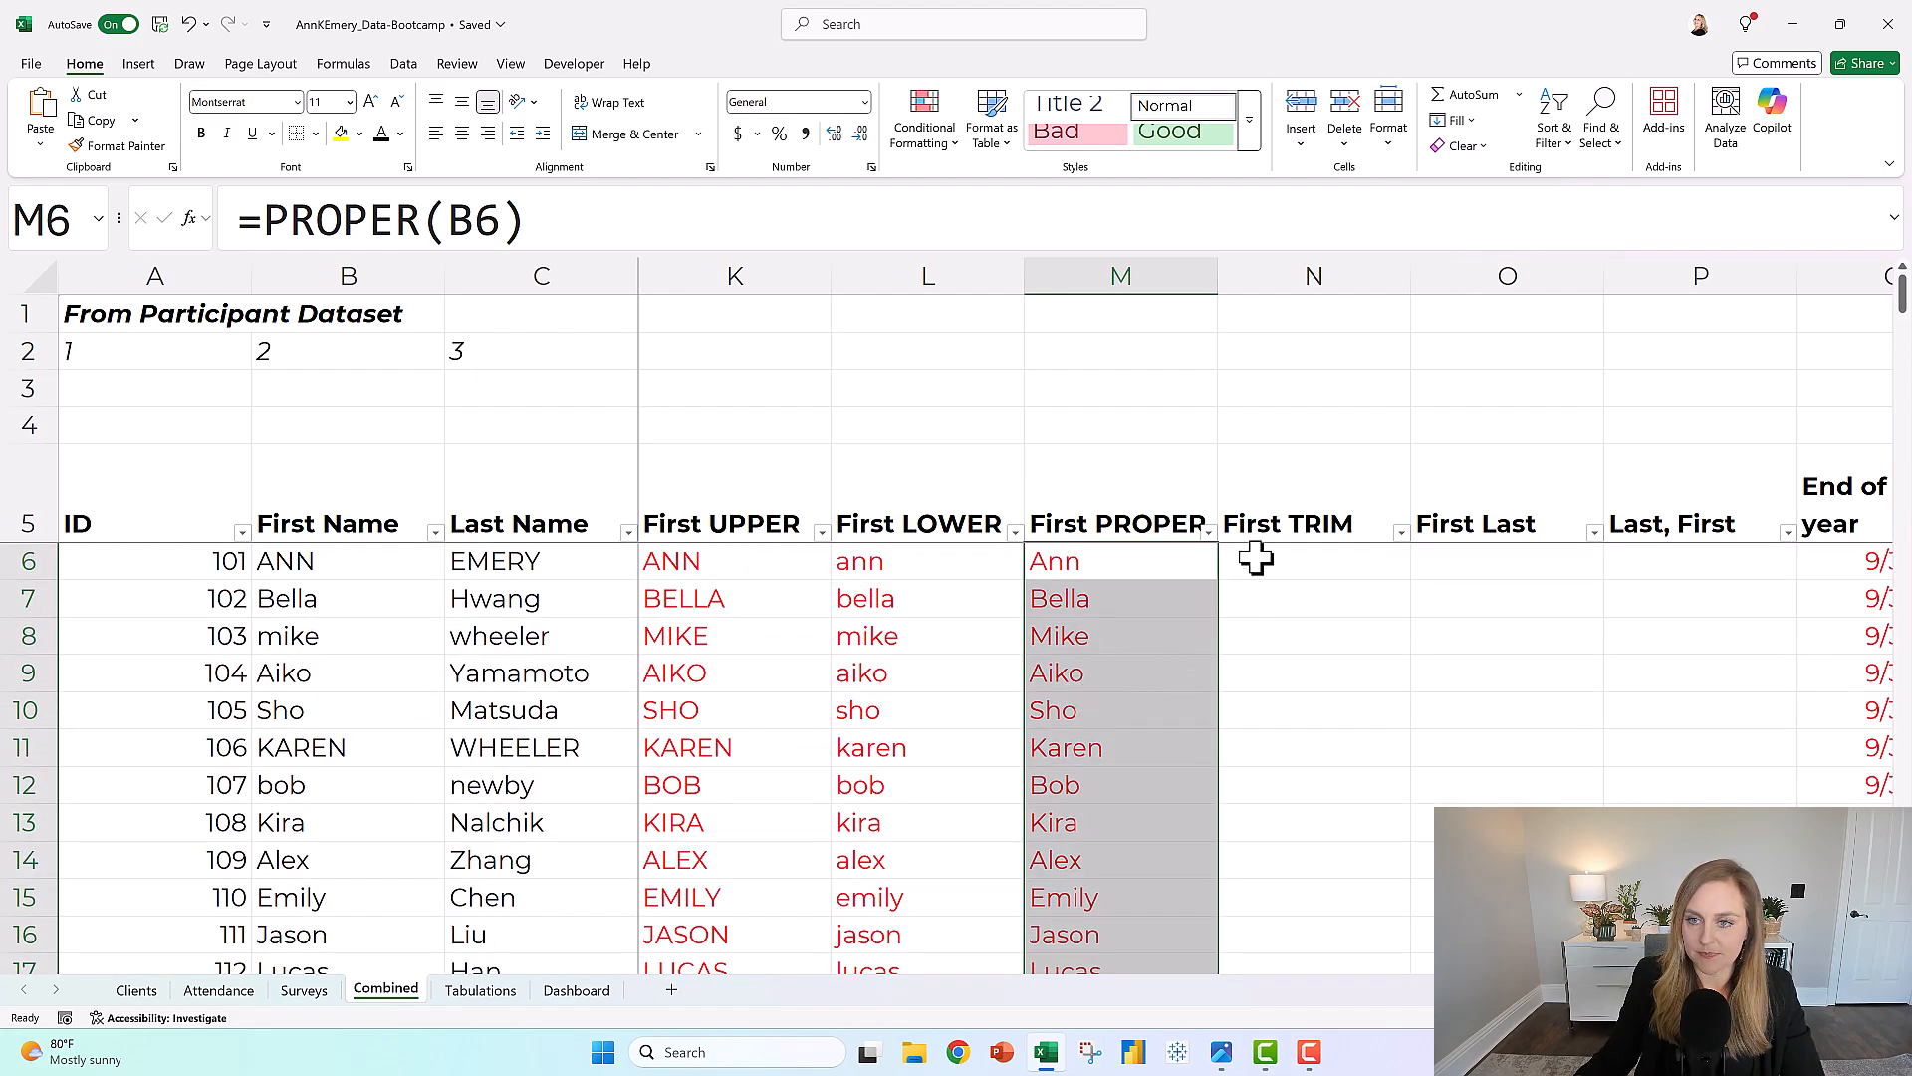
click(1313, 561)
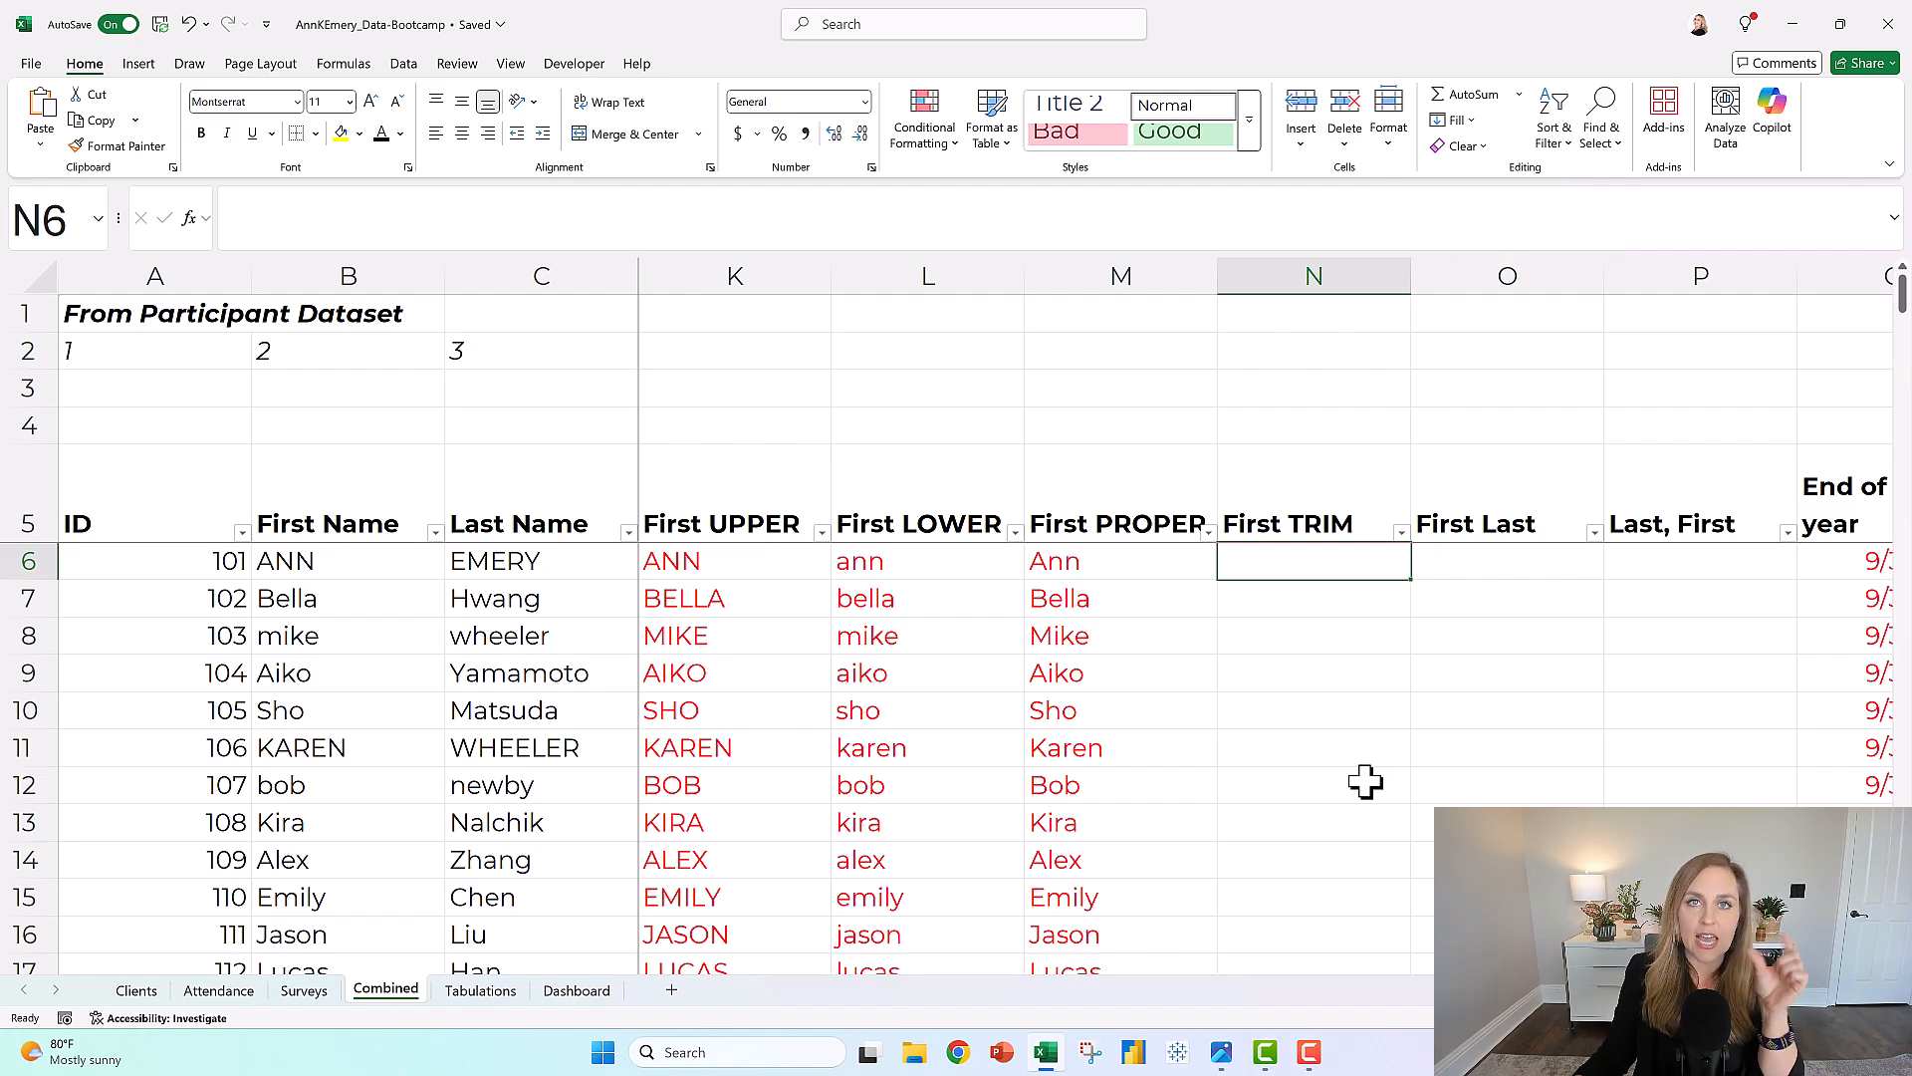
mouse_move(655, 681)
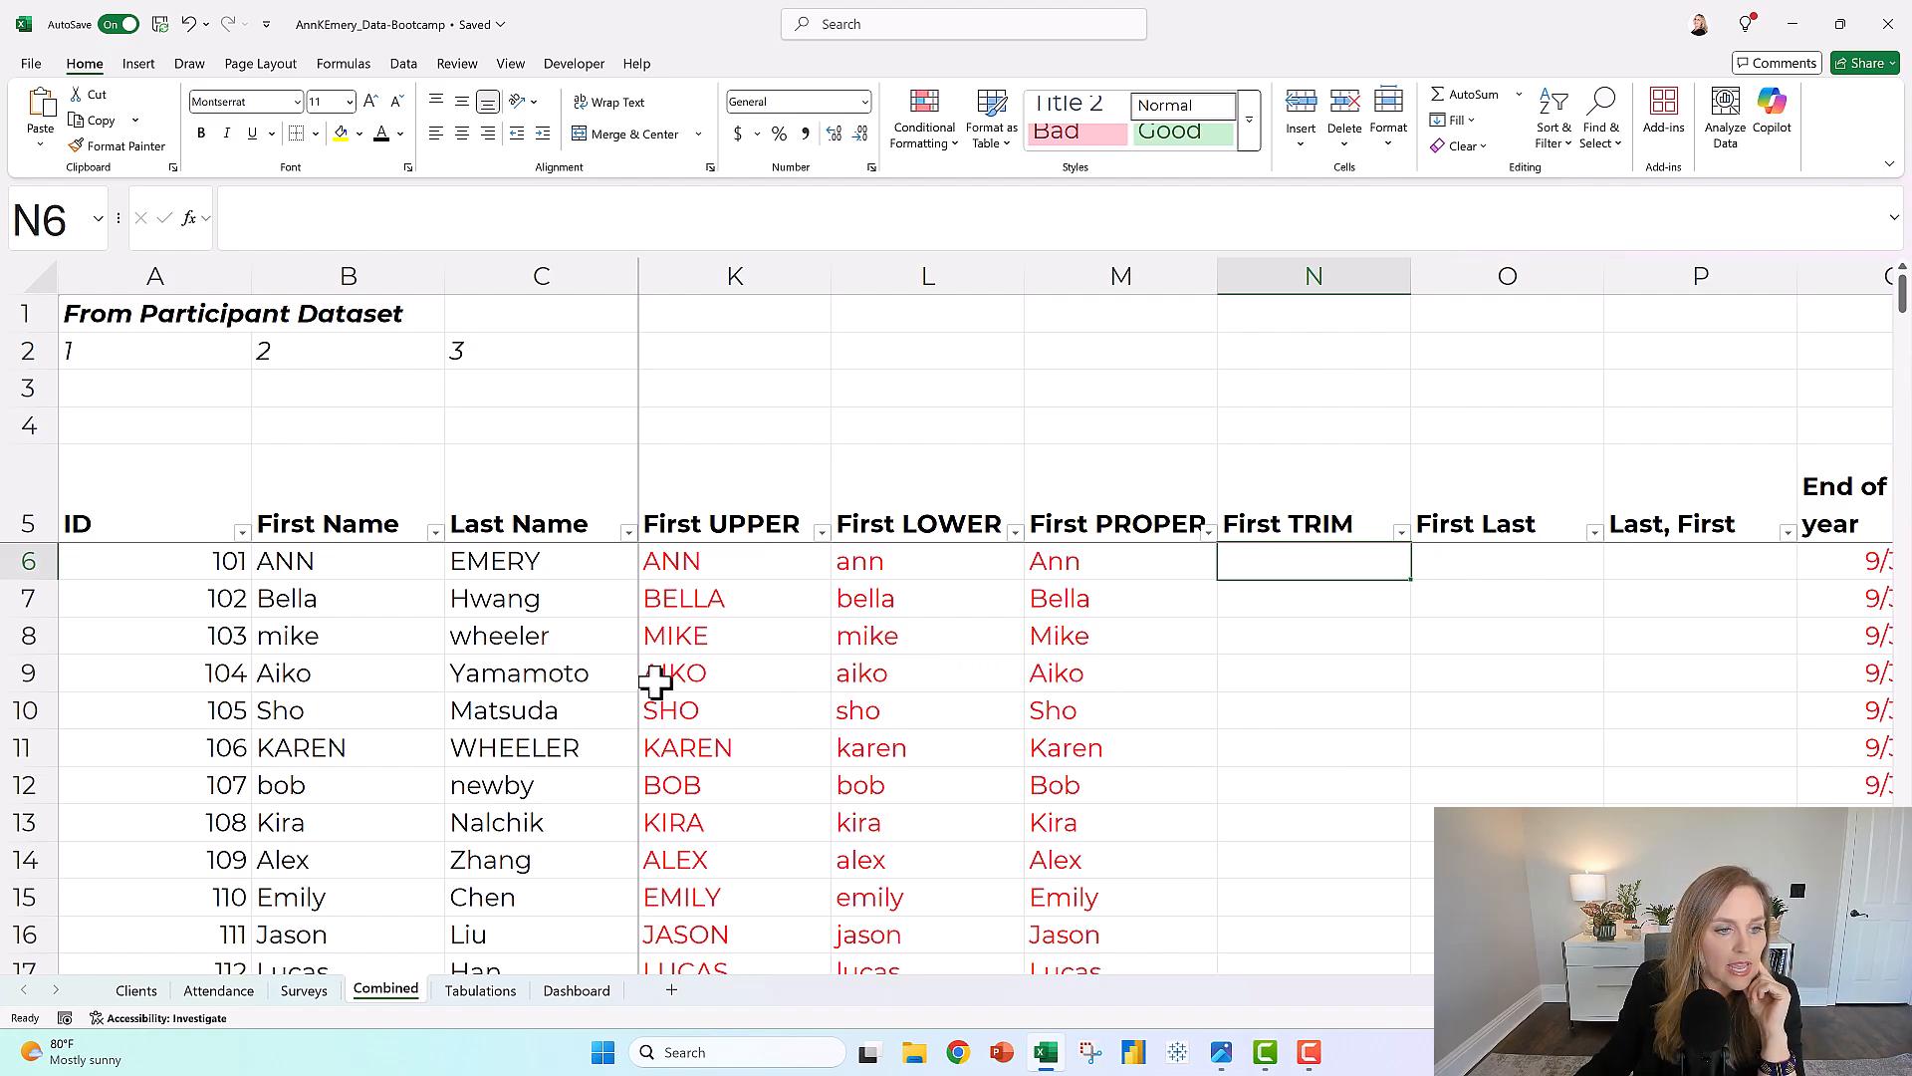
scroll(down, 3)
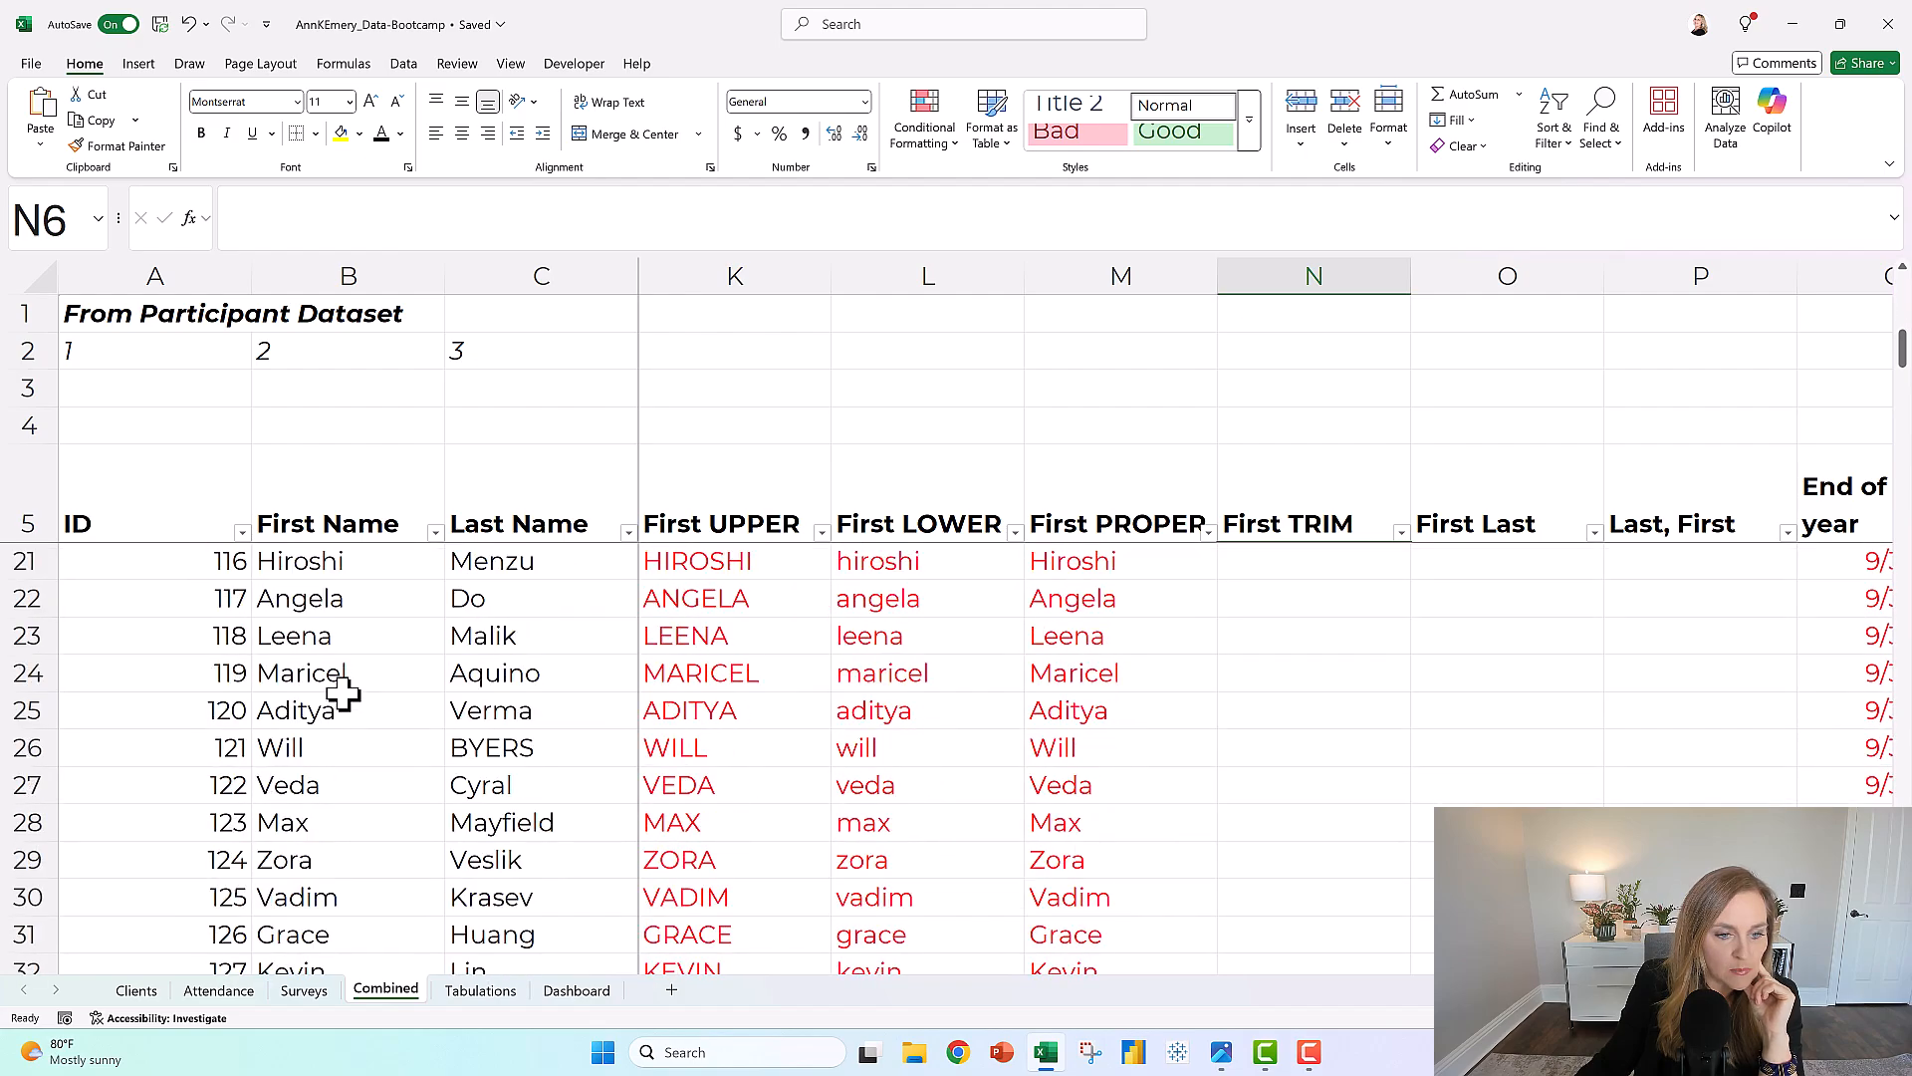
scroll(down, 3)
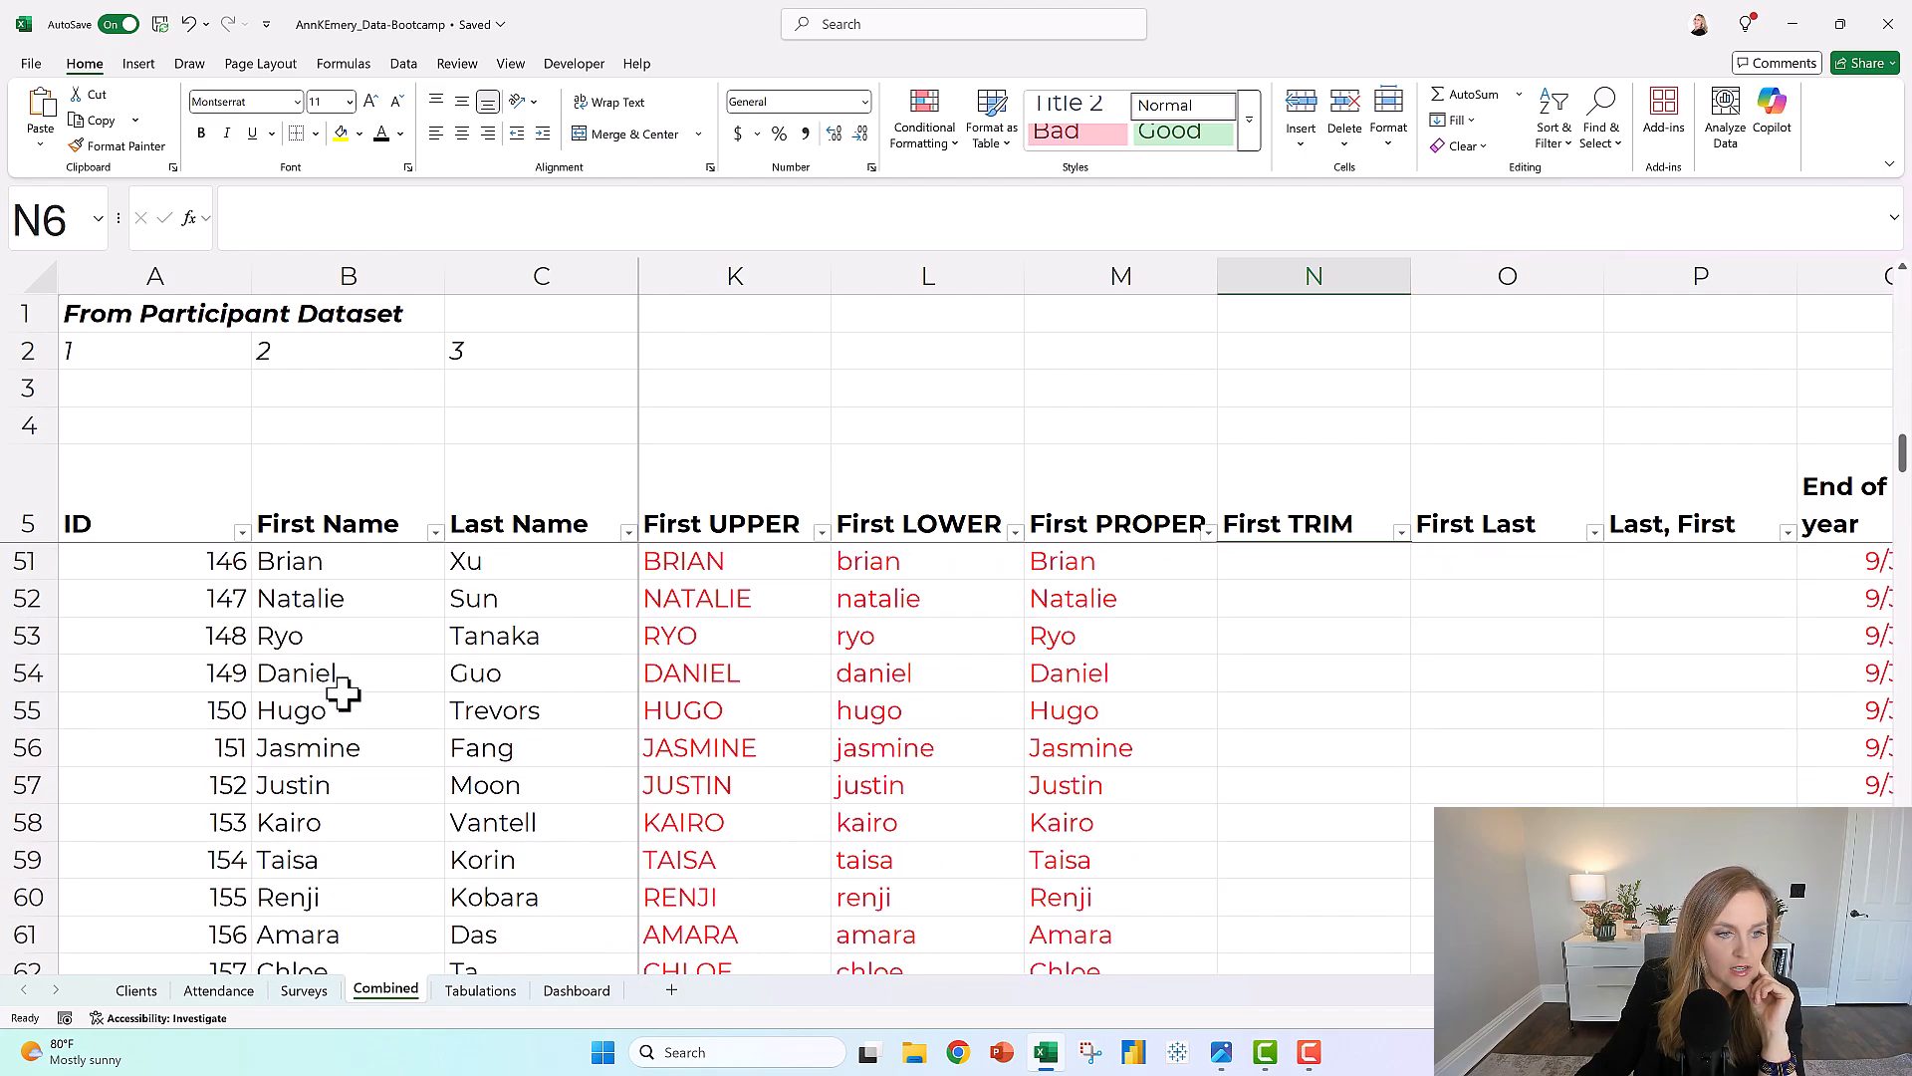
scroll(up, 3)
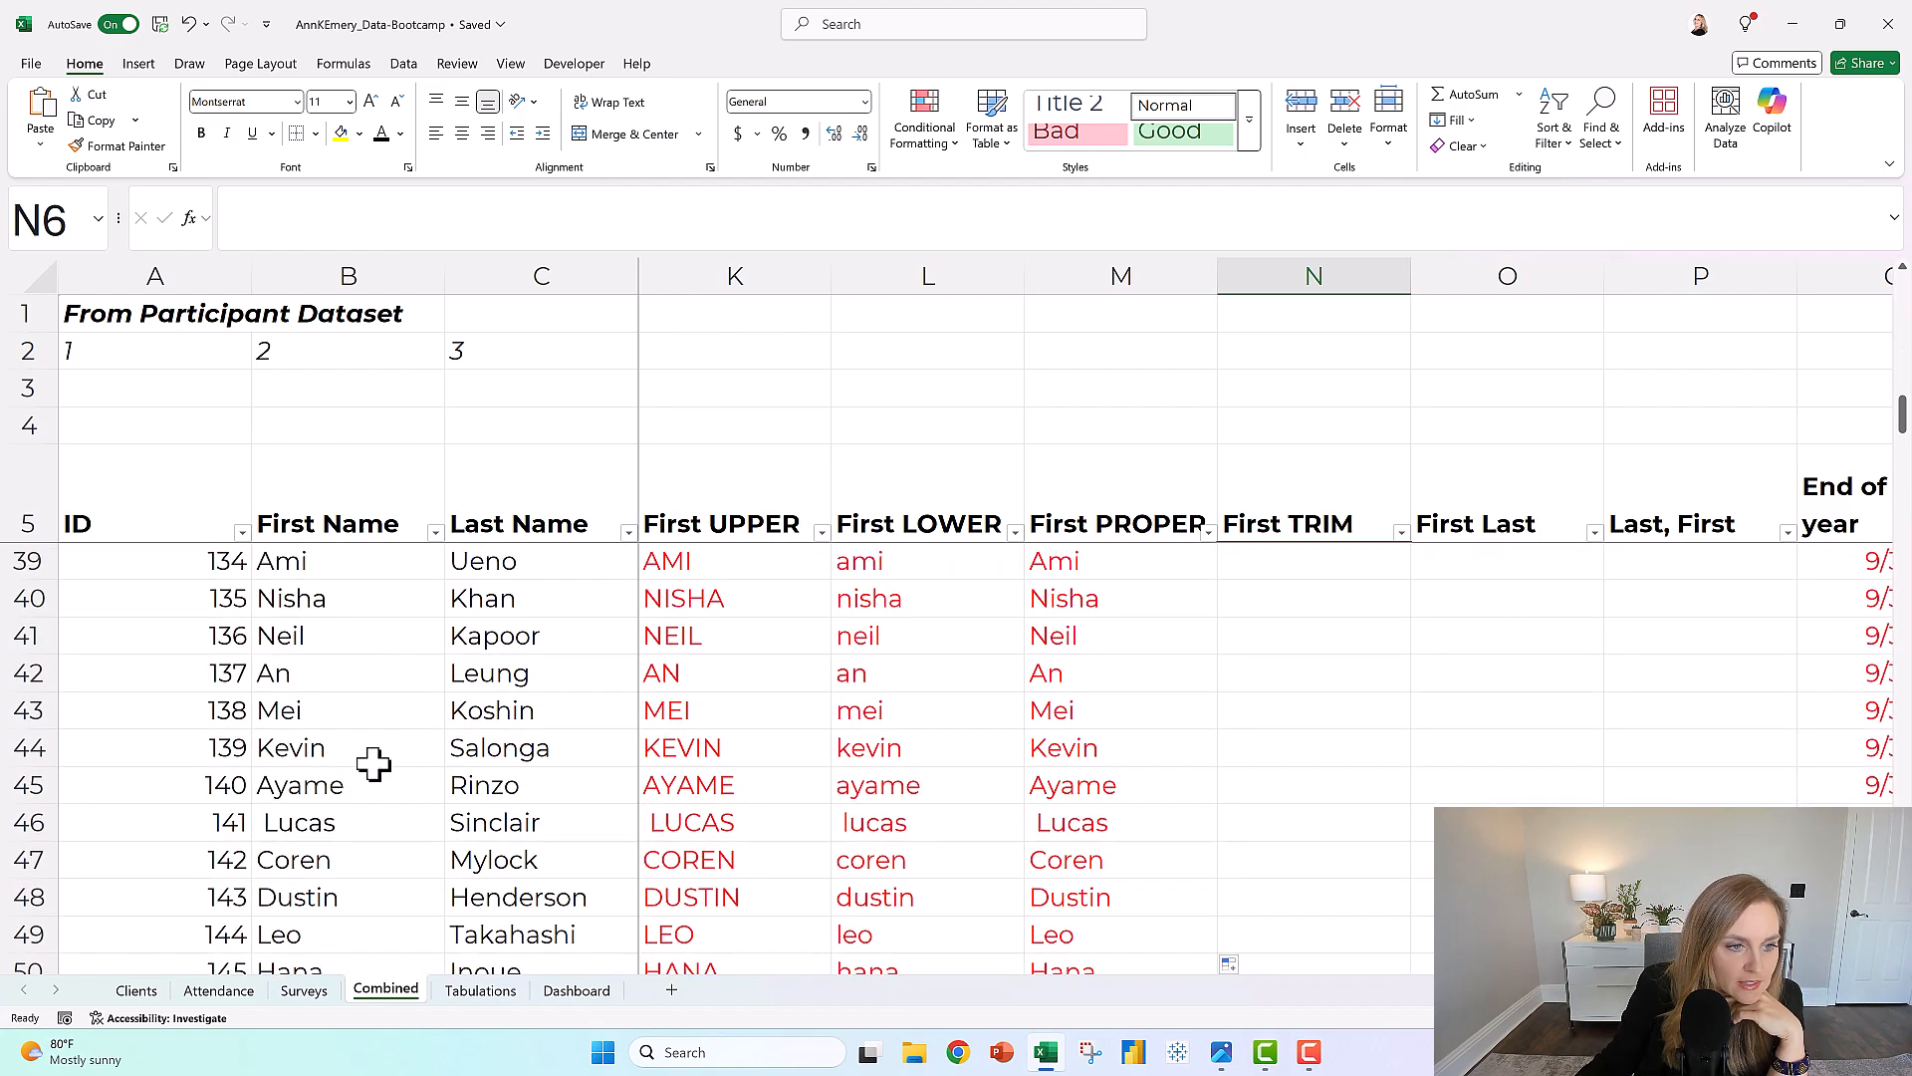
click(348, 822)
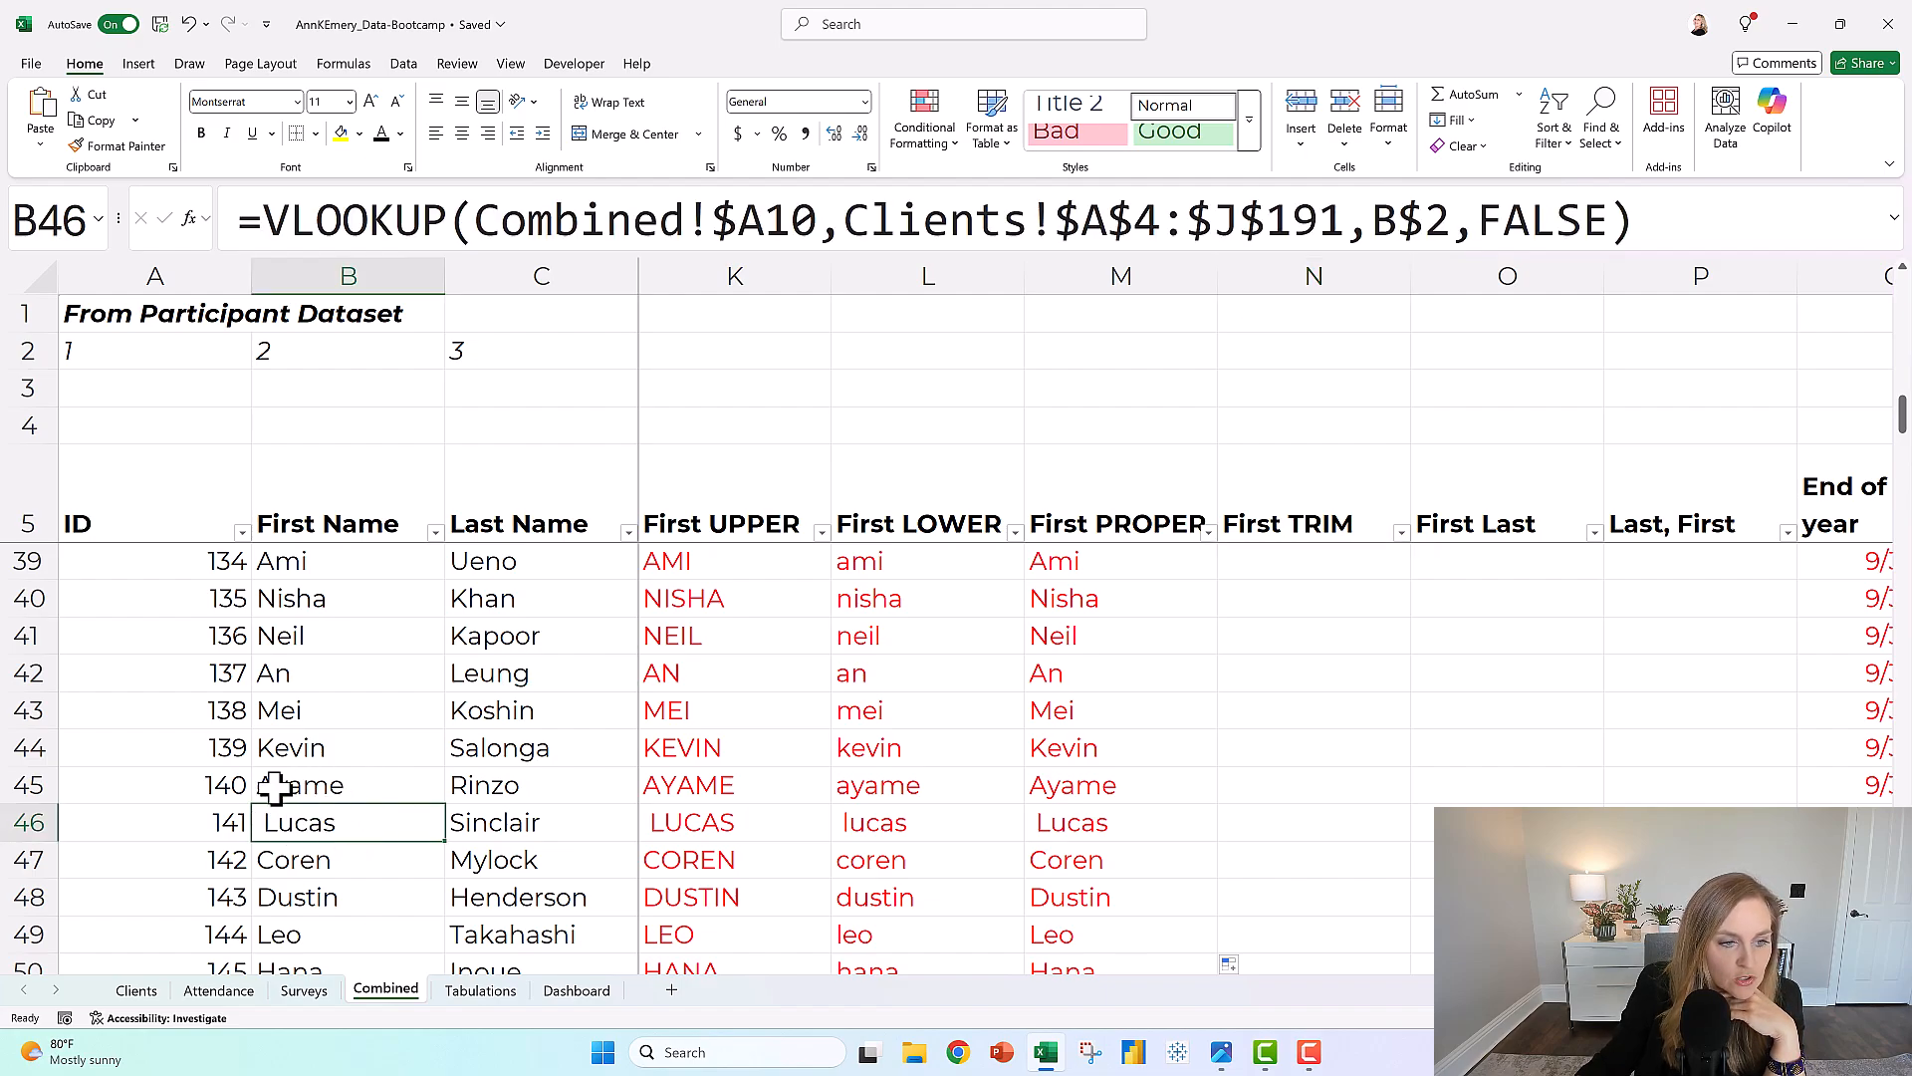
mouse_move(323, 821)
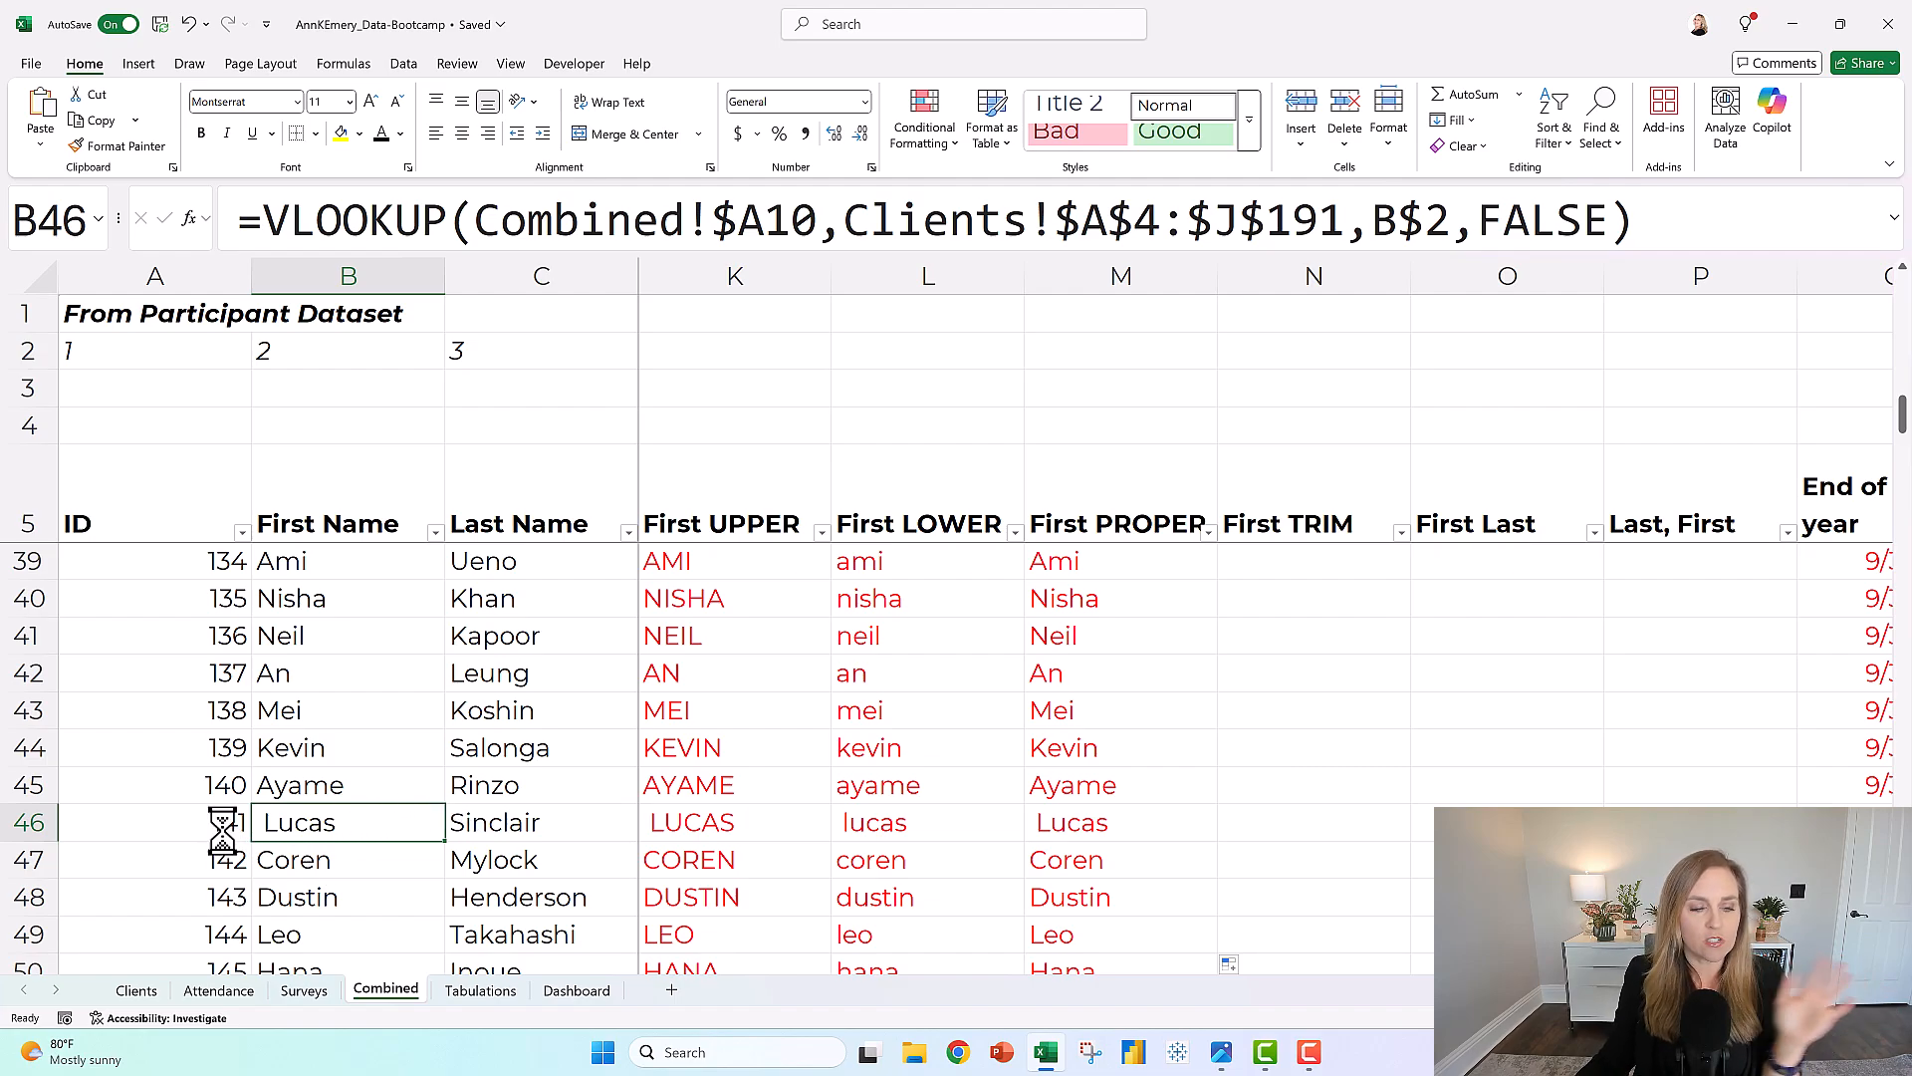
scroll(up, 3)
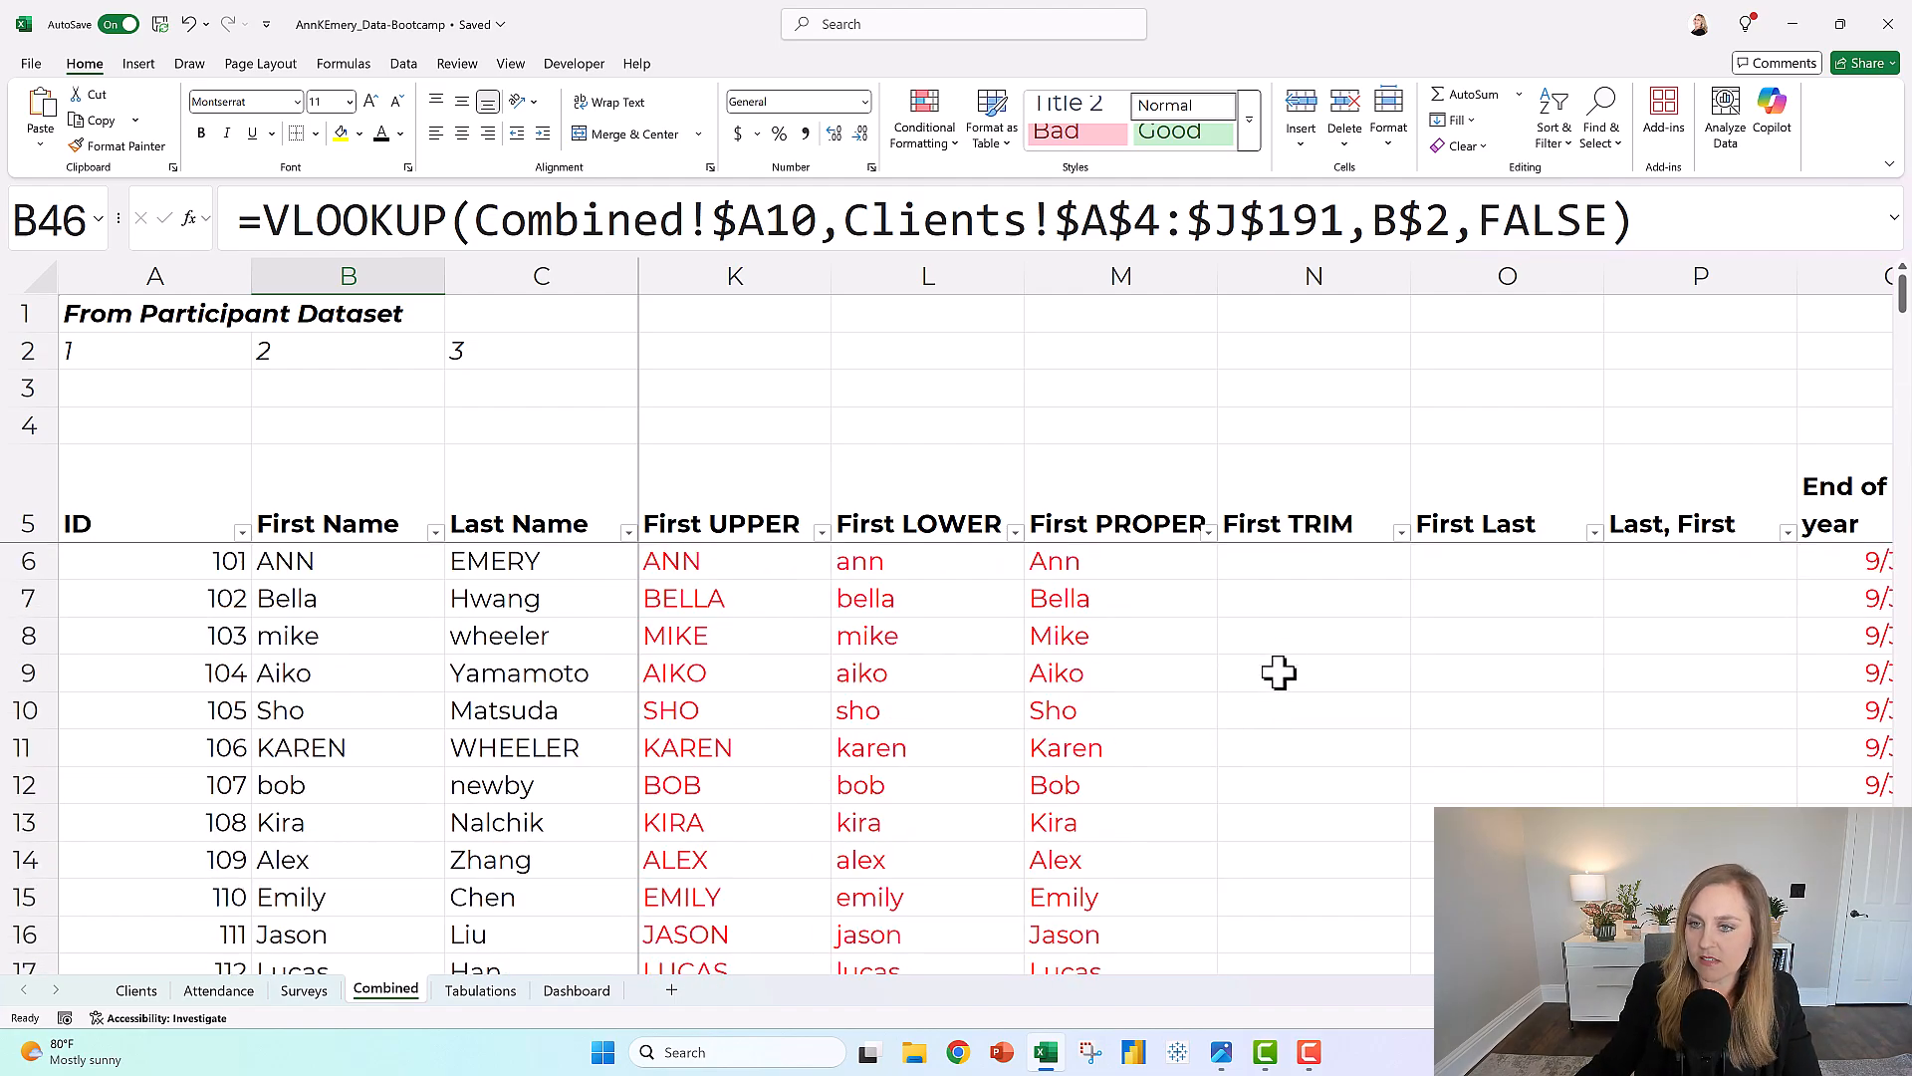
mouse_move(1297, 551)
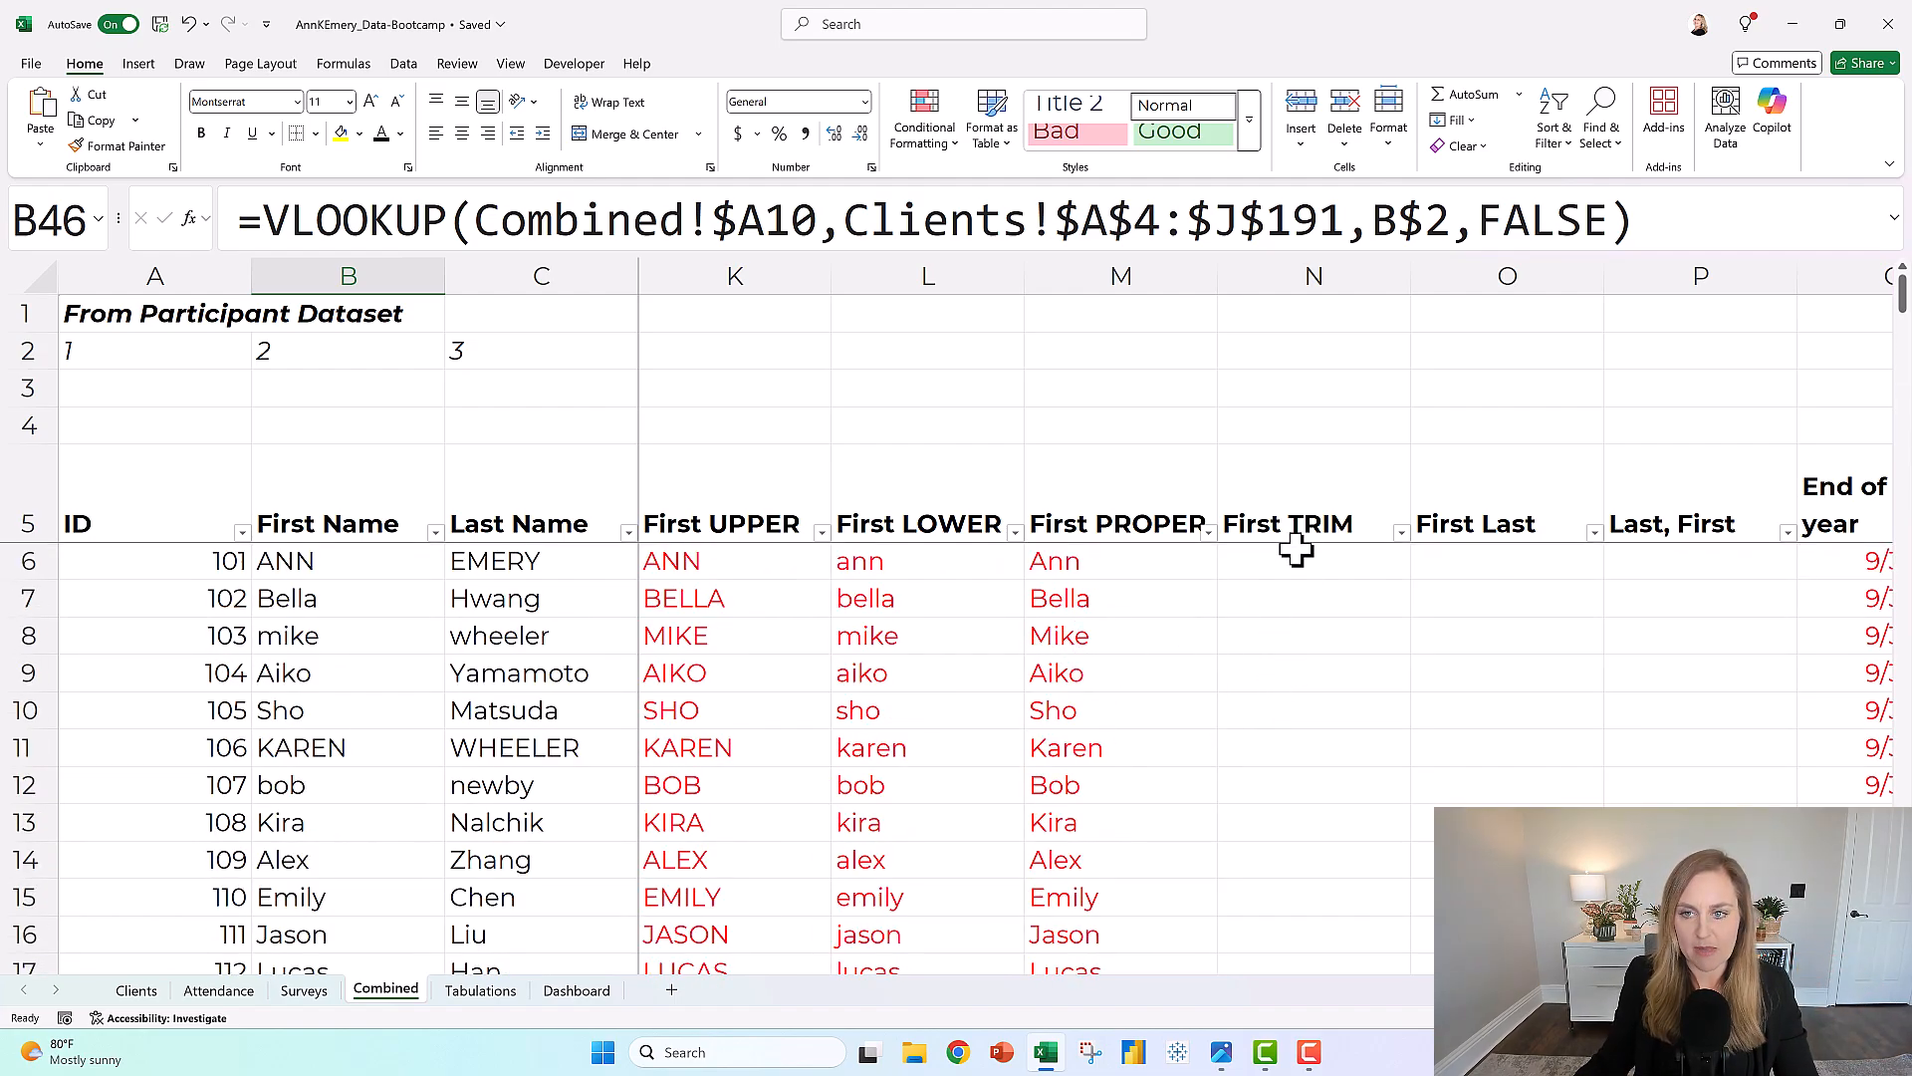
Enter =TRIM(B6) in N6 for the first names
click(1313, 561)
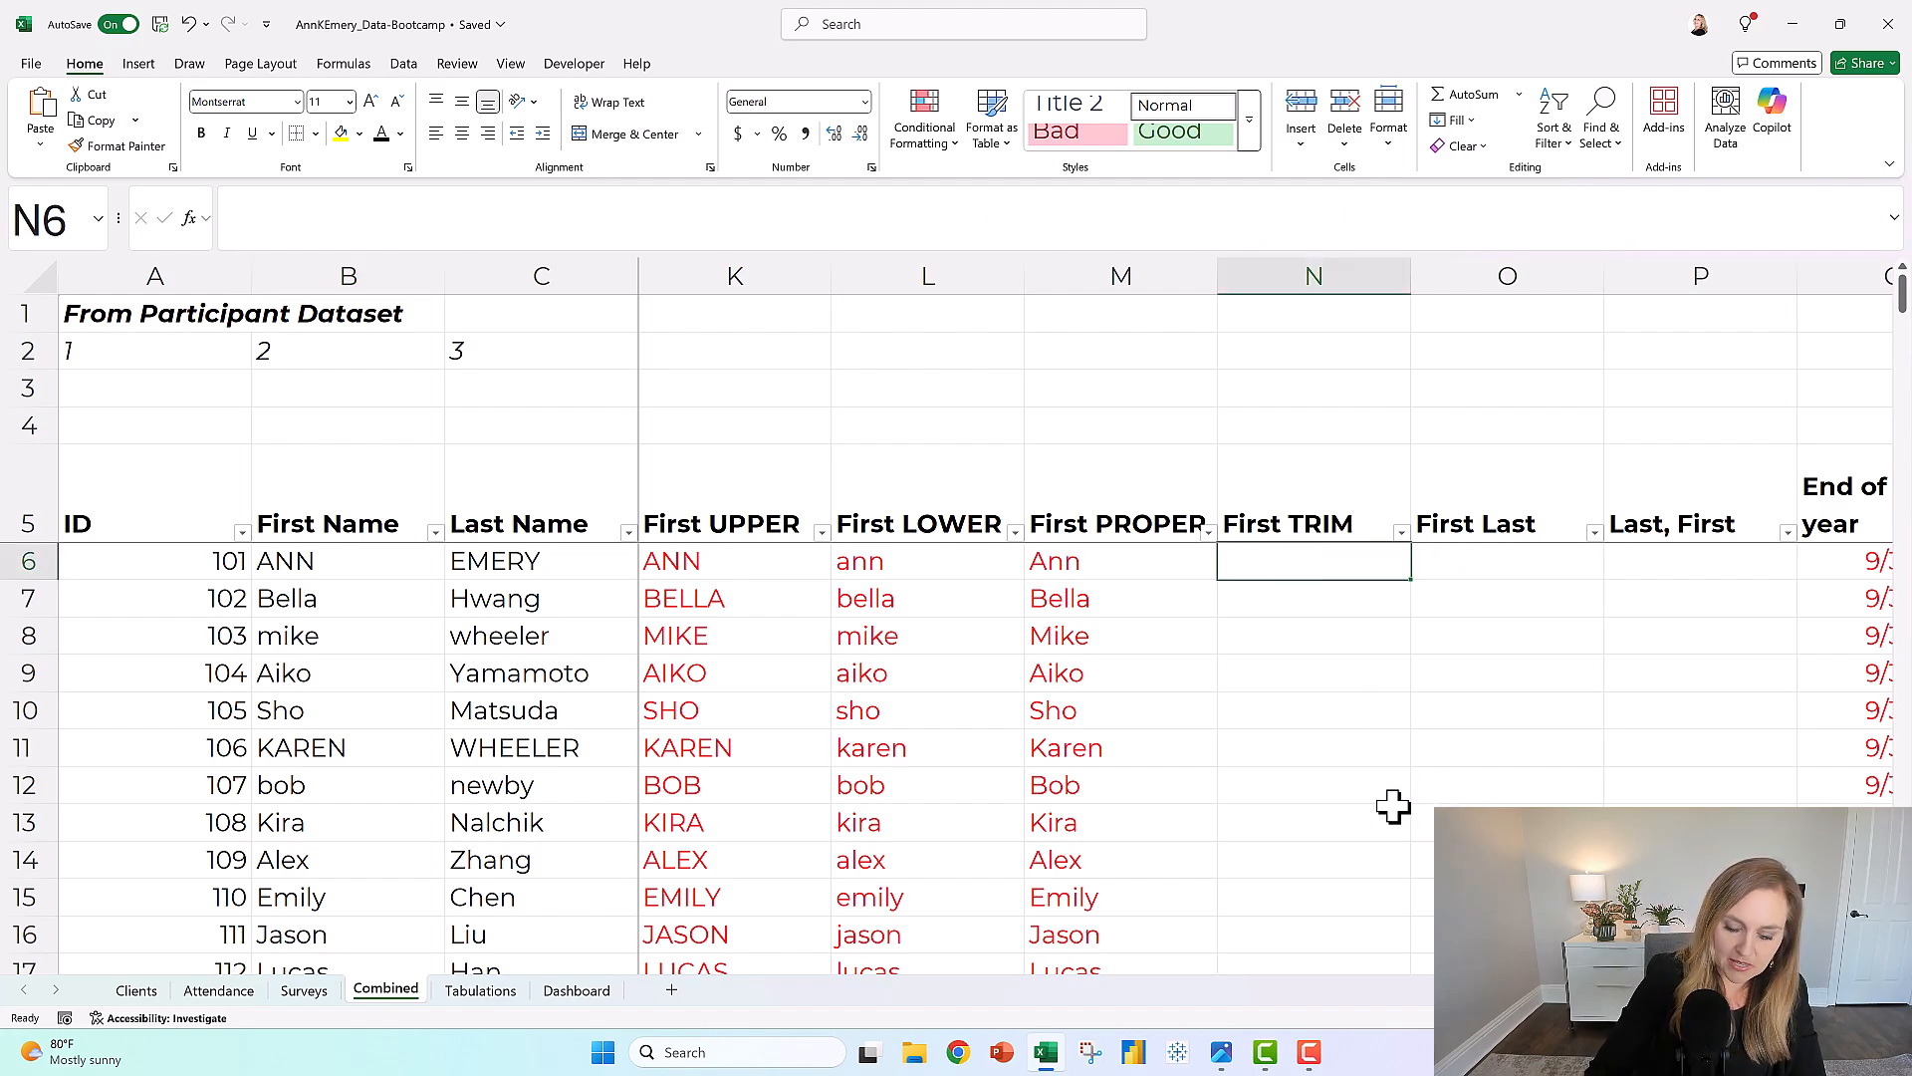
text(=tri)
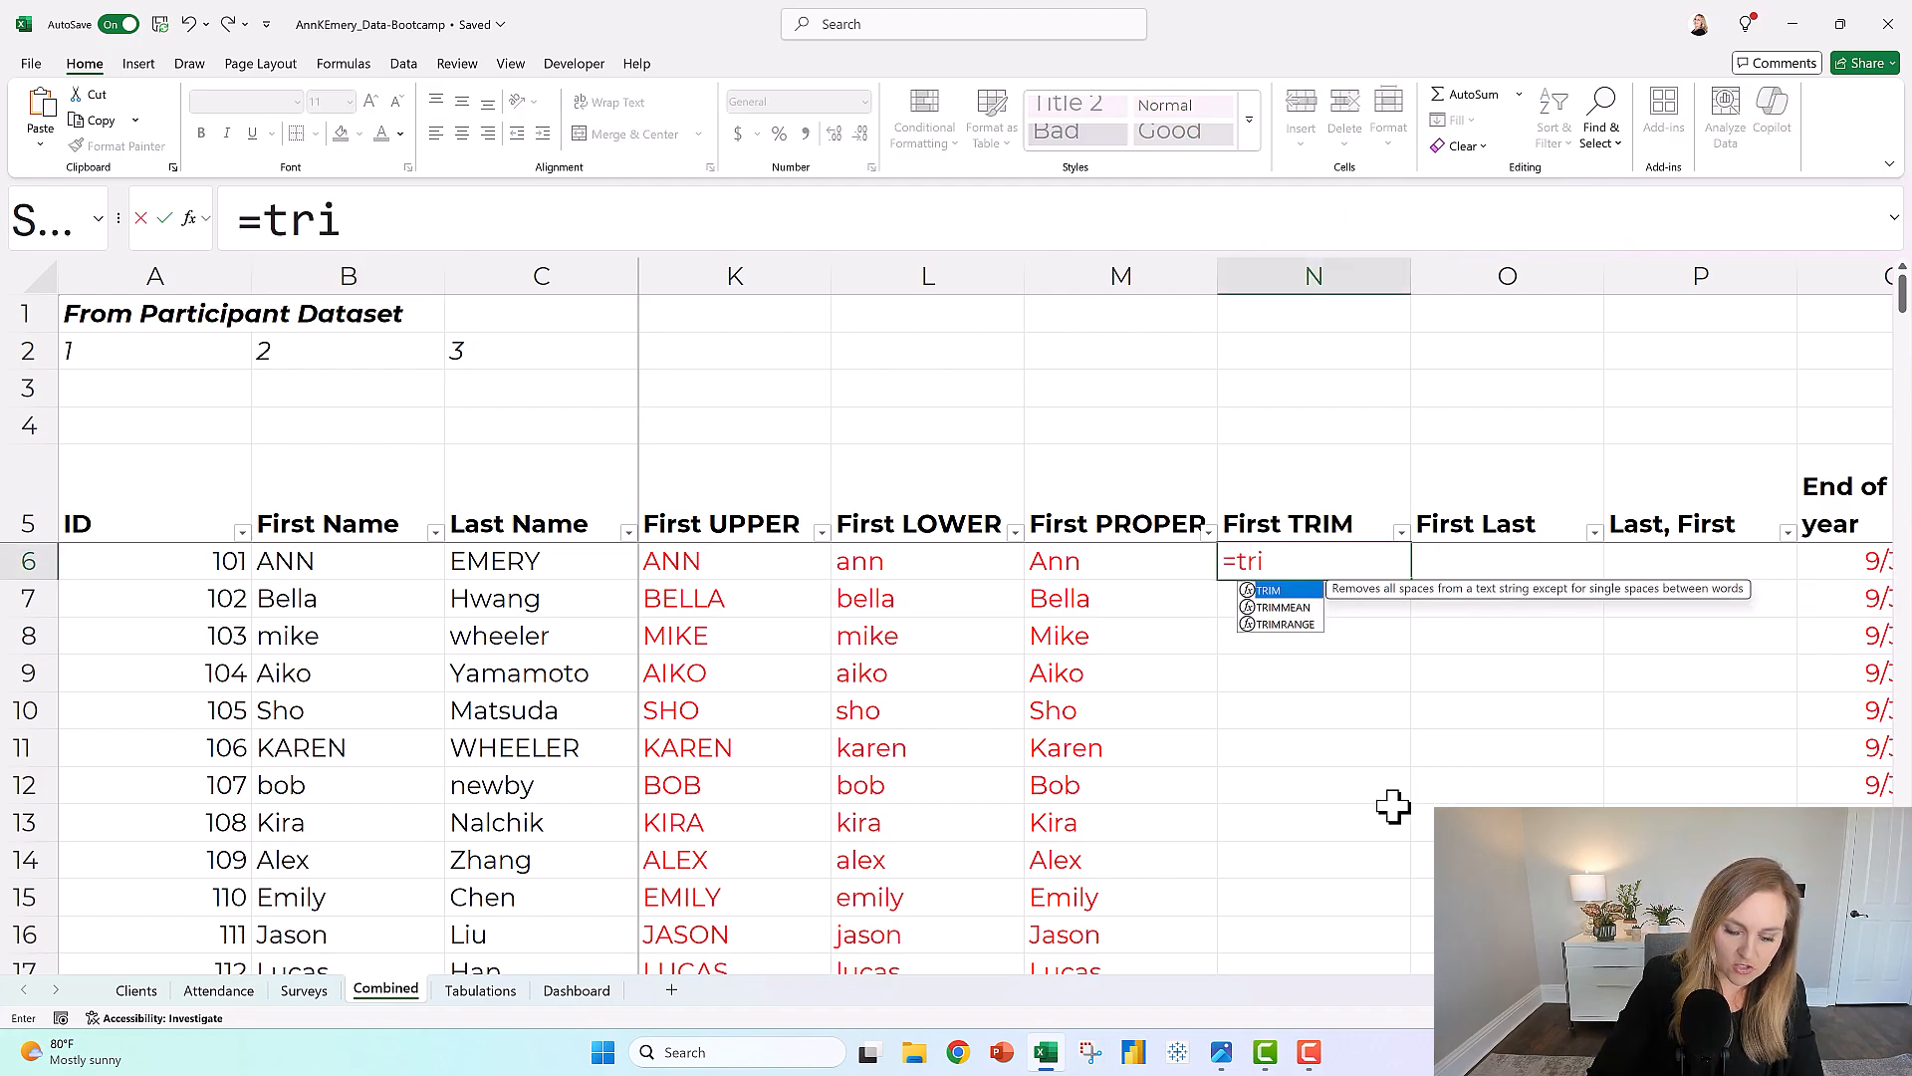
click(305, 561)
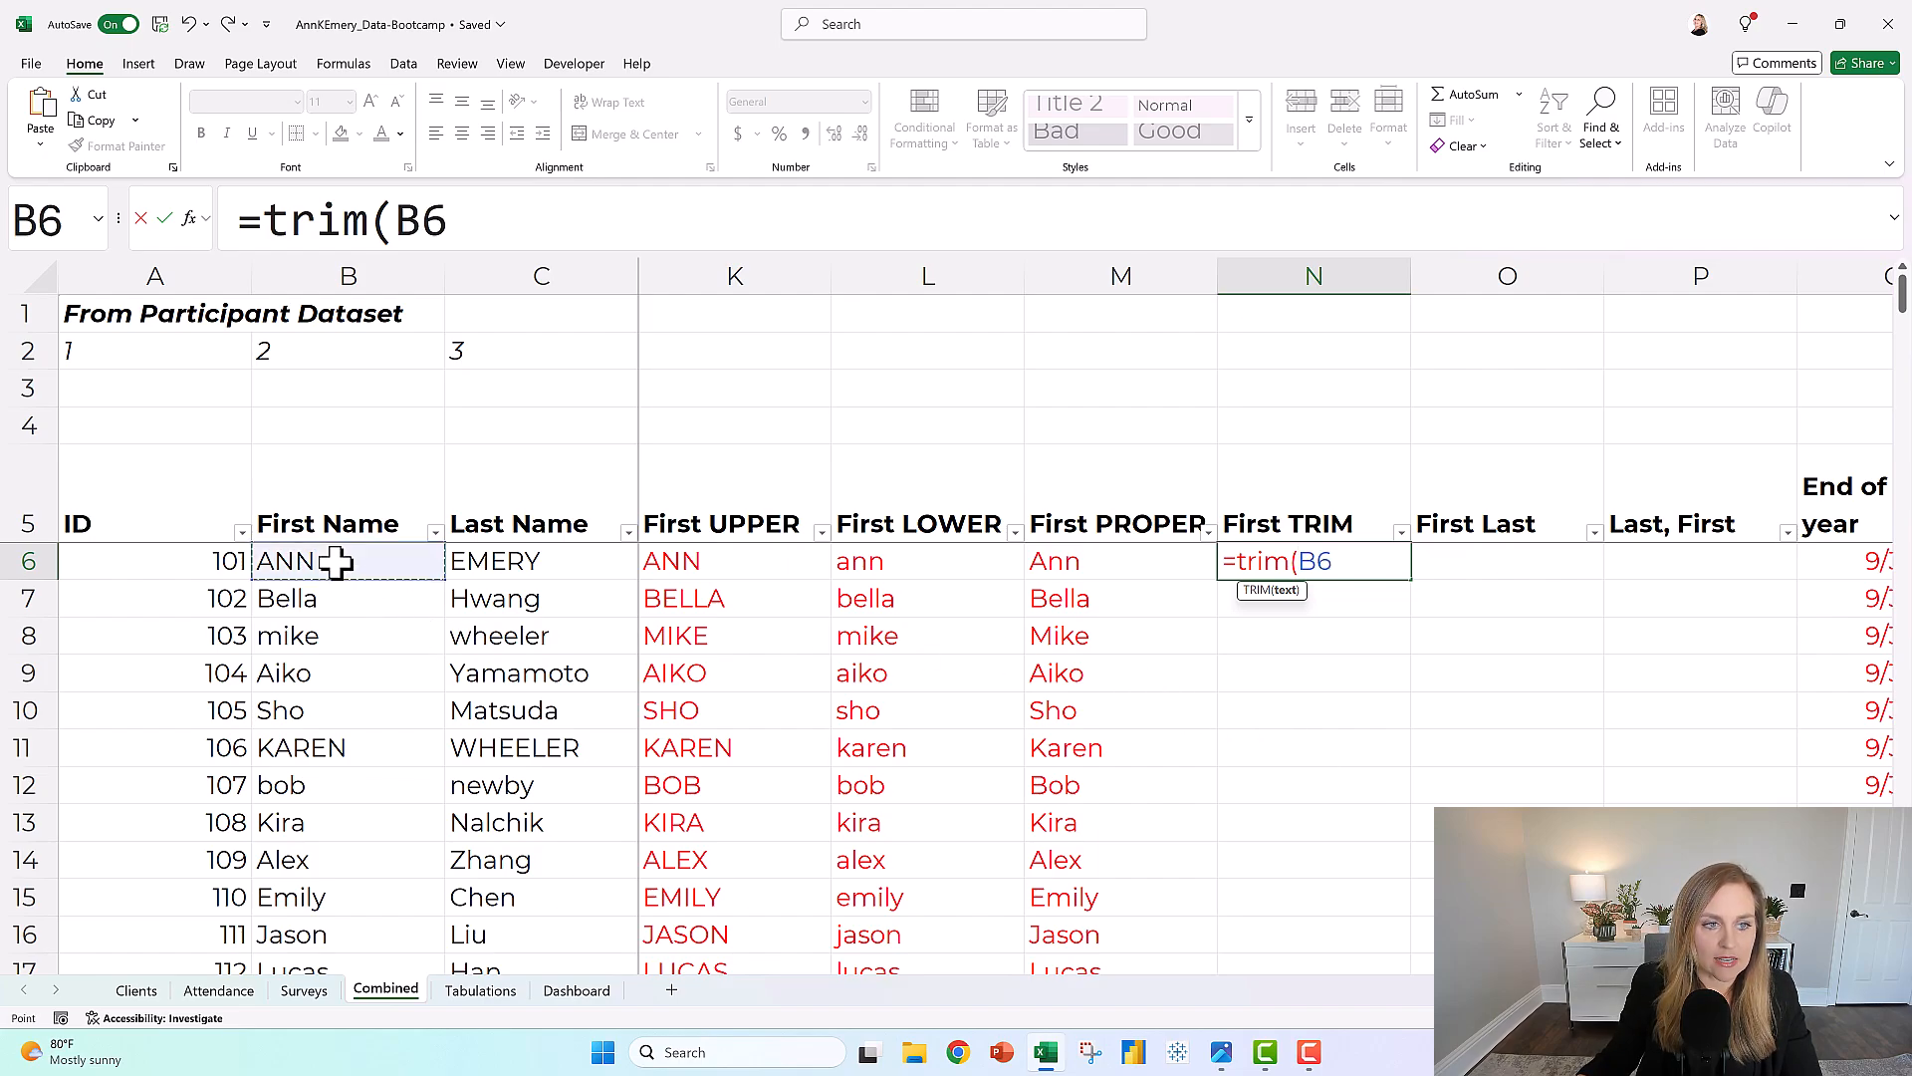
text())
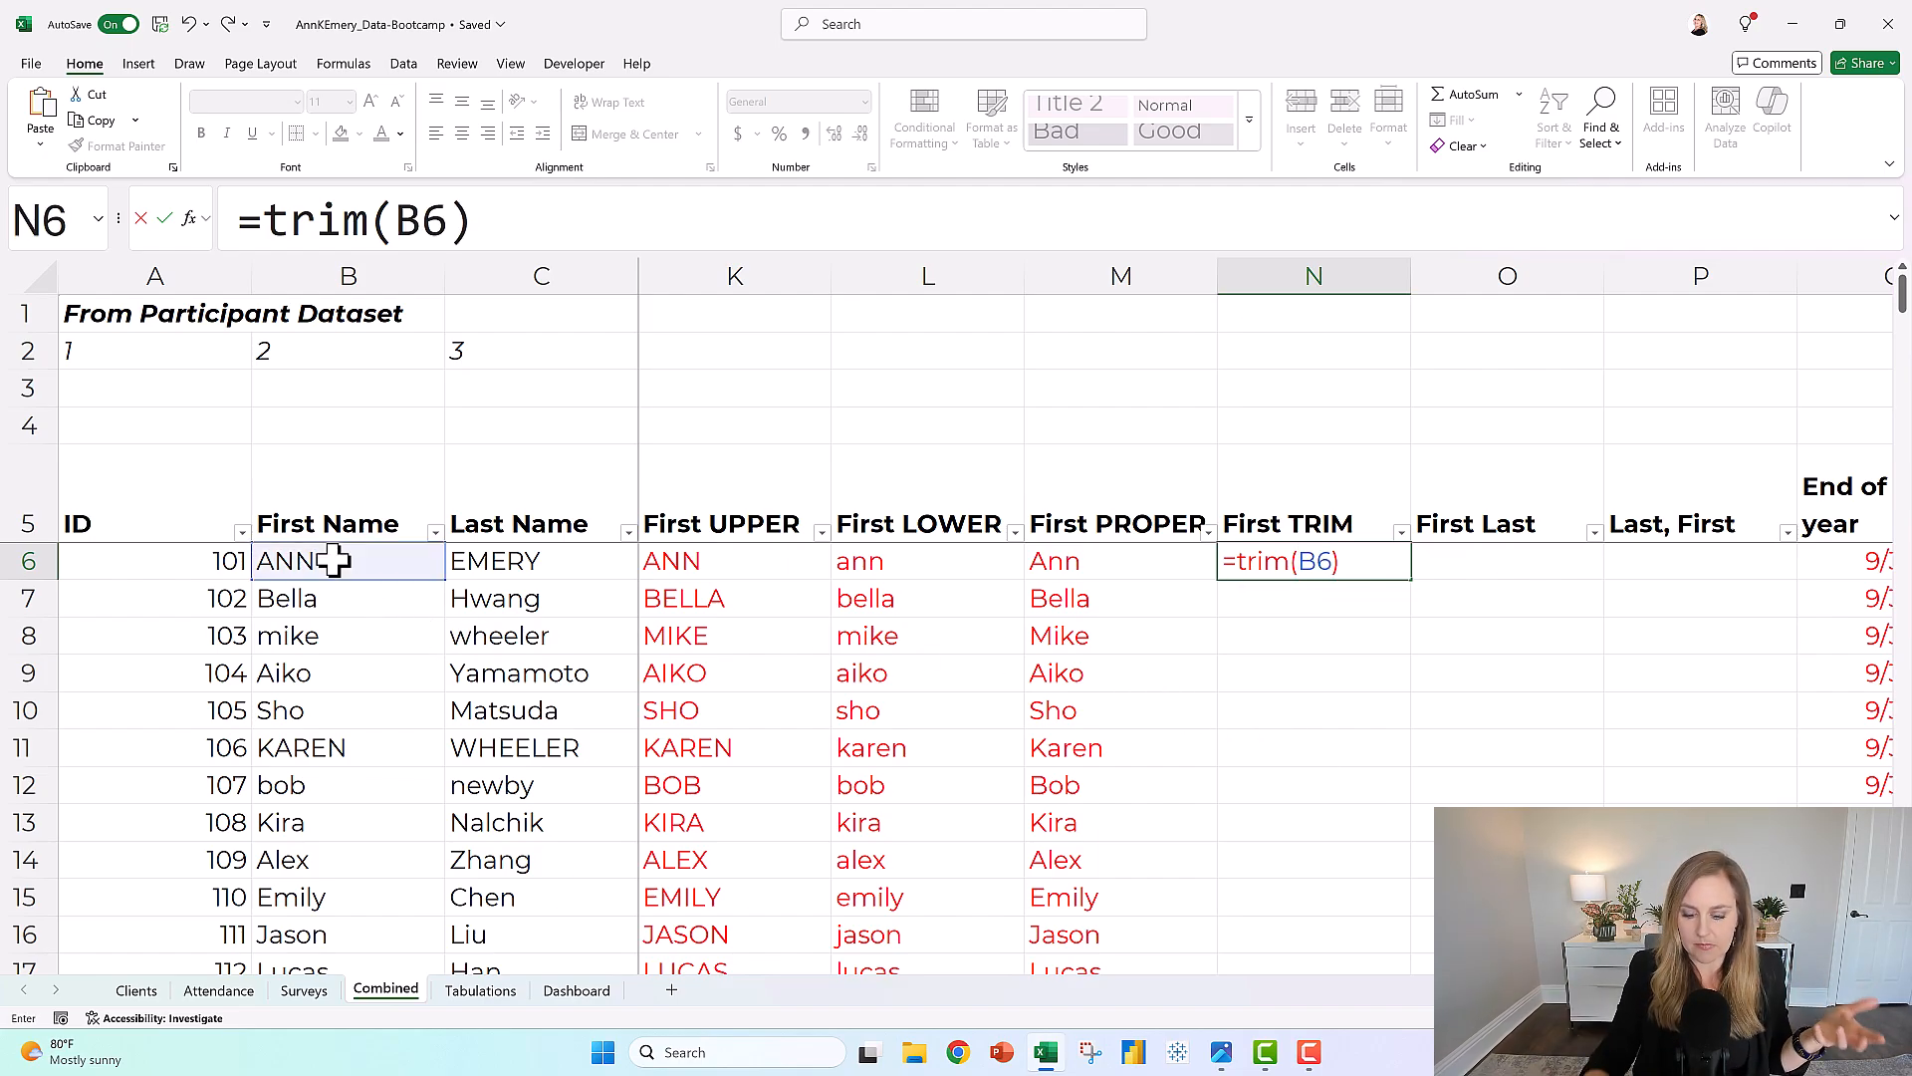
key(Return)
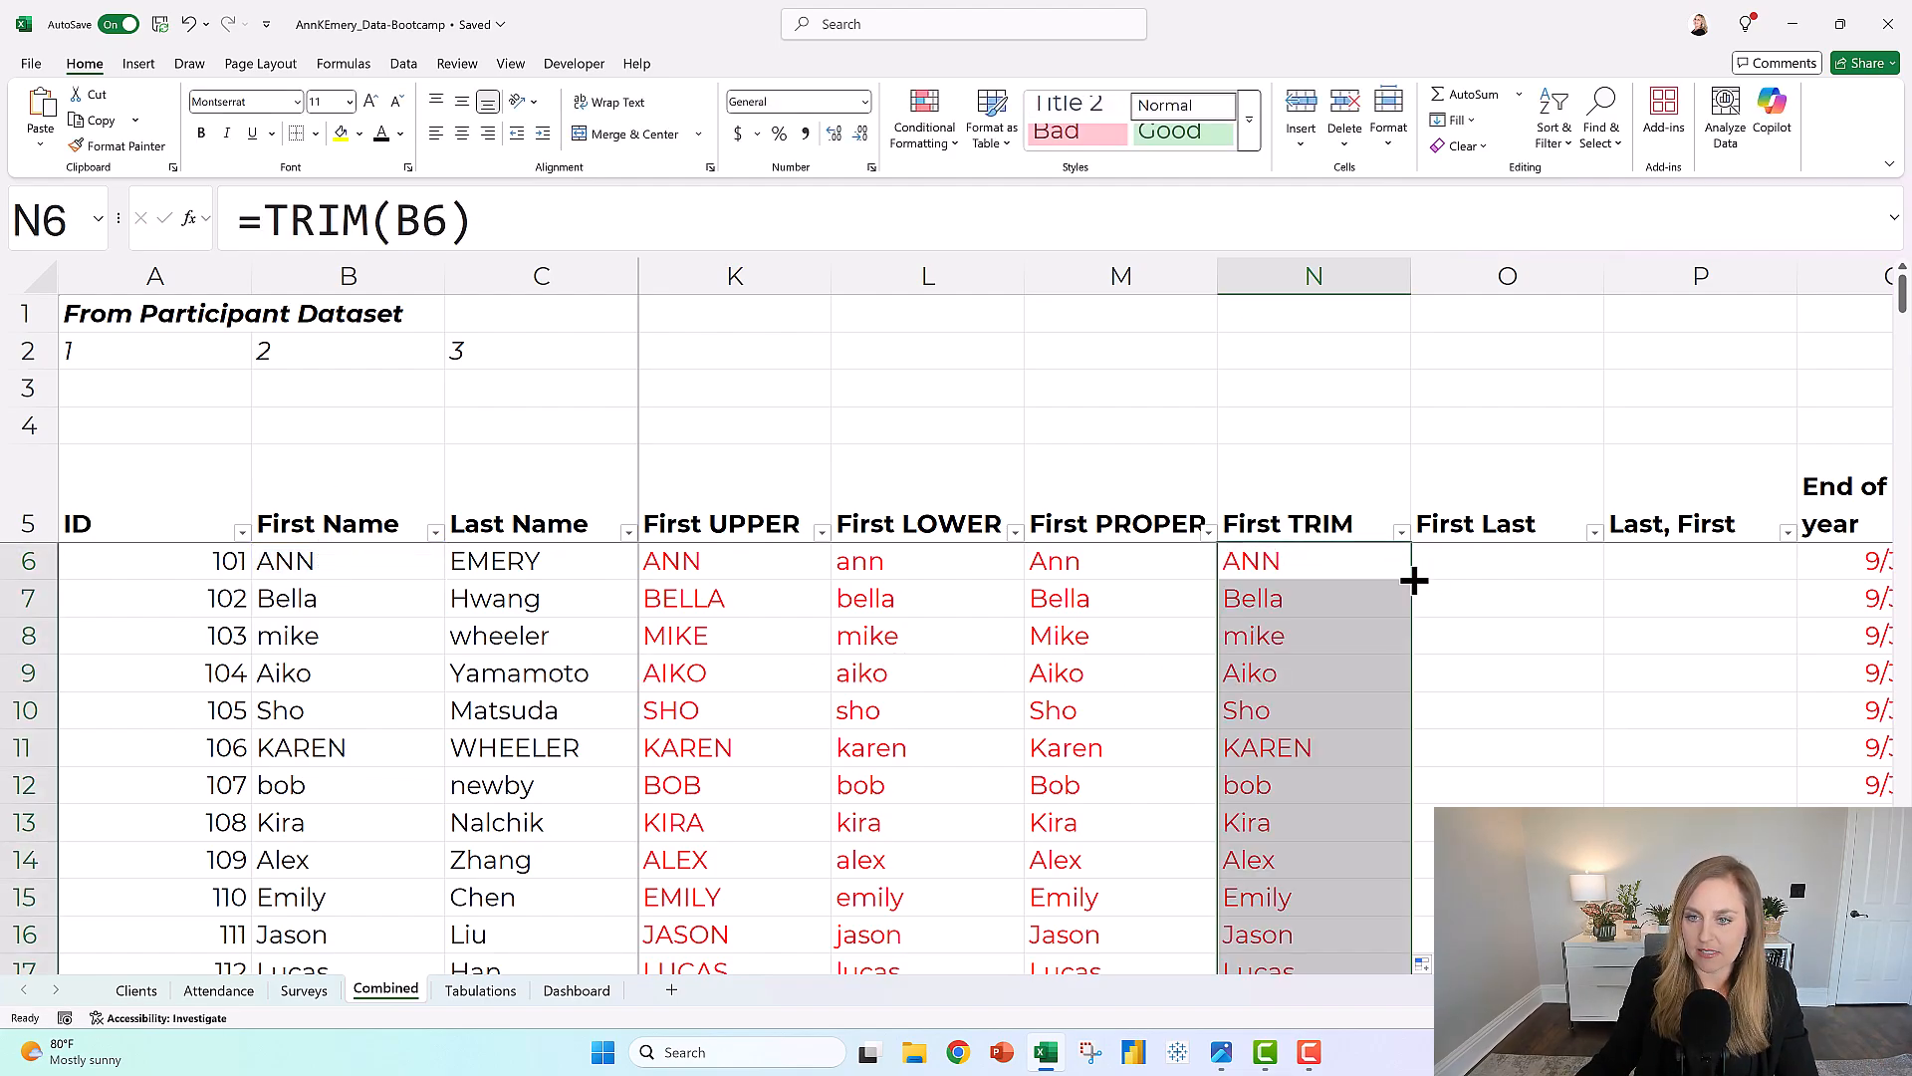
Compare Steve's original name with its trimmed result, which lacks the leading spaces
scroll(down, 3)
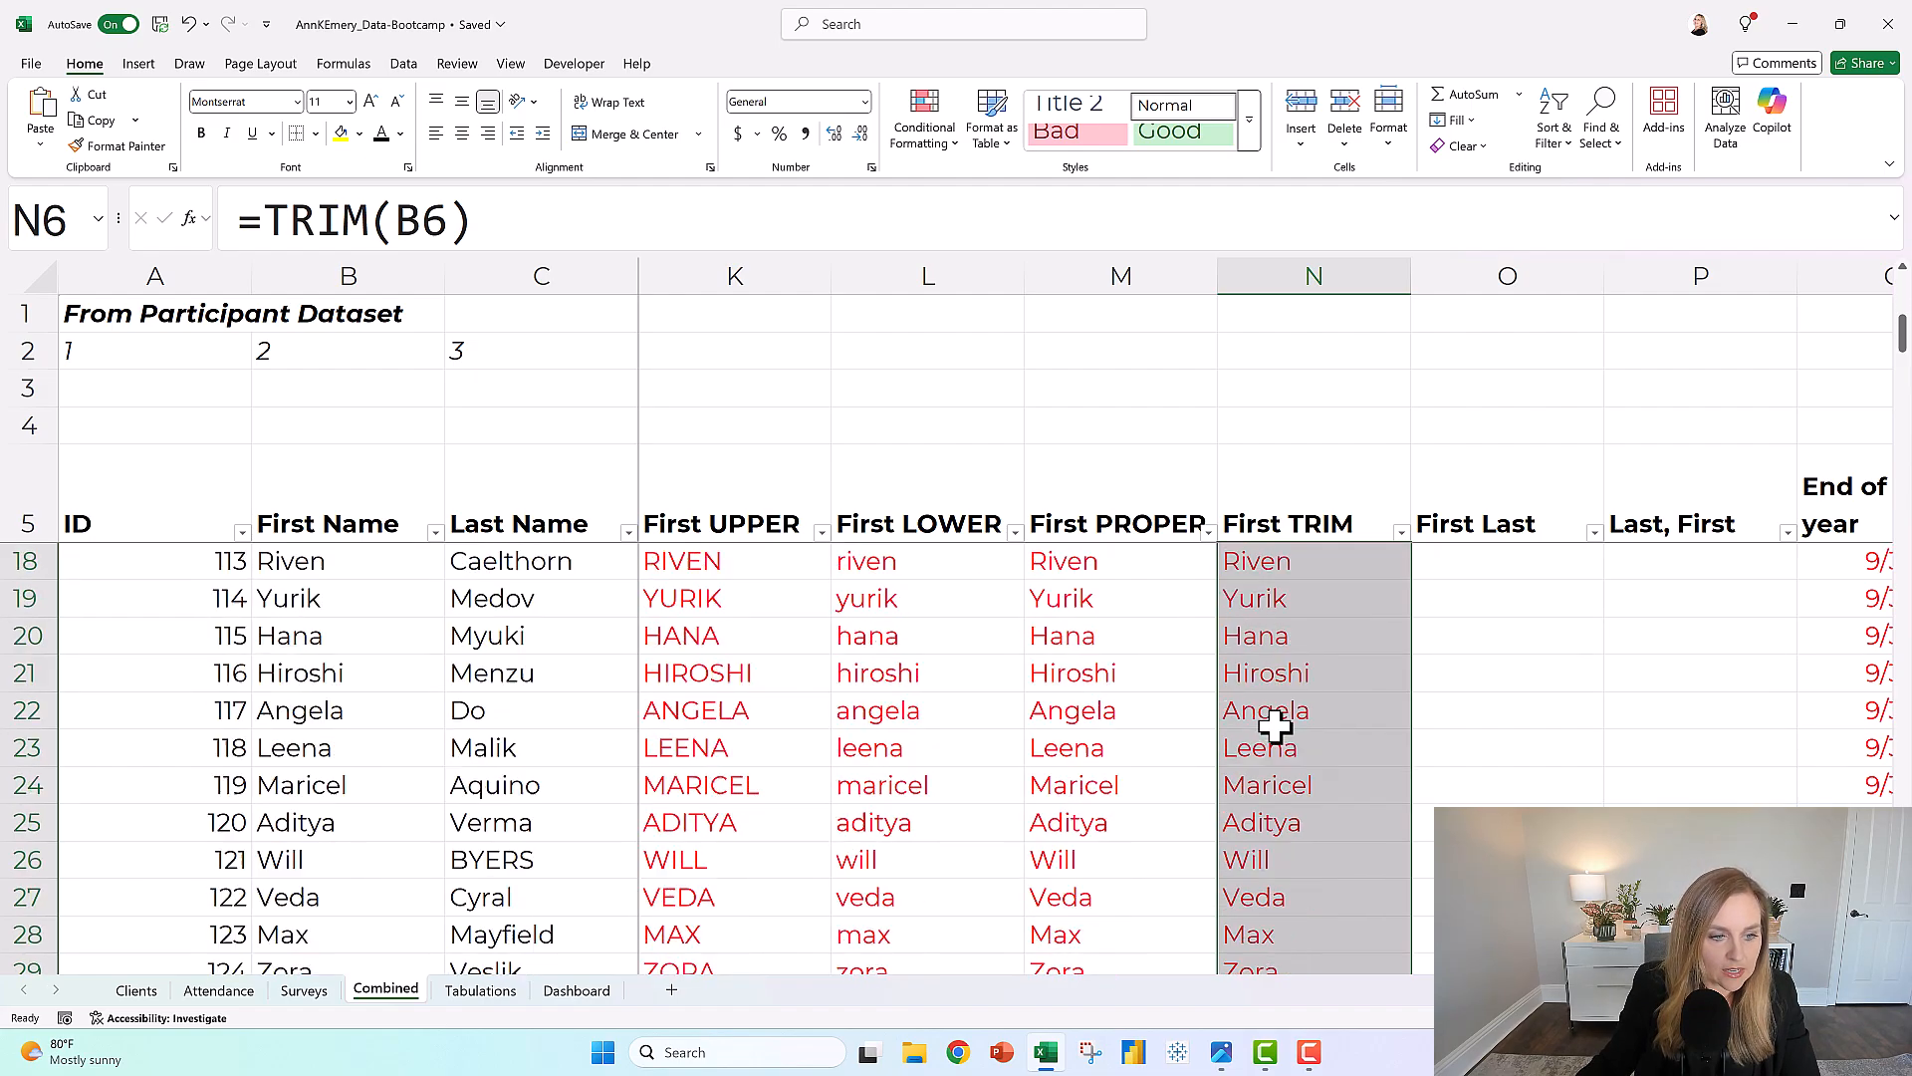
scroll(down, 3)
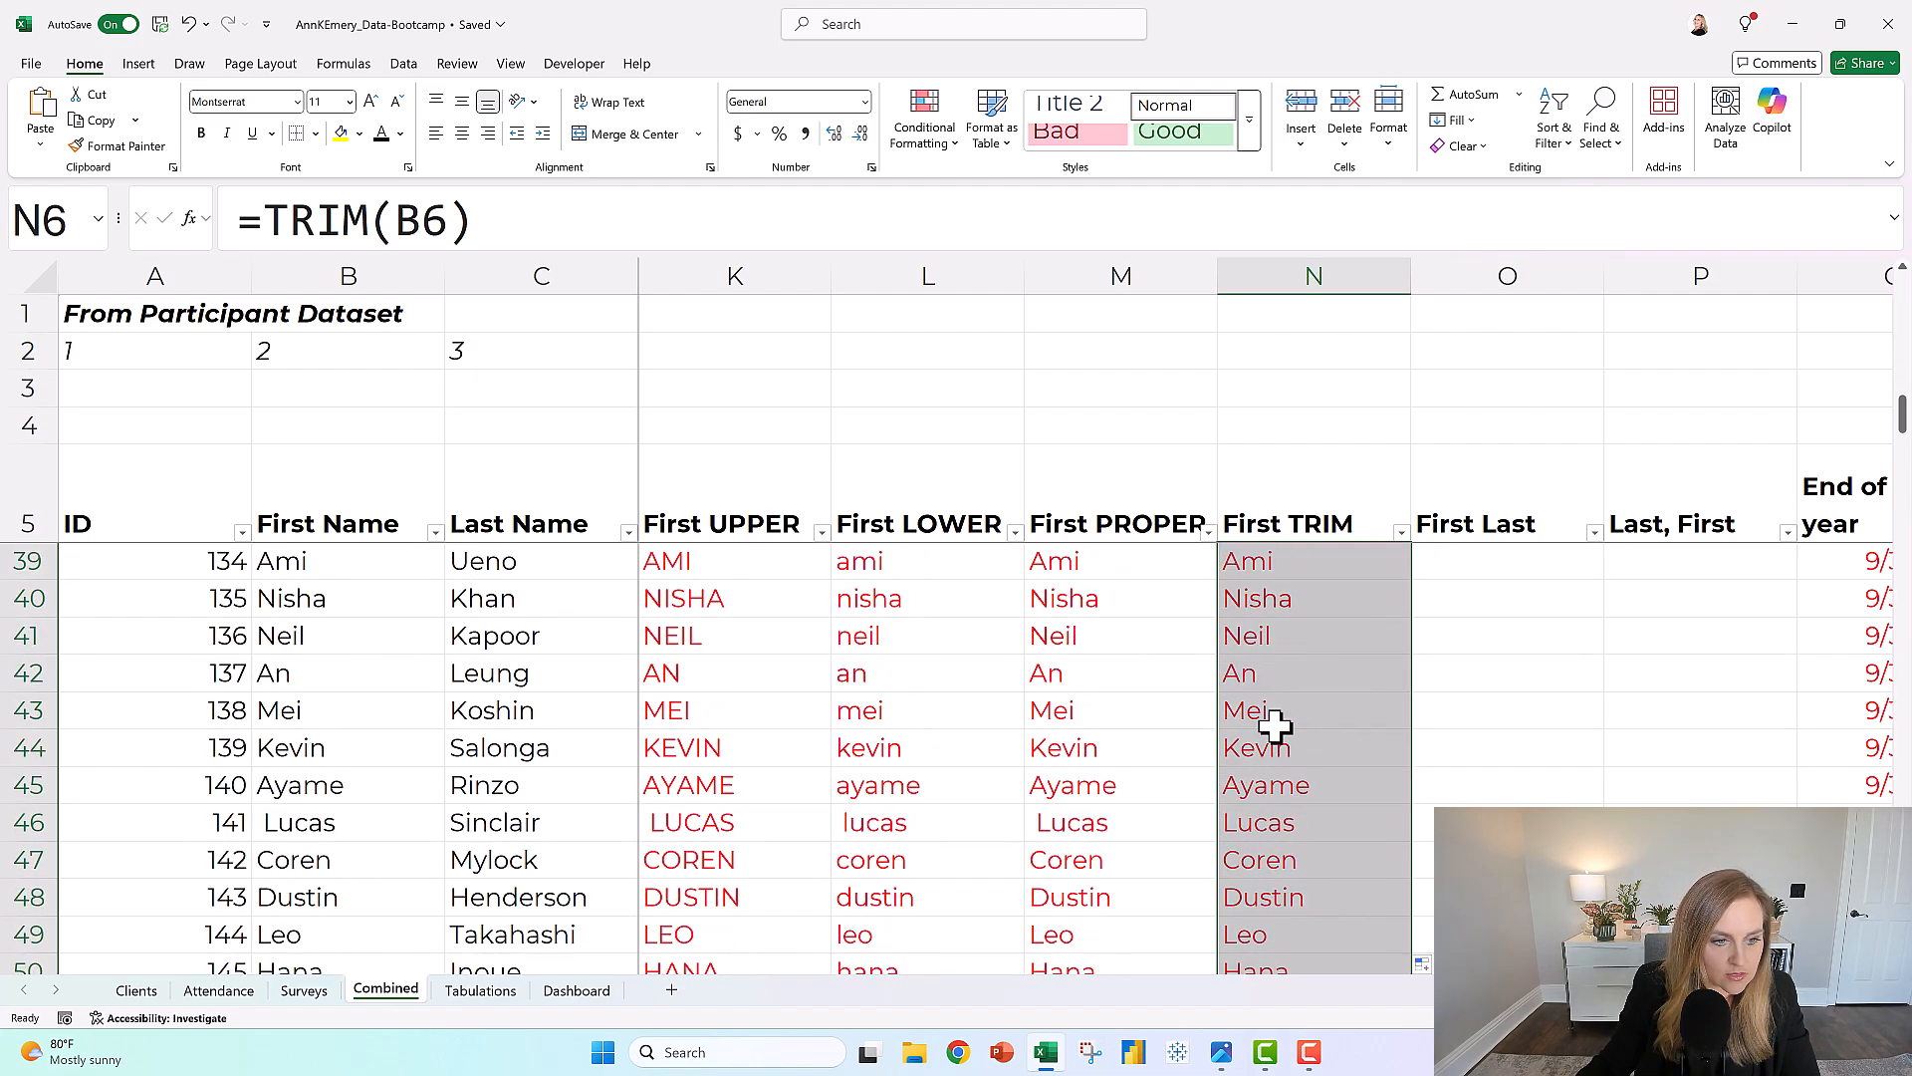
scroll(down, 3)
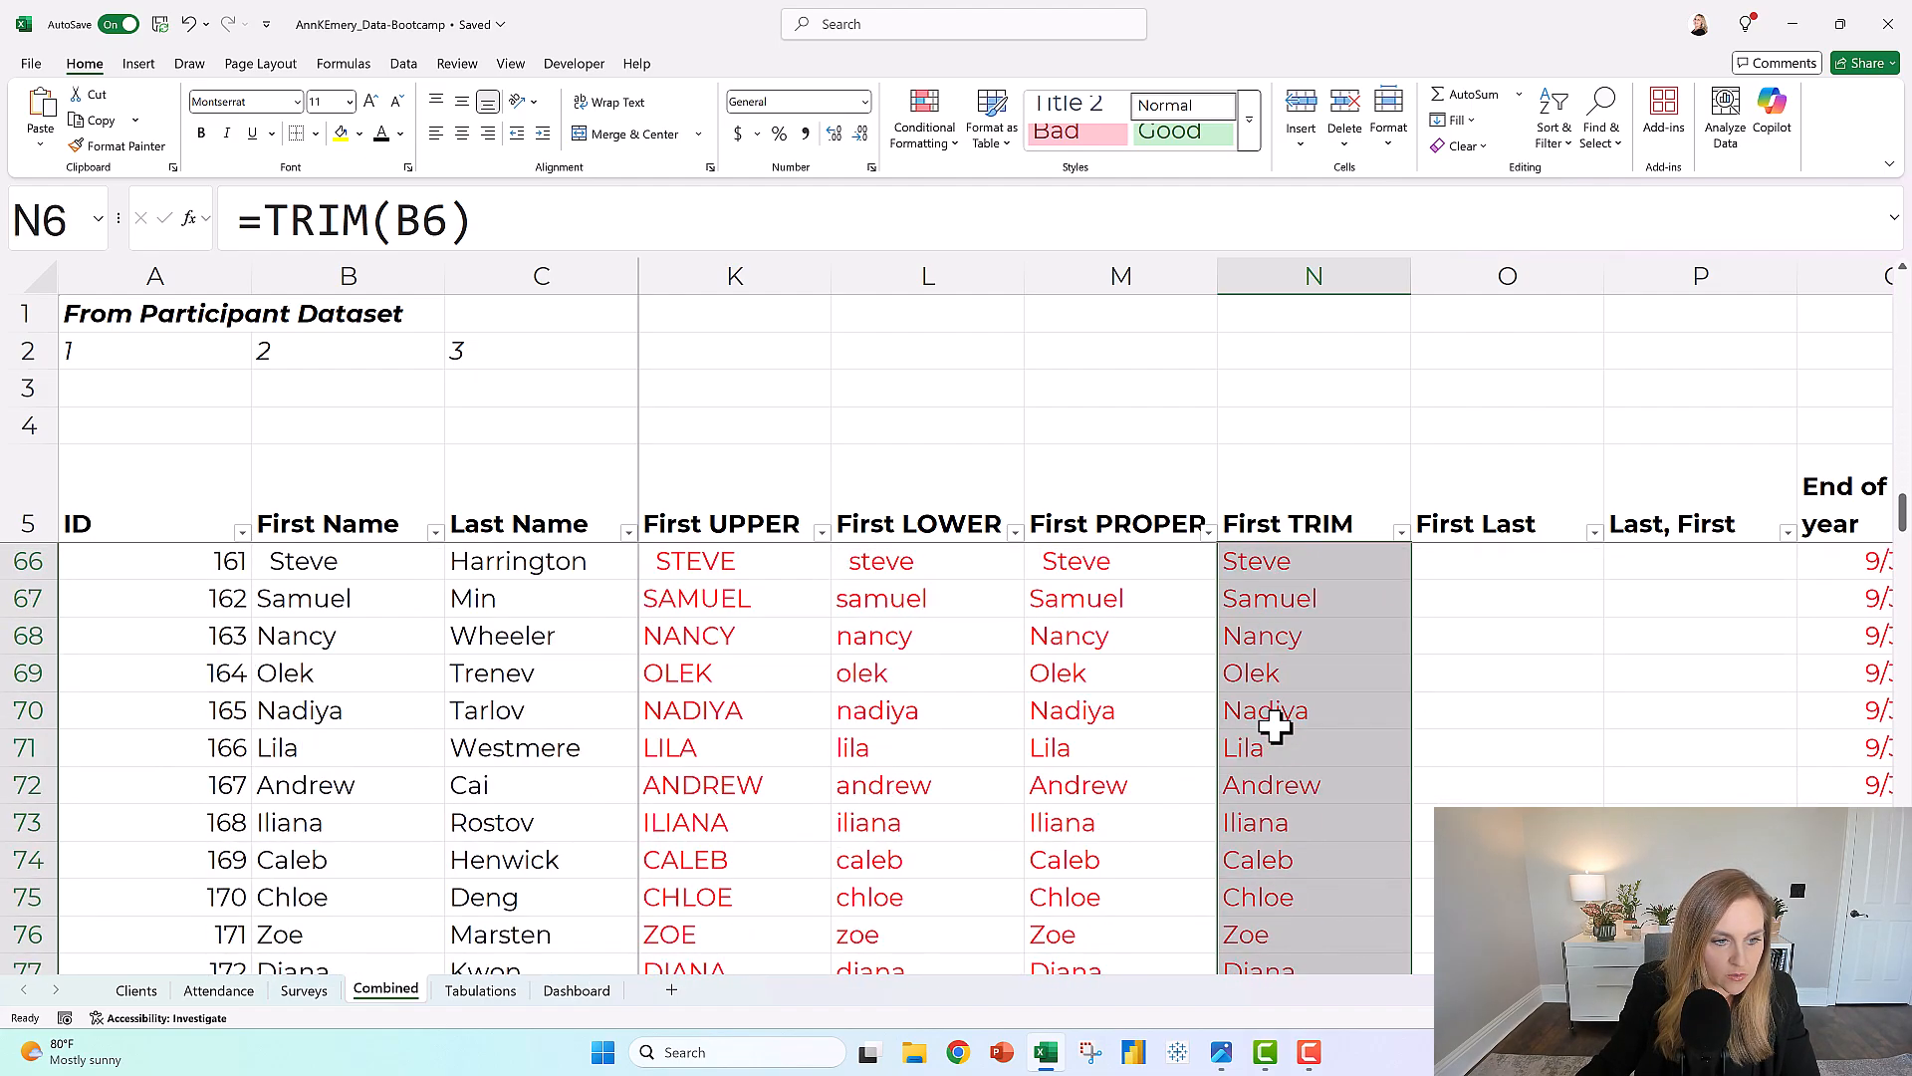
scroll(up, 3)
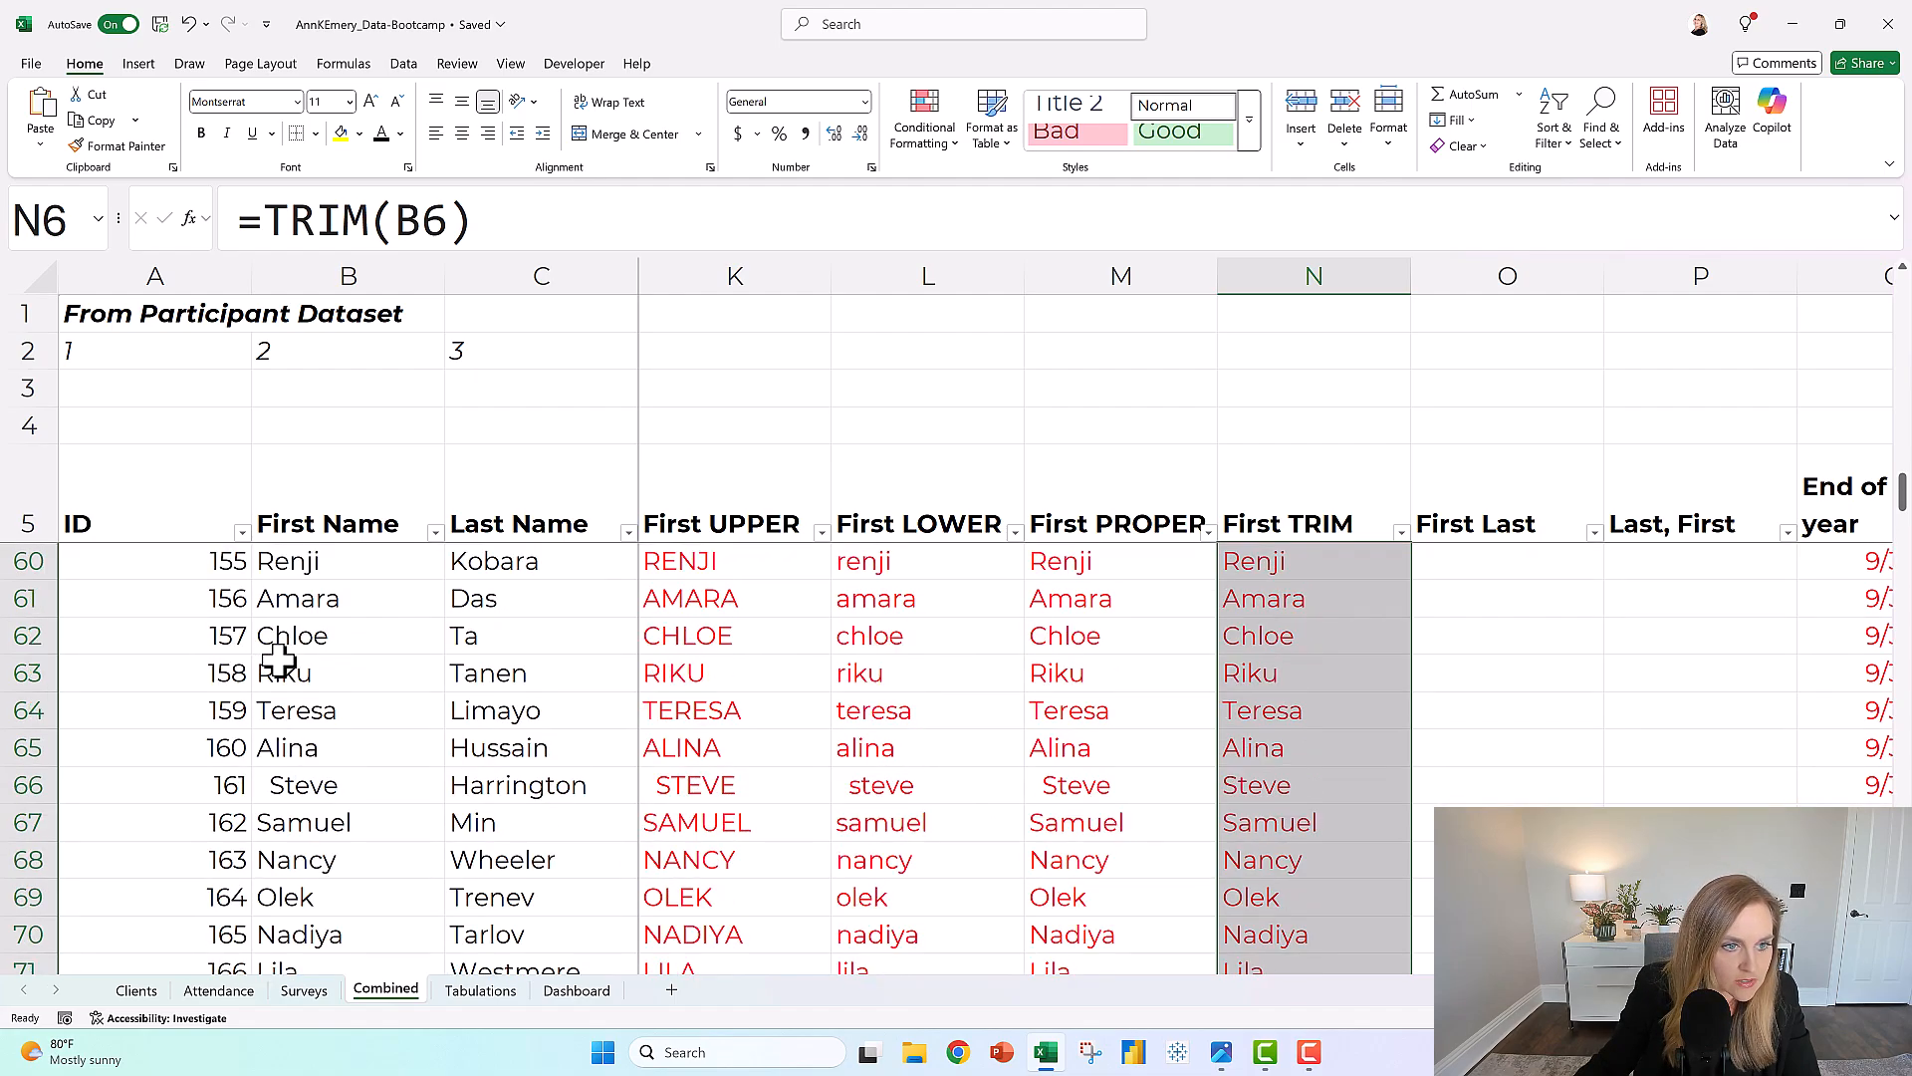
click(348, 783)
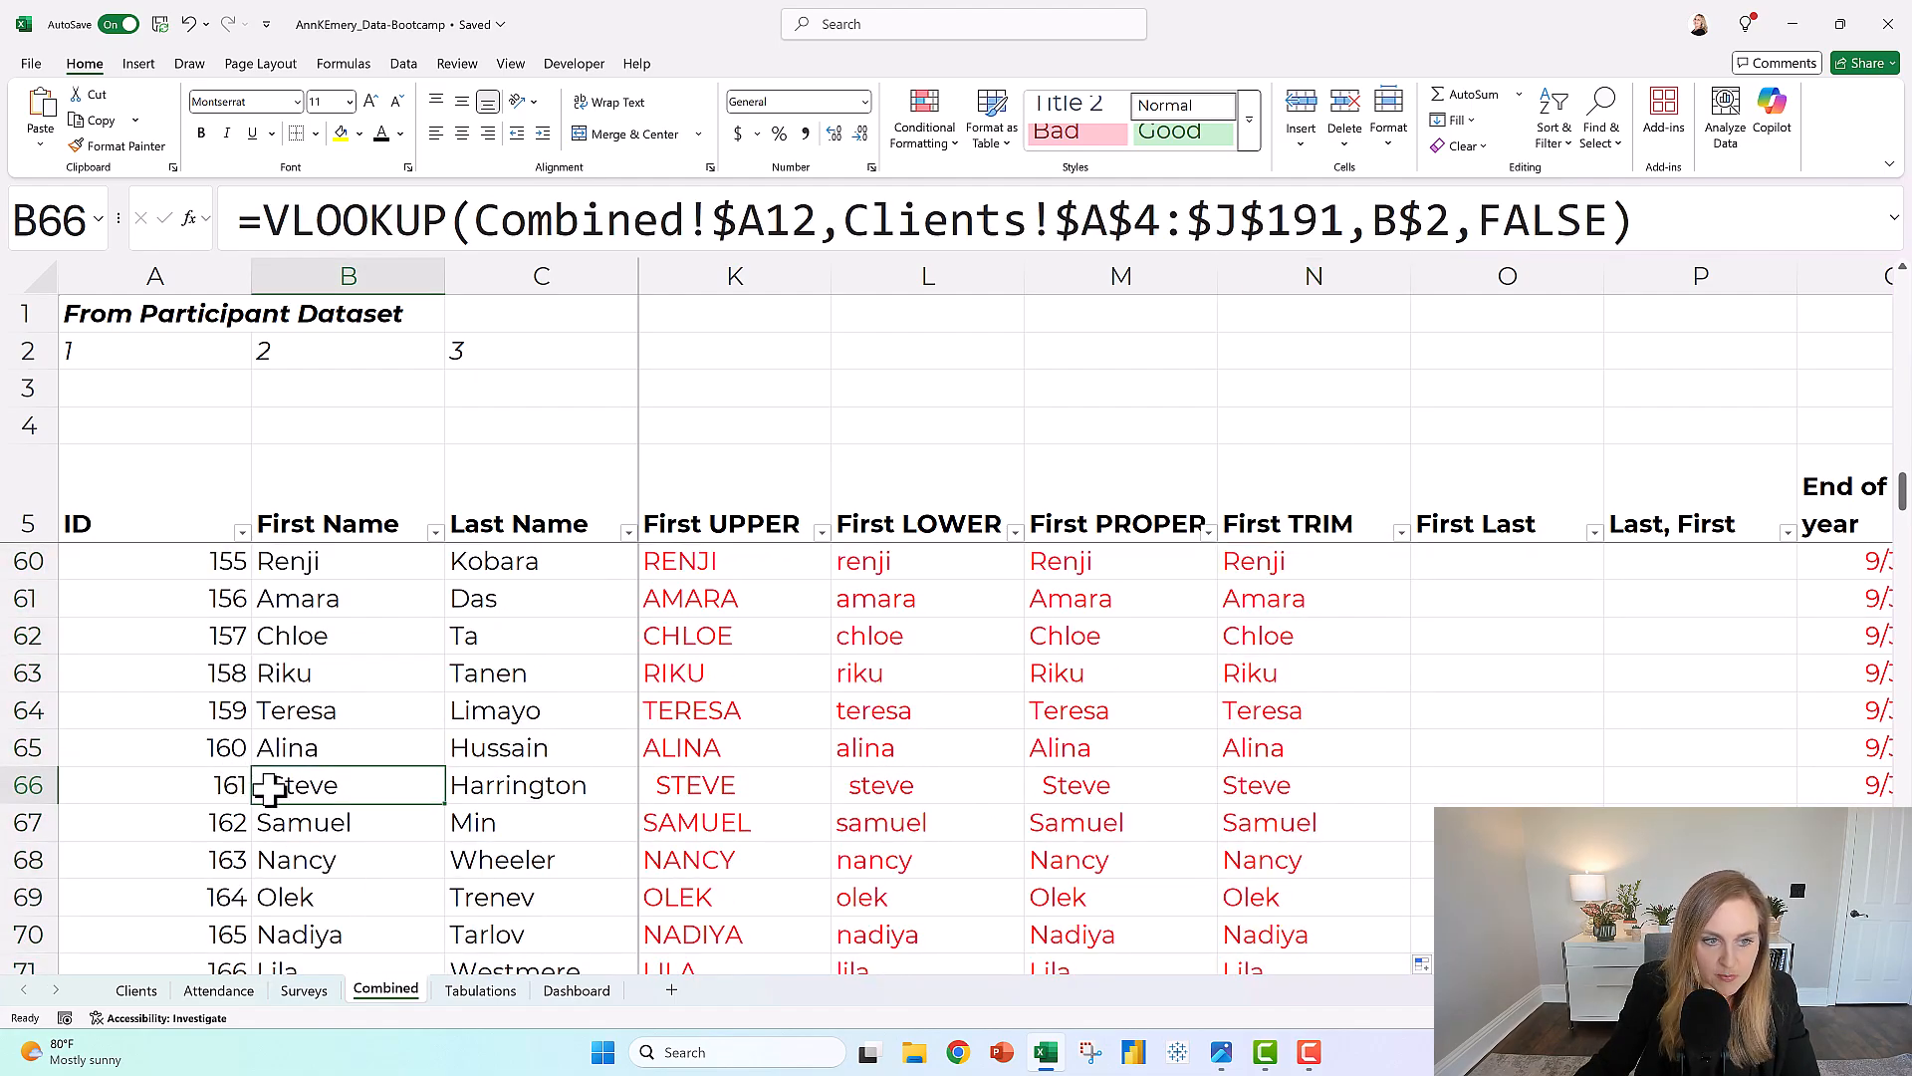
click(1313, 784)
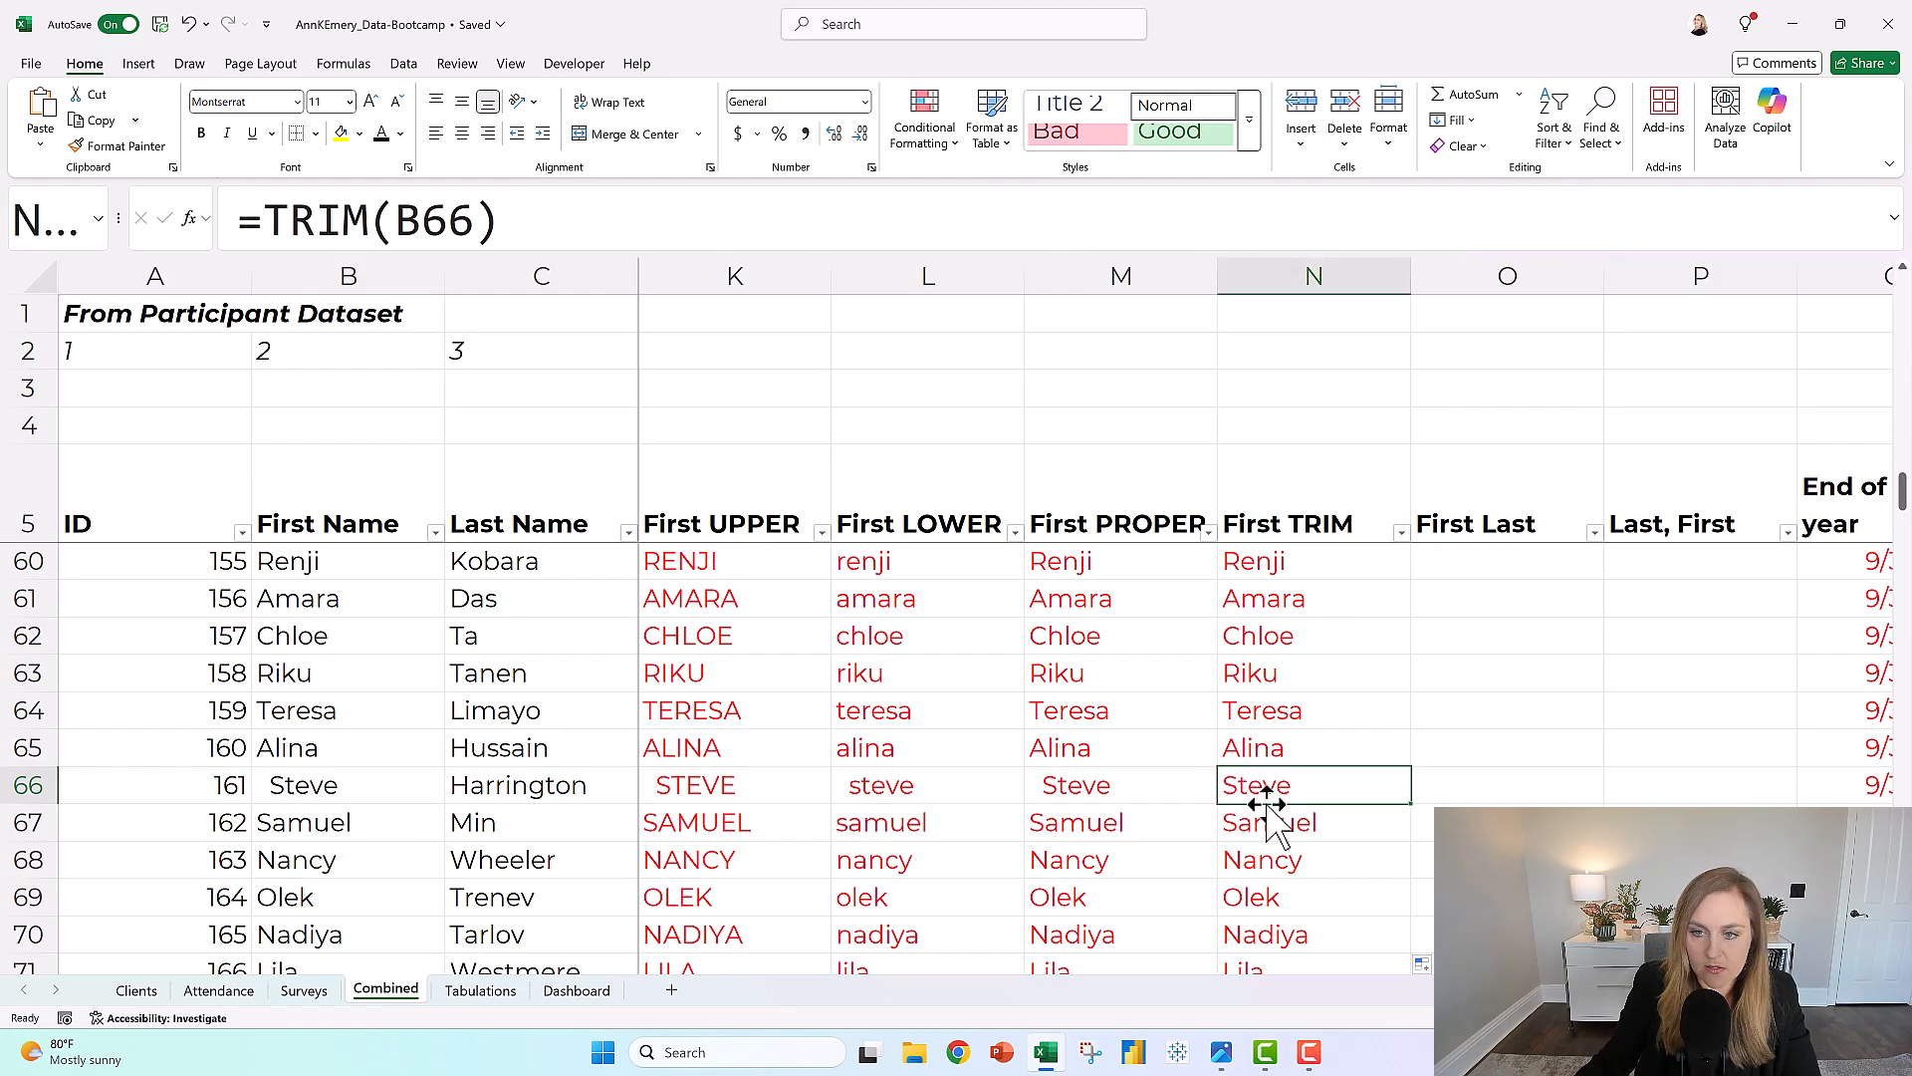
mouse_move(1321, 749)
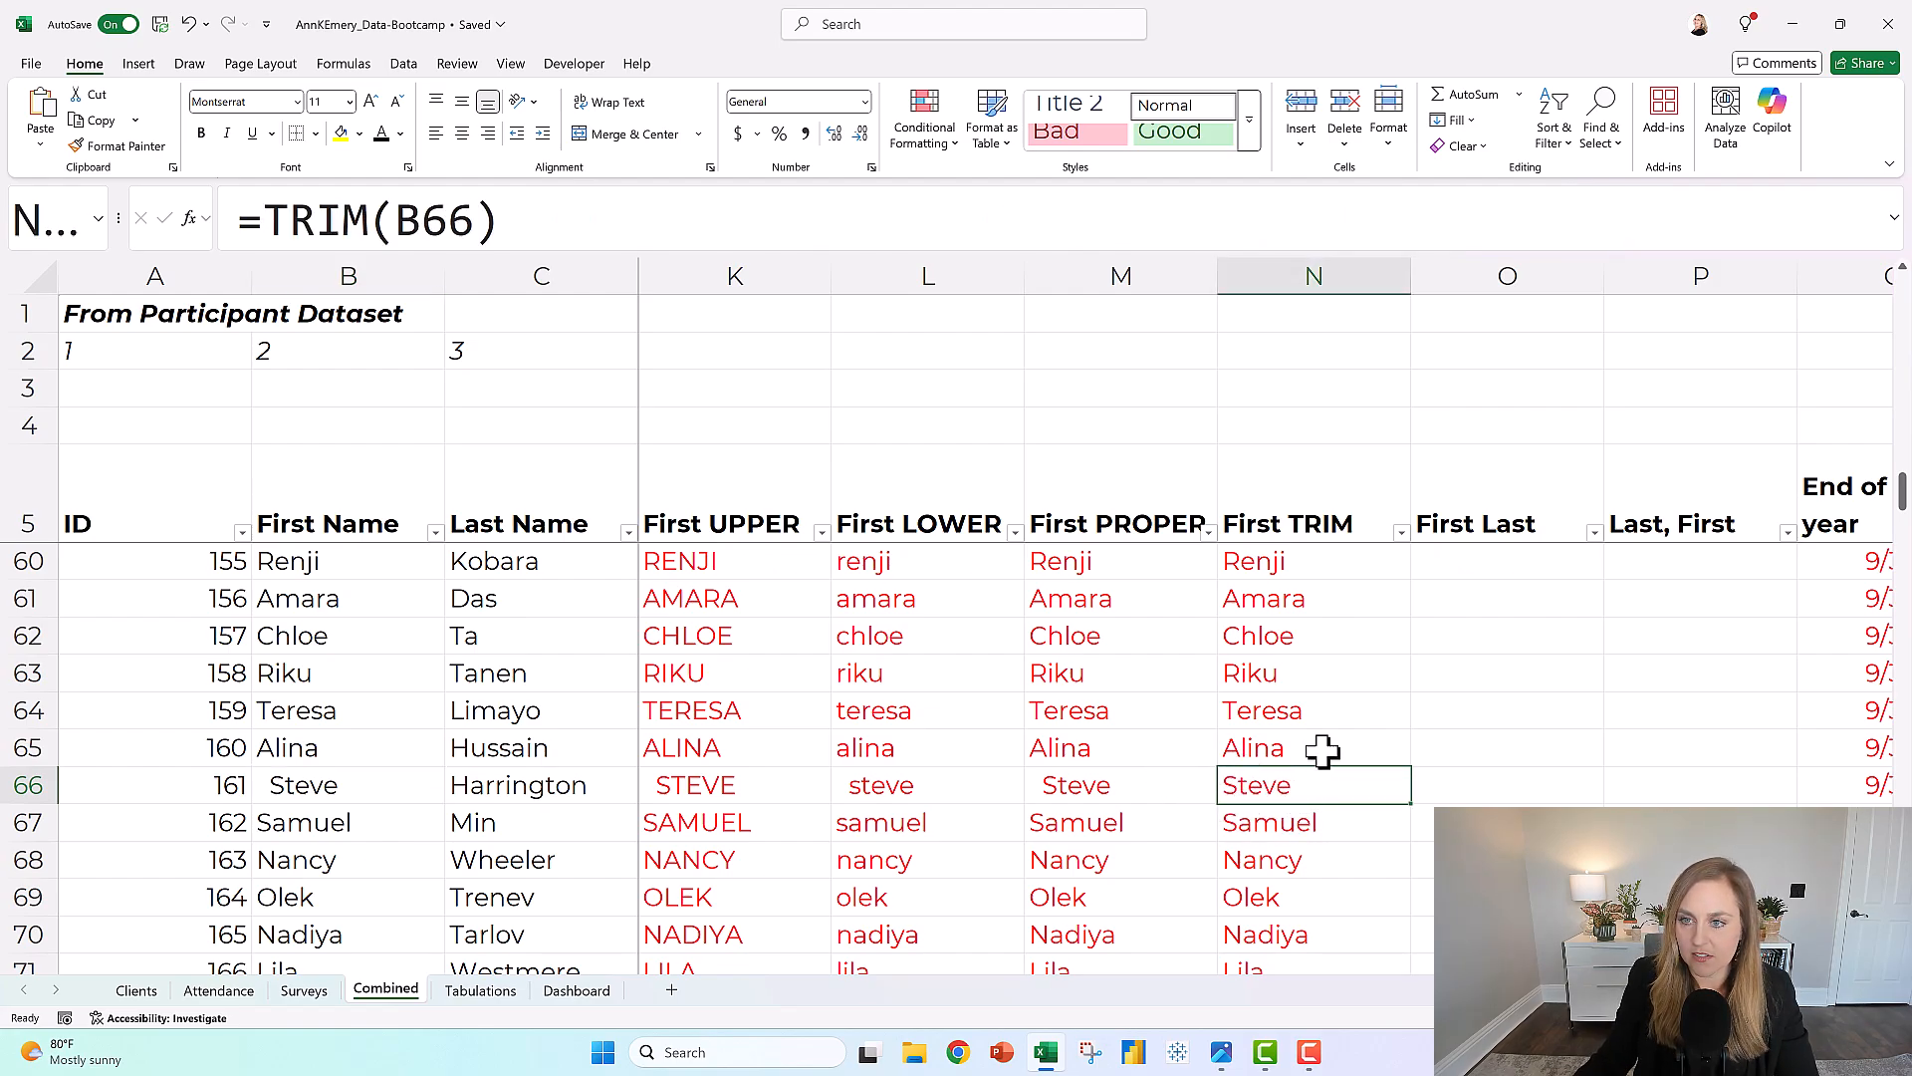
scroll(up, 3)
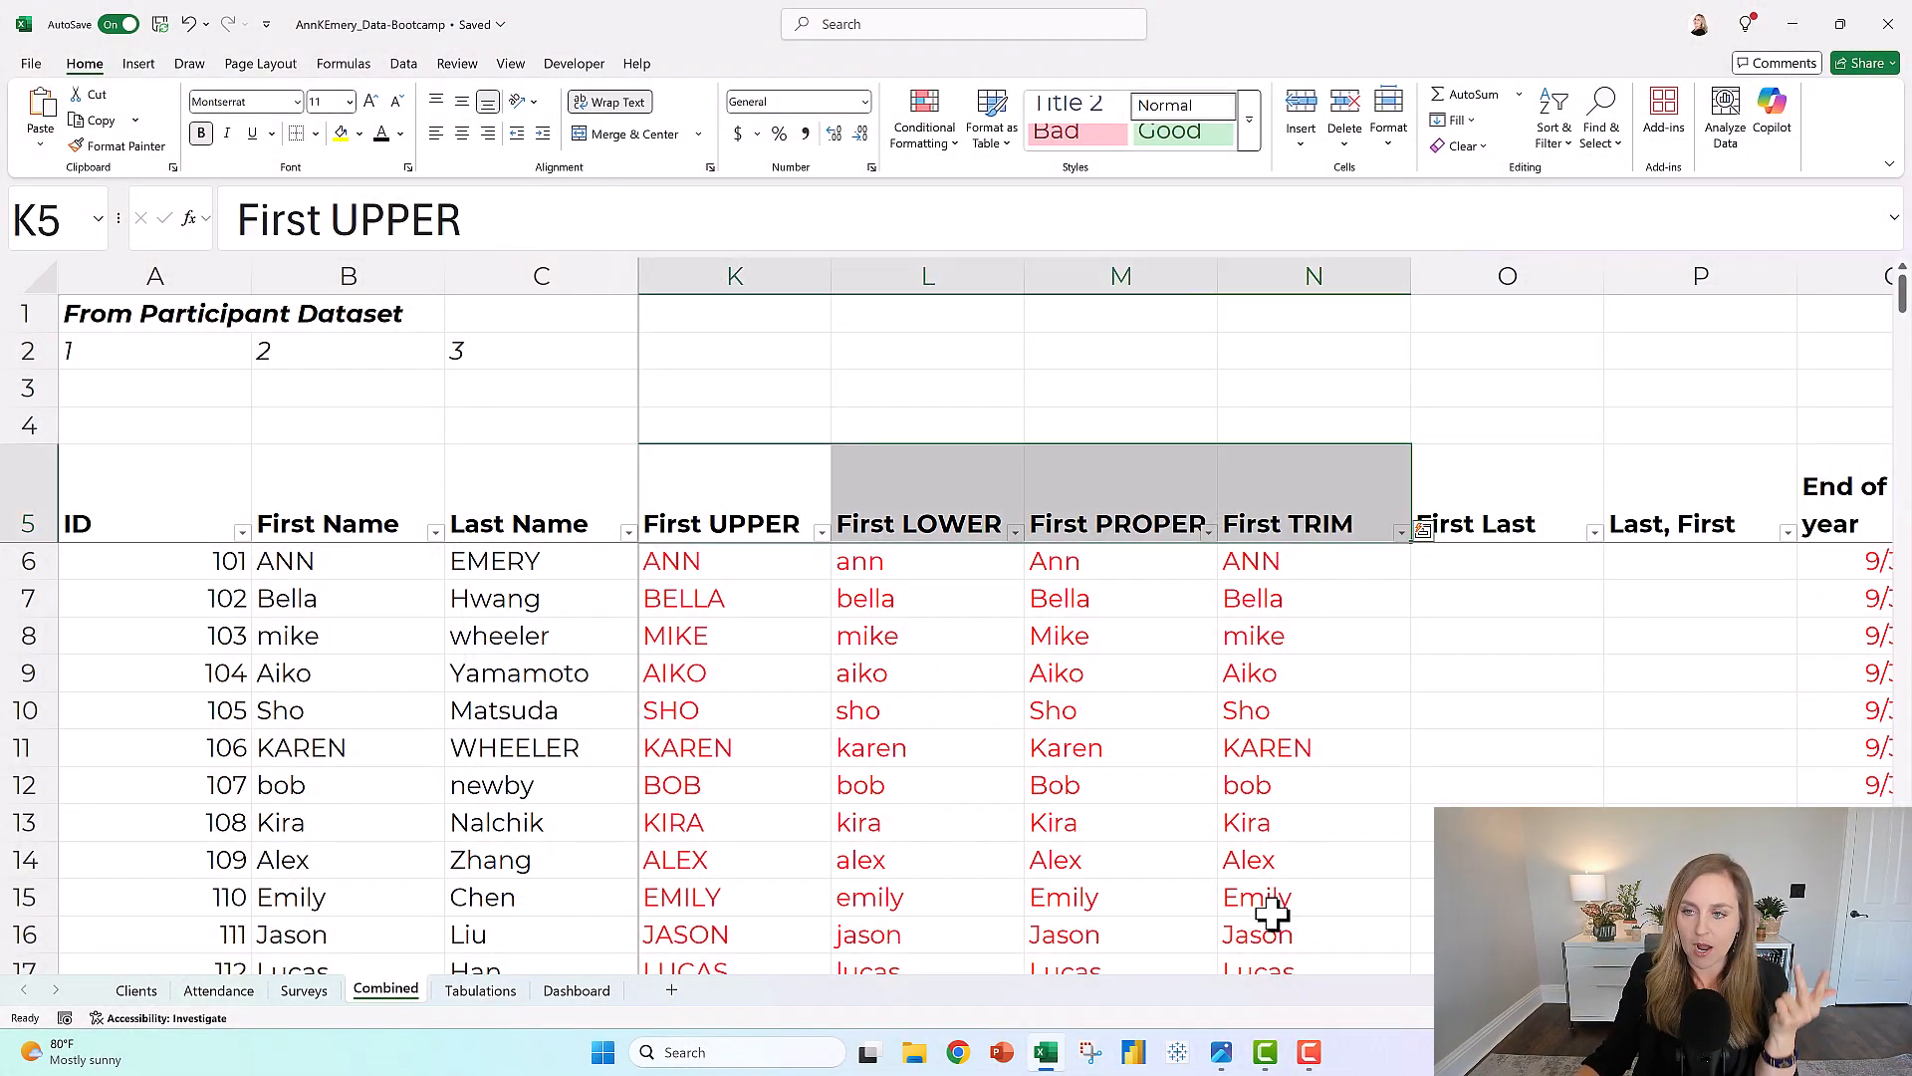
mouse_move(1492, 566)
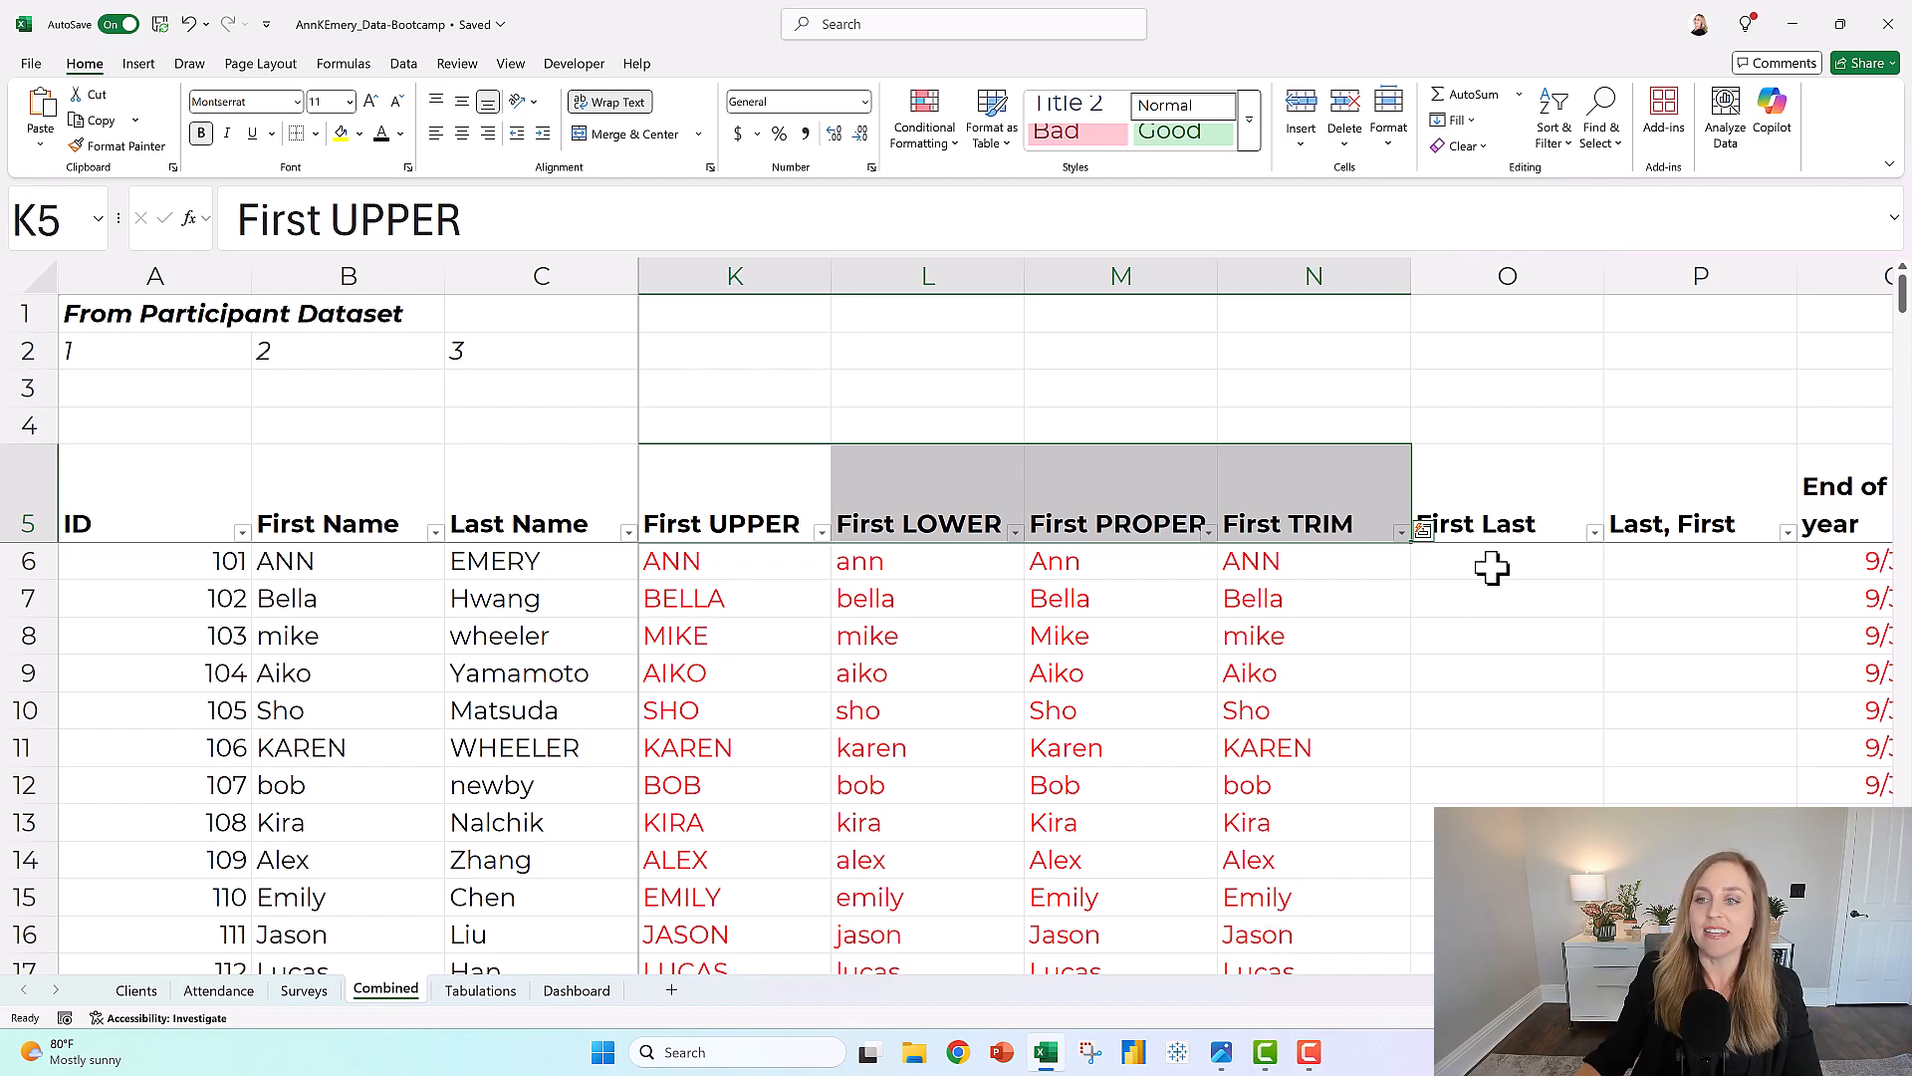
click(1506, 560)
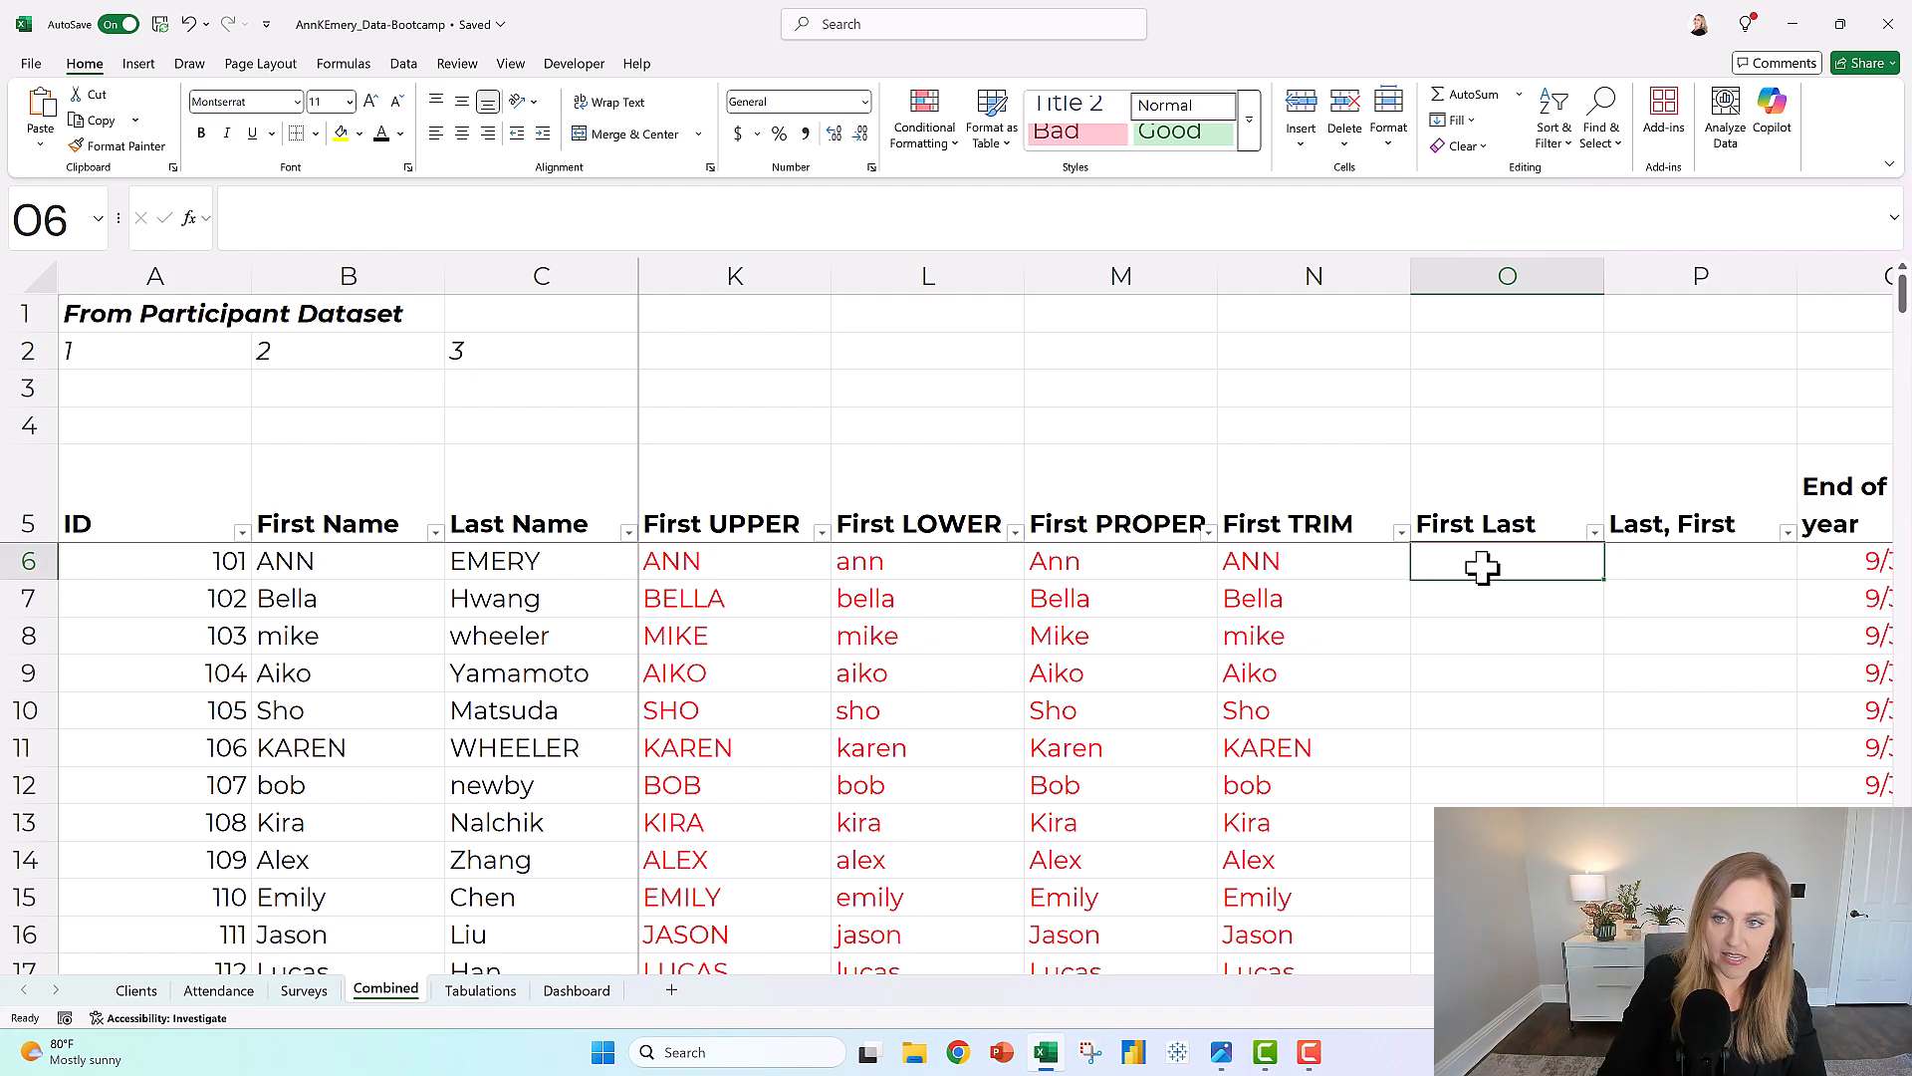
Build =B6&C6 in O6 joining first and last name
text(=)
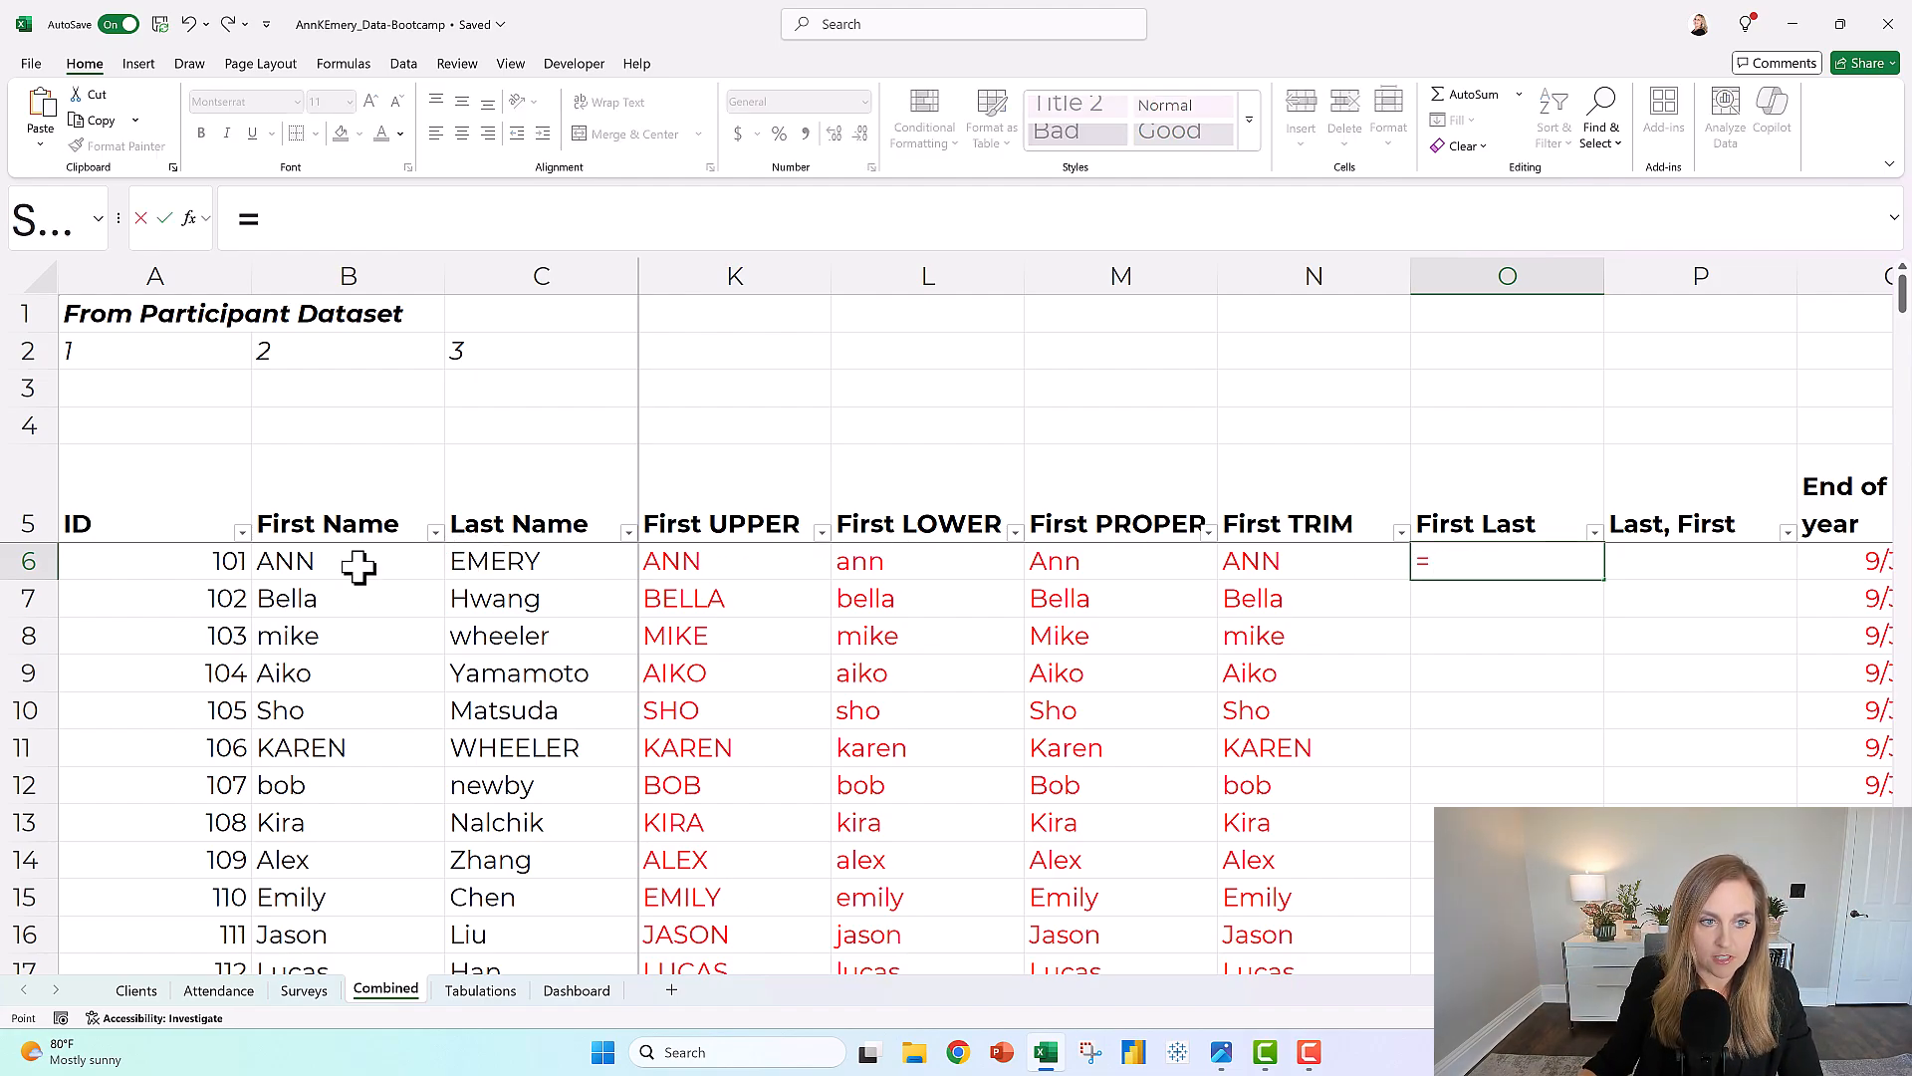
click(348, 561)
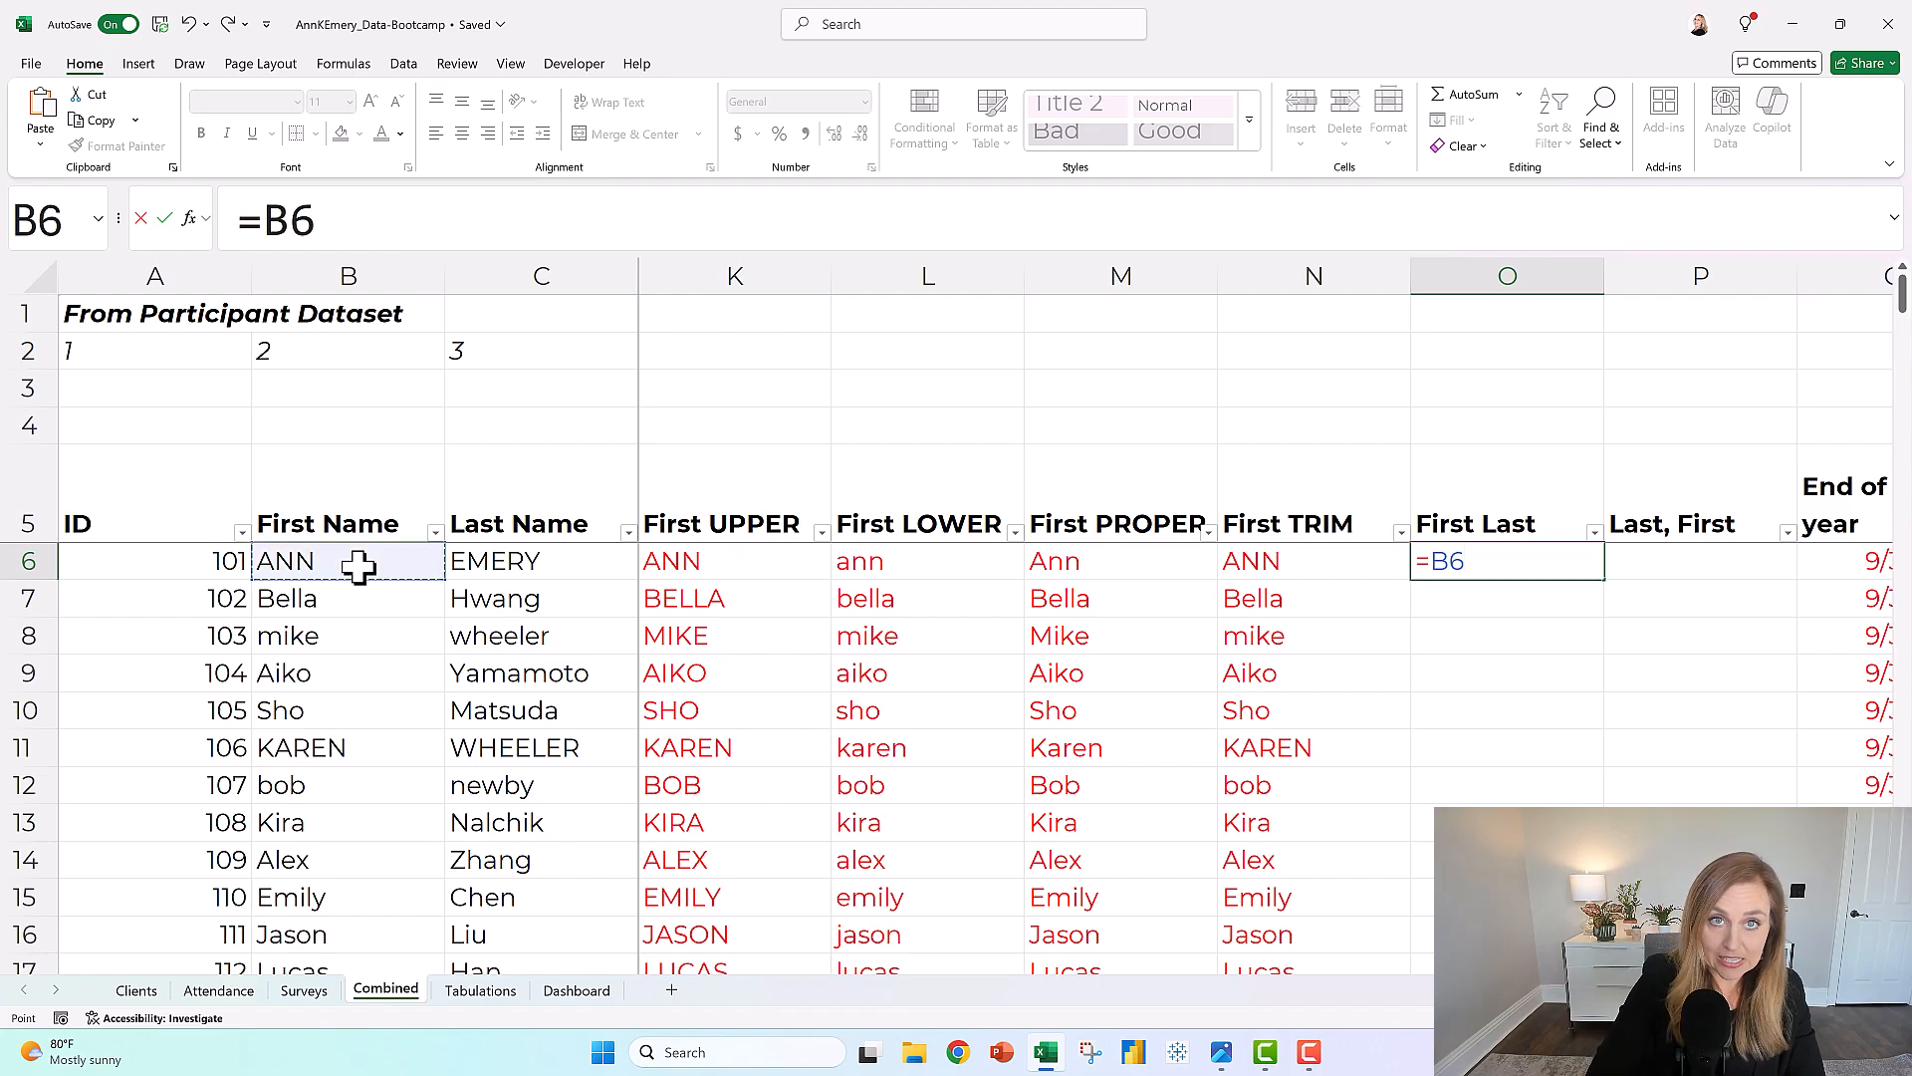
text(&)
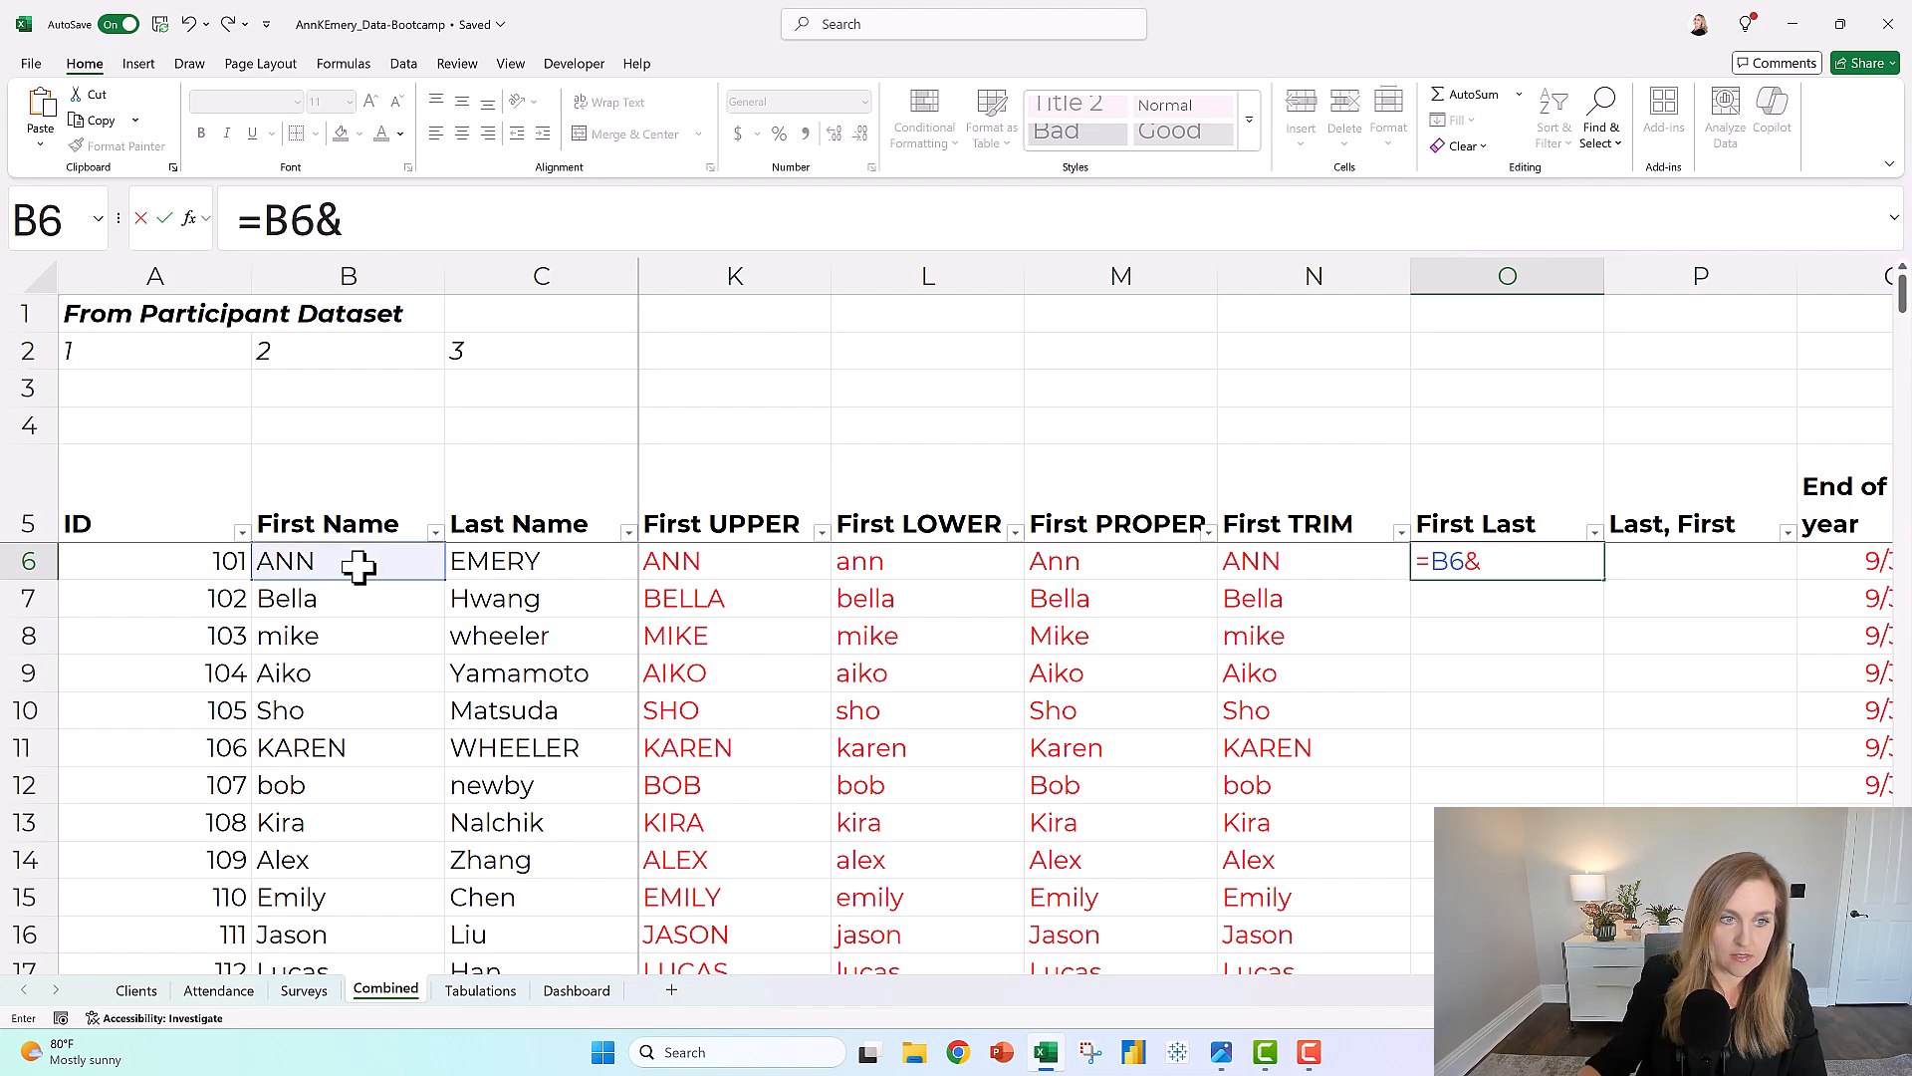
click(542, 561)
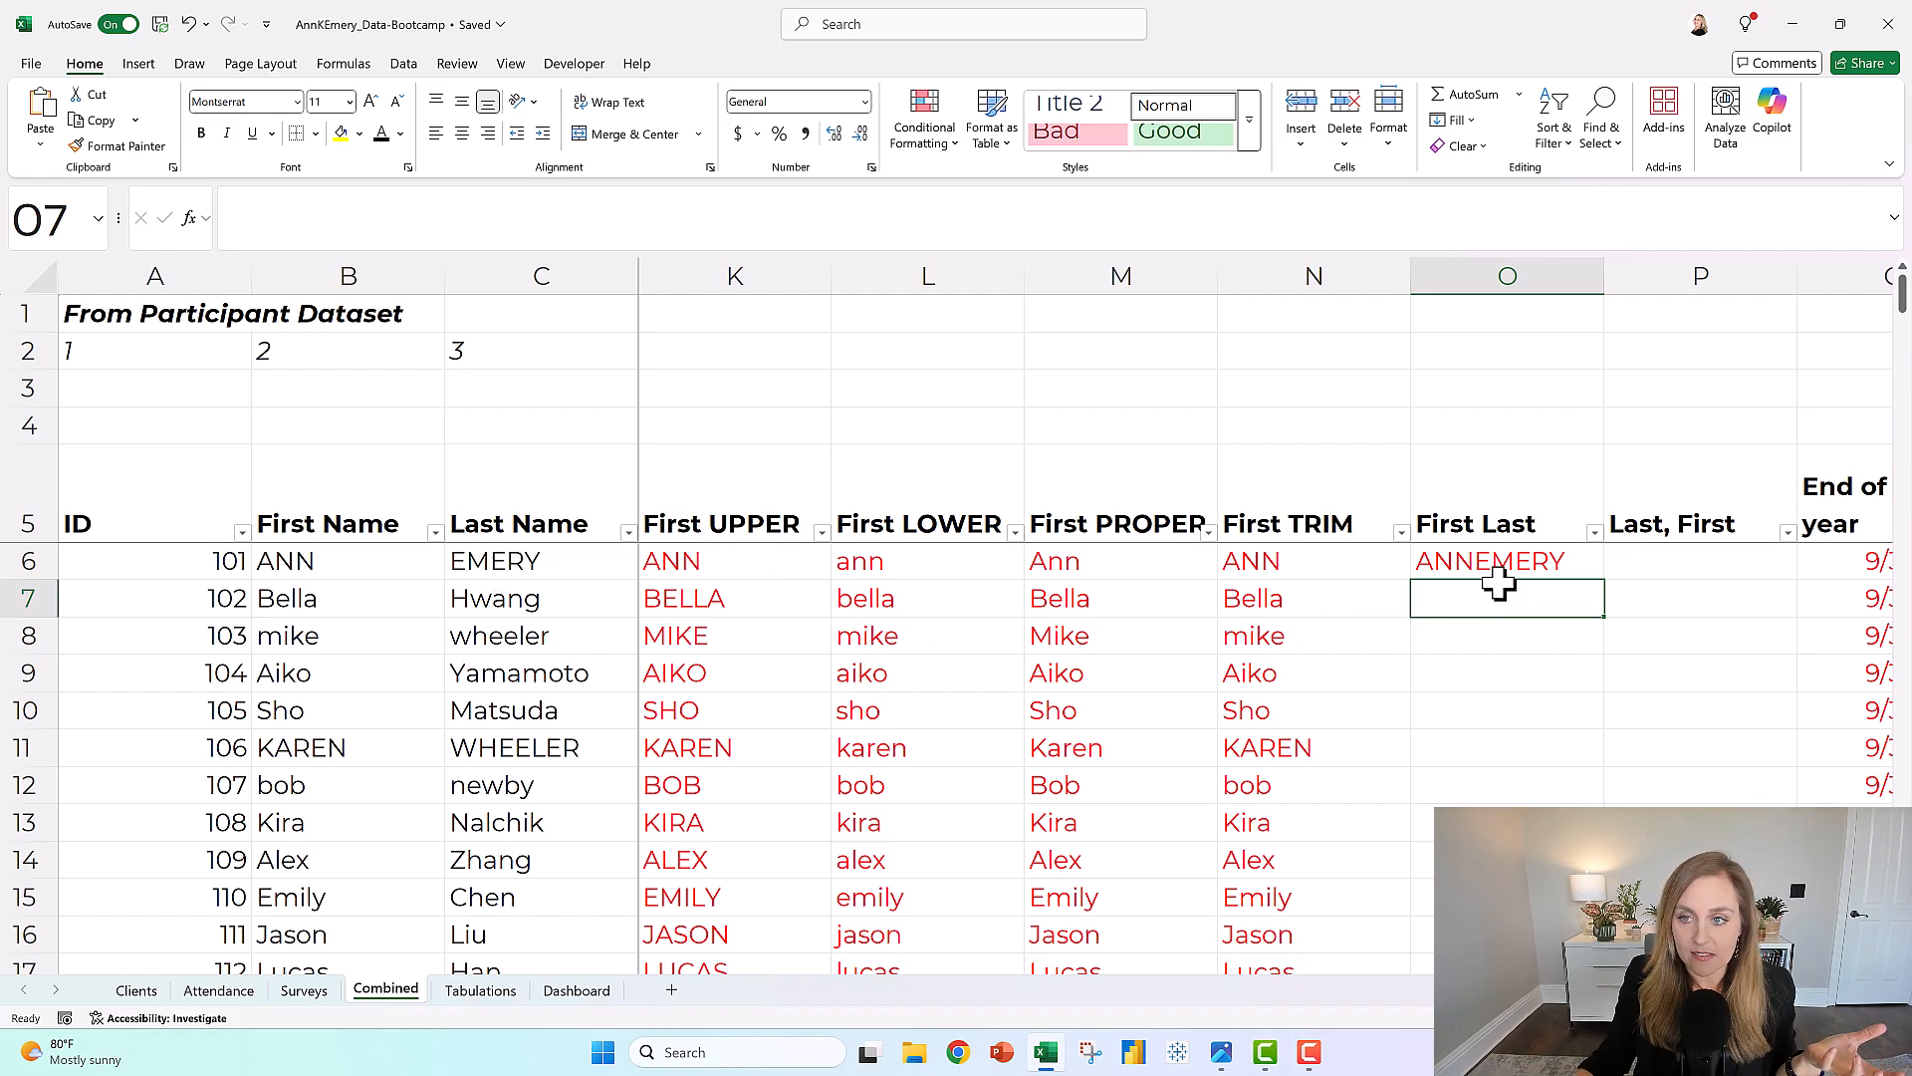
click(1506, 561)
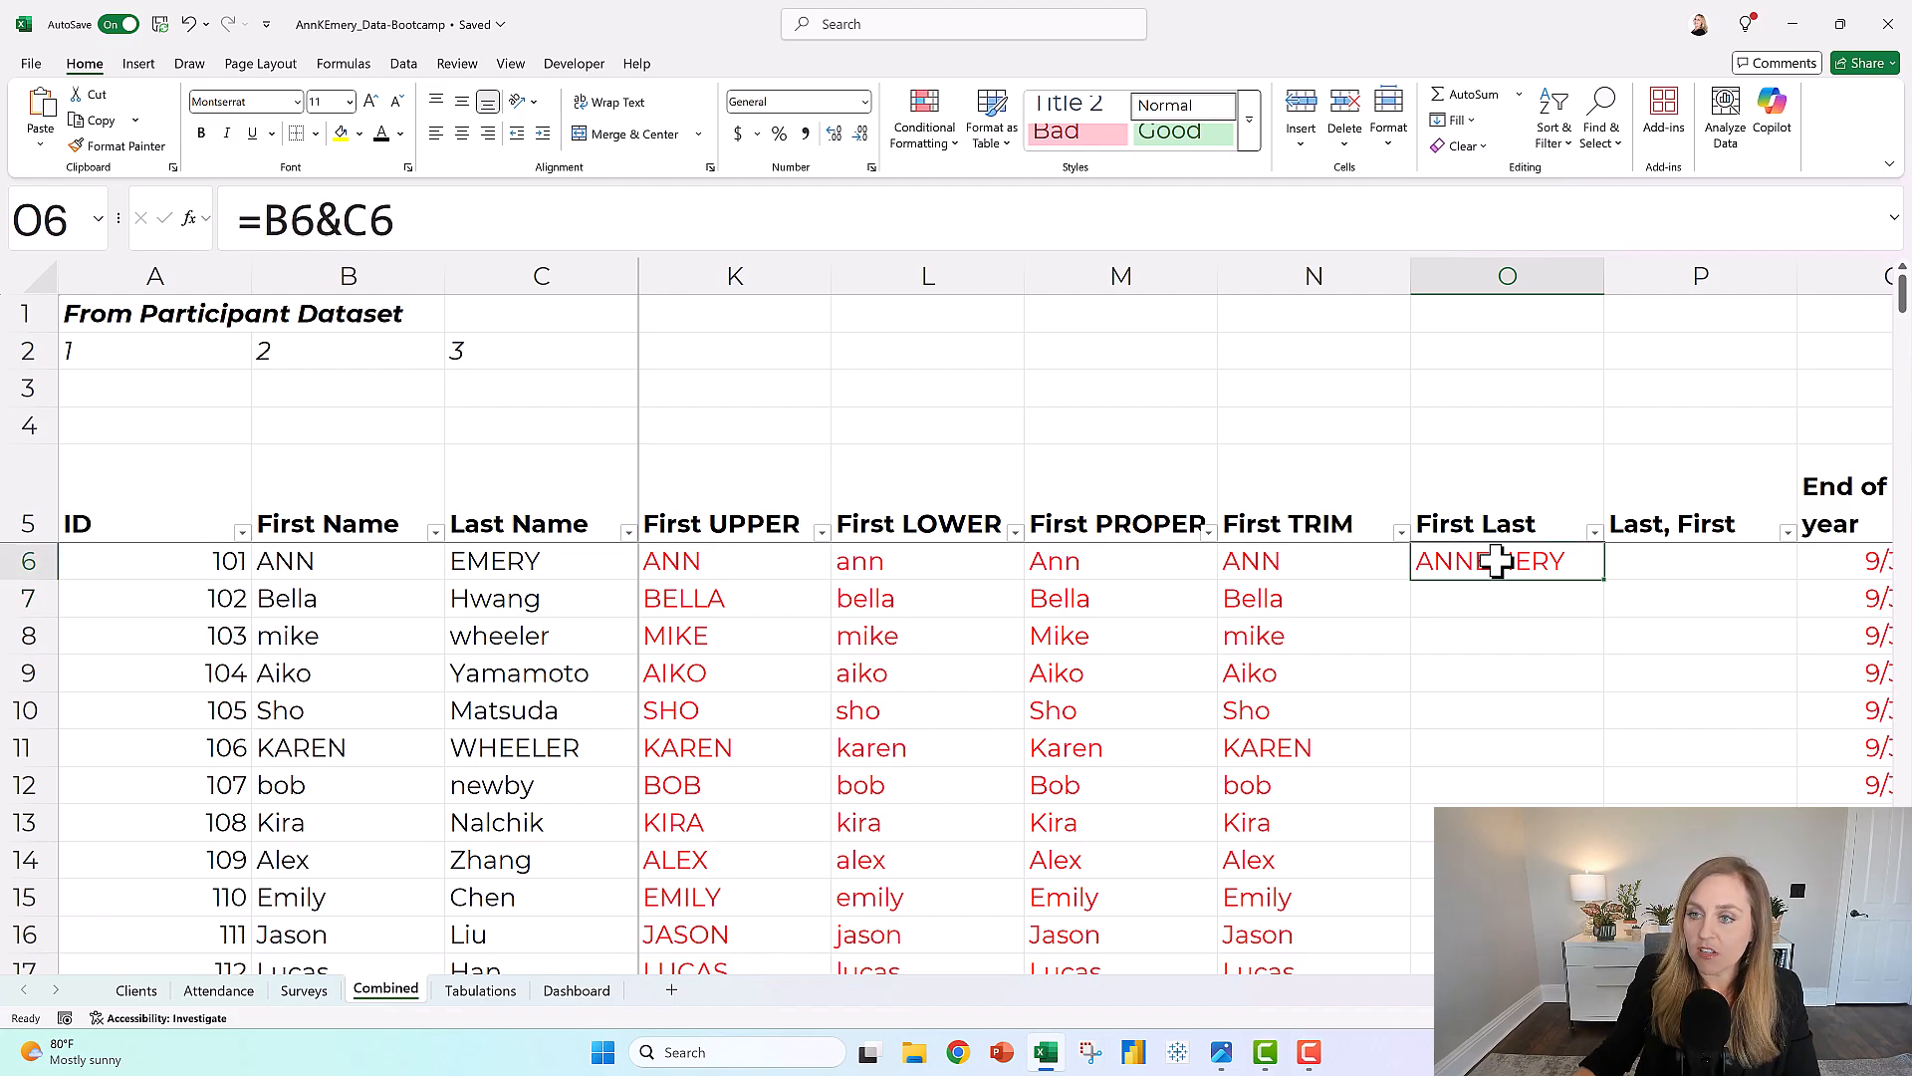
double_click(1506, 561)
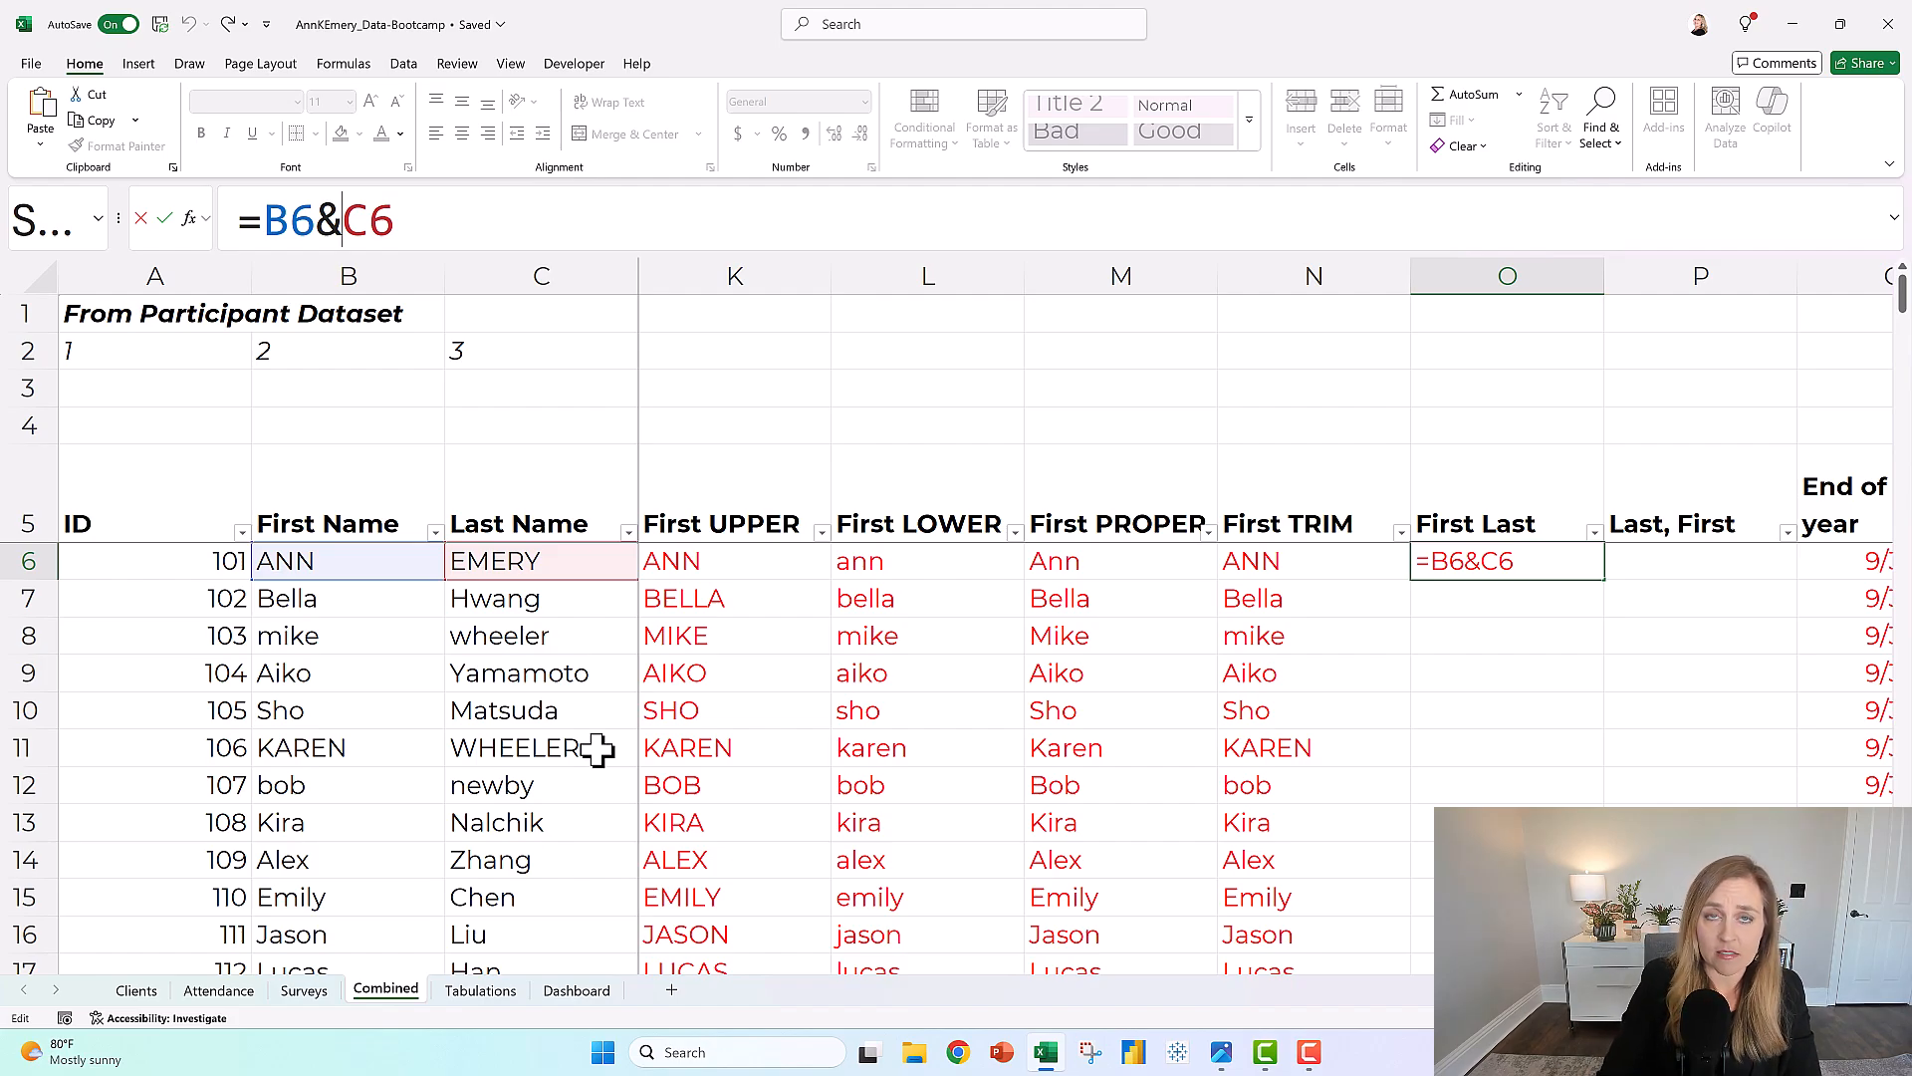
text(")
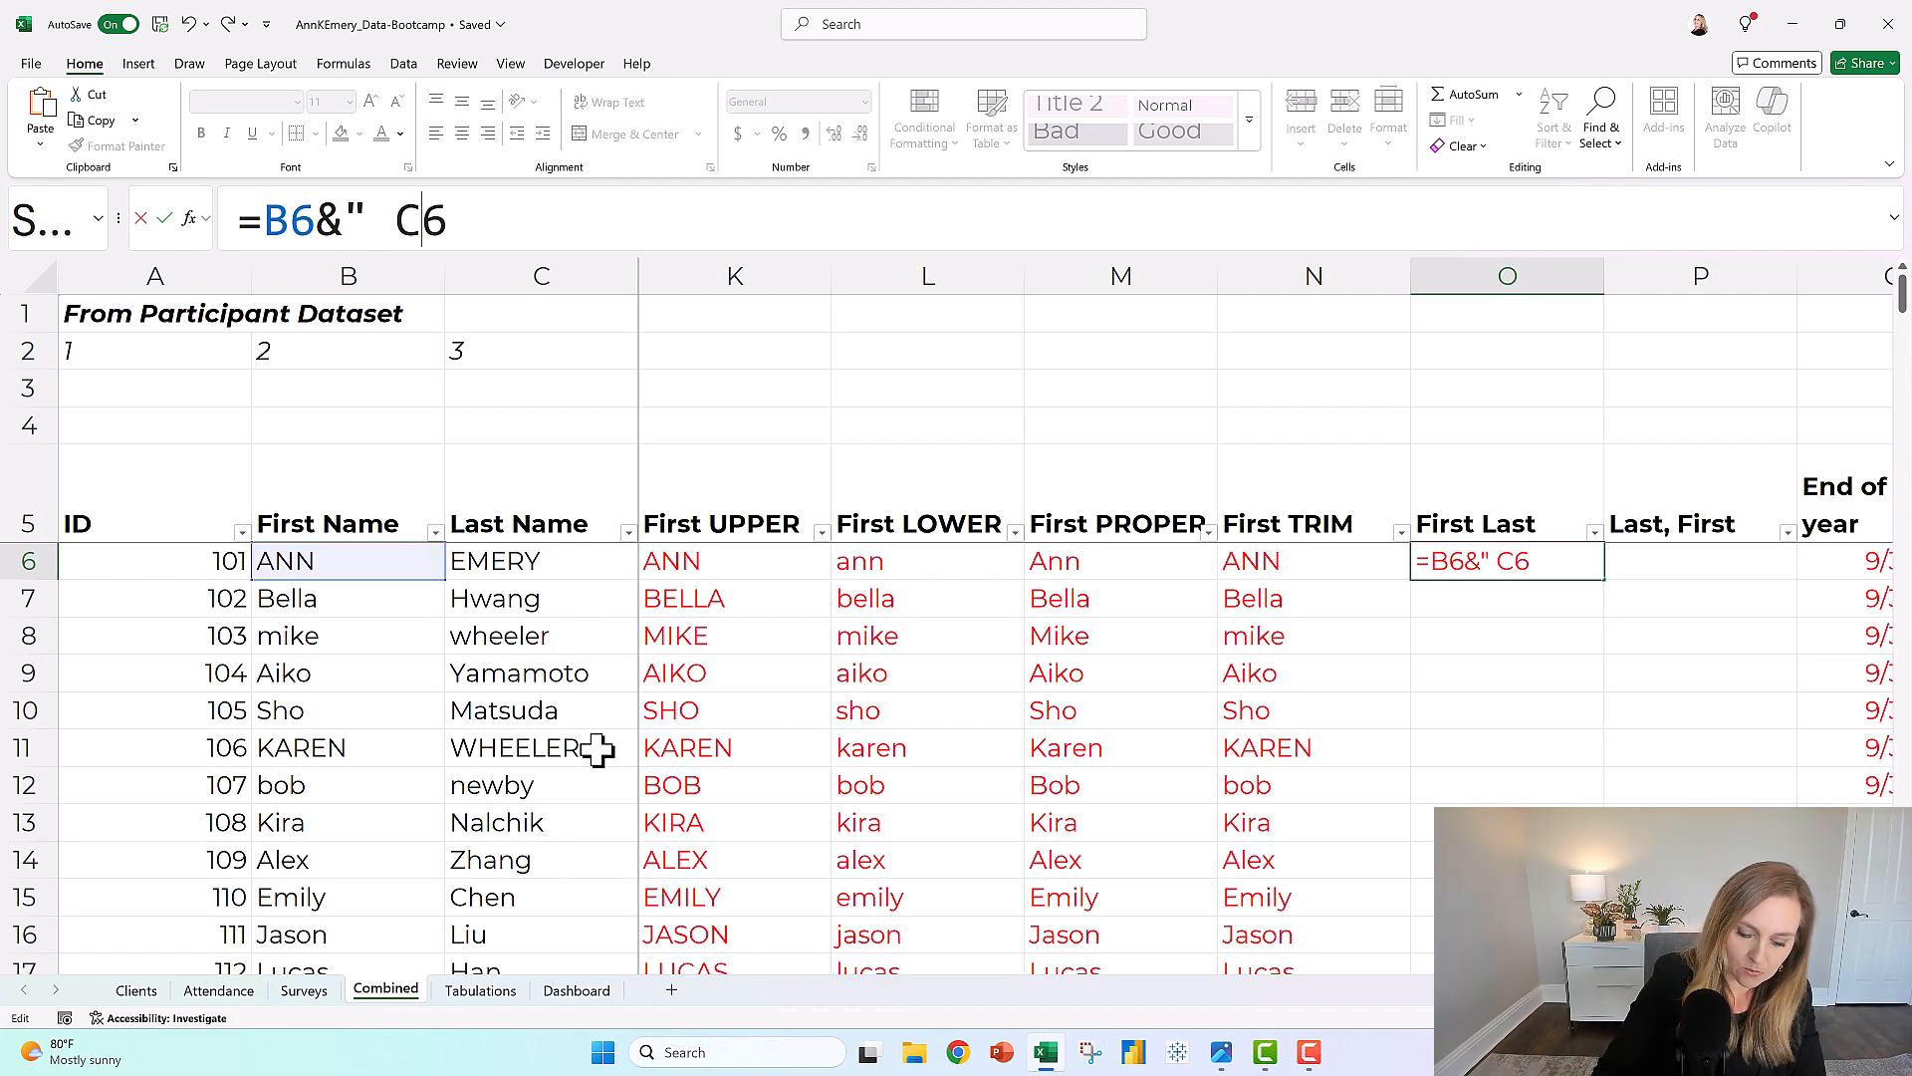
text("&)
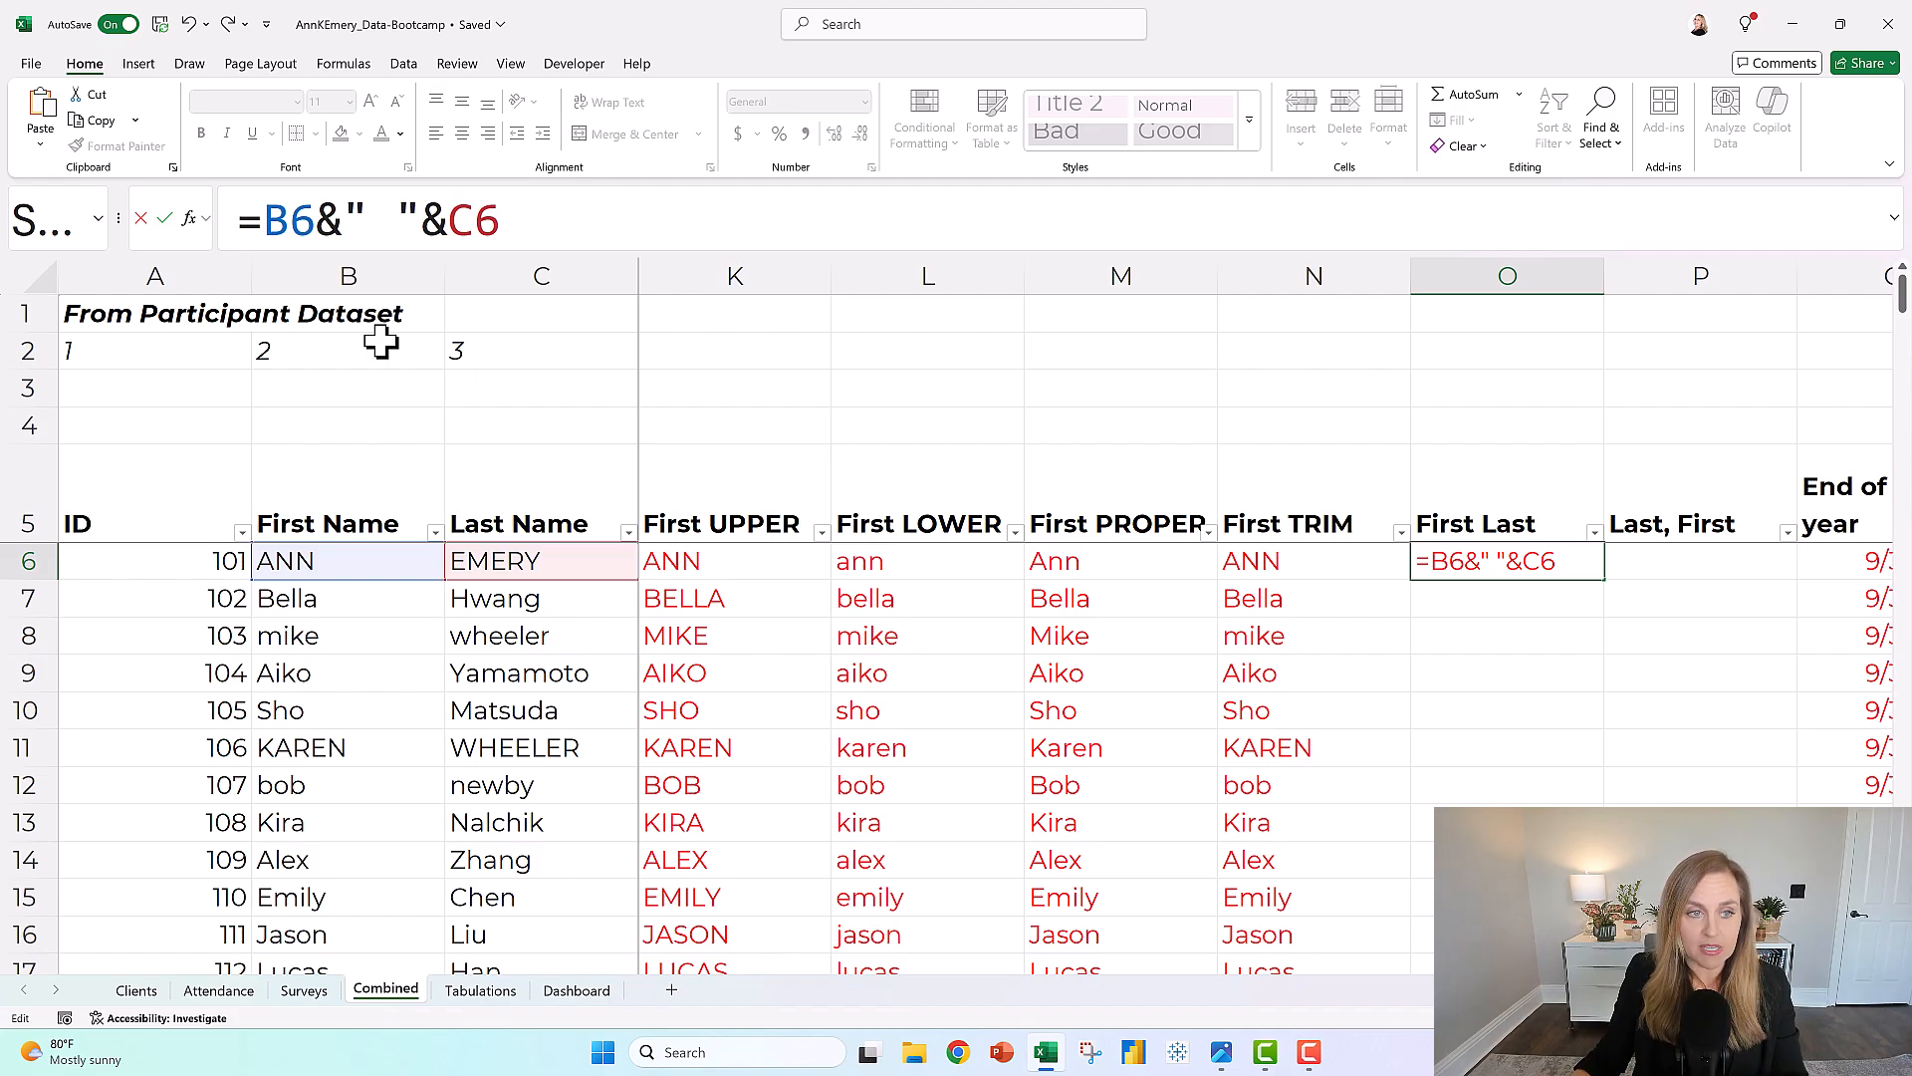
mouse_move(271, 539)
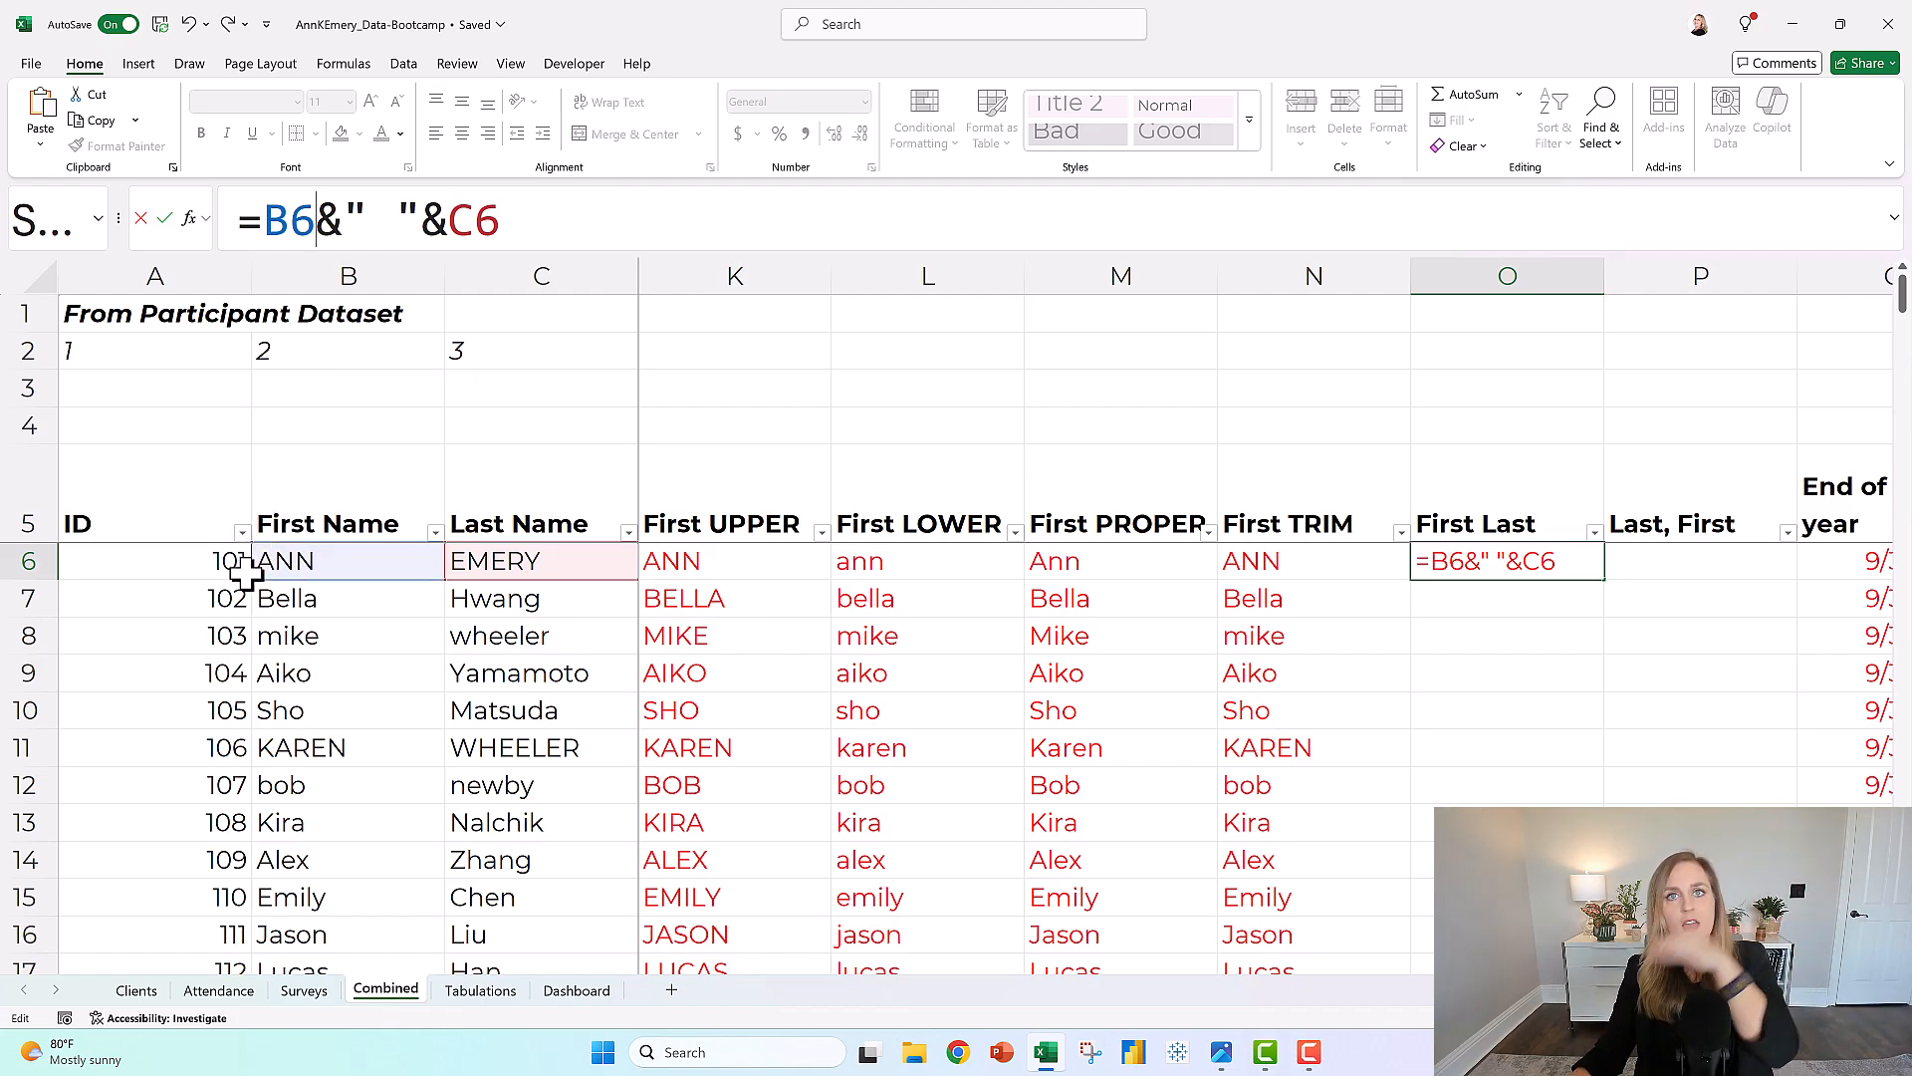
mouse_move(271, 388)
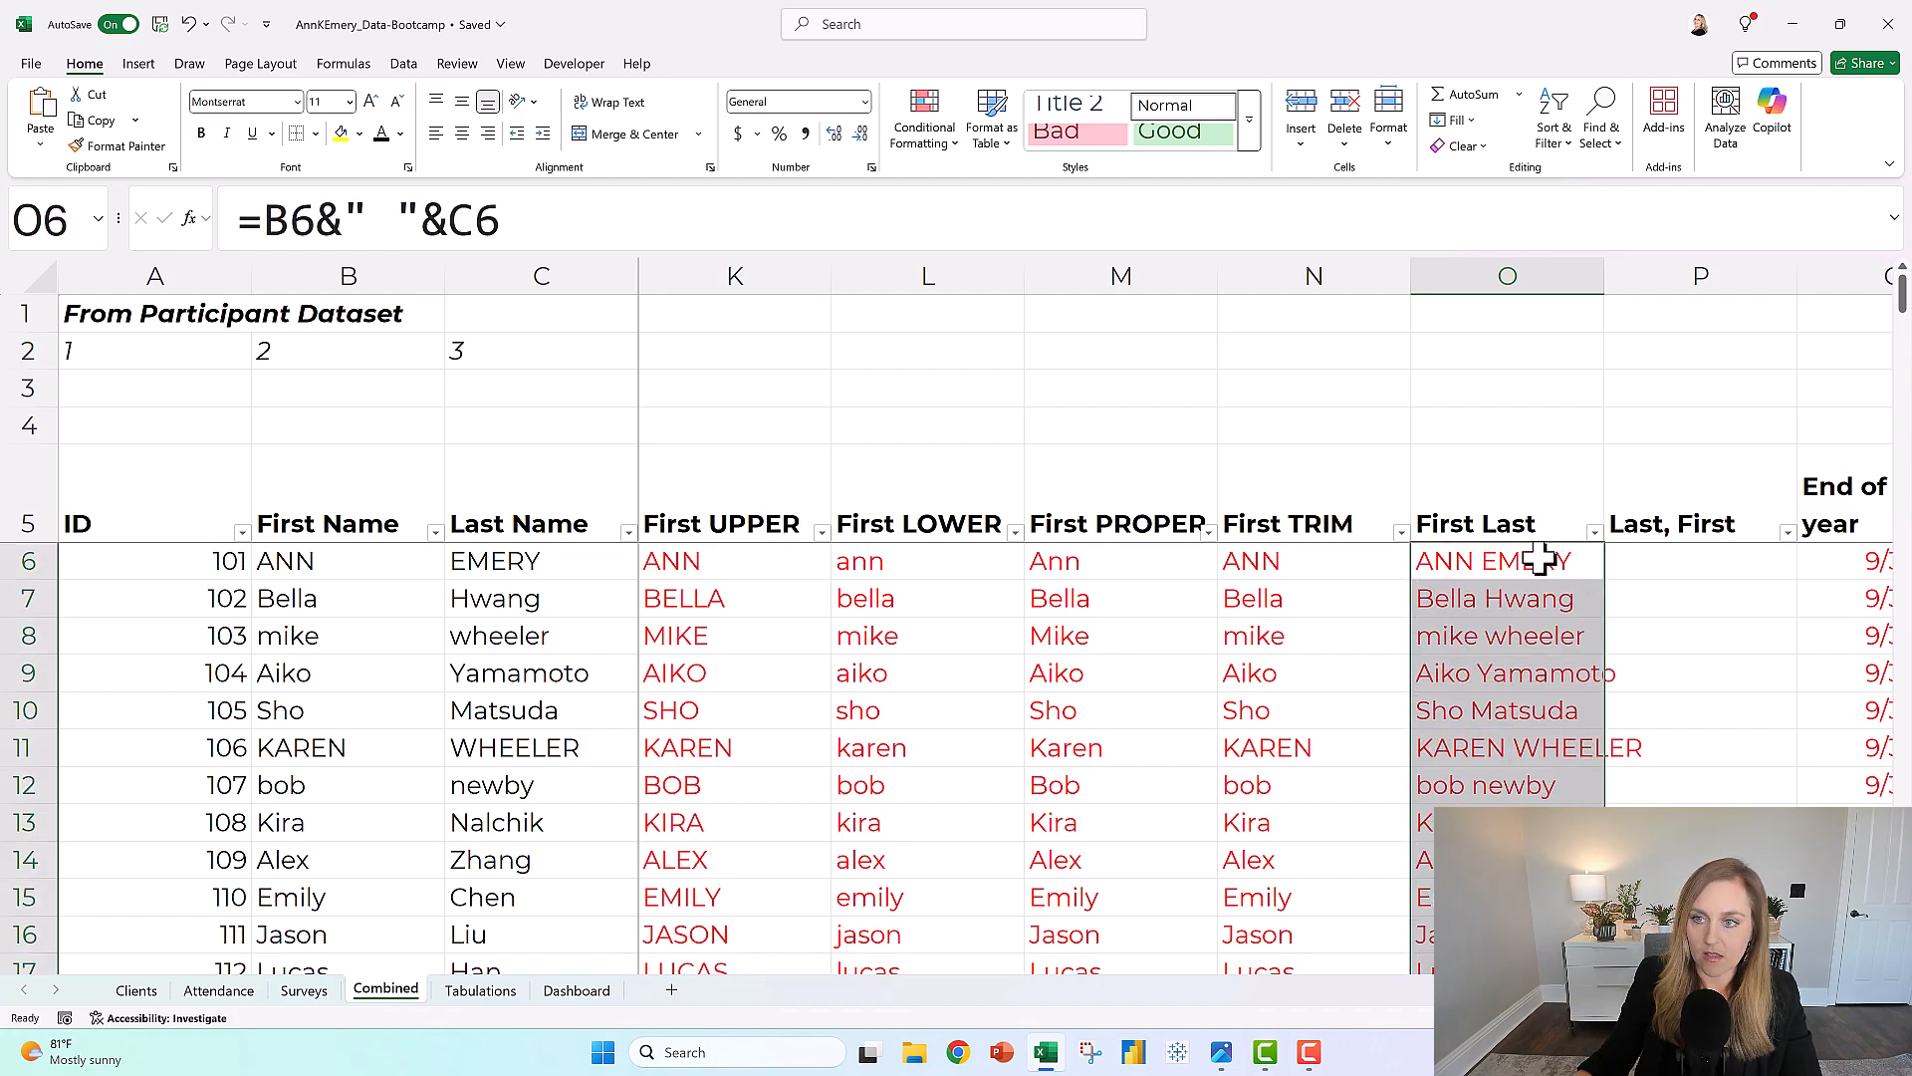
click(1506, 561)
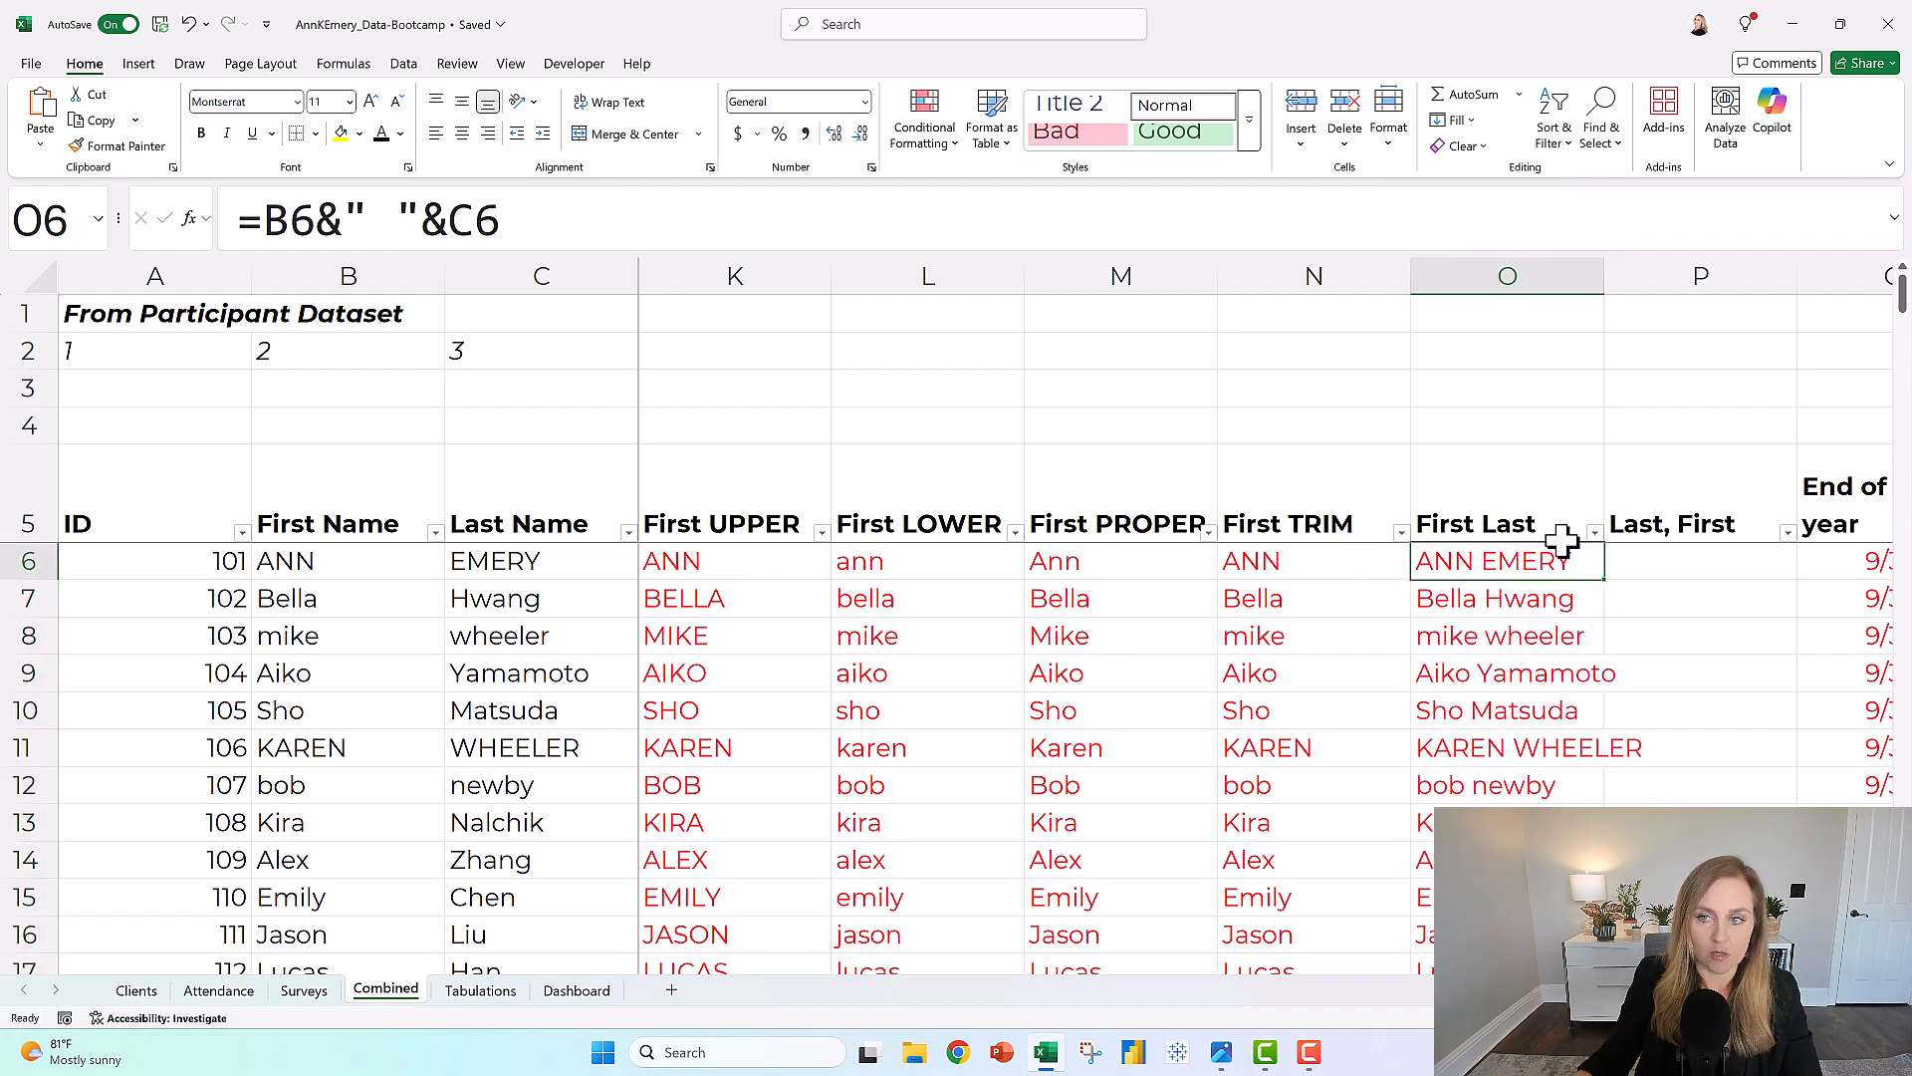
mouse_move(1506, 561)
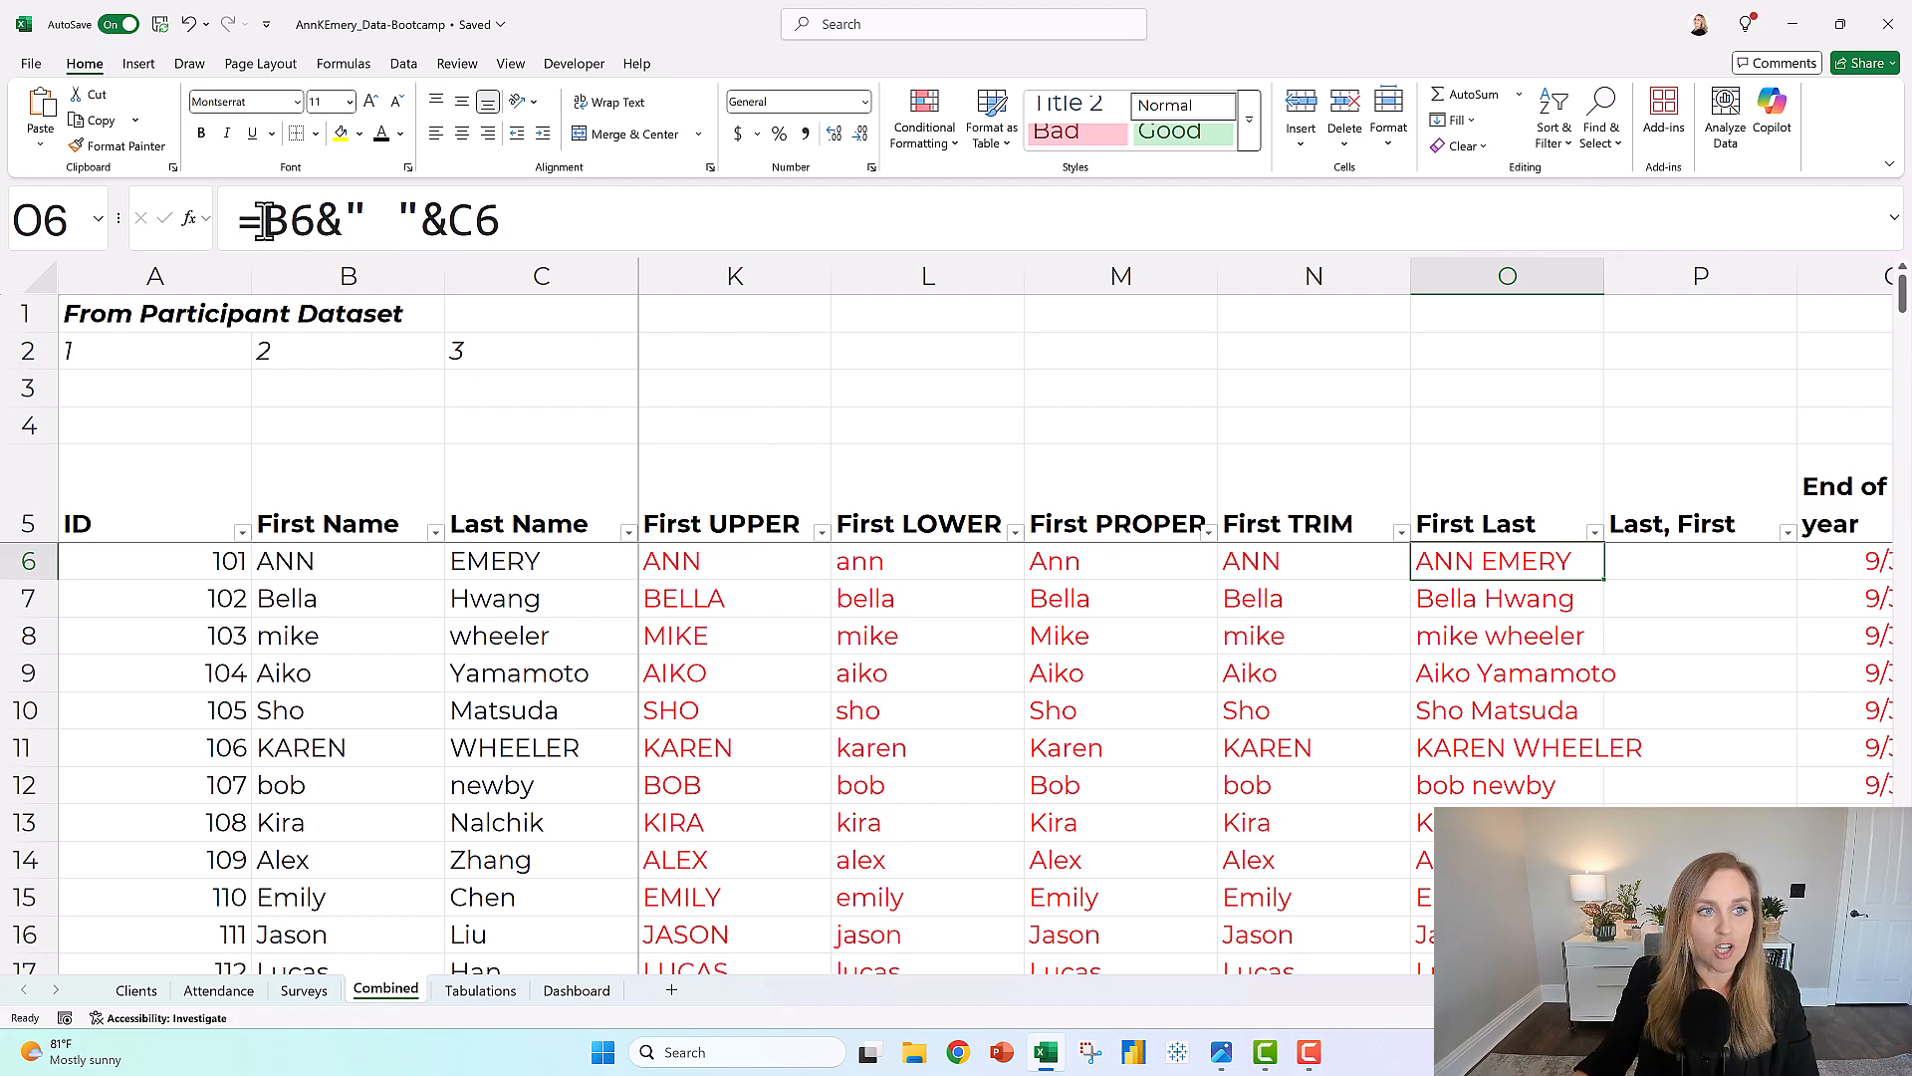
double_click(1505, 560)
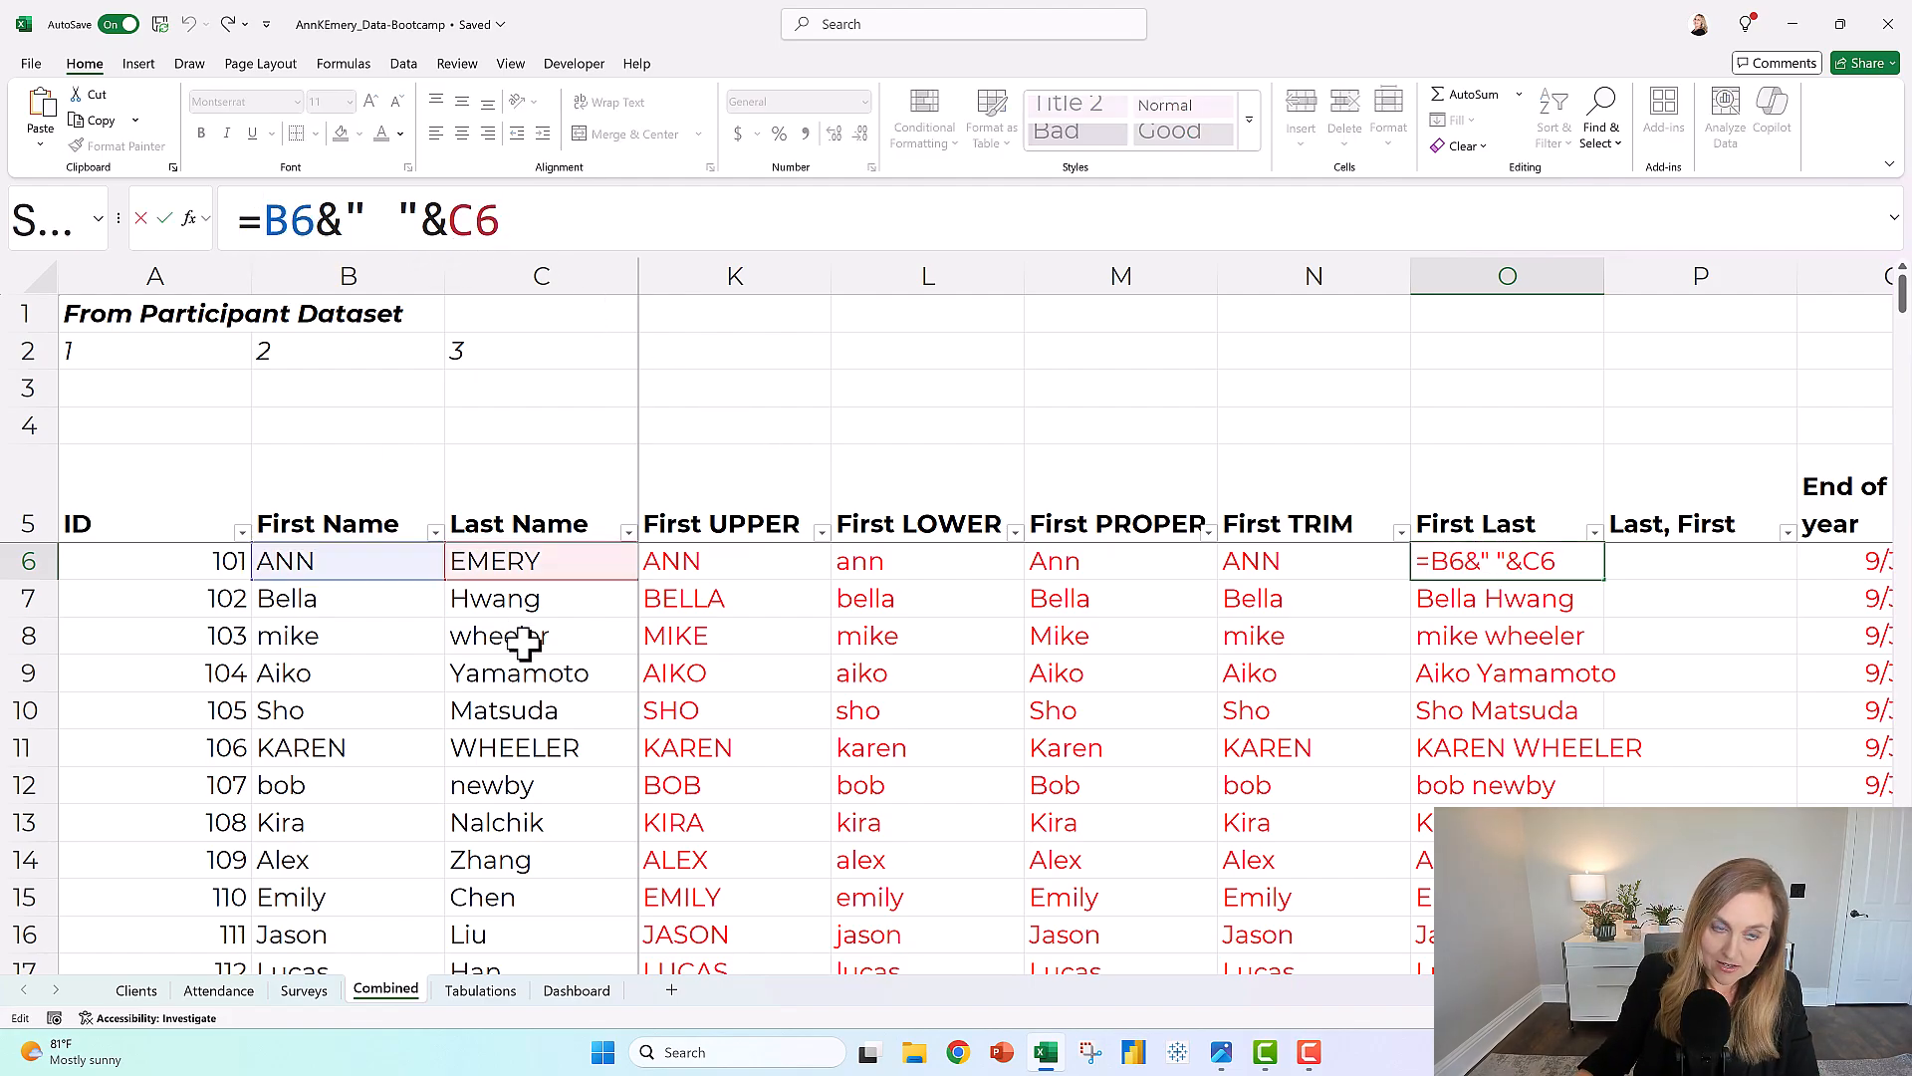
text(proper()
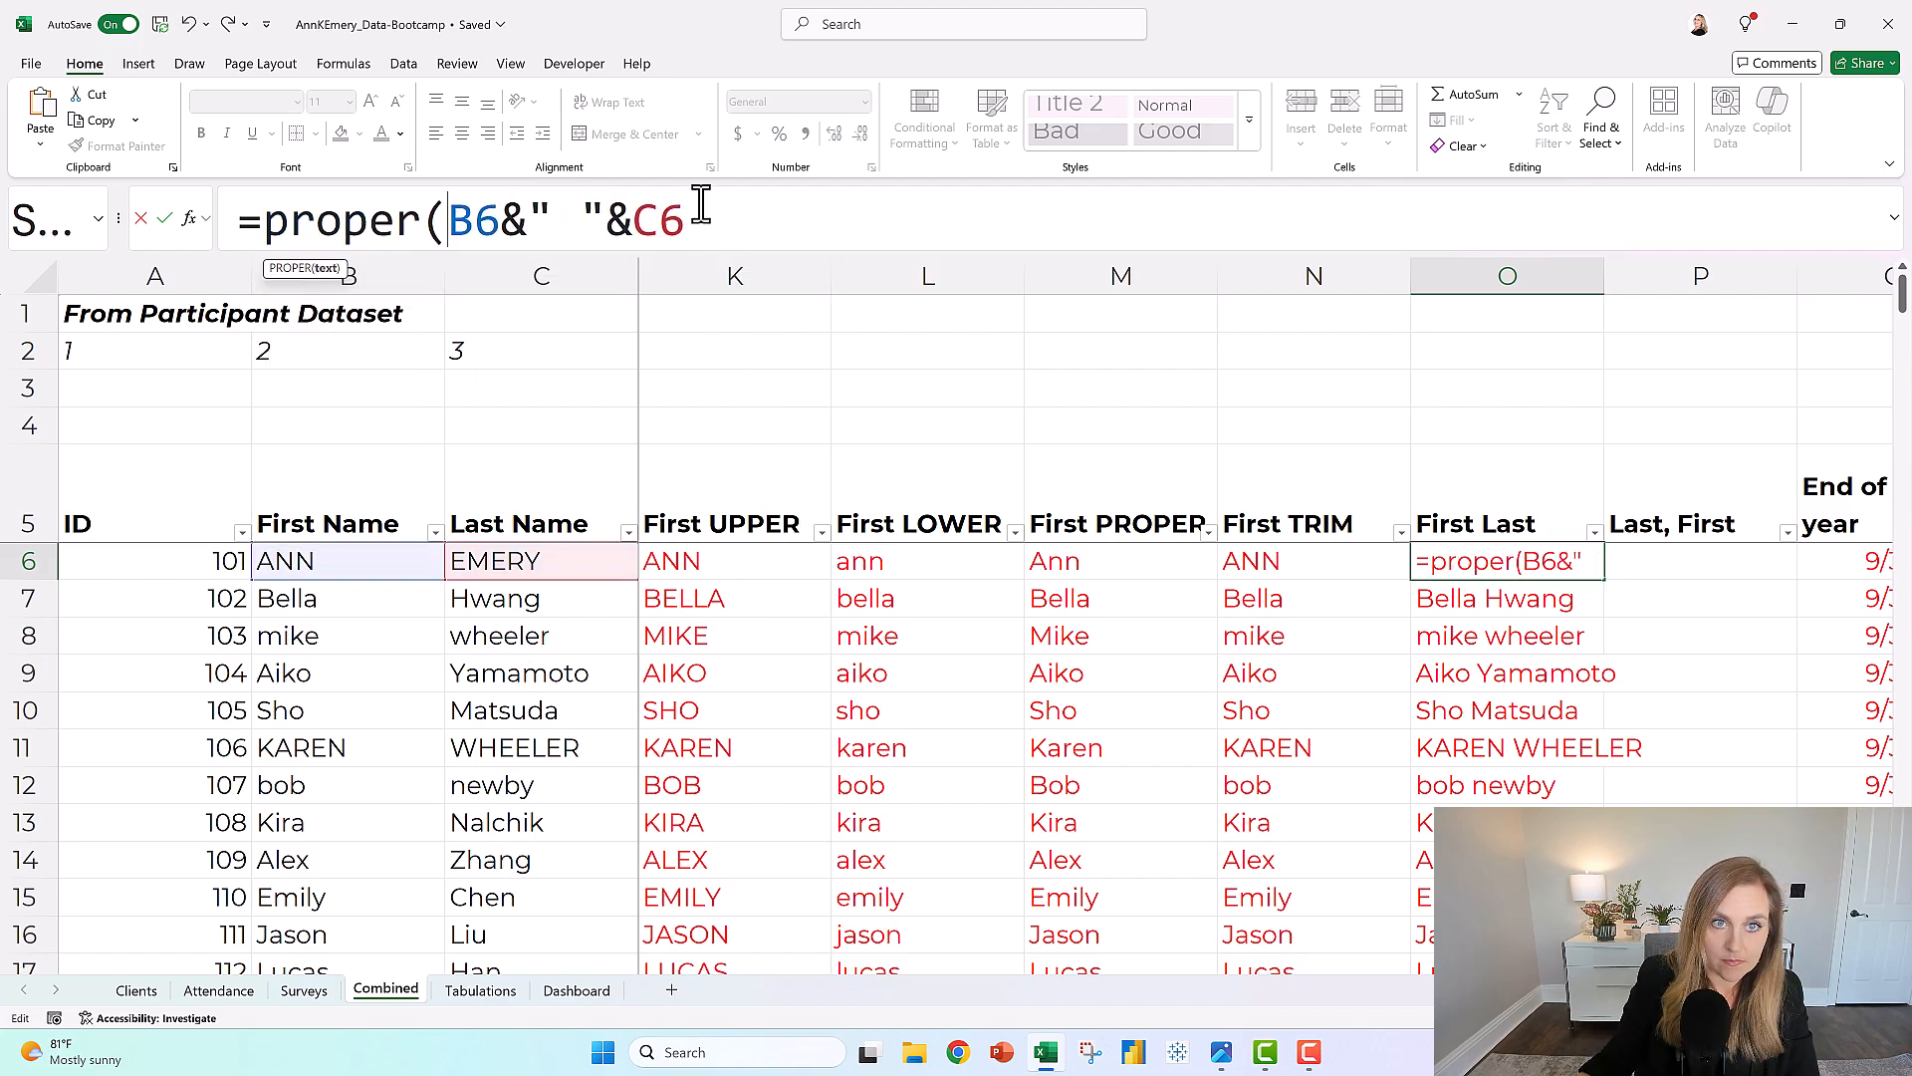
key(Return)
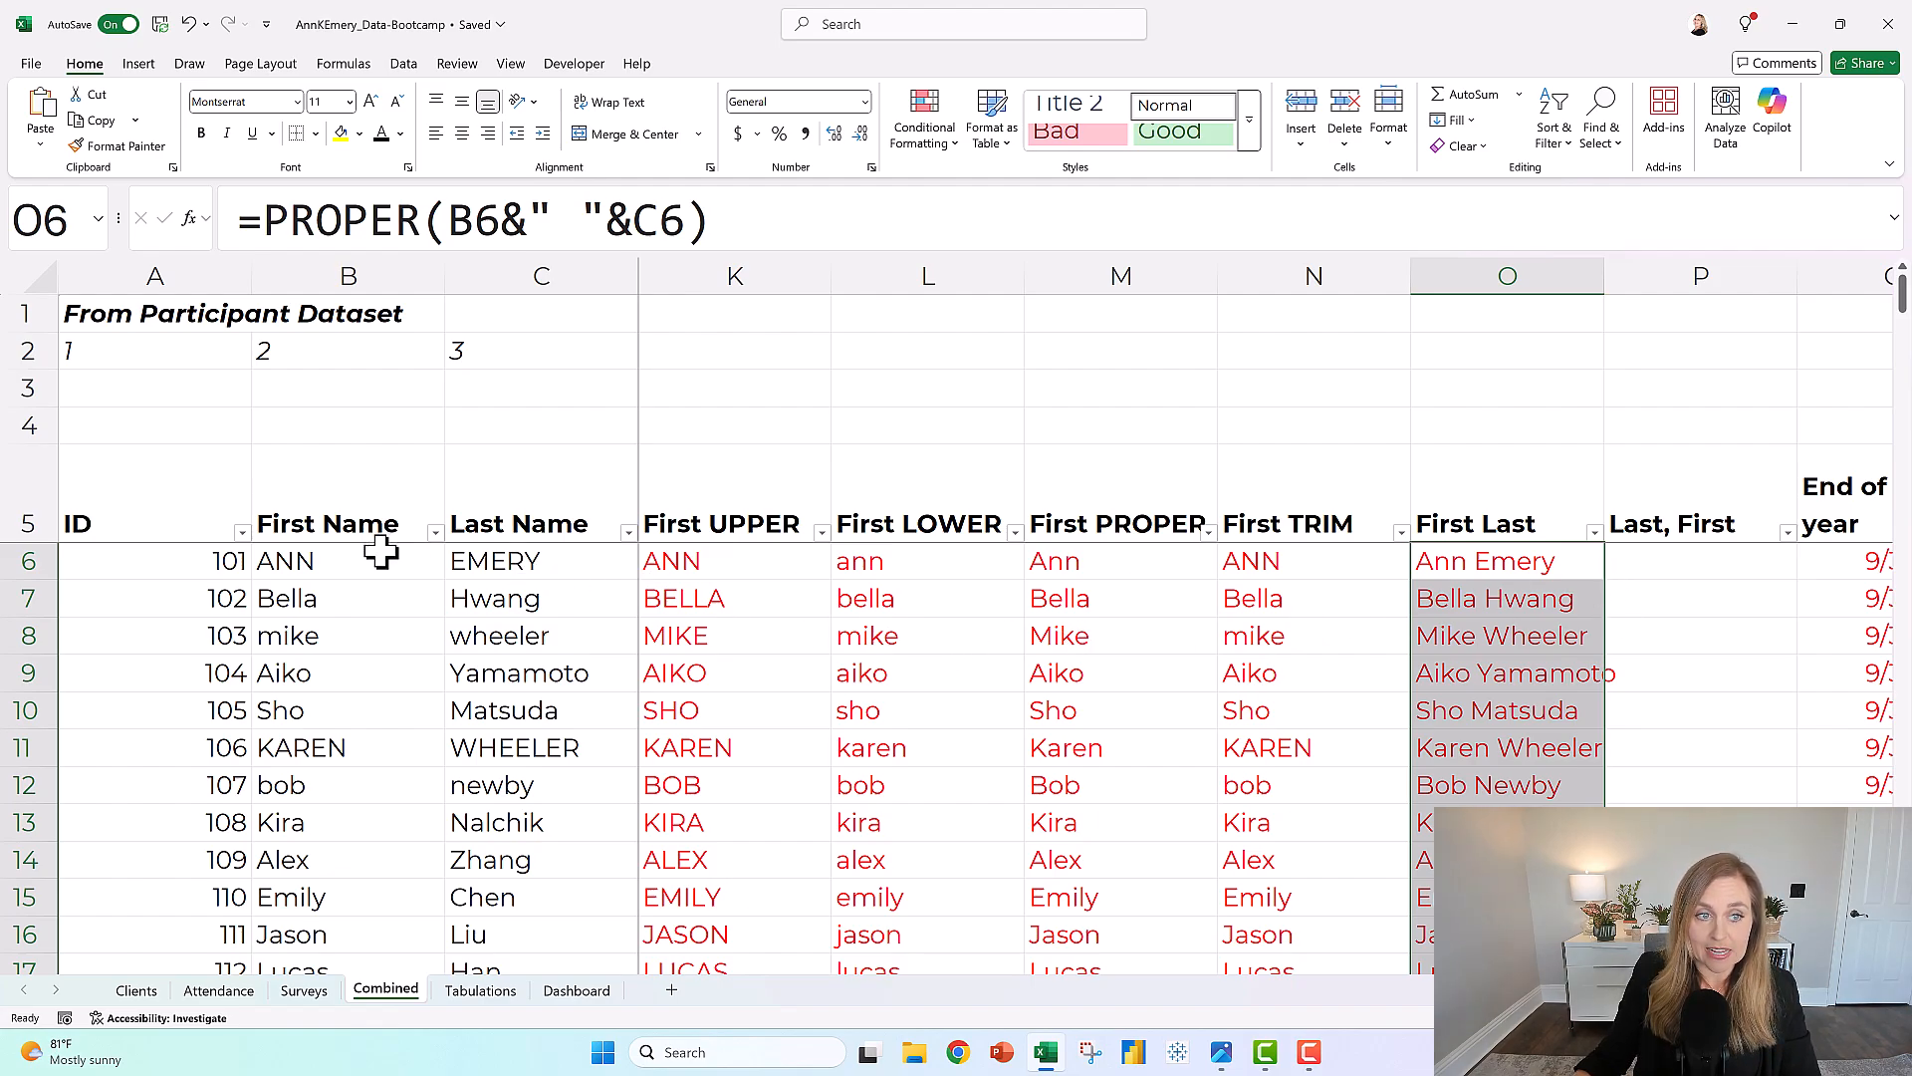
click(347, 276)
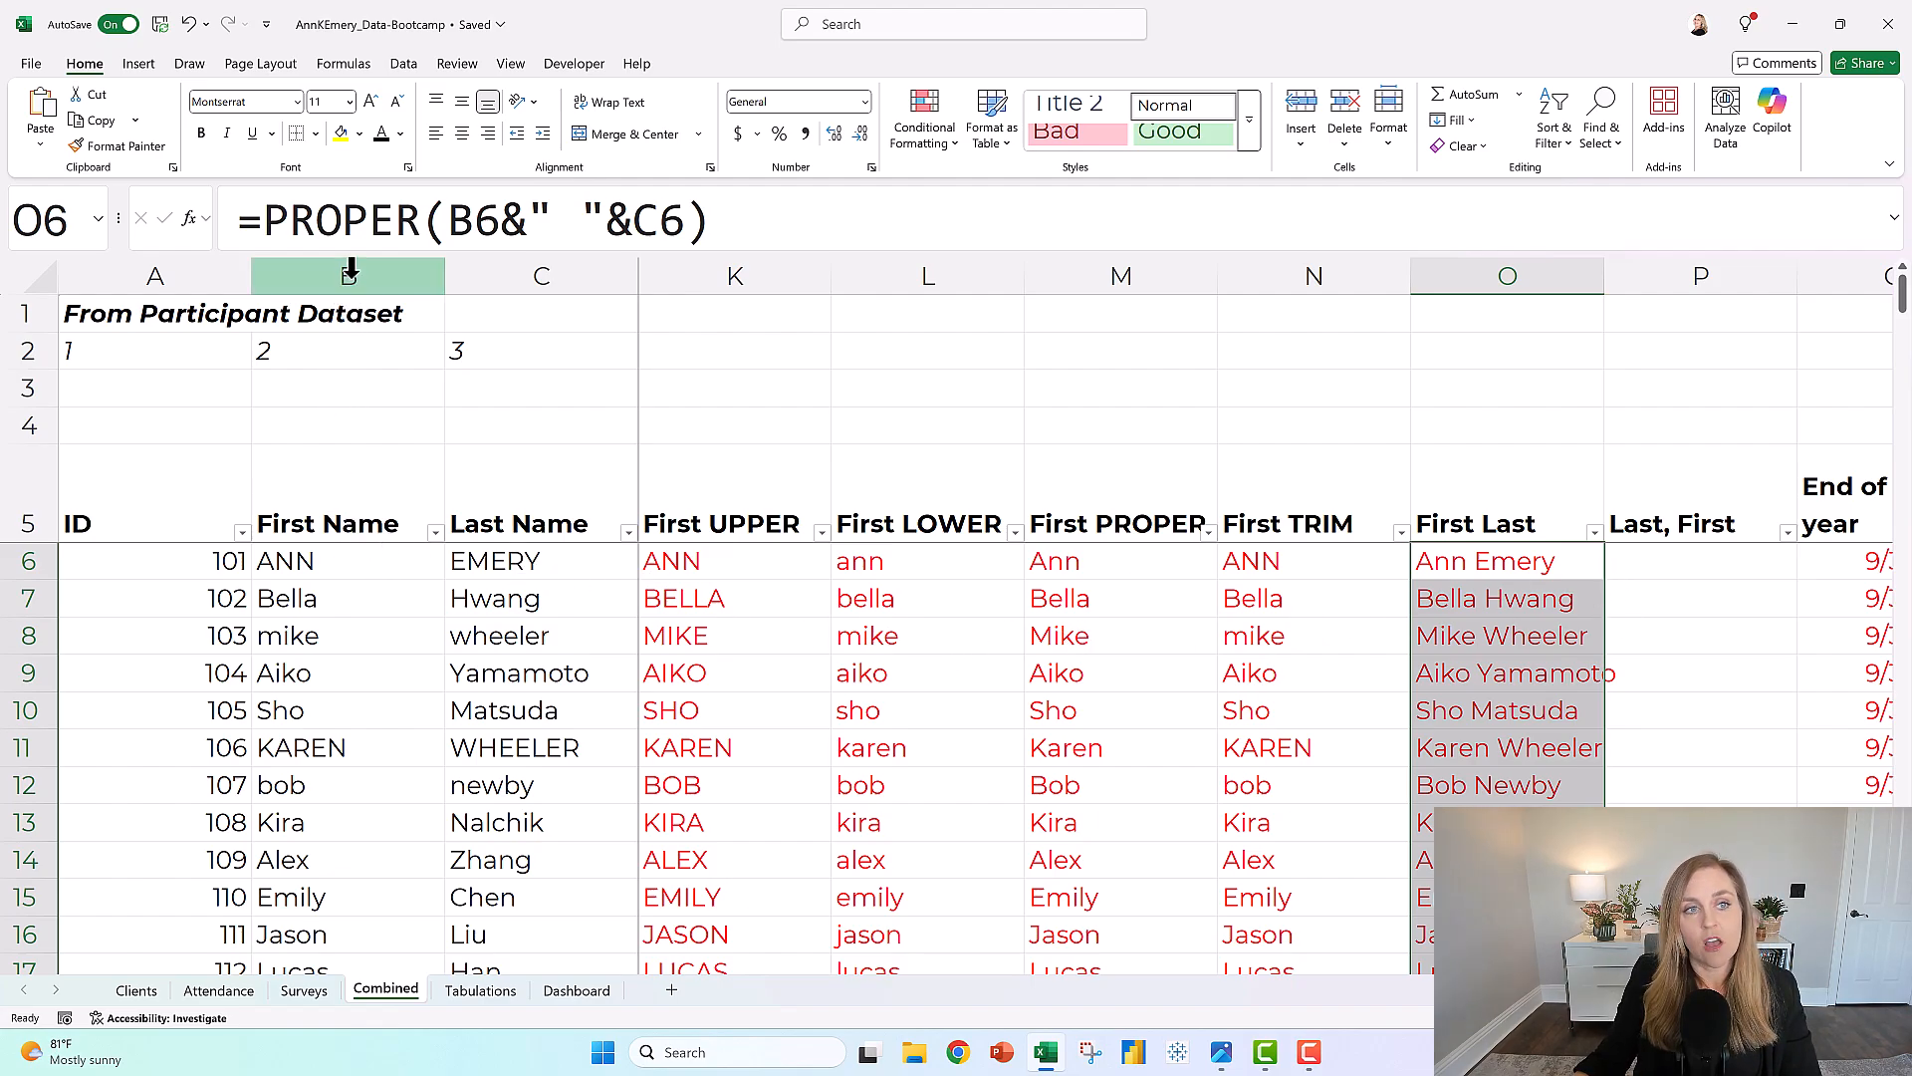
click(347, 276)
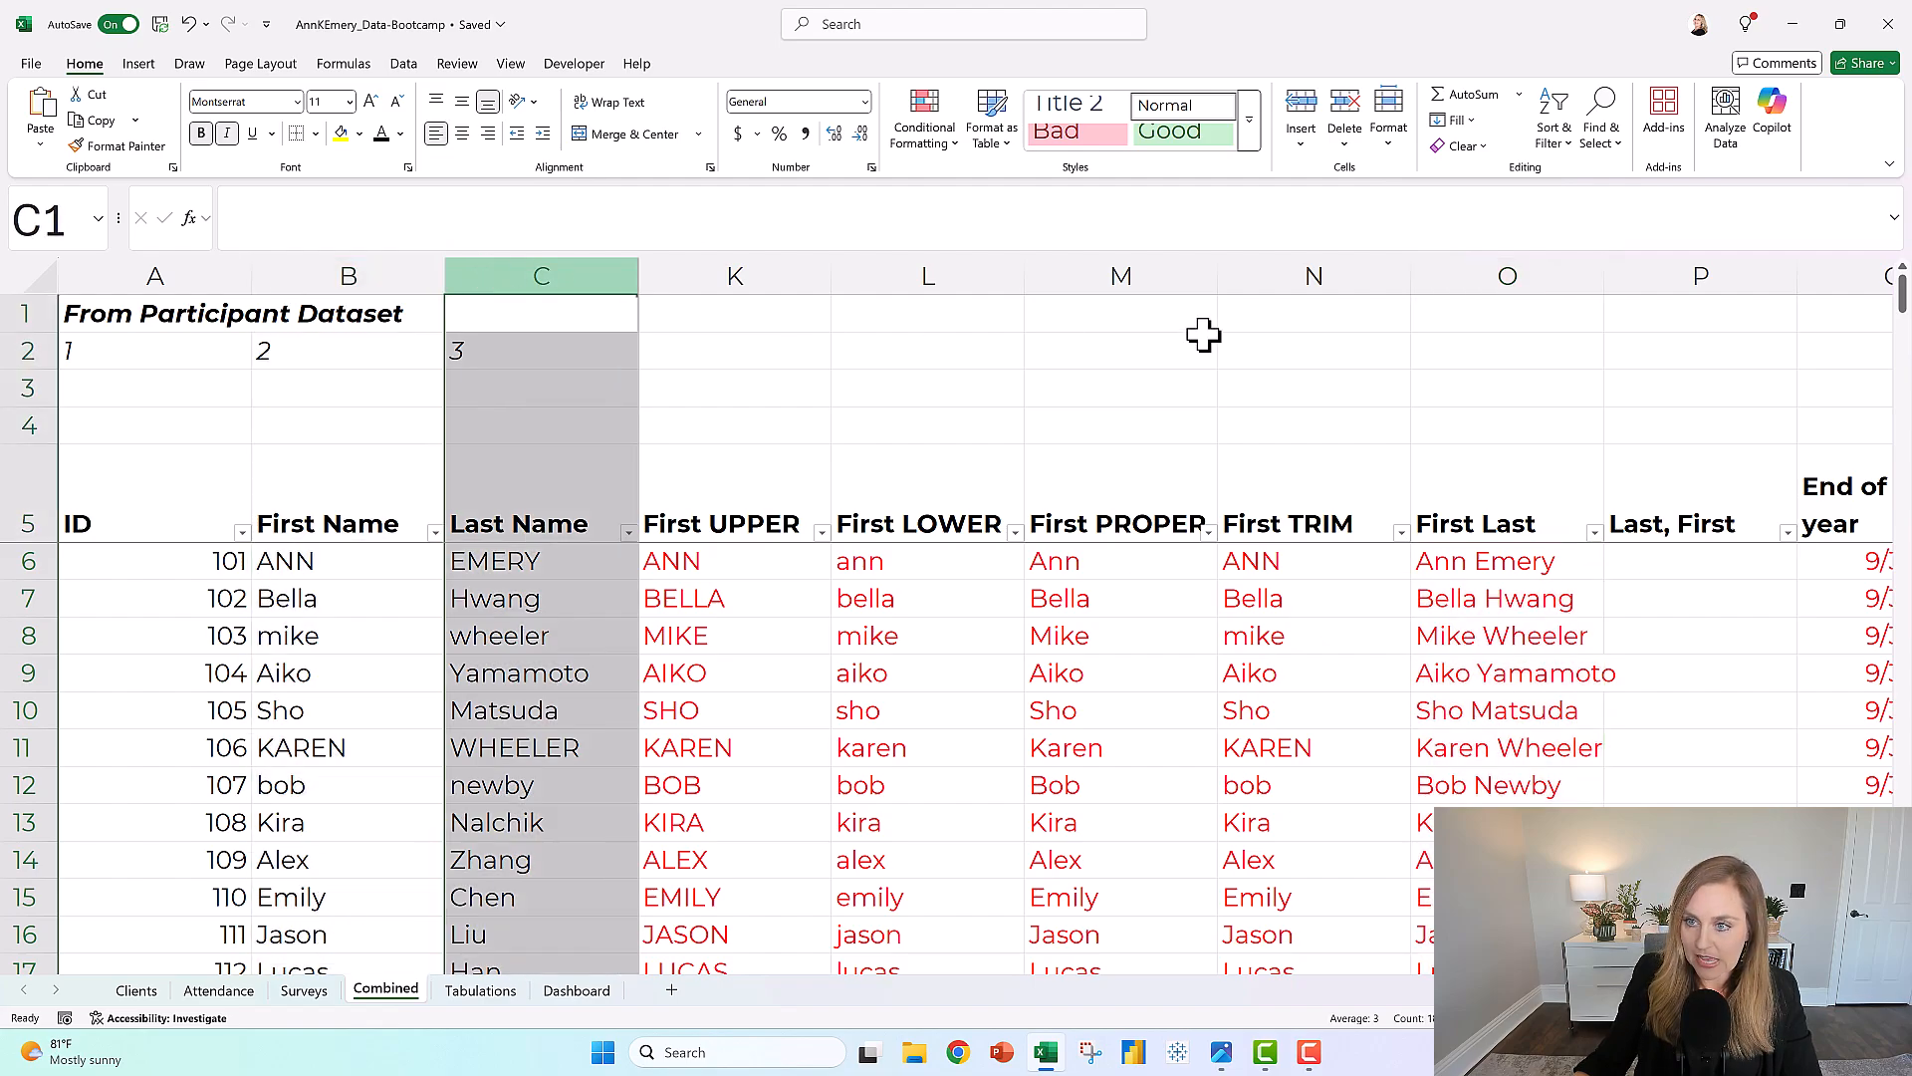
click(1506, 312)
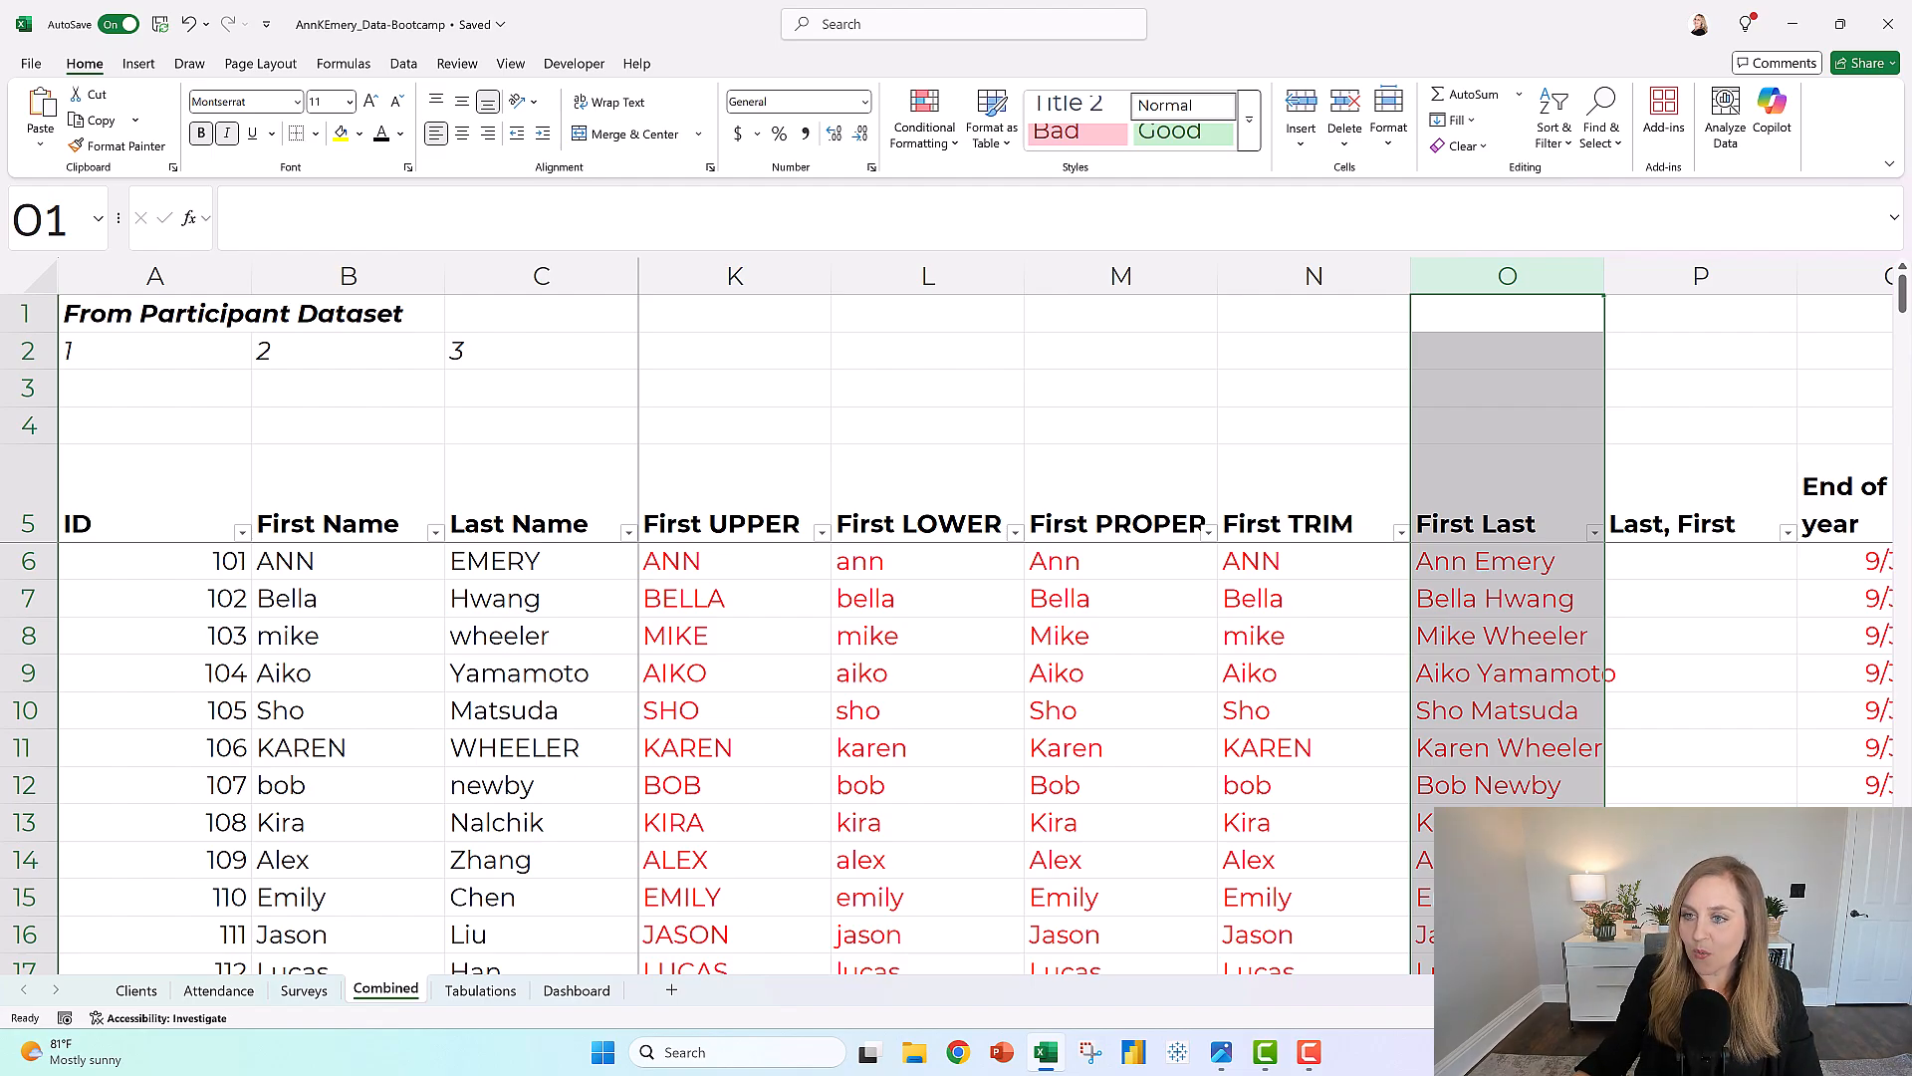
scroll(right, 3)
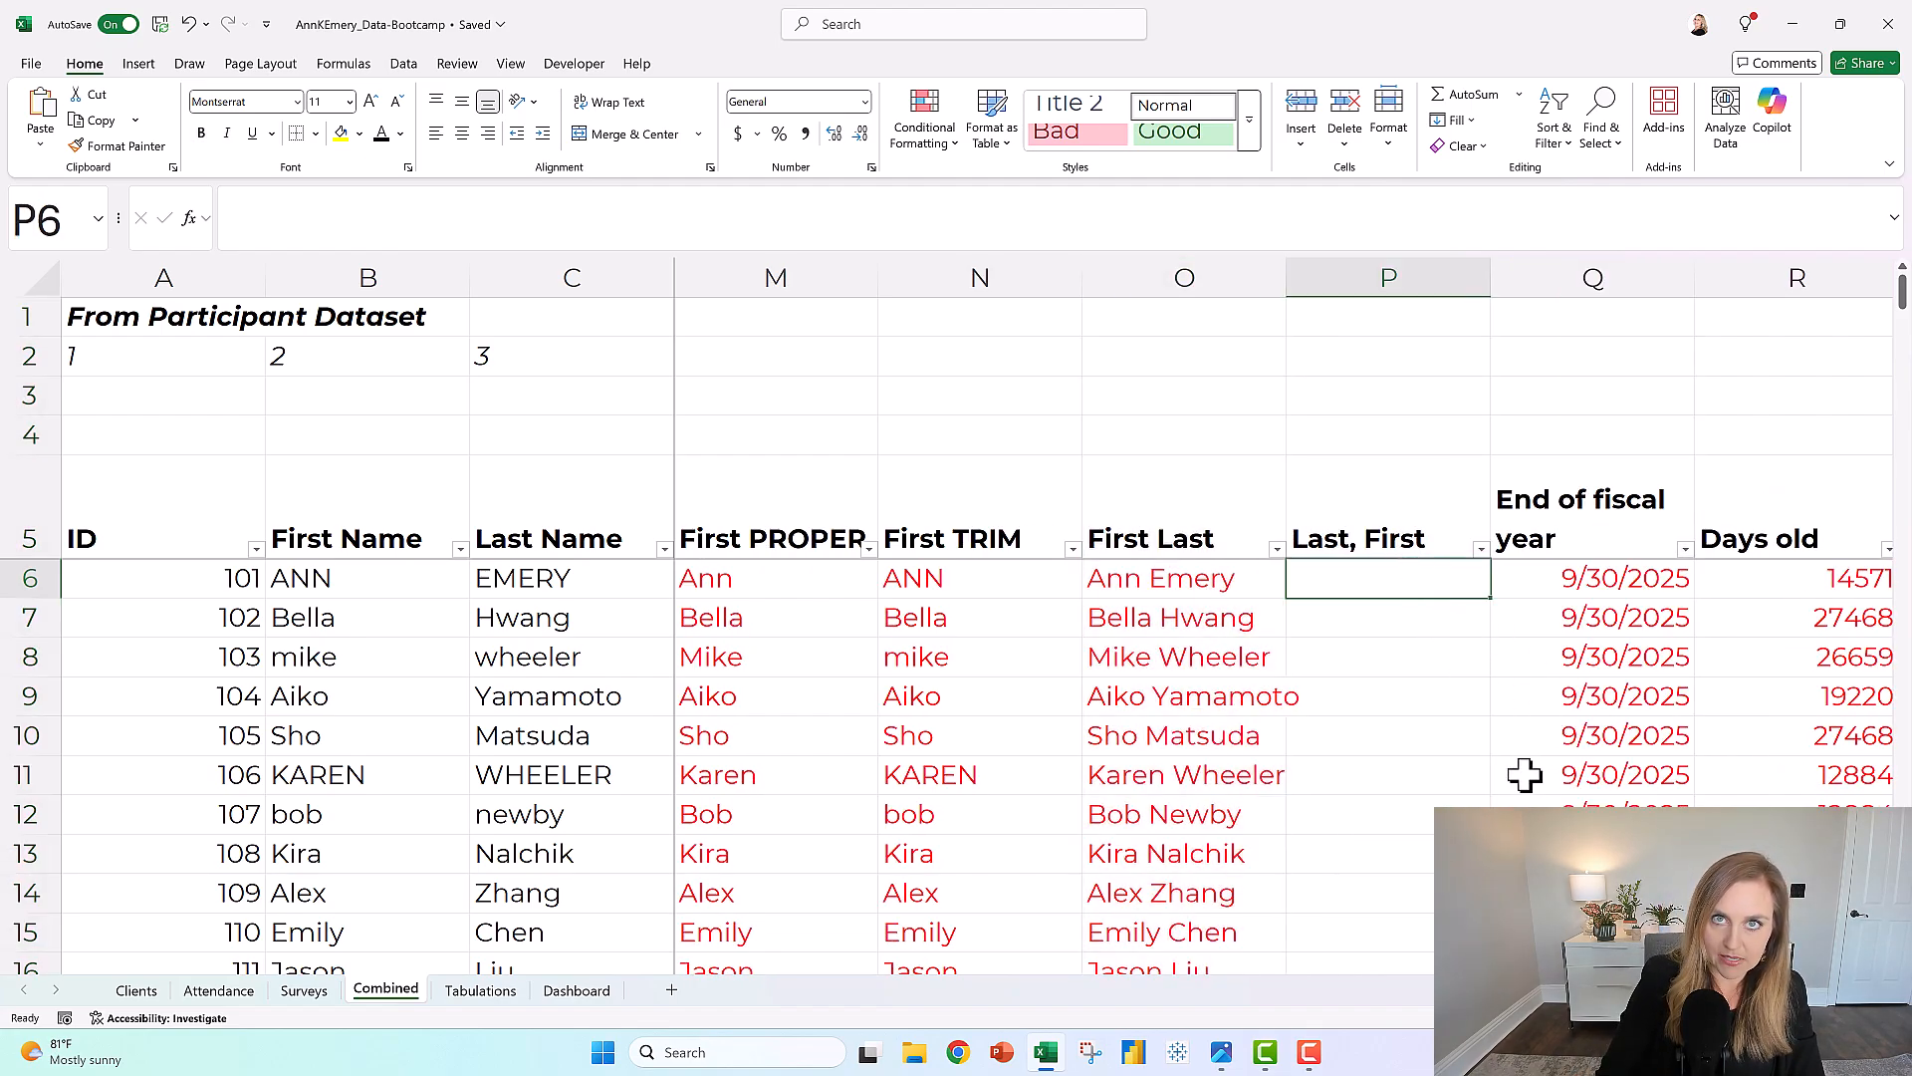
Enter =PROPER(C6&", "&B6) in P6 to show Emery, Ann
text(=)
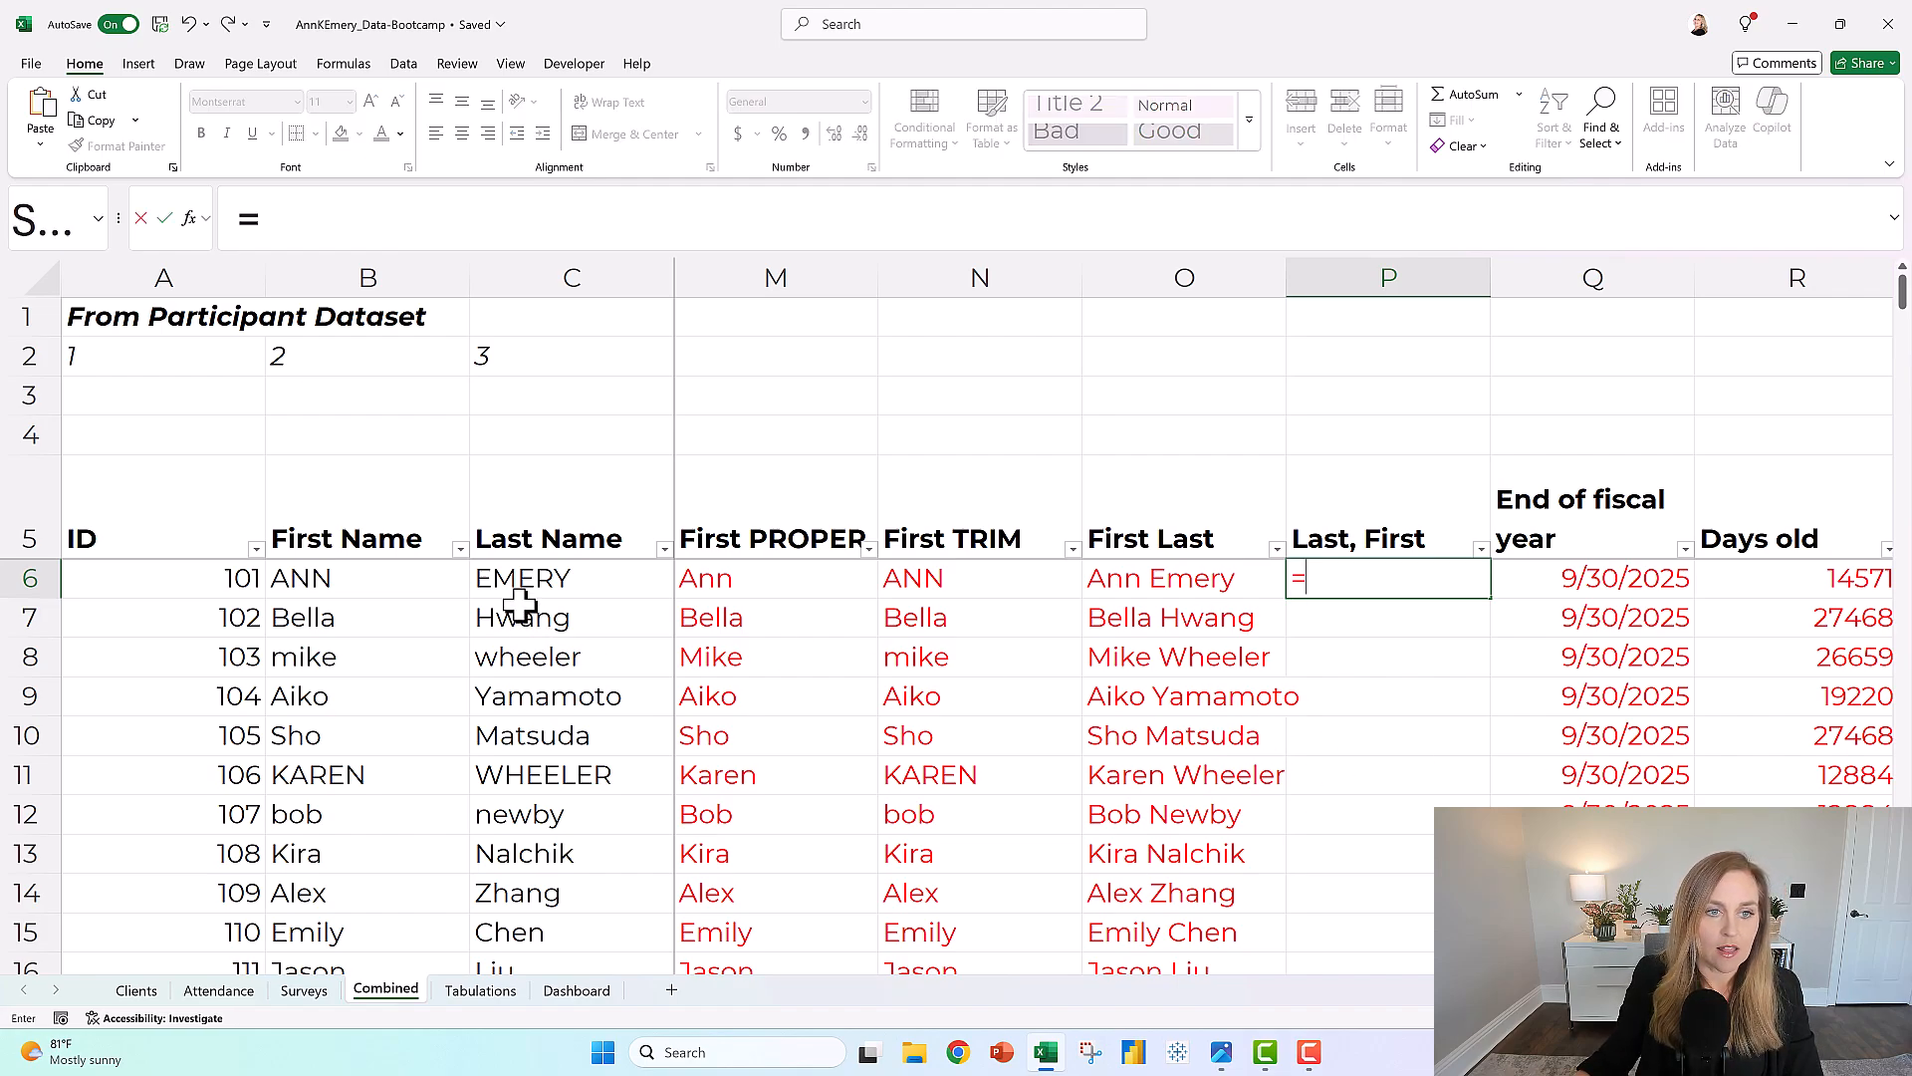
click(522, 578)
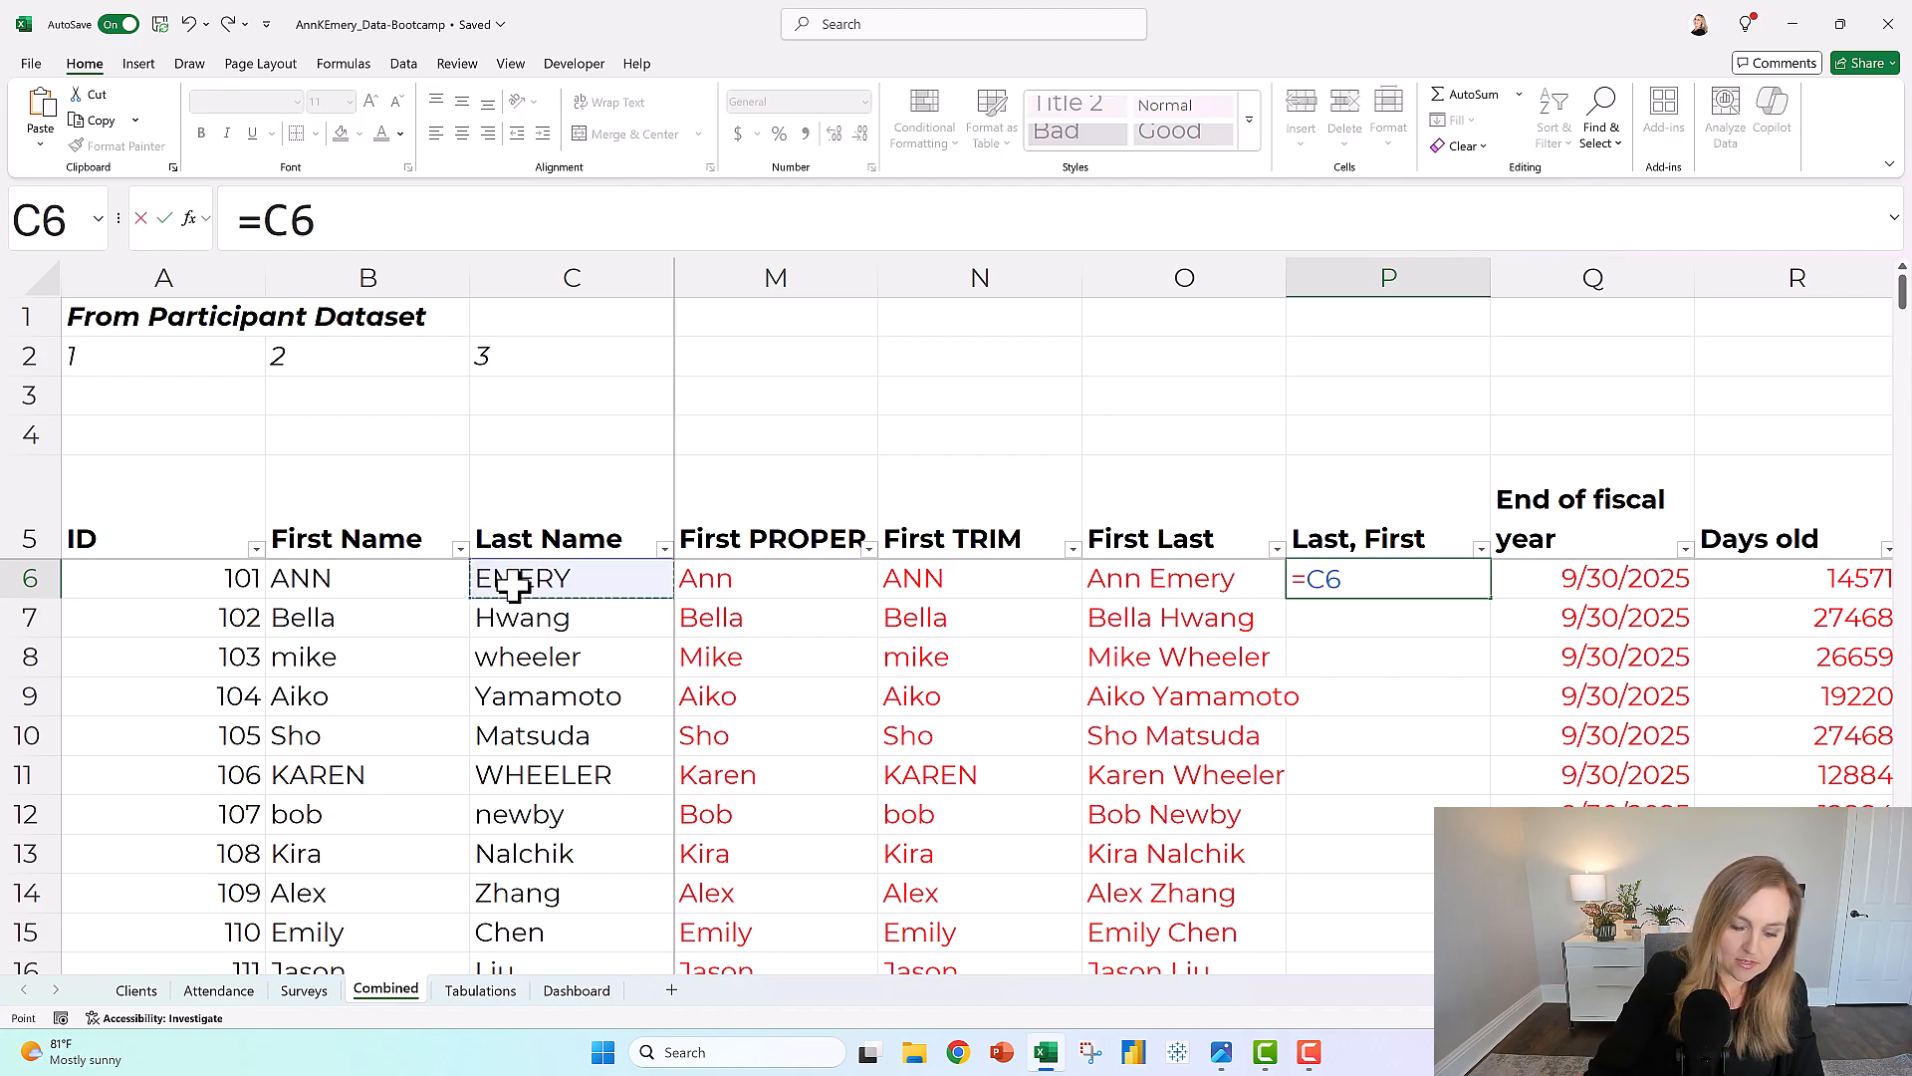
text(&)
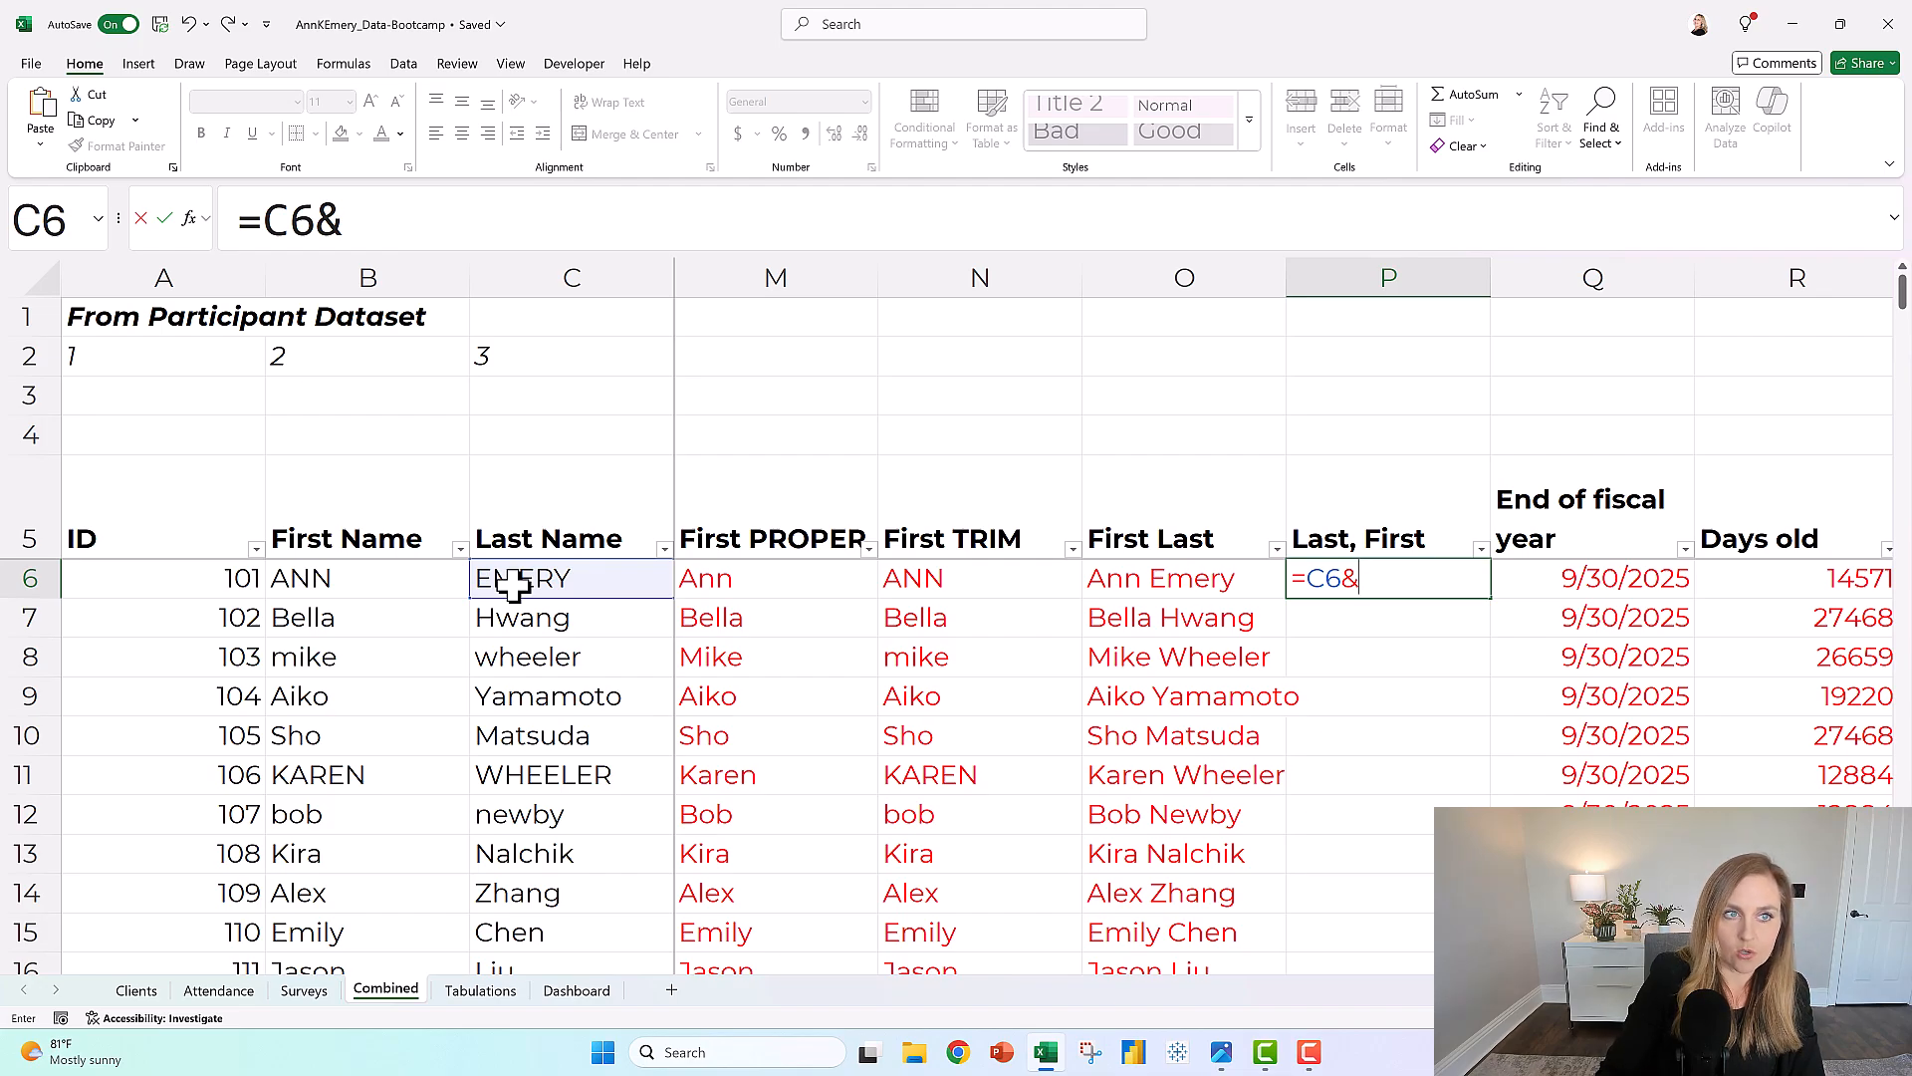
text(",")
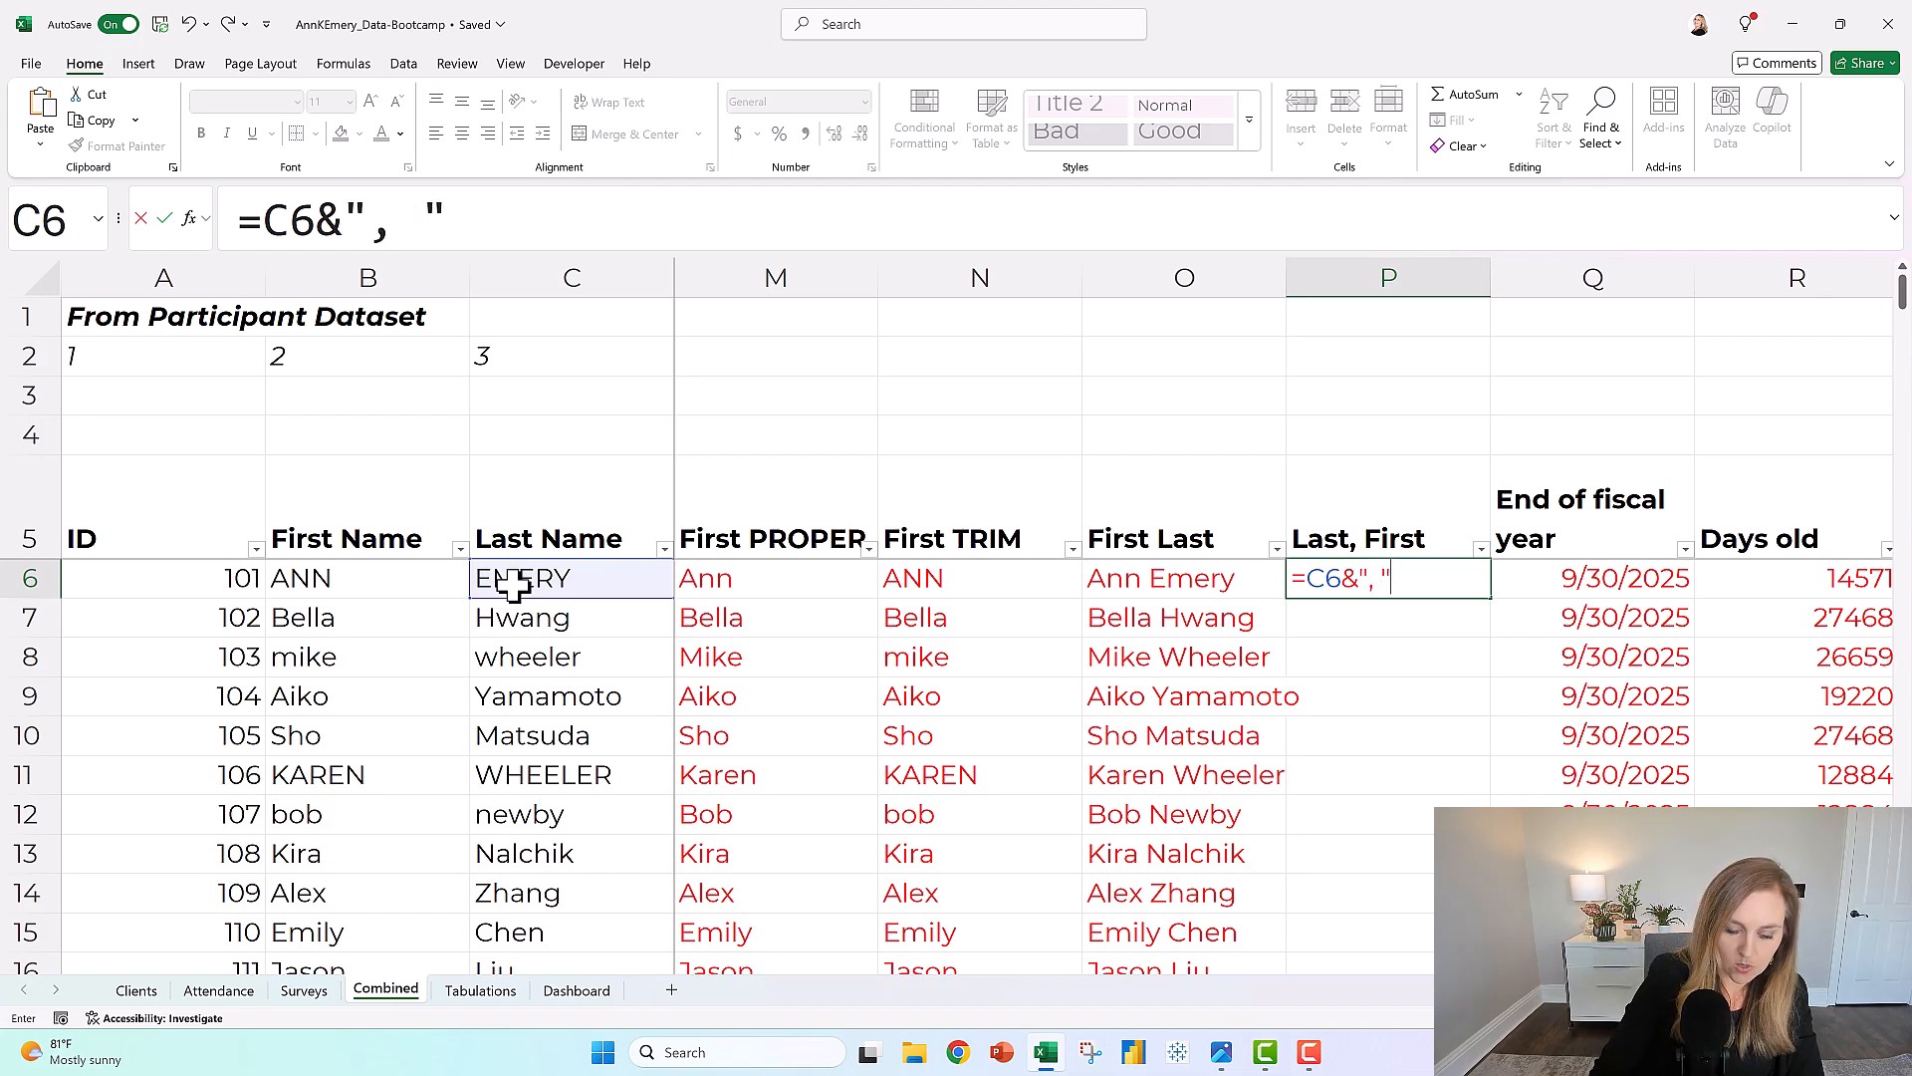
text(&)
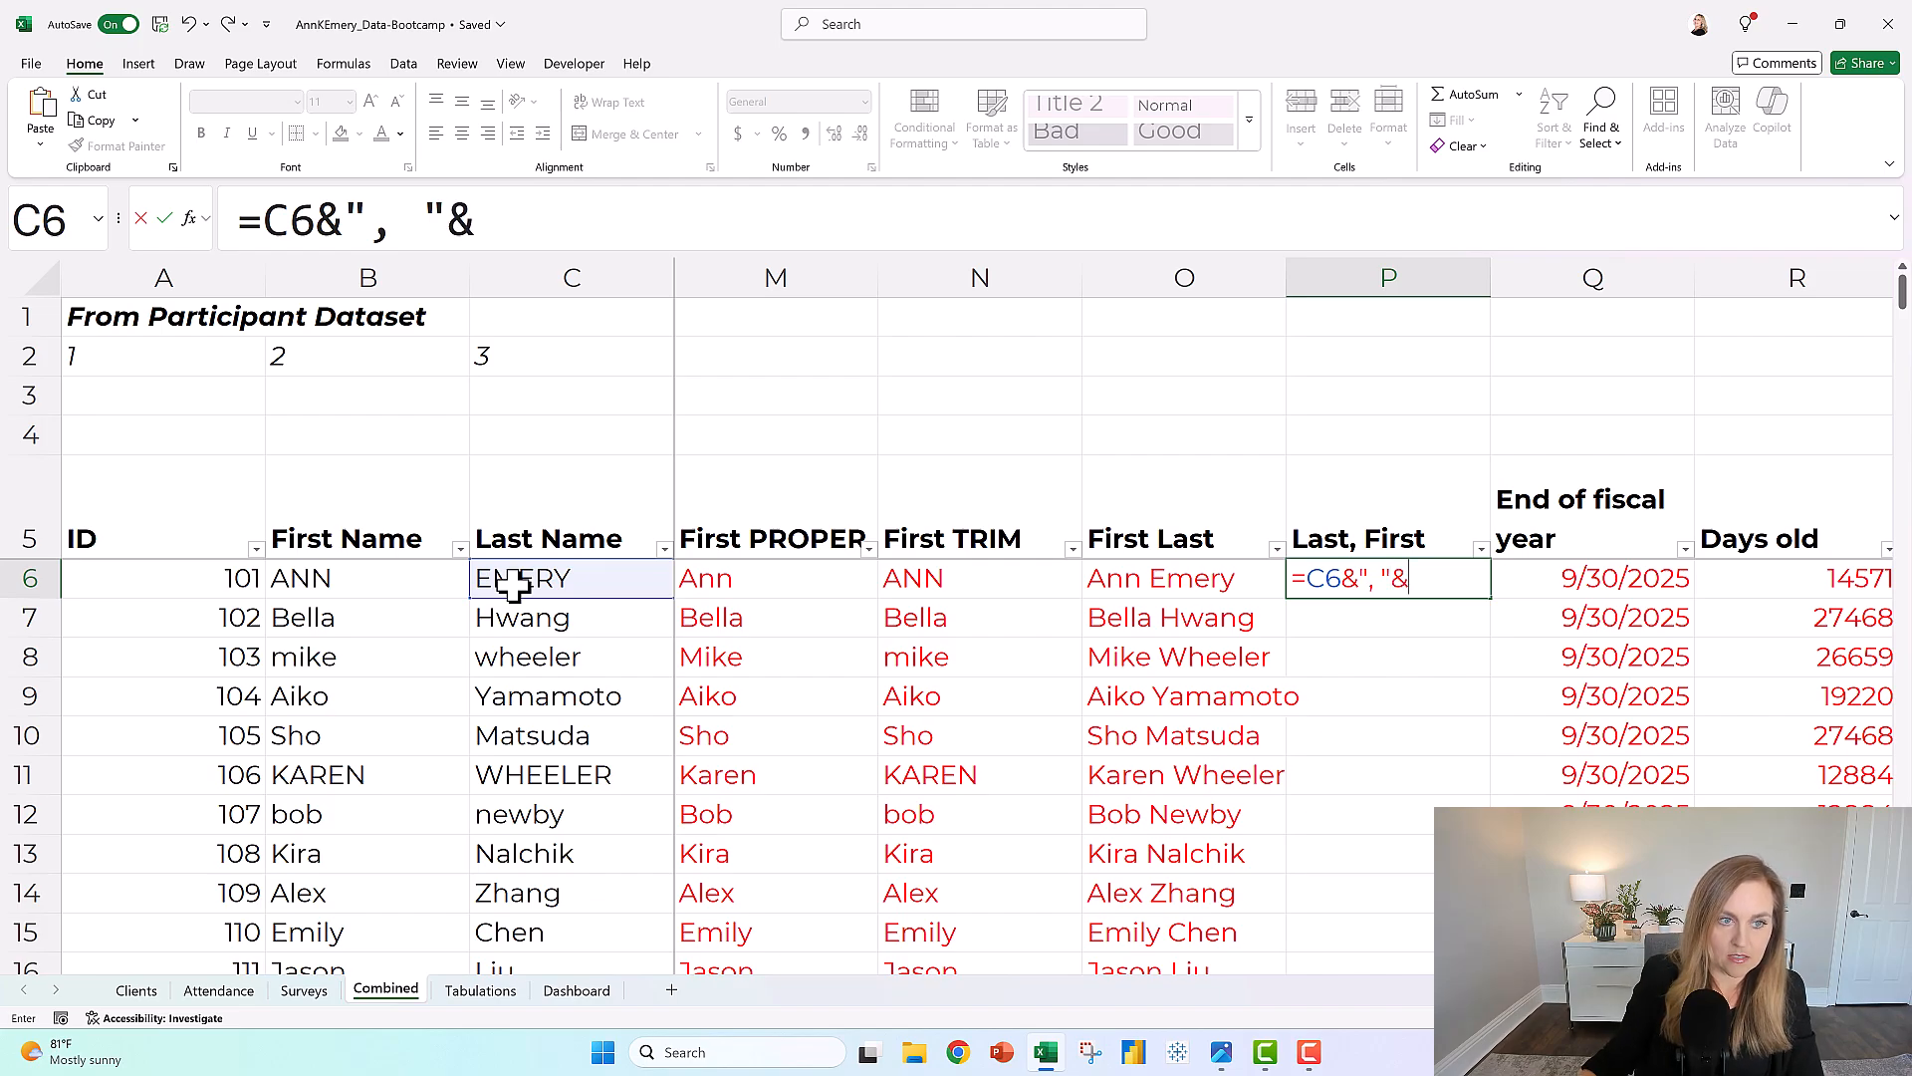
click(369, 577)
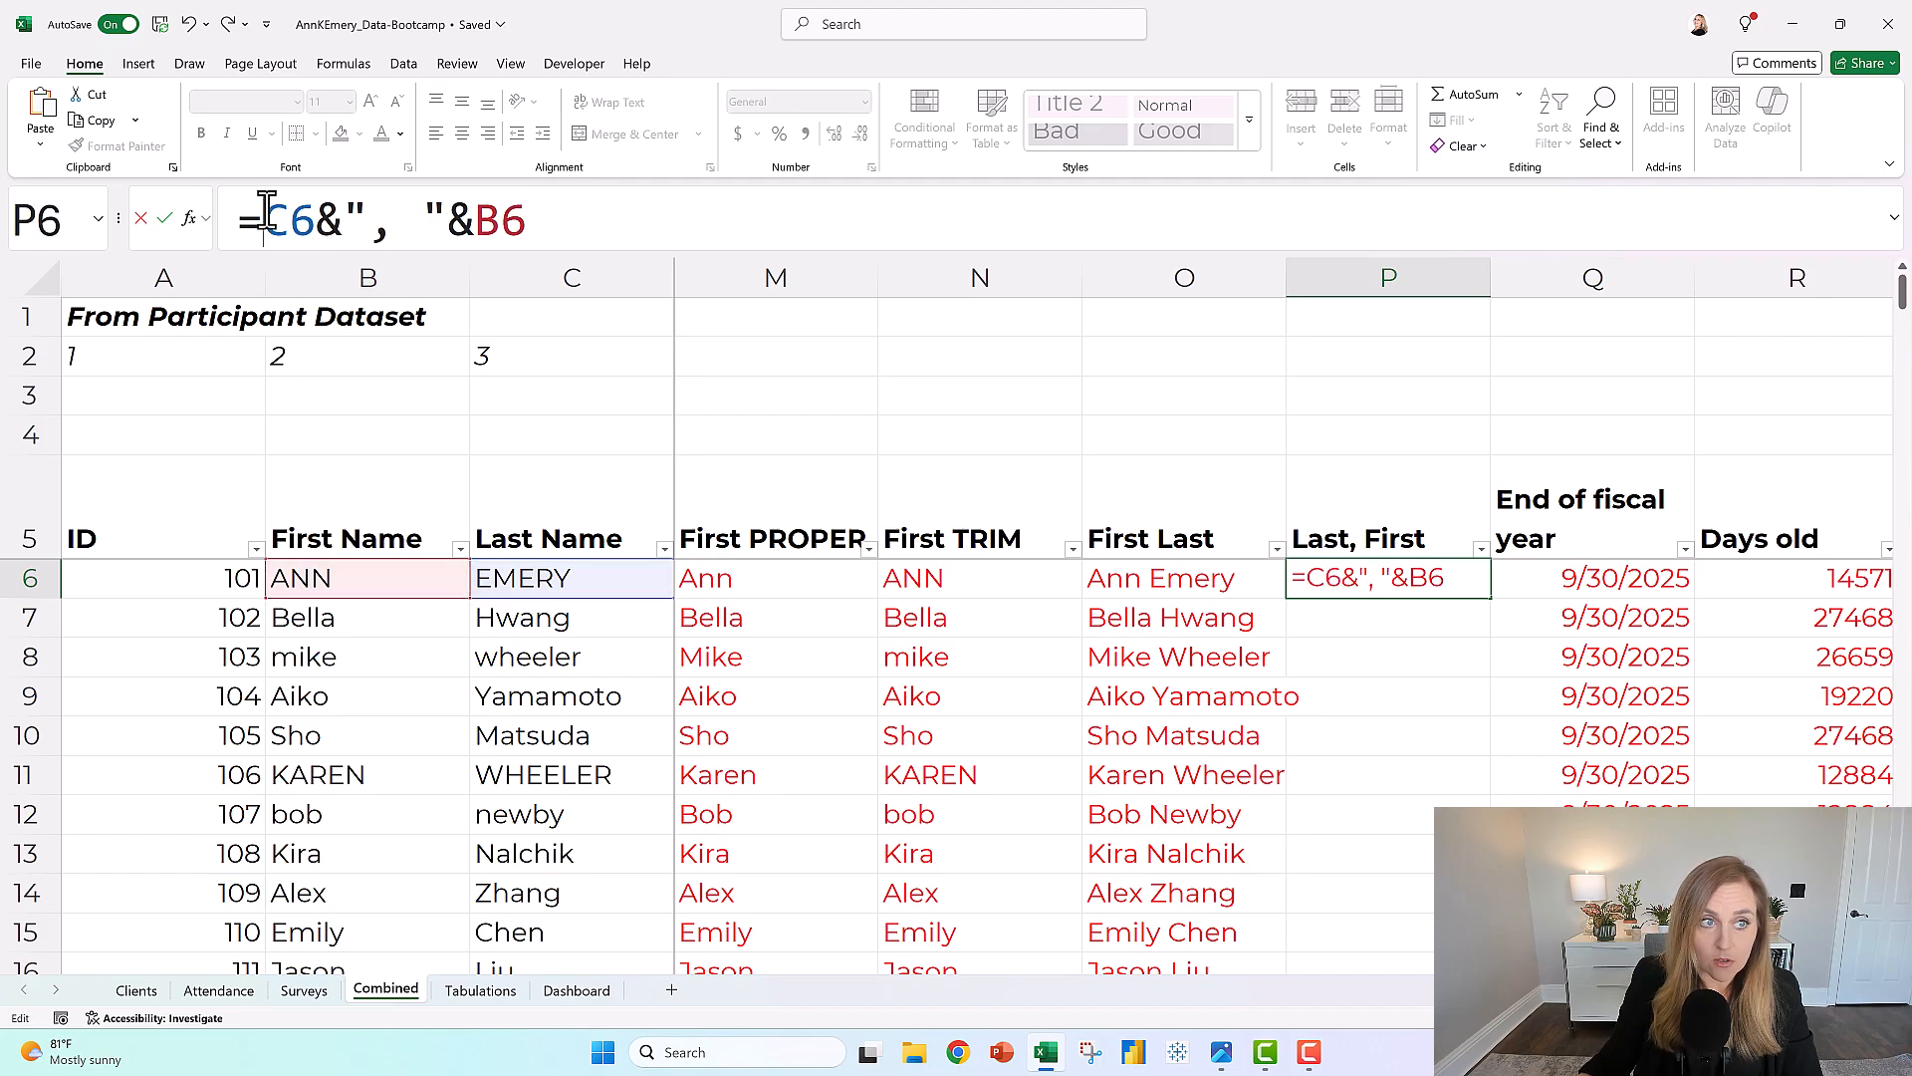
text(proper()
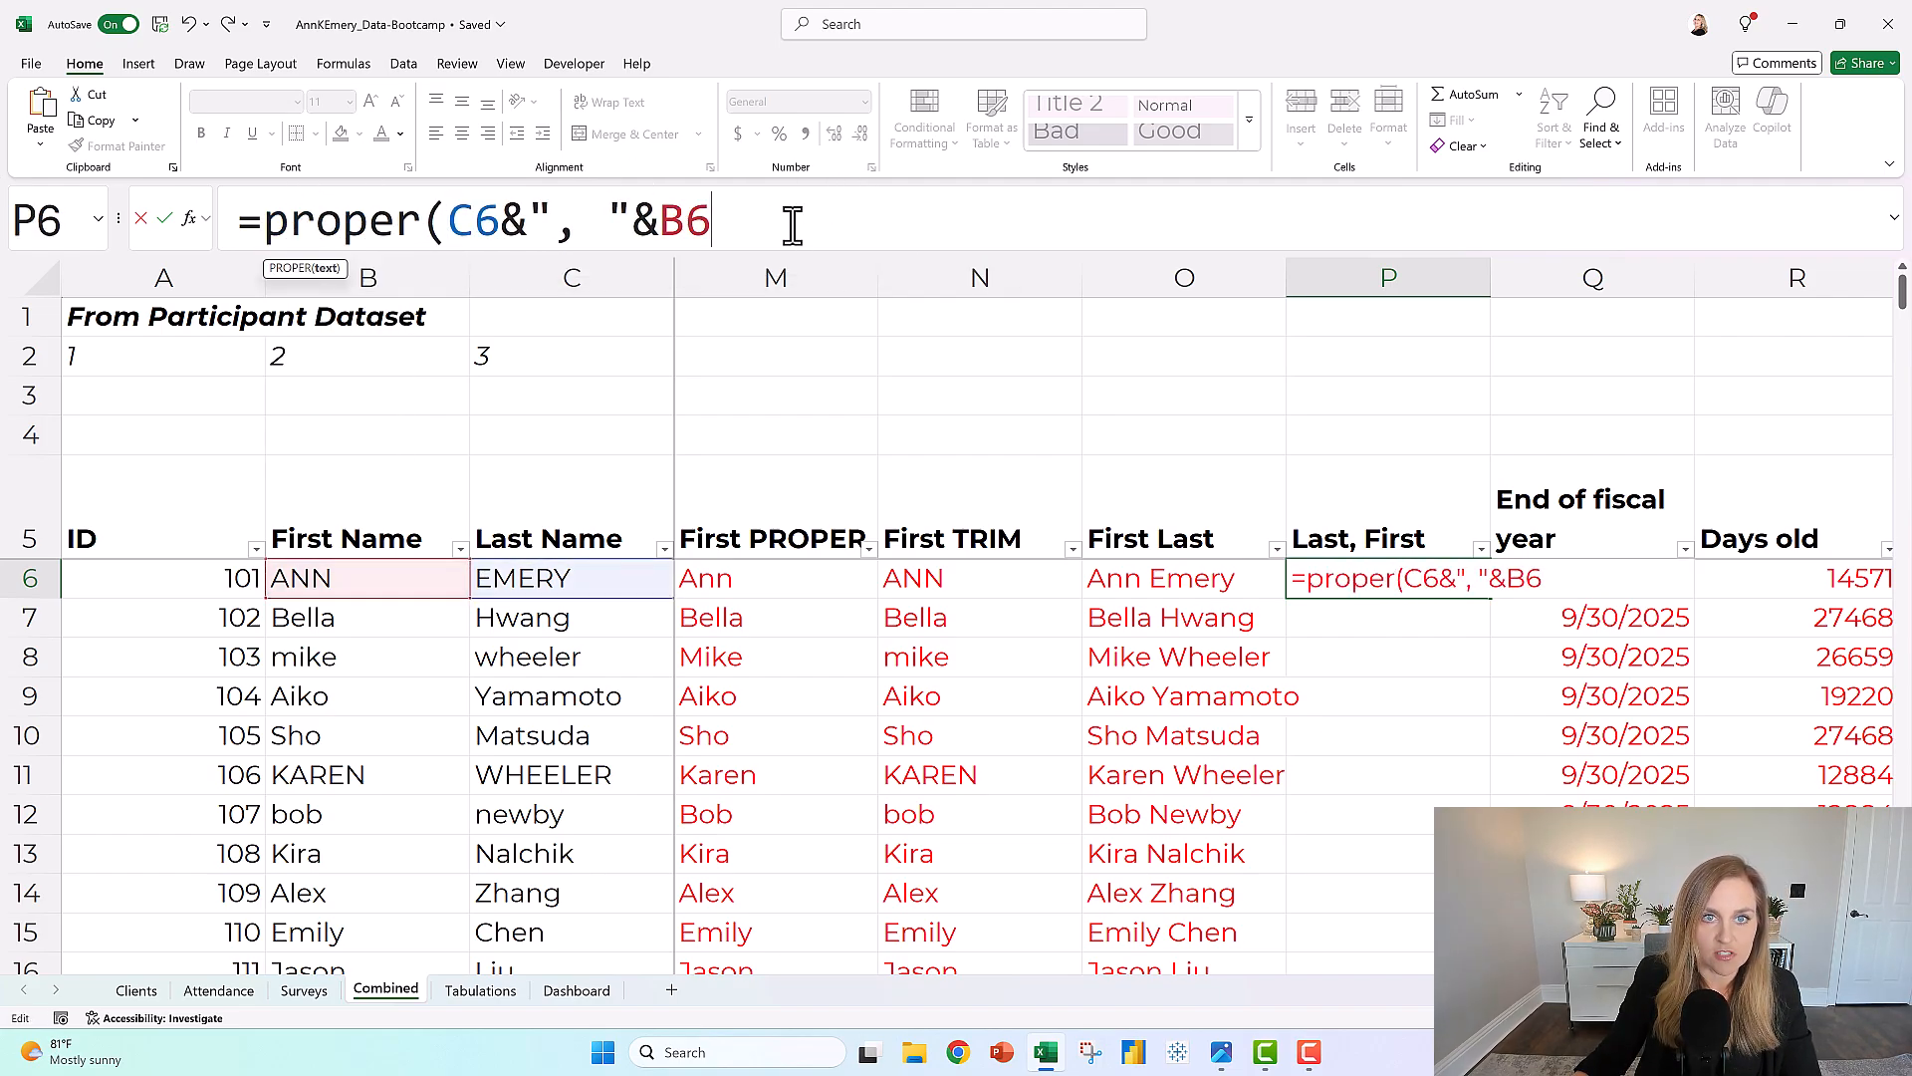
text())
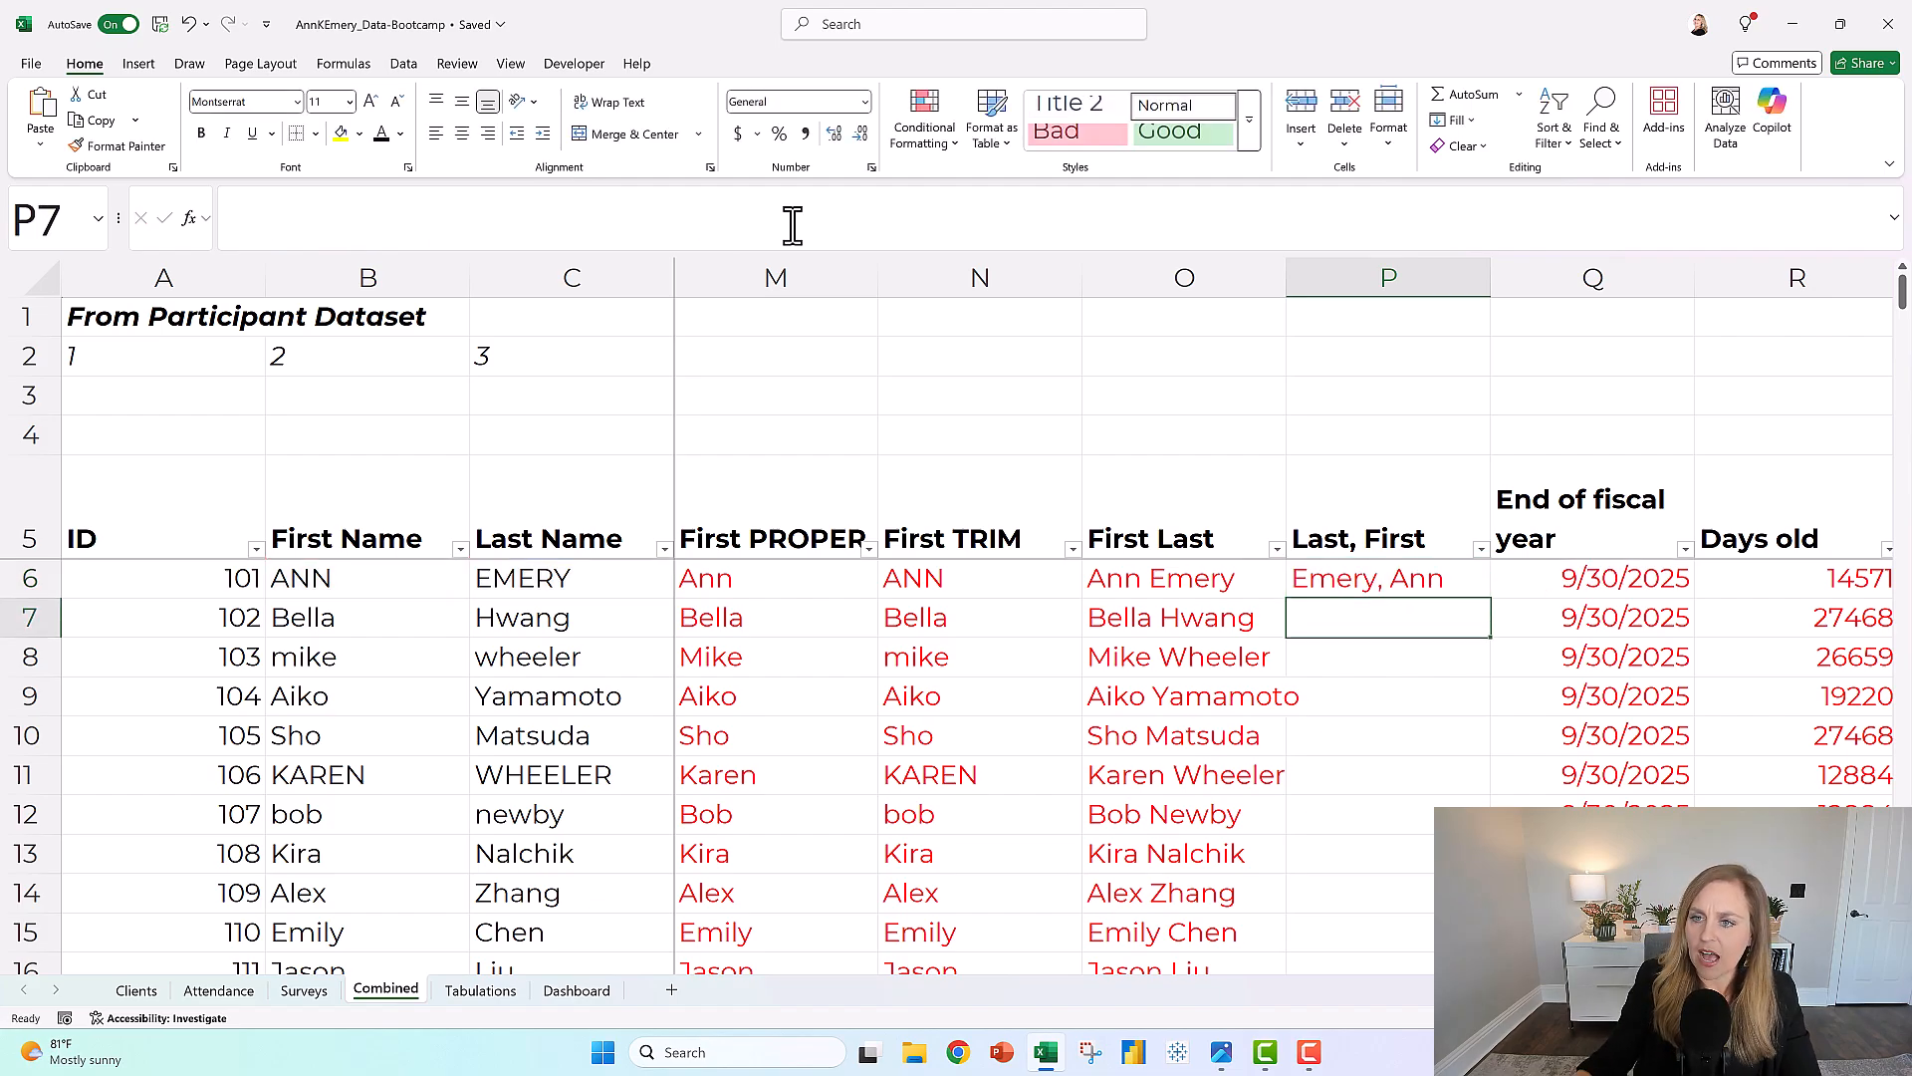
Wrap P6's formula as =TRIM(PROPER(C6&", "&B6)) and commit it
click(1386, 578)
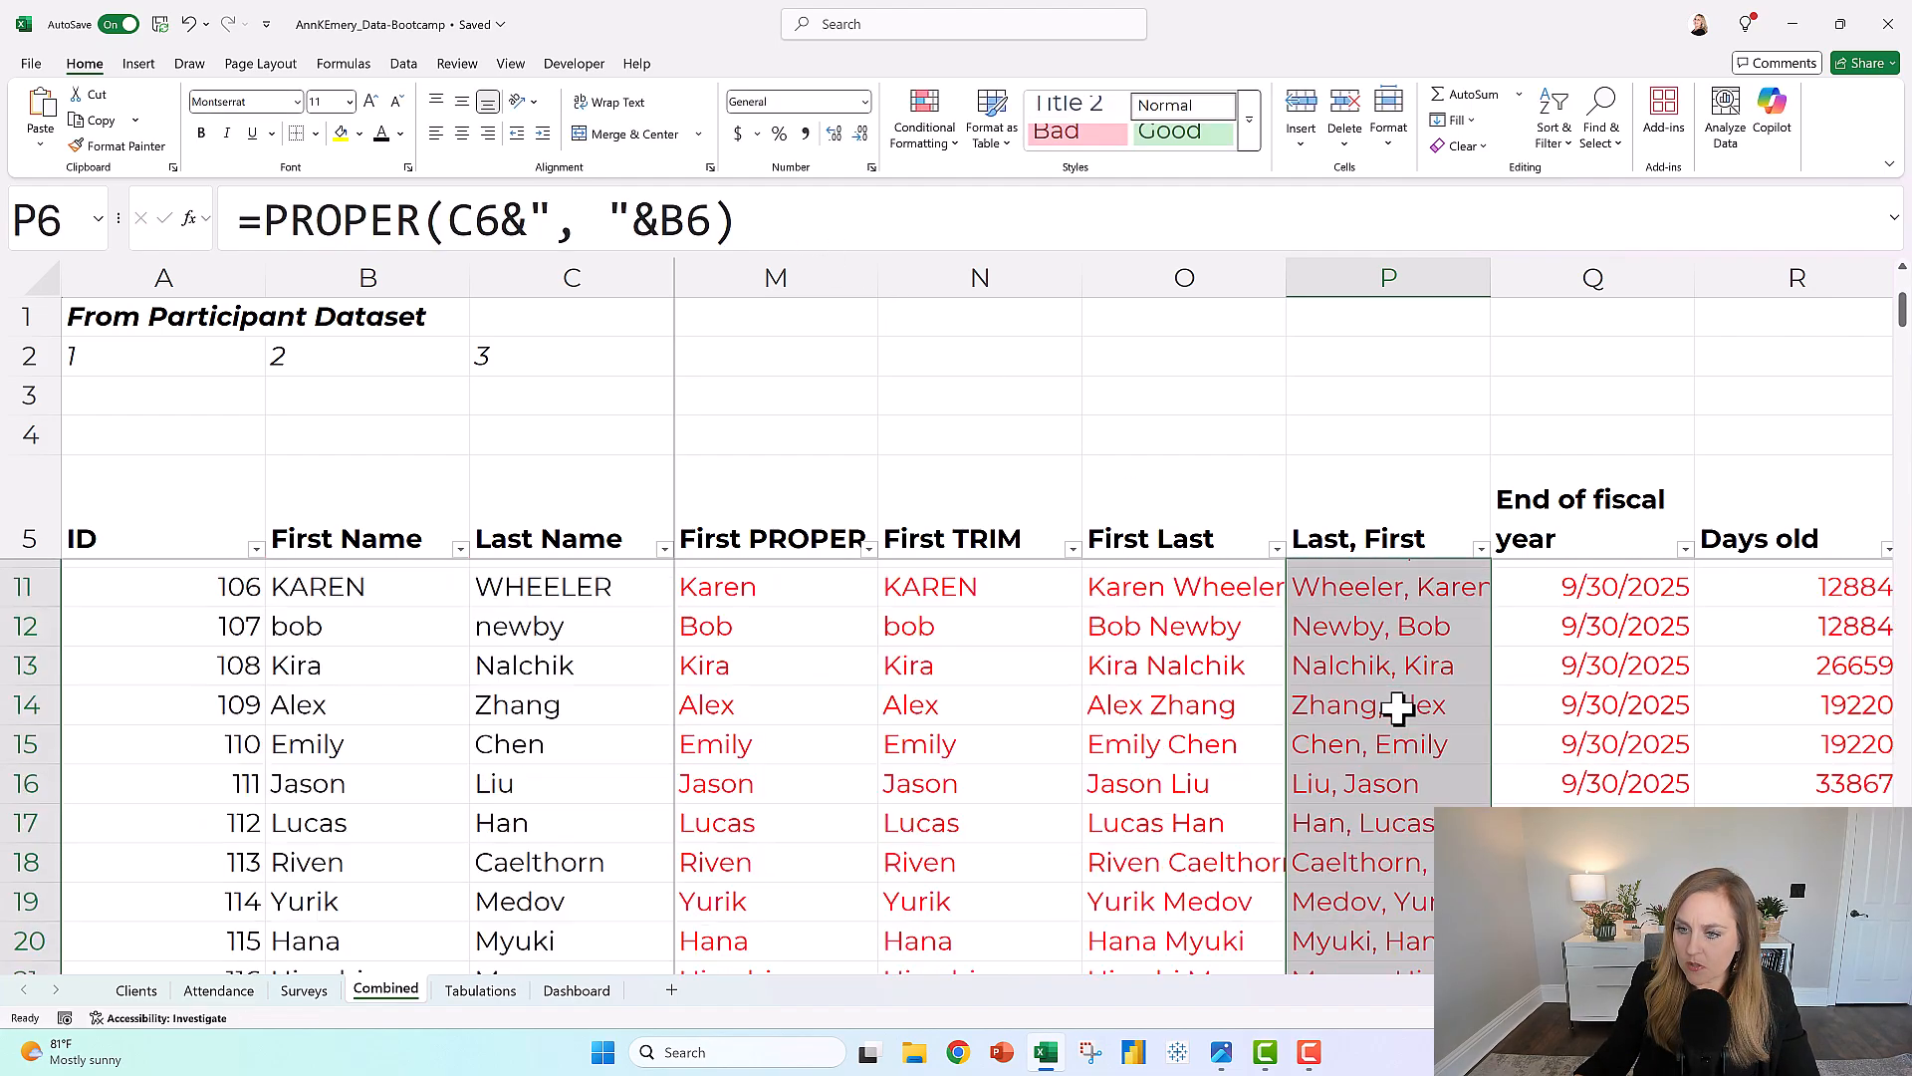
scroll(down, 3)
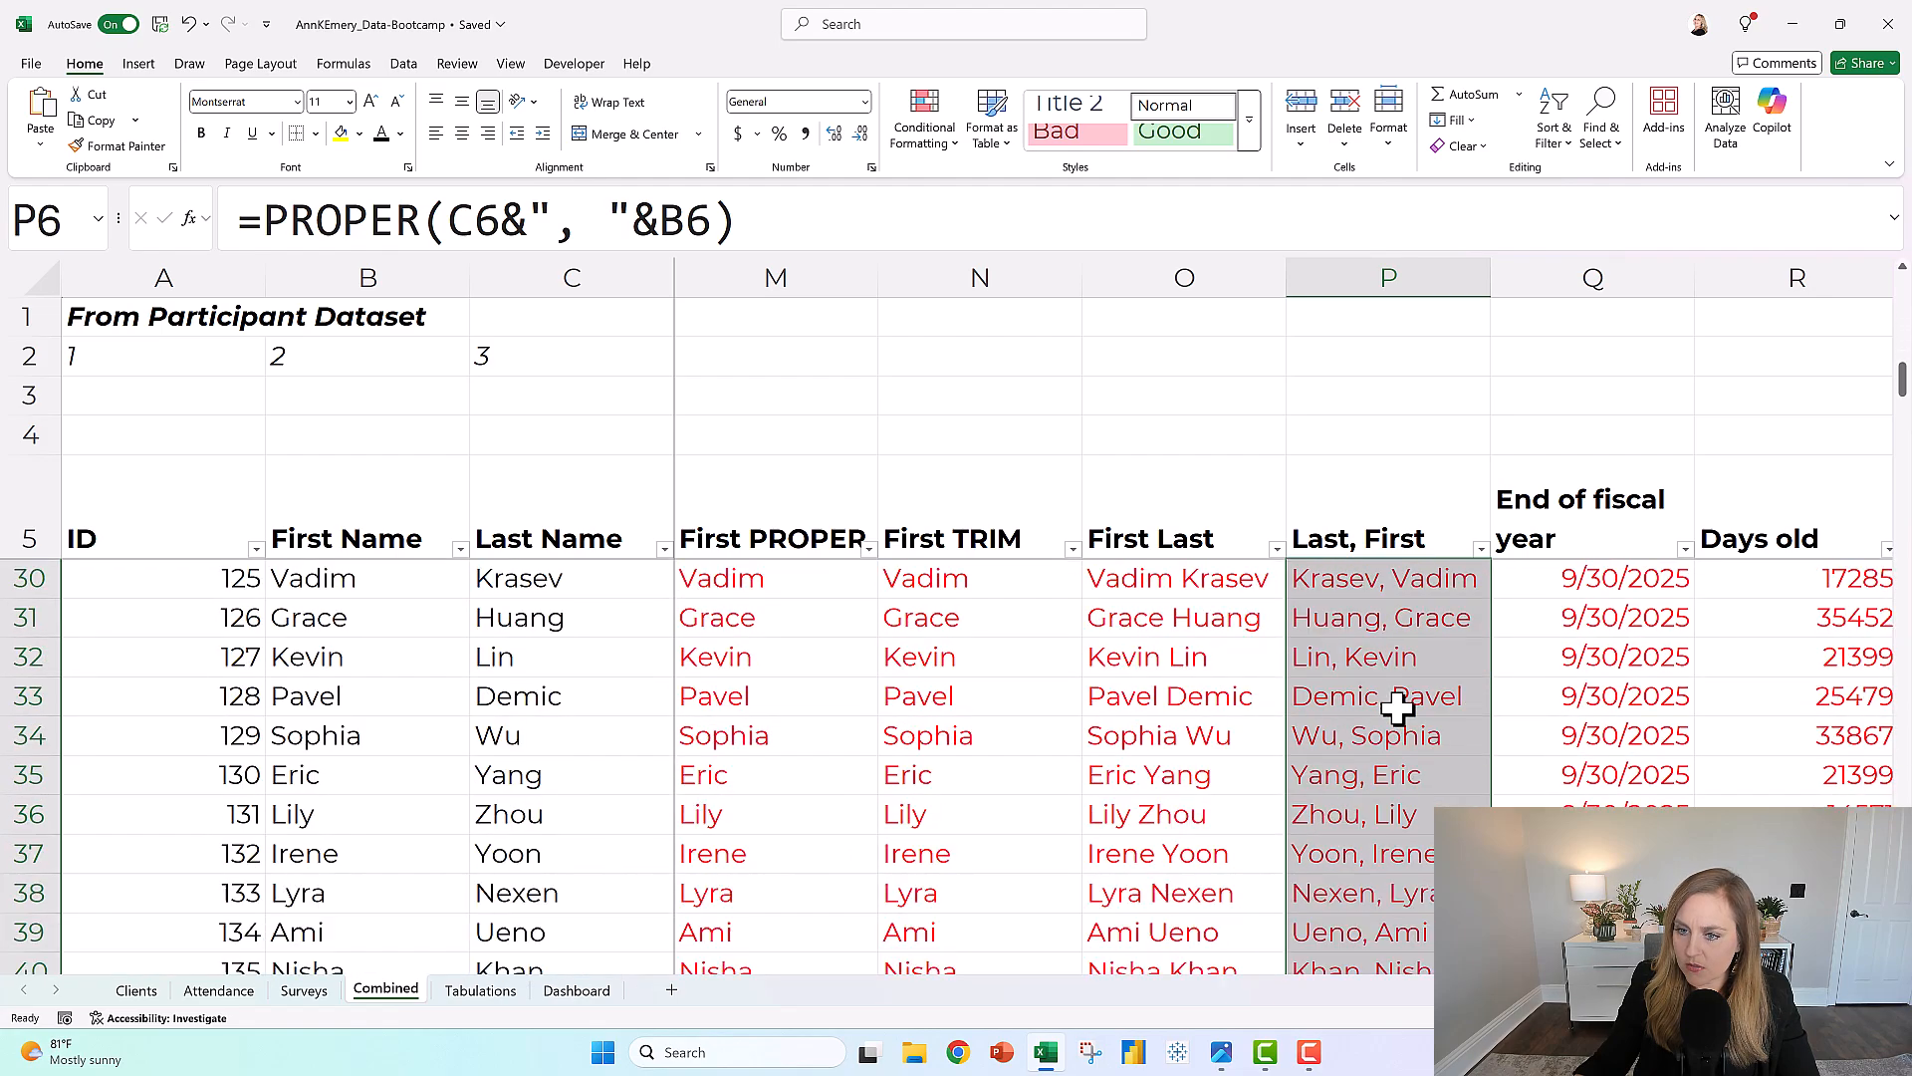
scroll(up, 3)
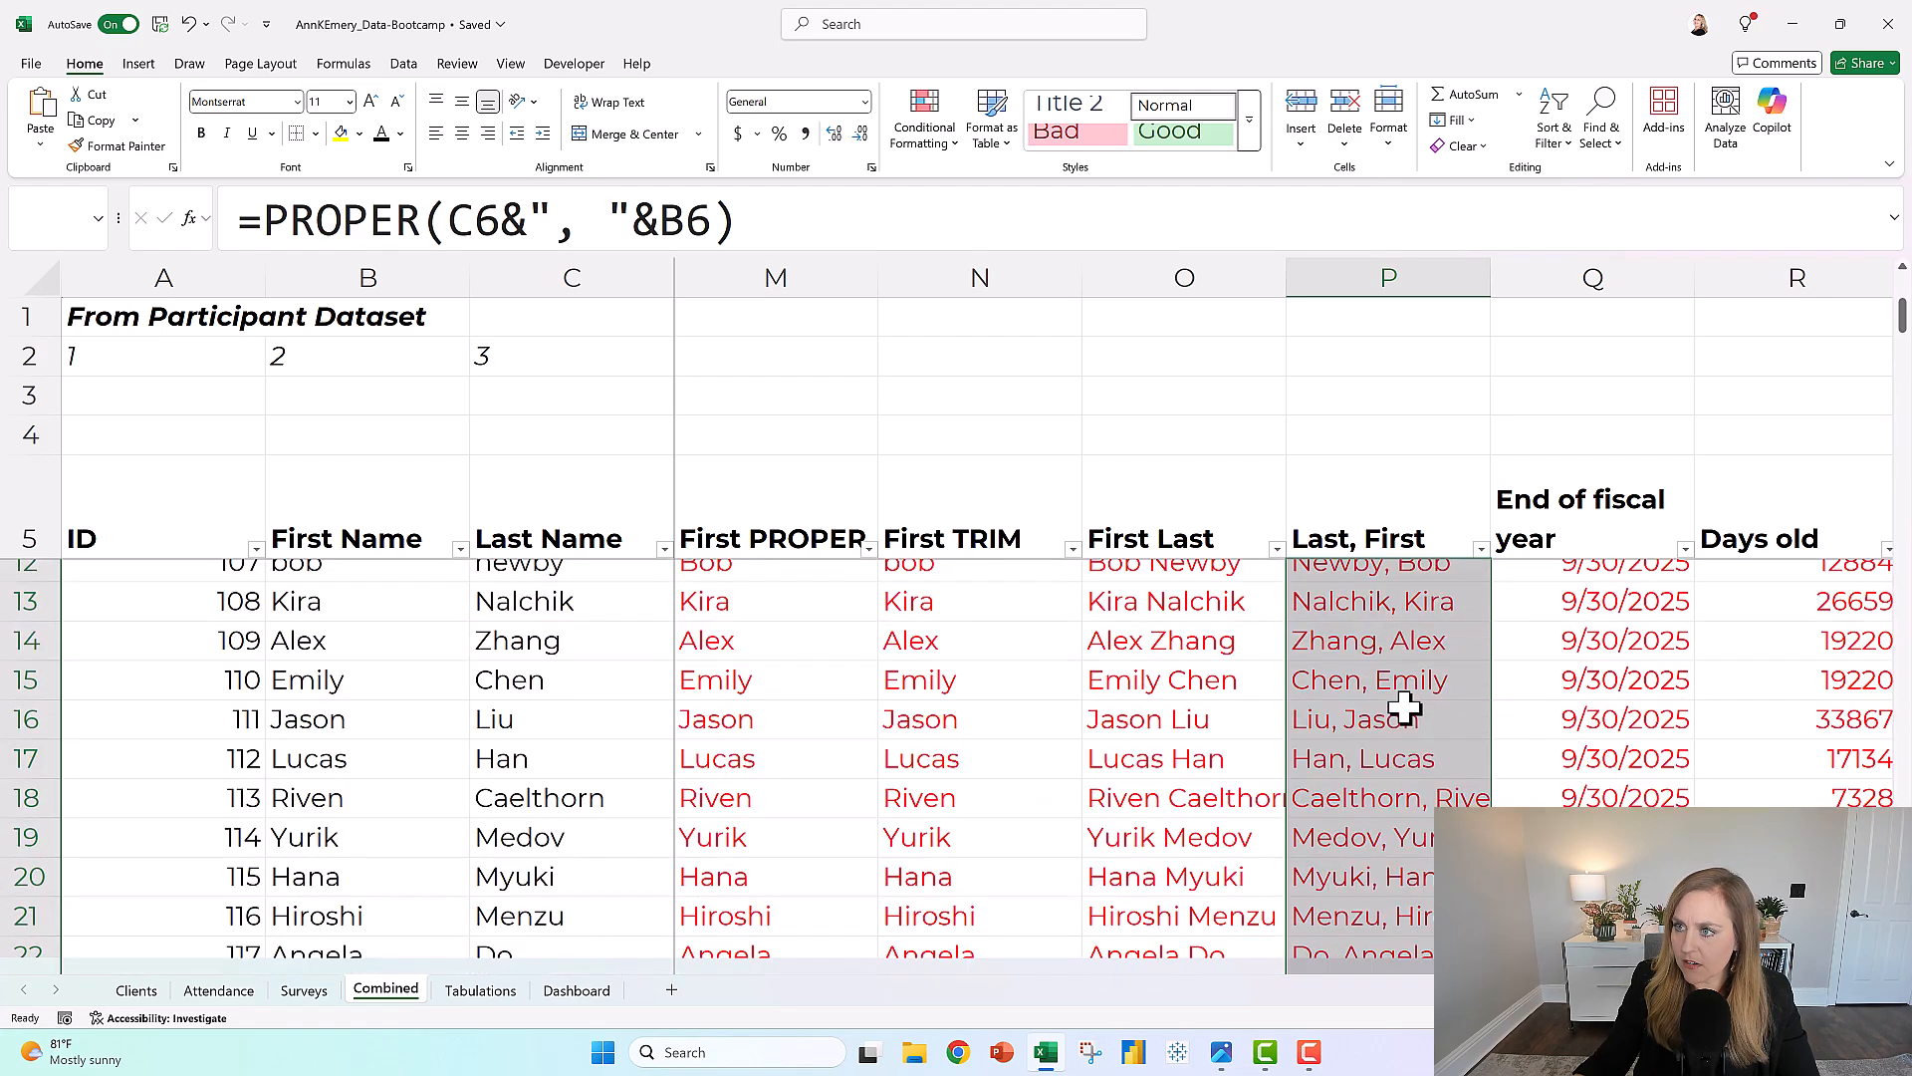
click(1387, 578)
text(trim()
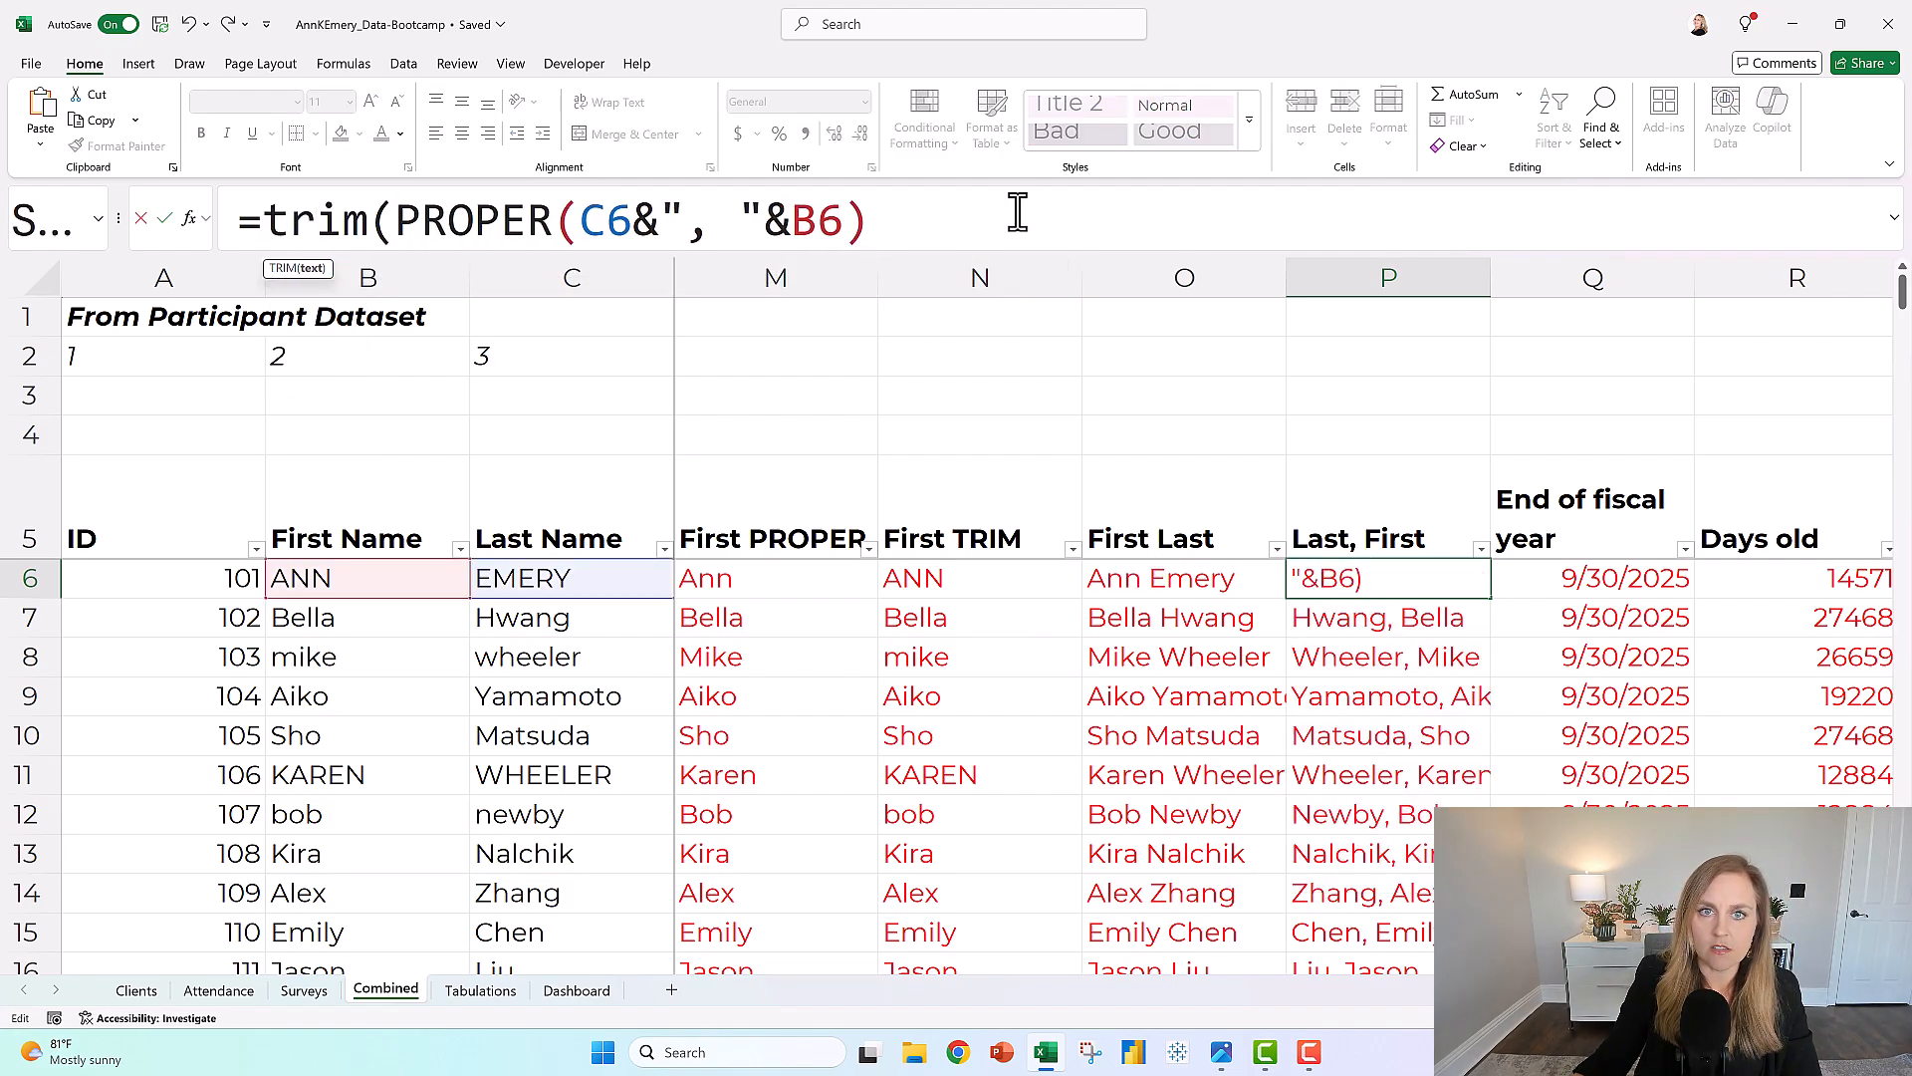
text())
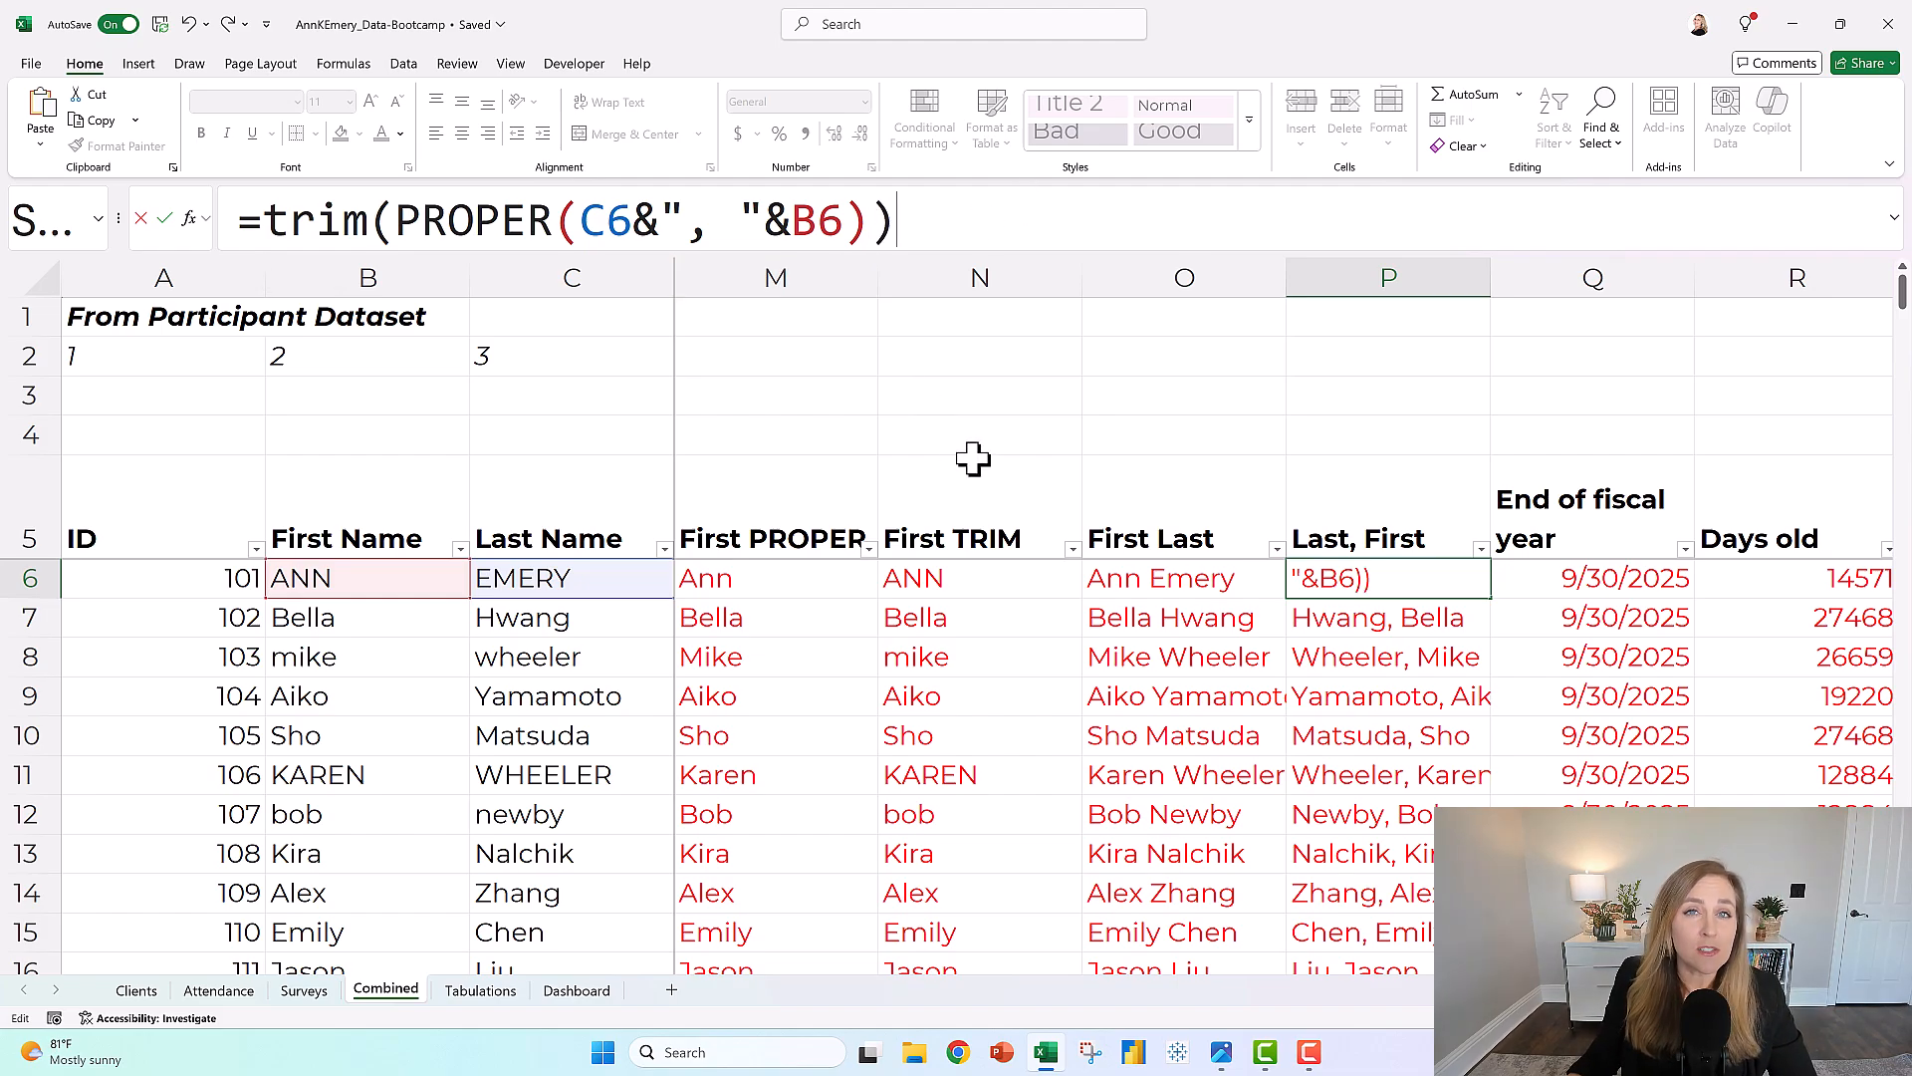
double_click(300, 221)
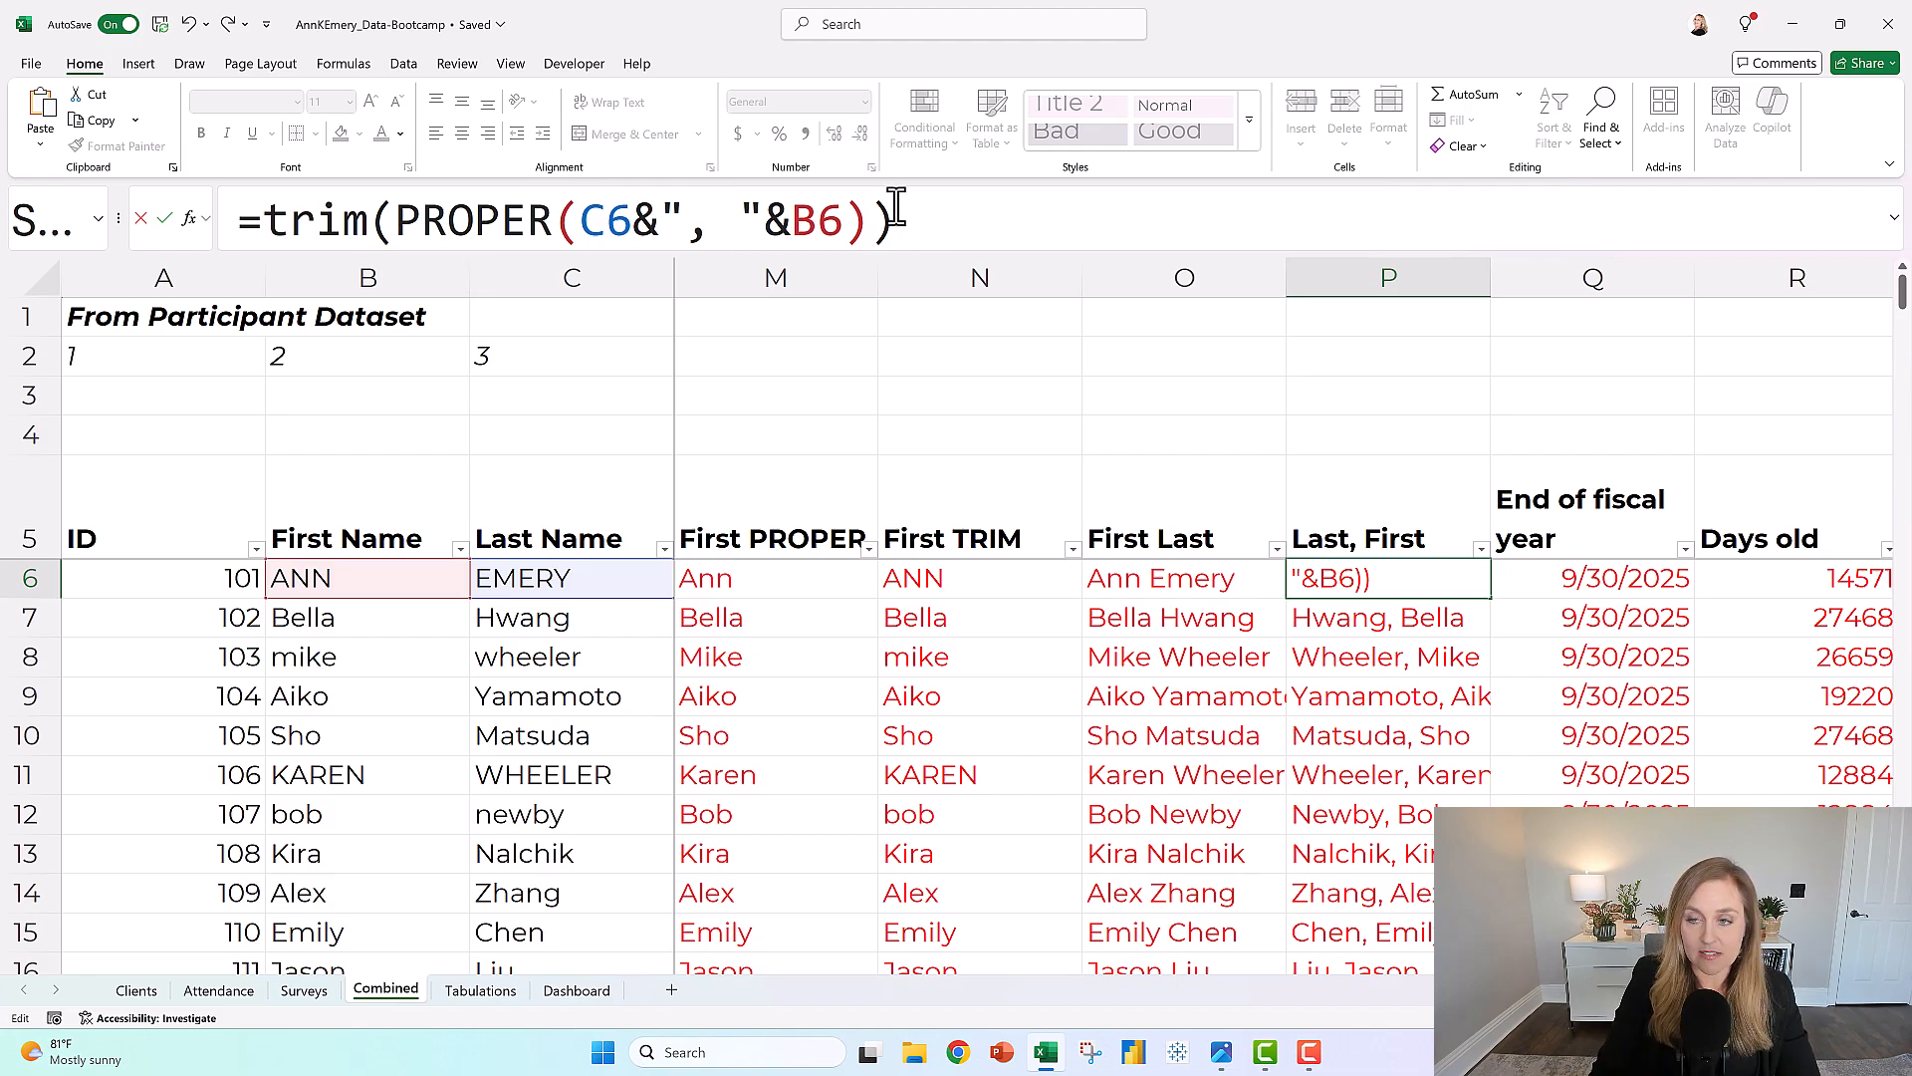
key(Return)
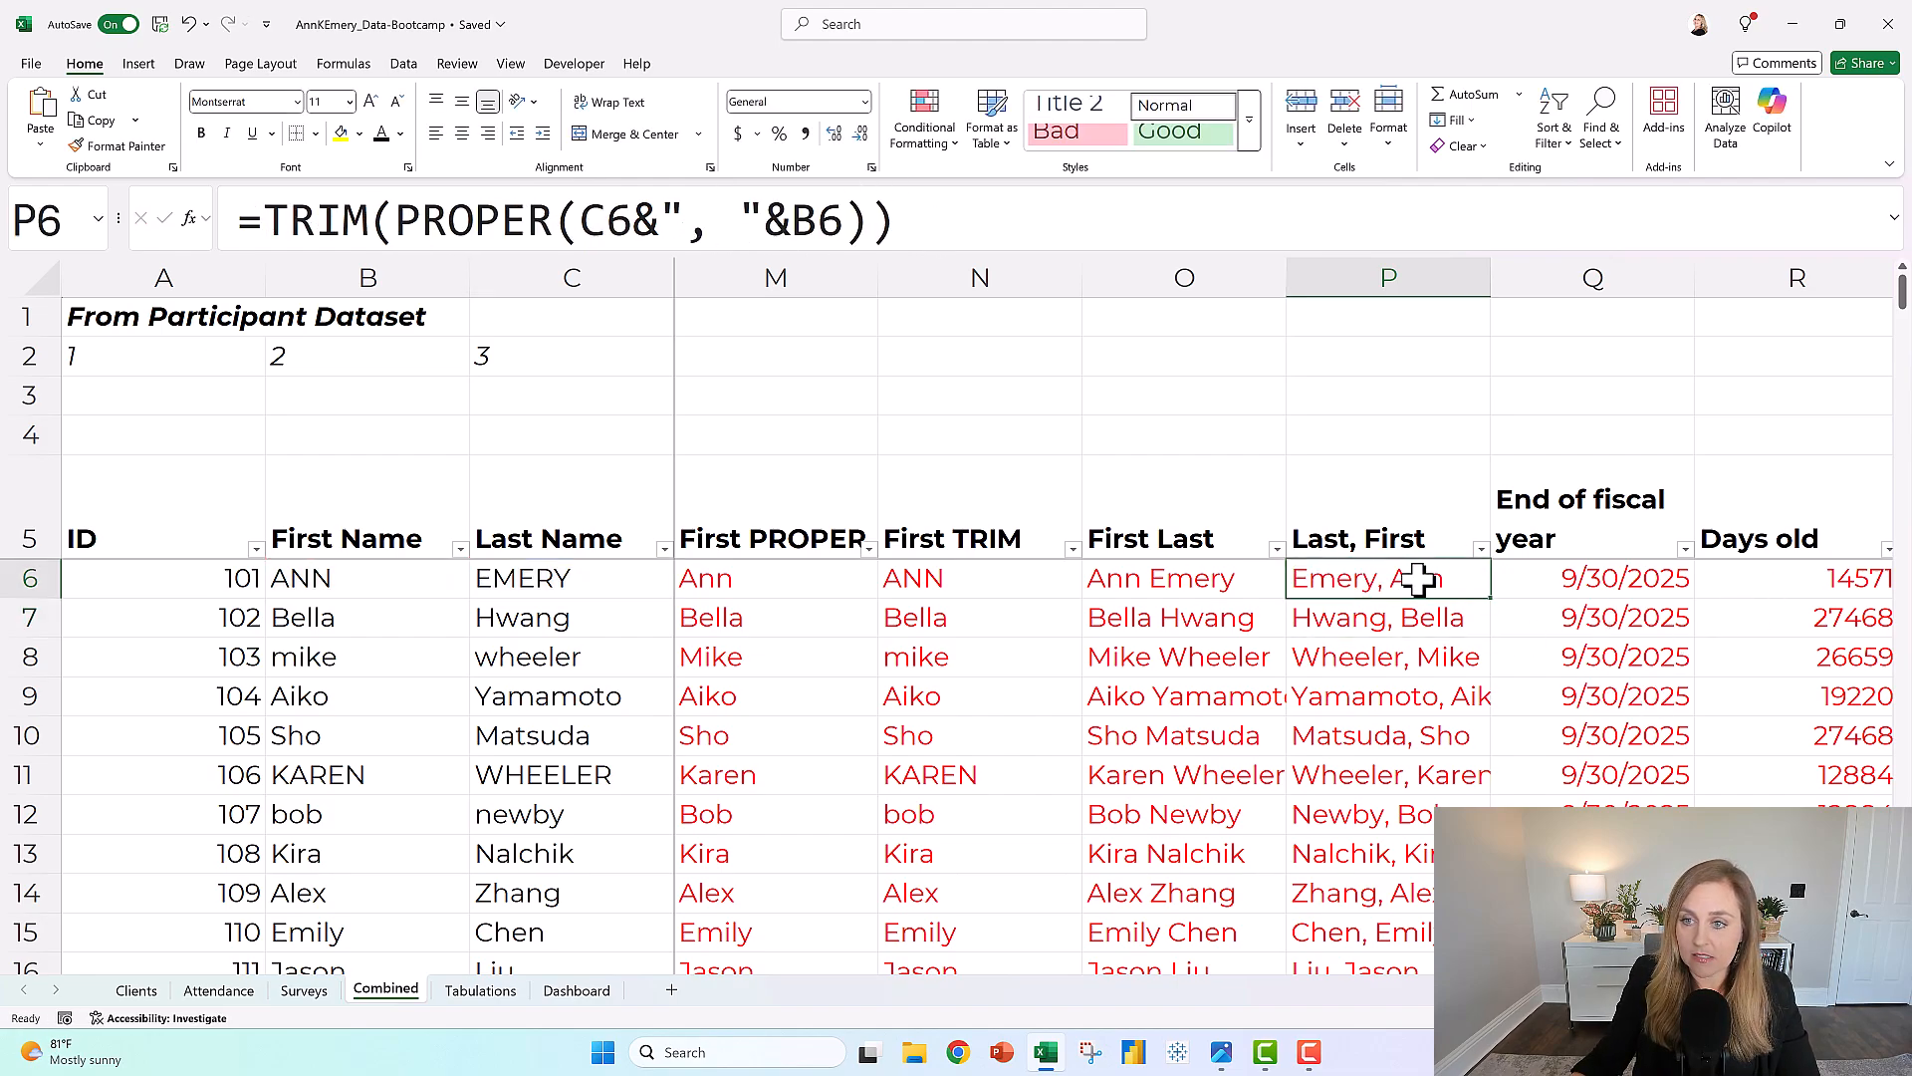
mouse_move(1512, 607)
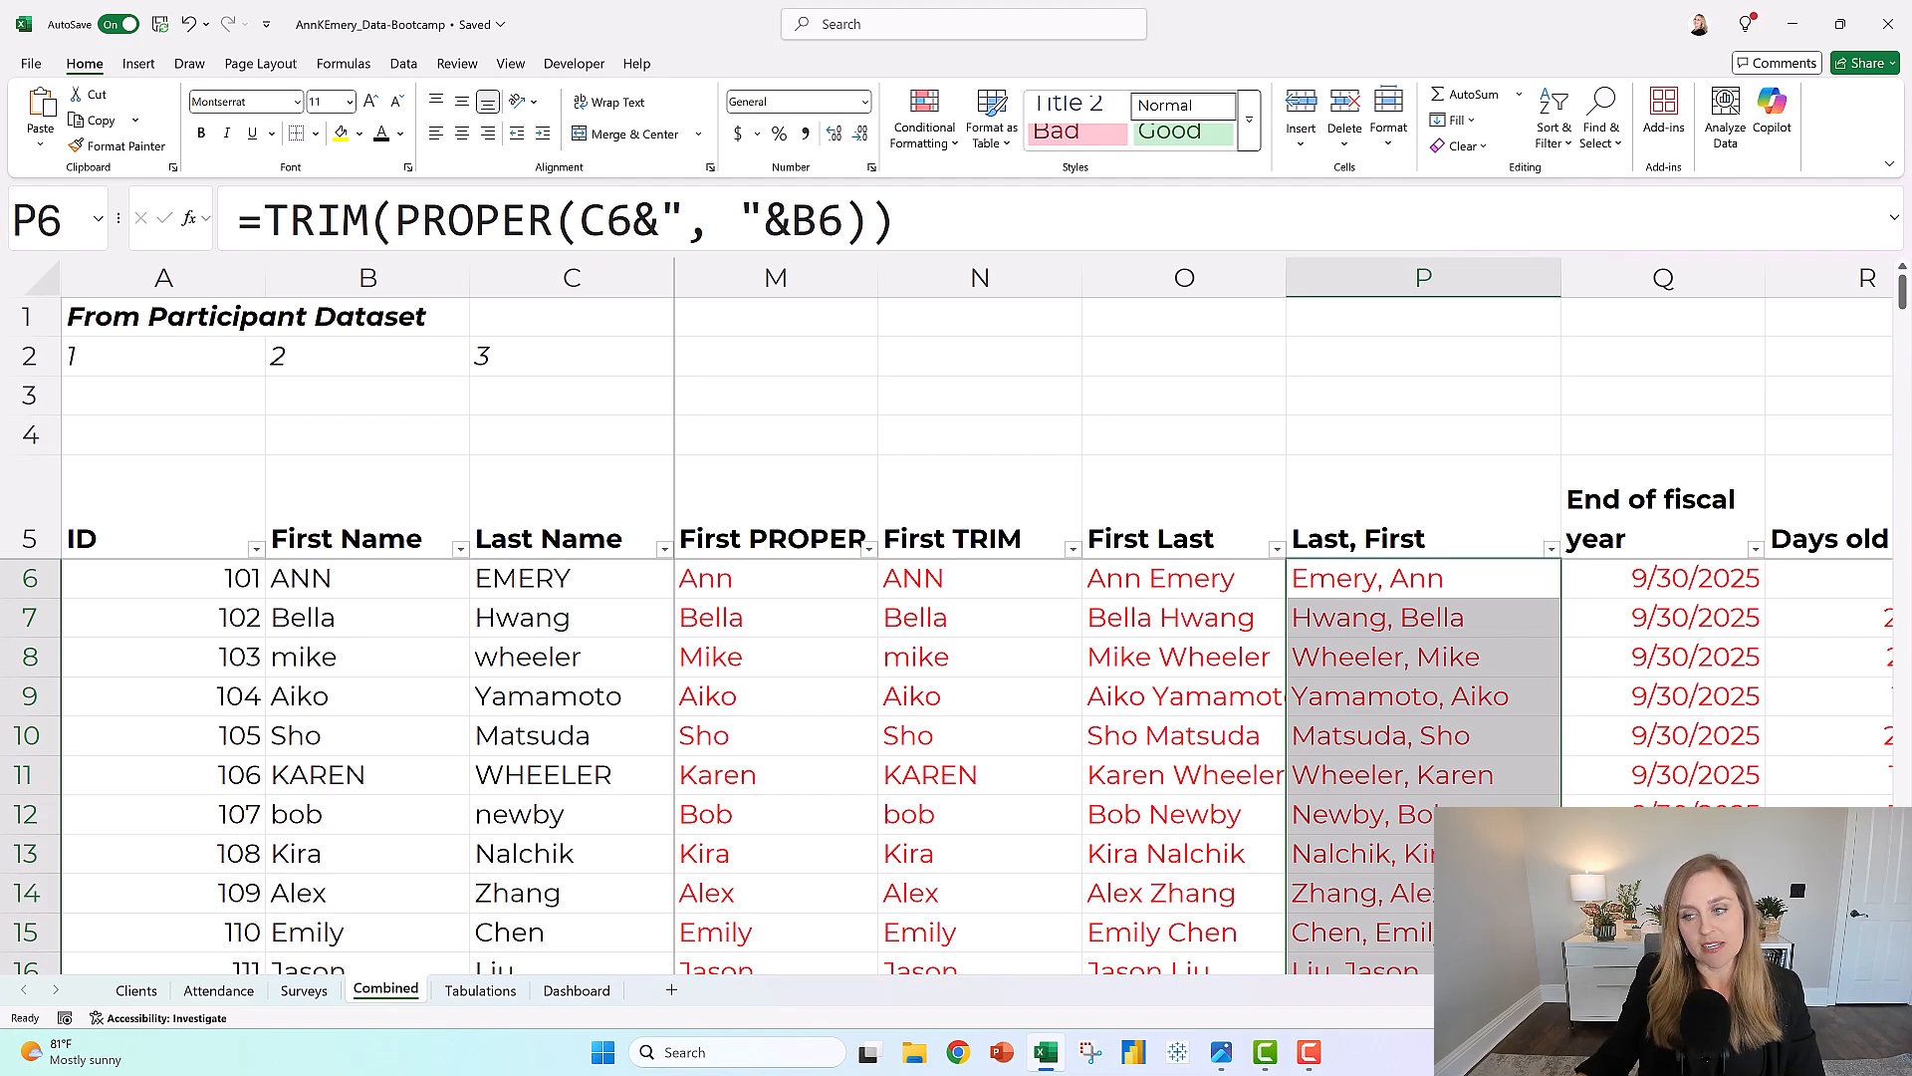
scroll(right, 3)
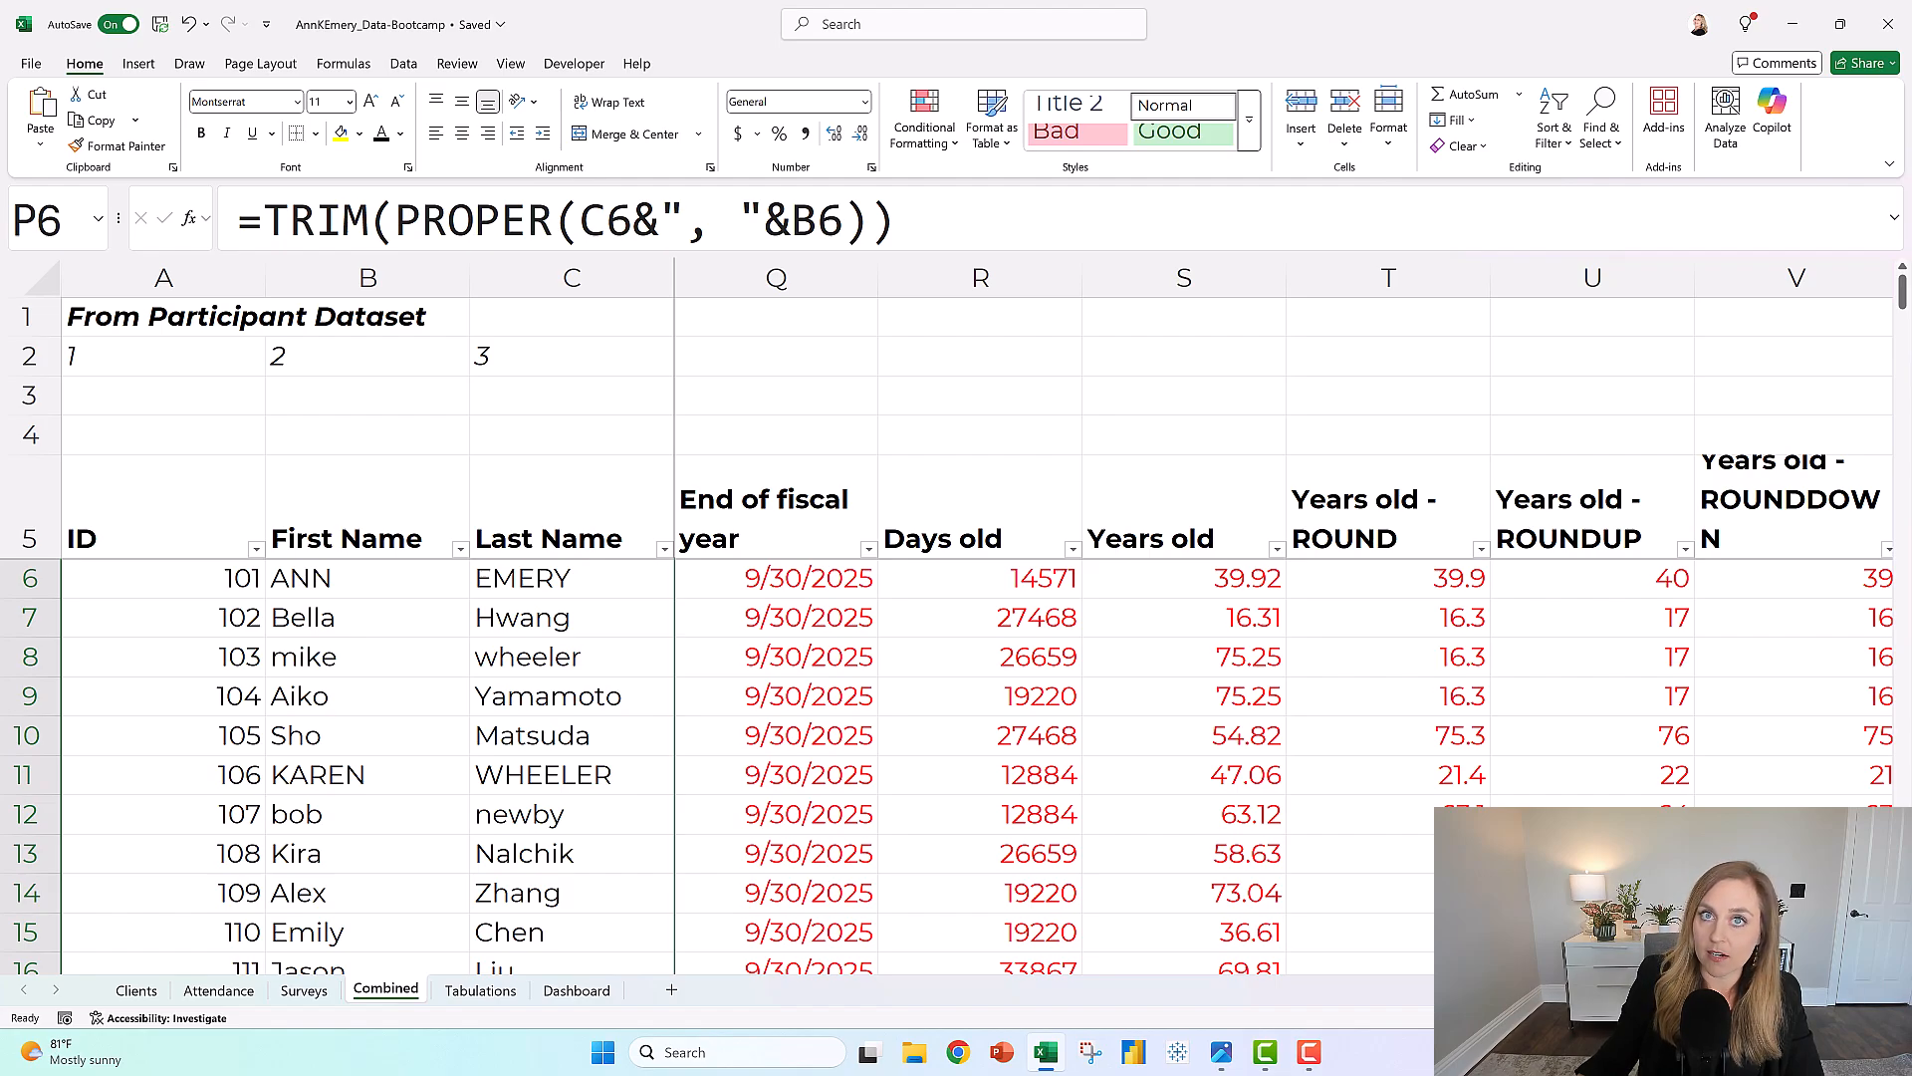
mouse_move(1047, 561)
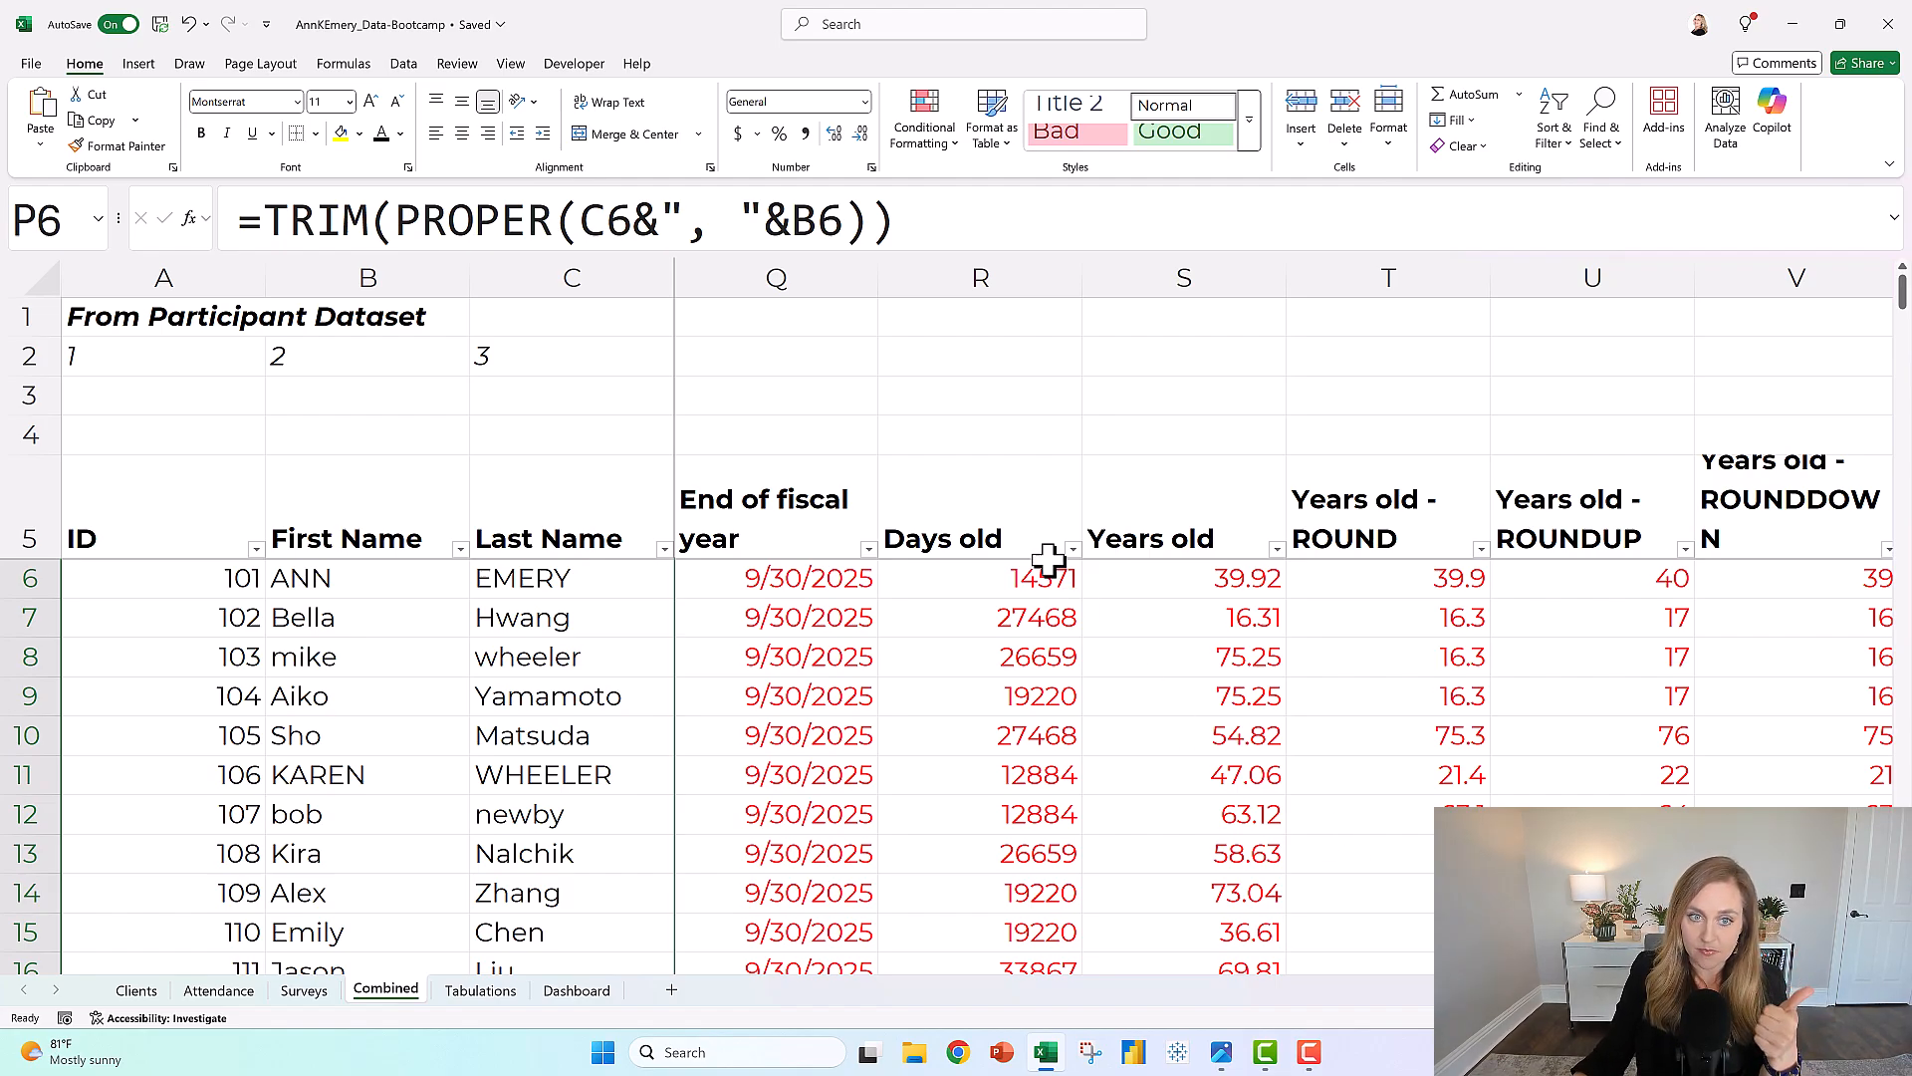
click(776, 277)
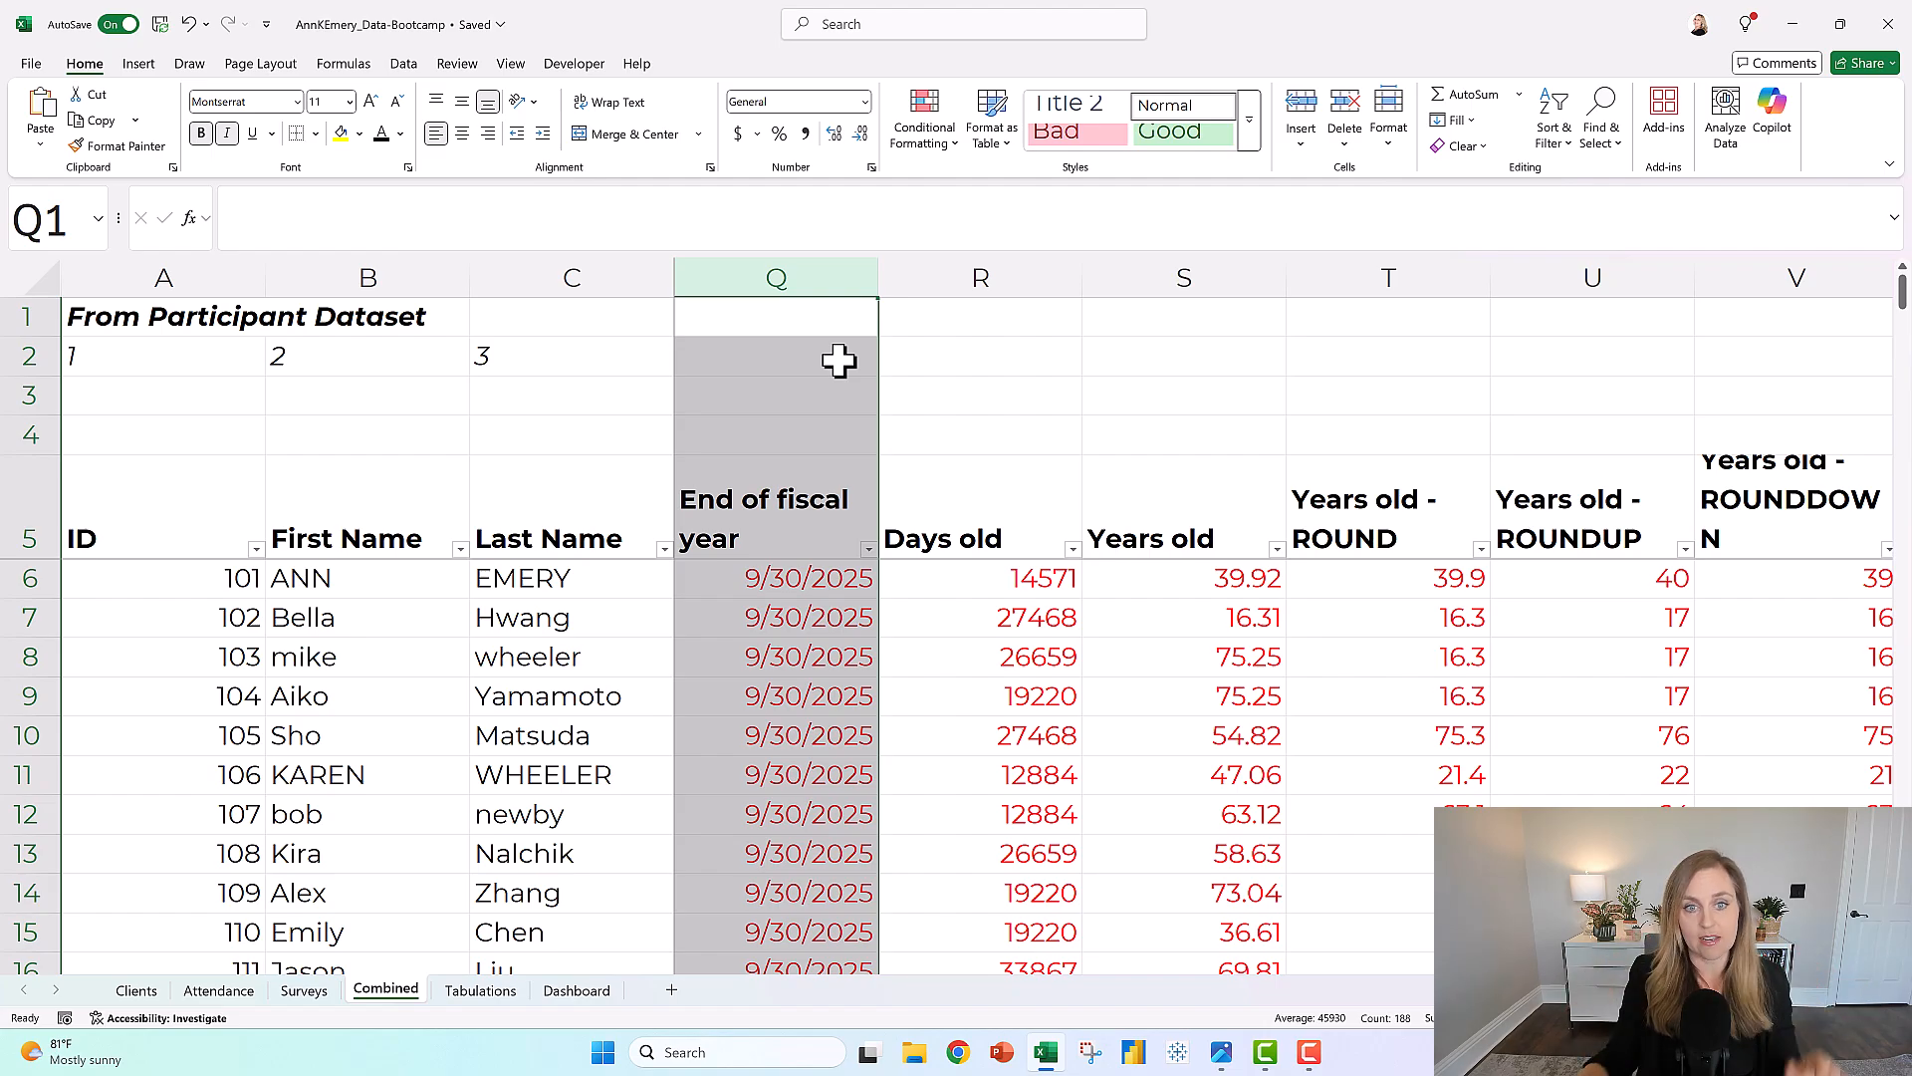
click(979, 277)
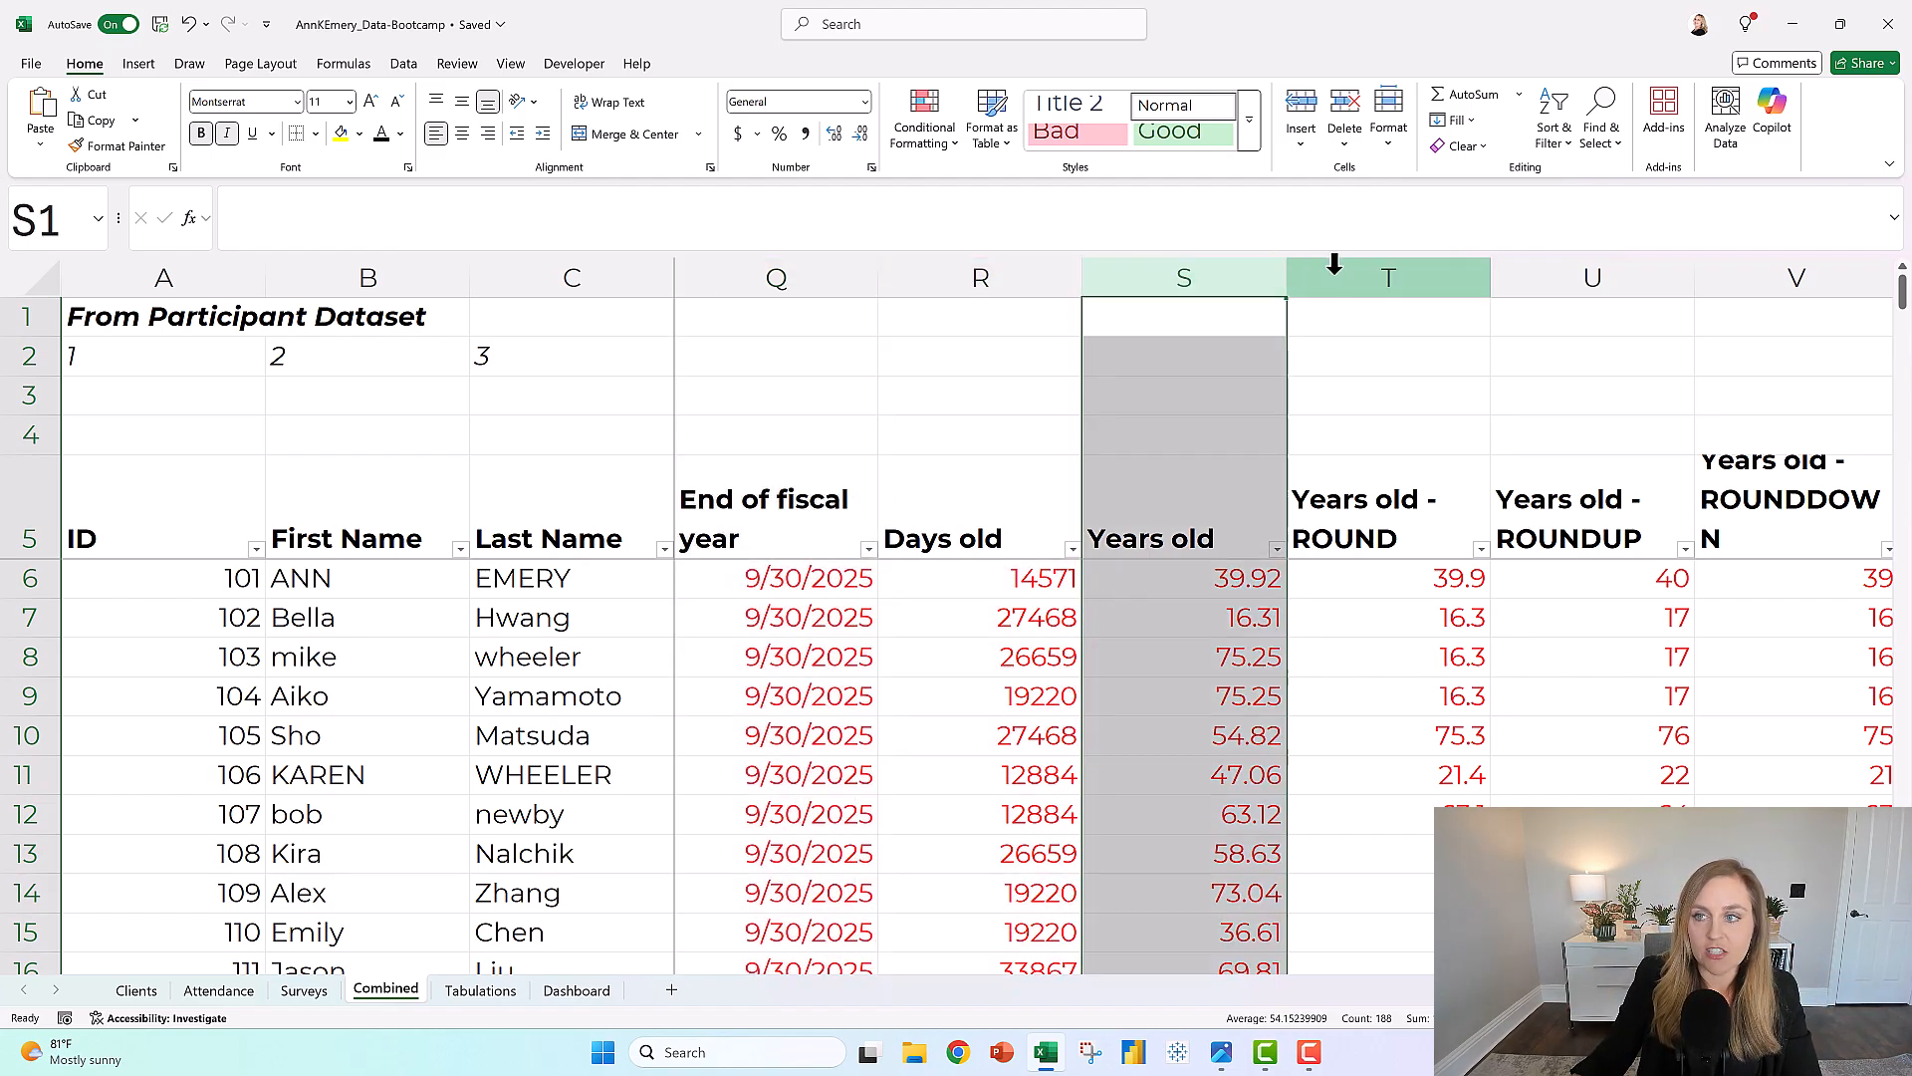
click(1386, 277)
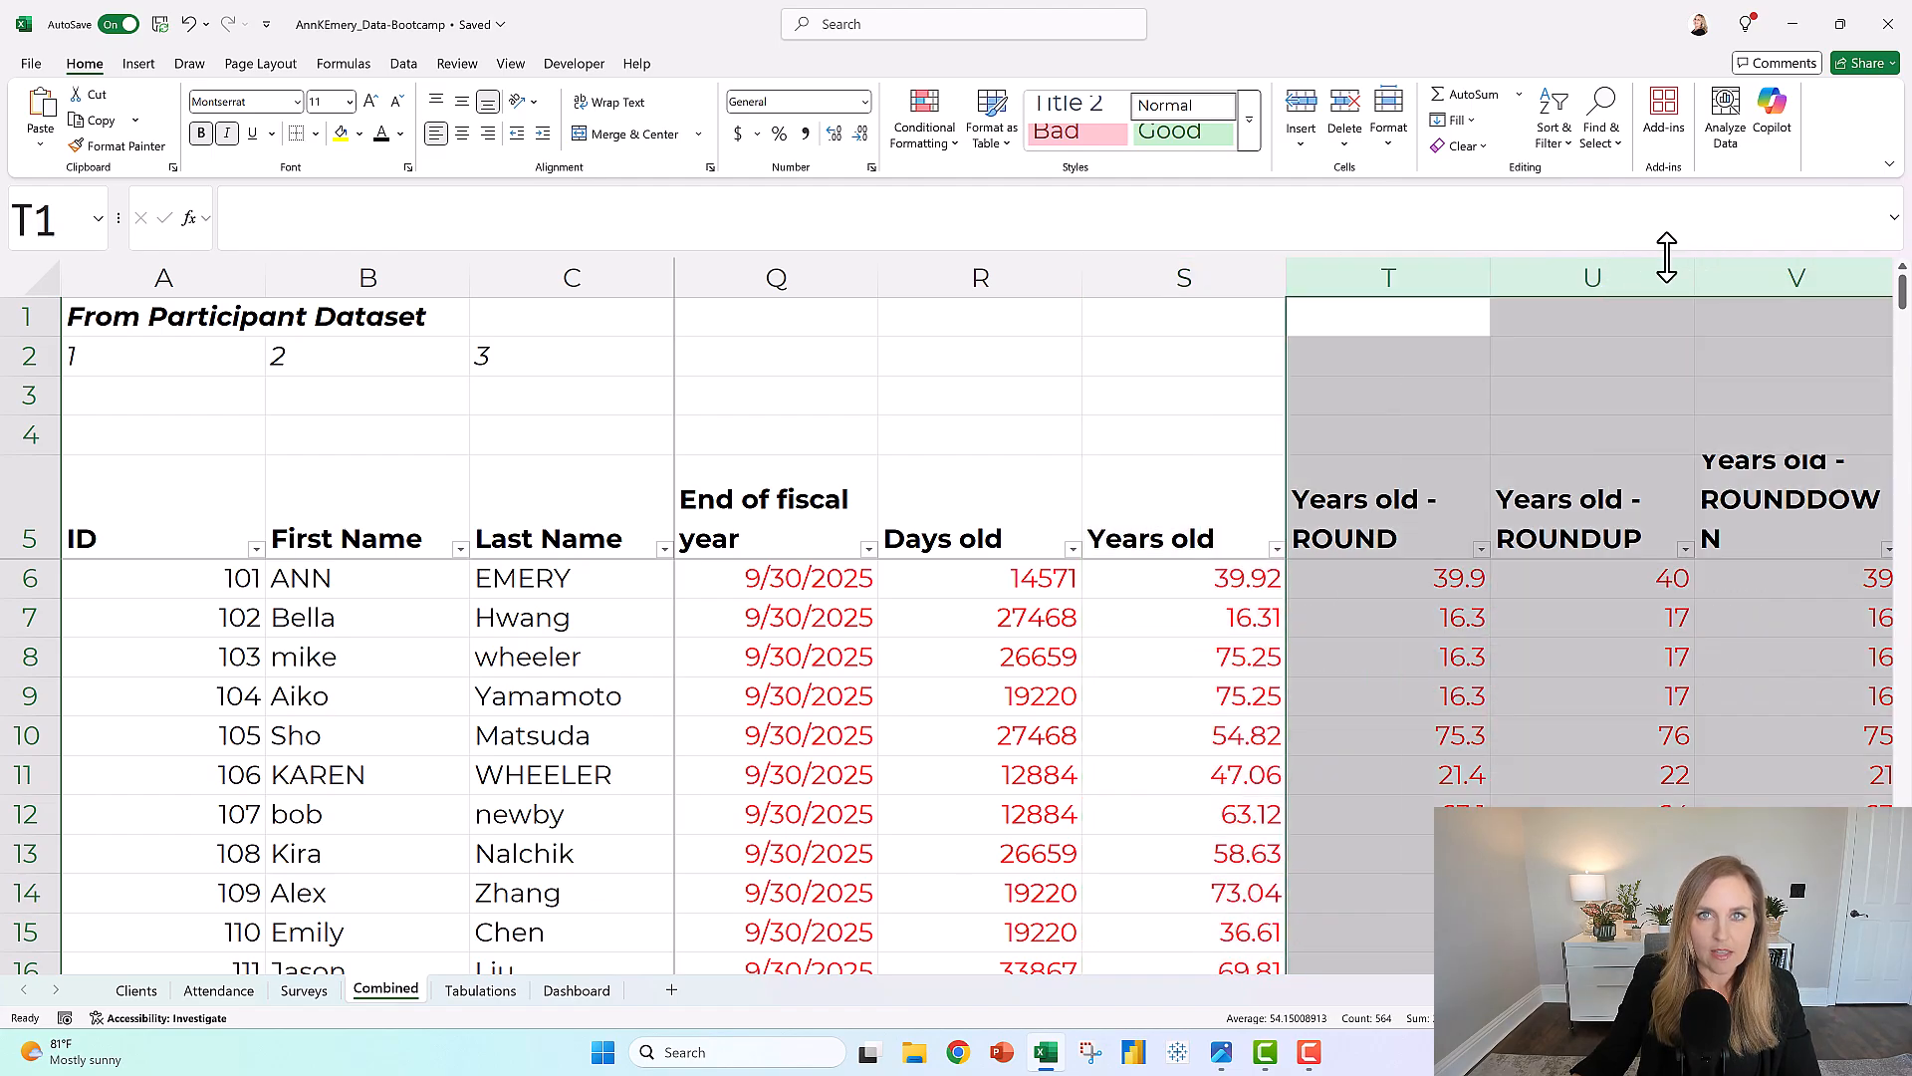
mouse_move(1666, 256)
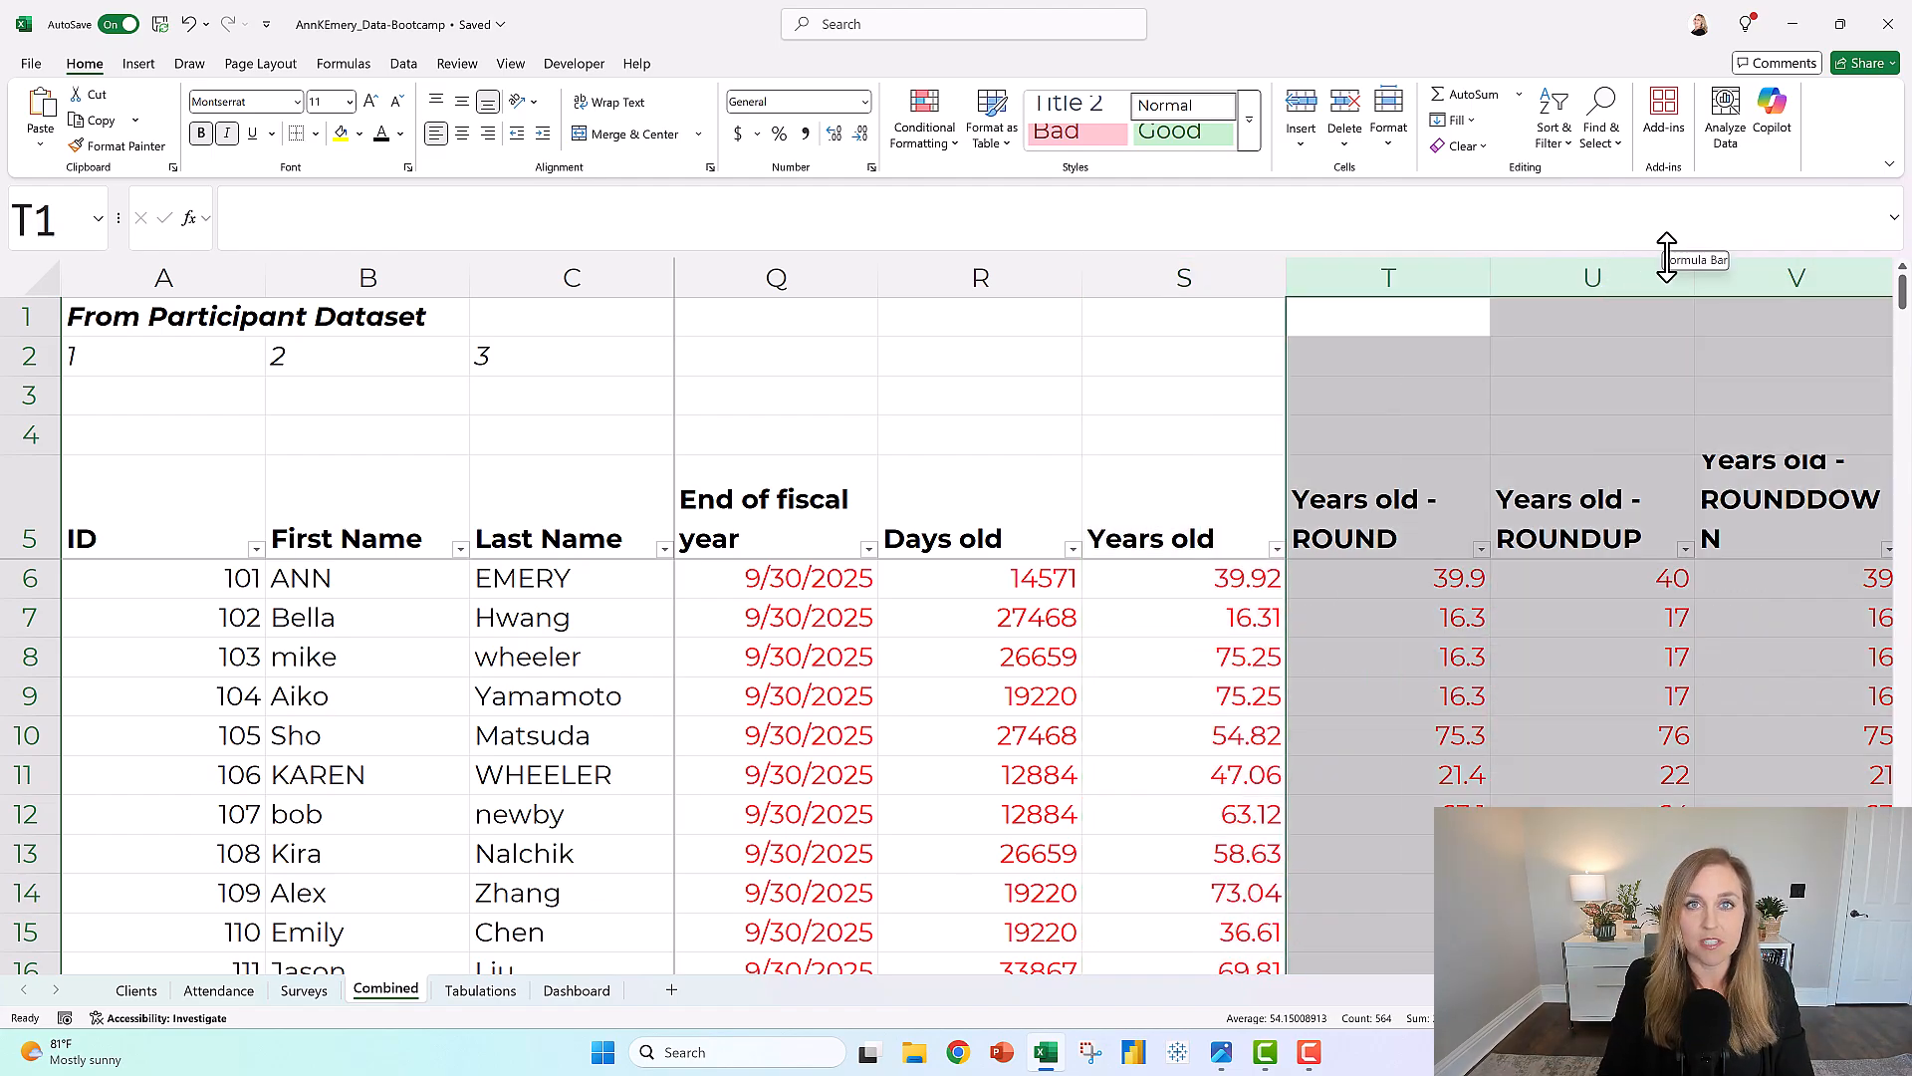